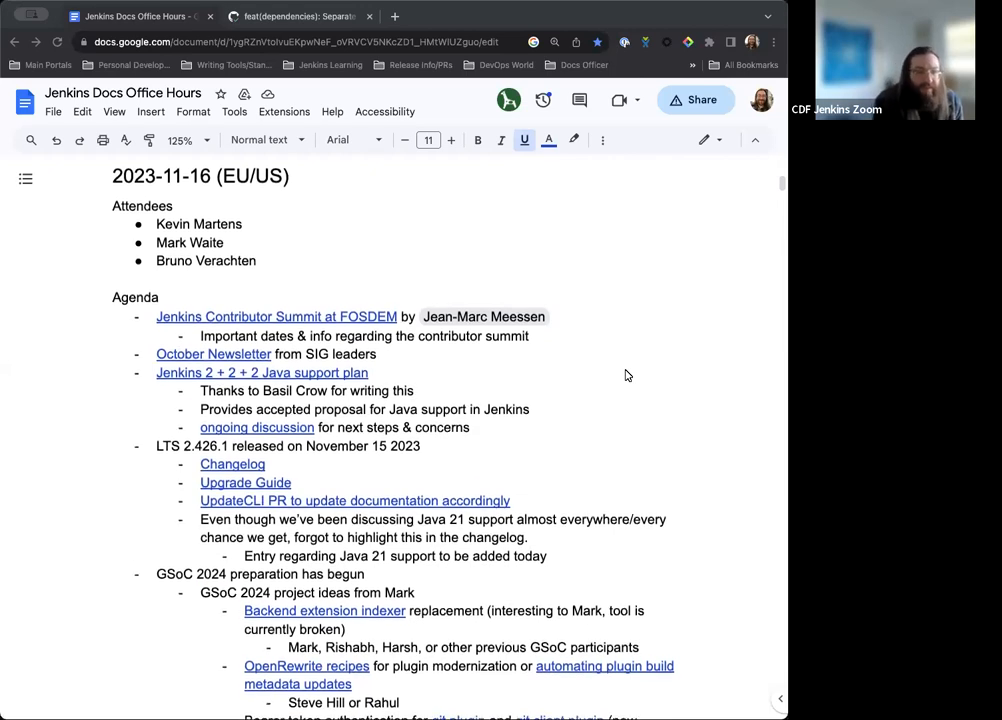
Step: Scroll the notes index and jump to the 2023-11-16 (EU/US) meeting notes
{"action": "scroll", "scroll_direction": "down", "scroll_amount": 3}
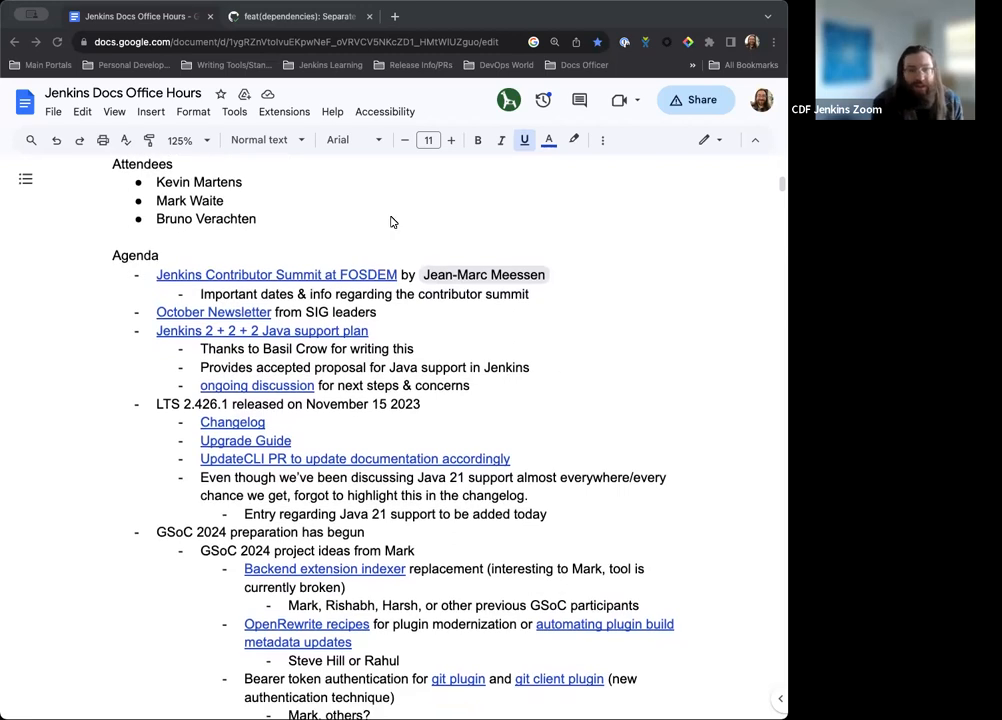
{"action": "scroll", "scroll_direction": "down", "scroll_amount": 3}
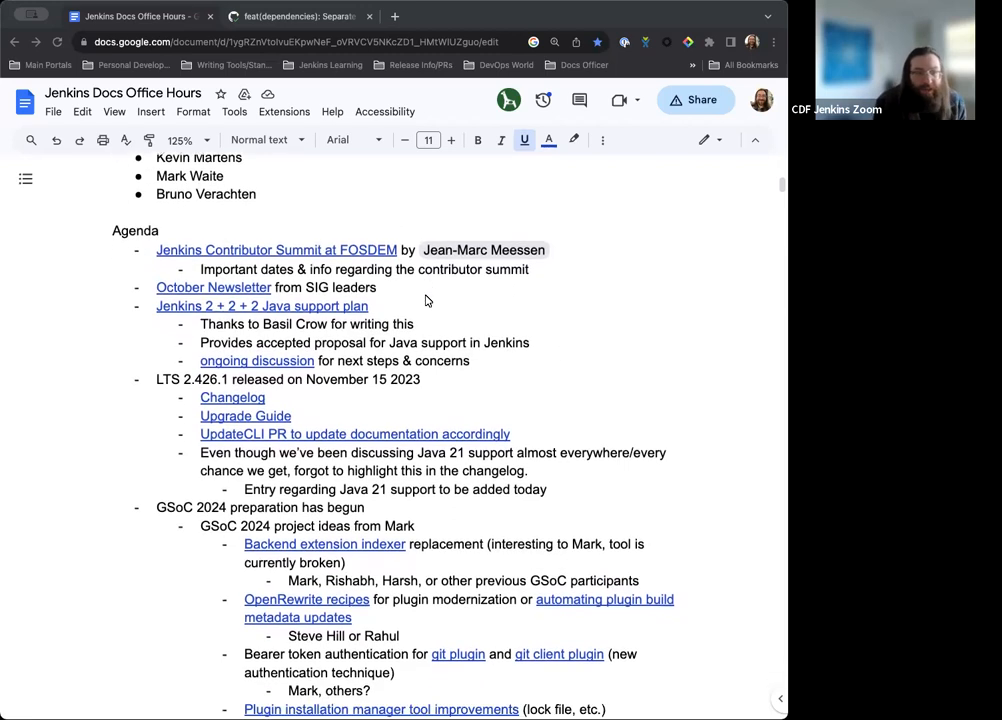
{"action": "scroll", "scroll_direction": "down", "scroll_amount": 3}
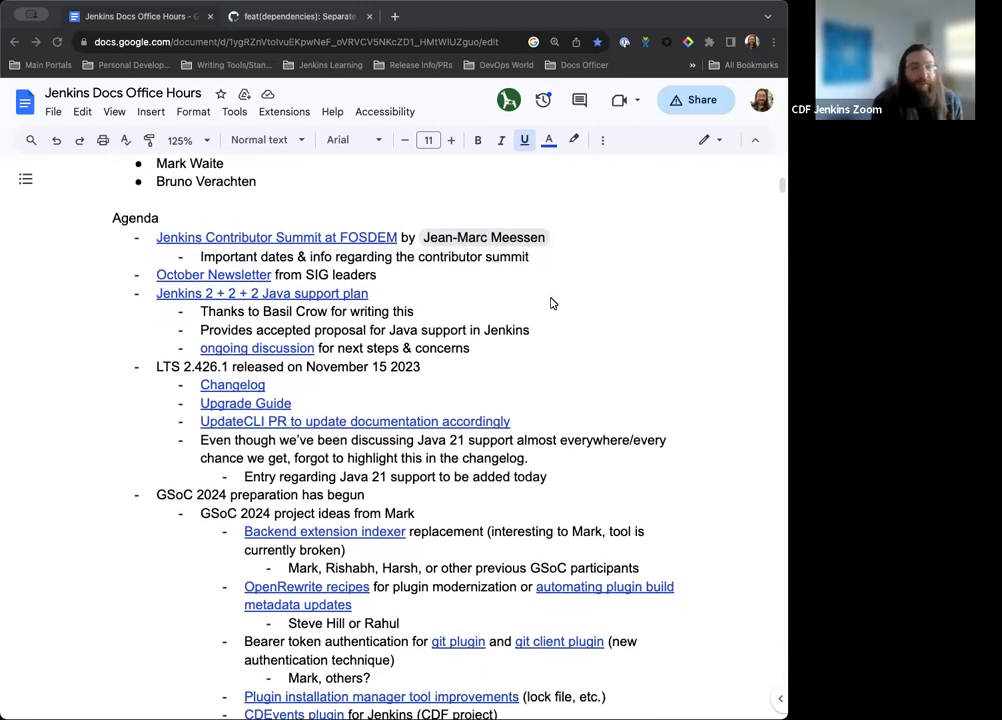
{"action": "scroll", "scroll_direction": "down", "scroll_amount": 3}
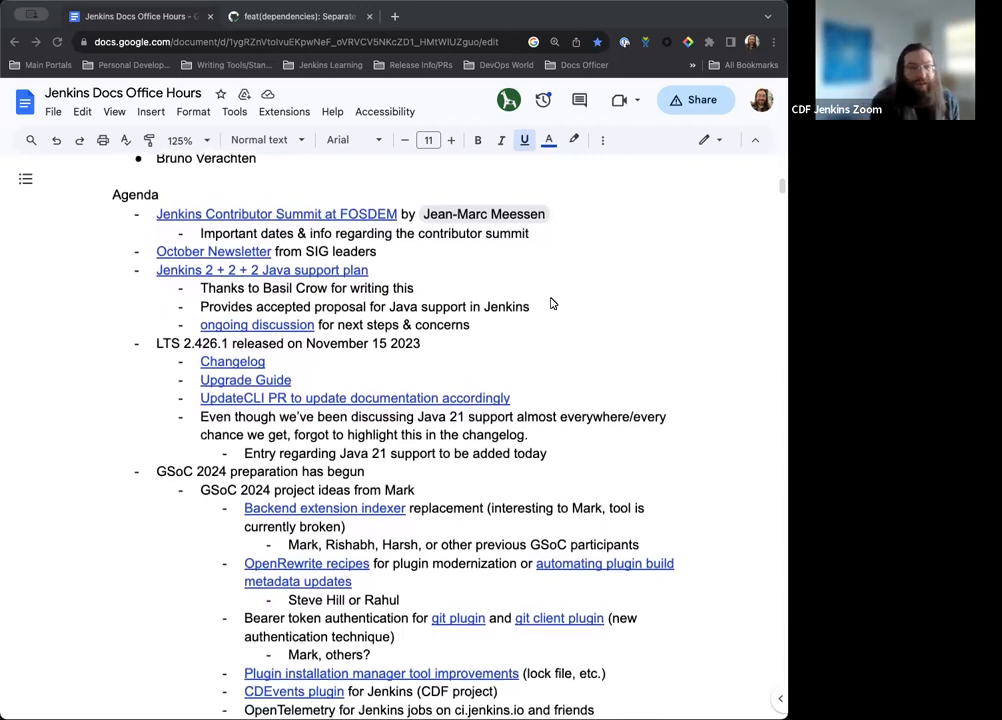
{"action": "scroll", "scroll_direction": "down", "scroll_amount": 3}
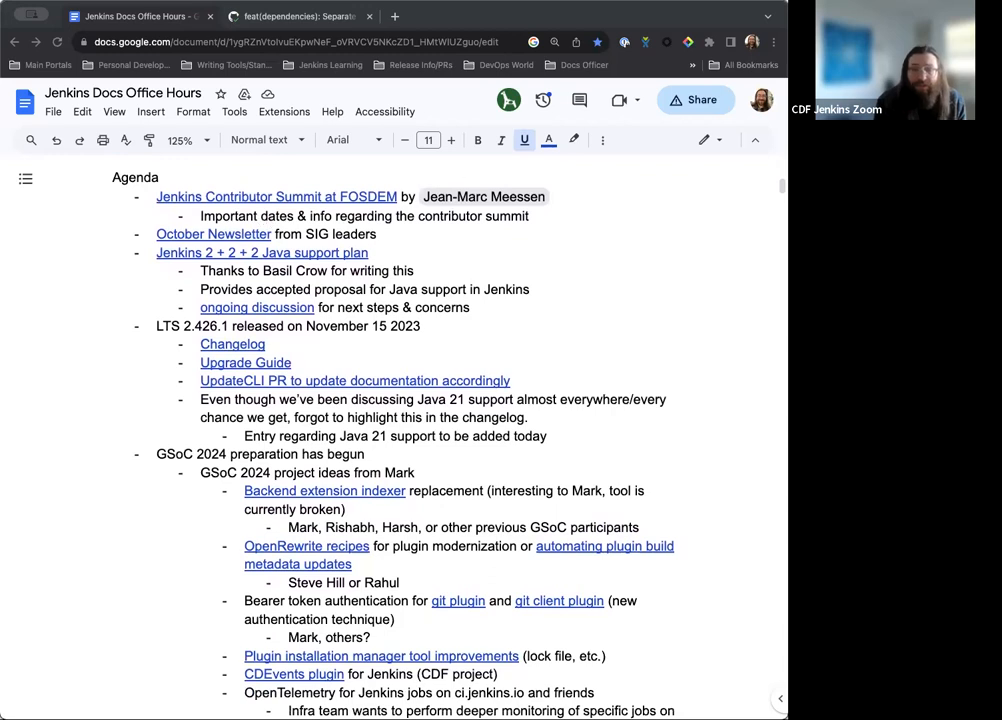
{"action": "mouse_move", "coordinate": [267, 230]}
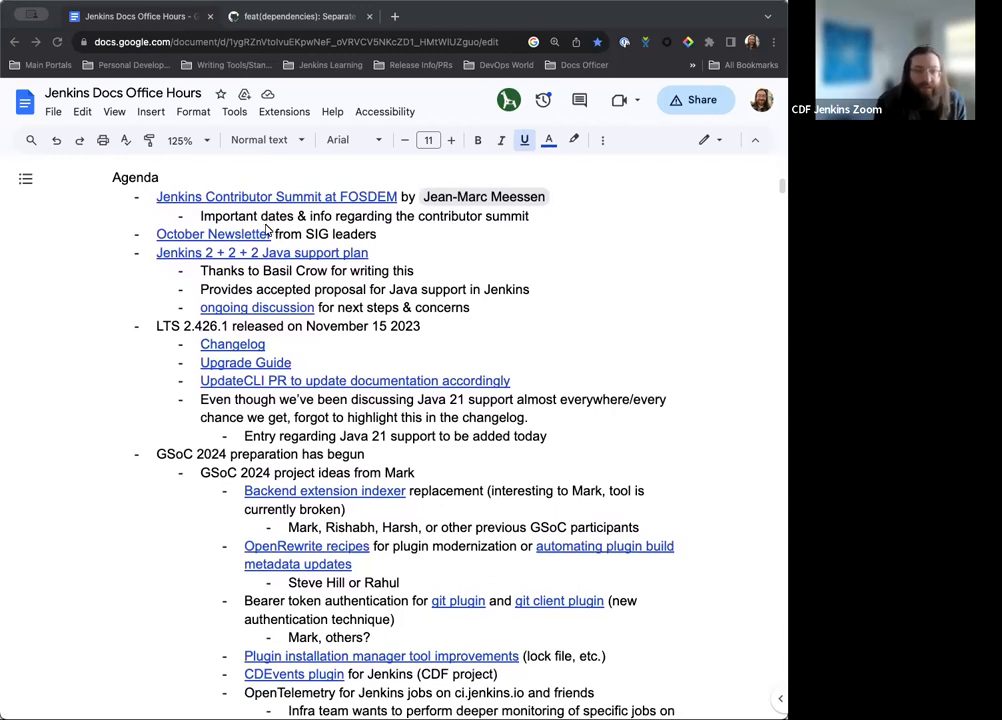
{"action": "scroll", "scroll_direction": "down", "scroll_amount": 3}
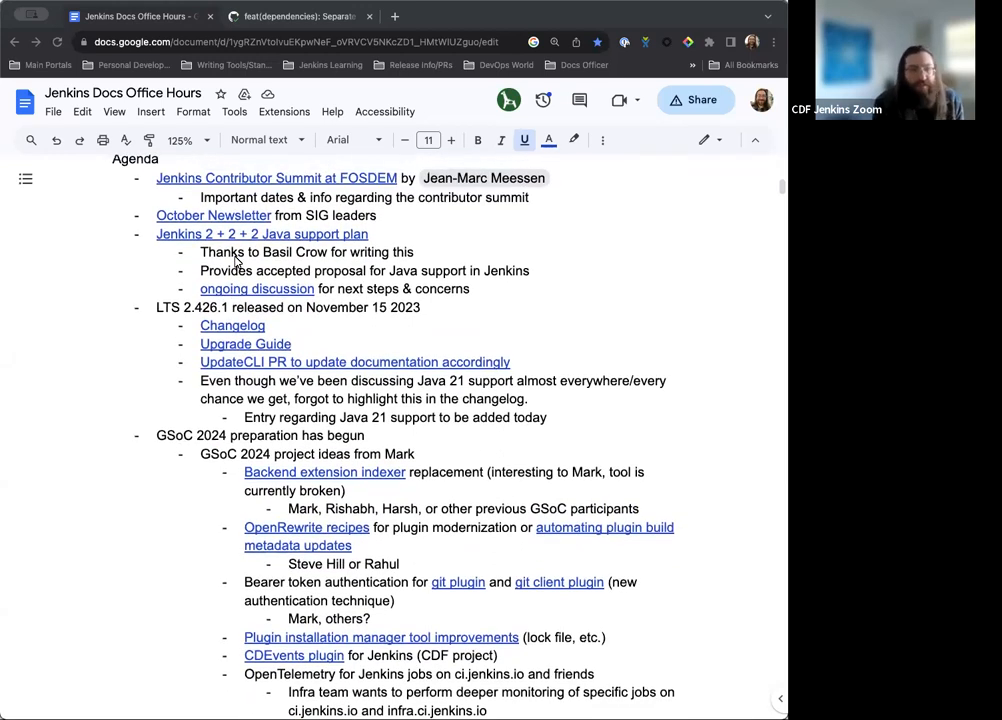
{"action": "scroll", "scroll_direction": "down", "scroll_amount": 3}
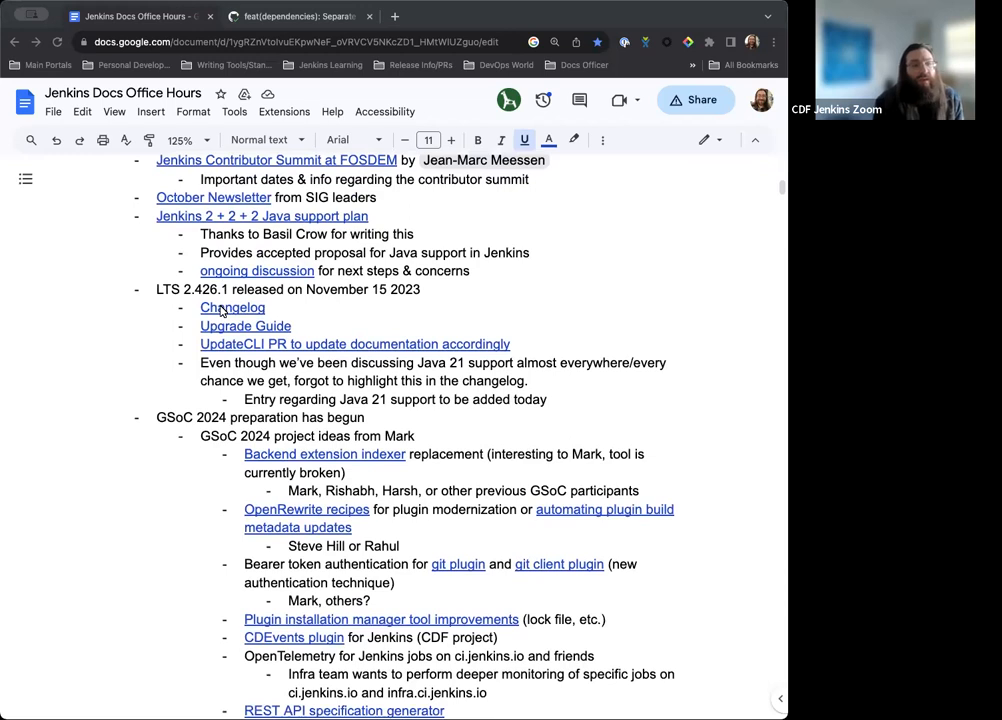
{"action": "scroll", "scroll_direction": "down", "scroll_amount": 3}
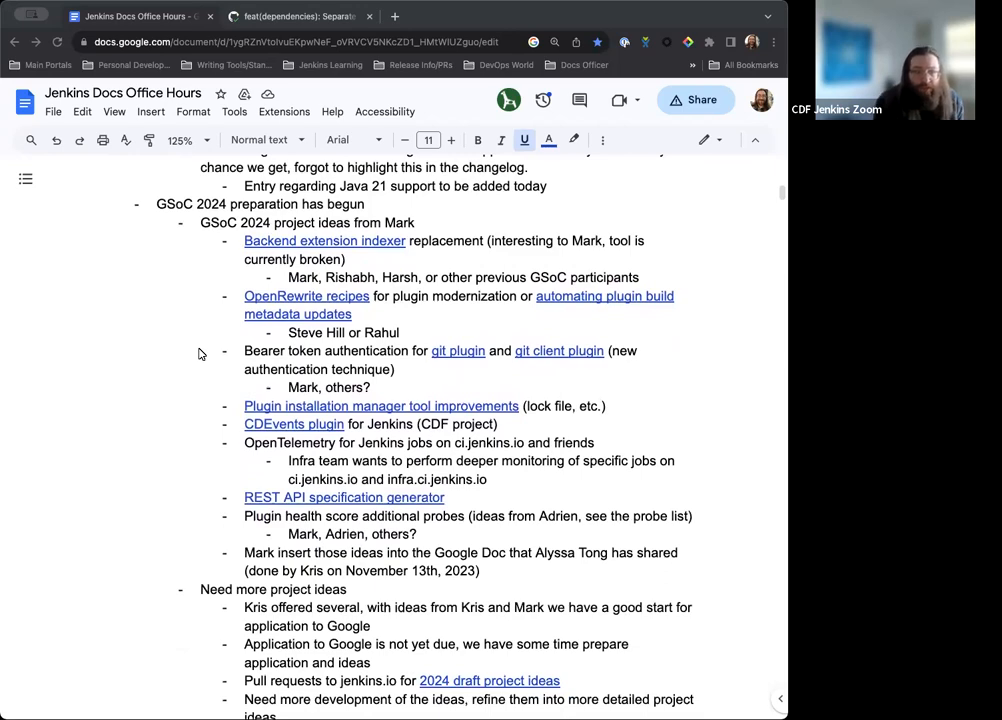
{"action": "scroll", "scroll_direction": "down", "scroll_amount": 3}
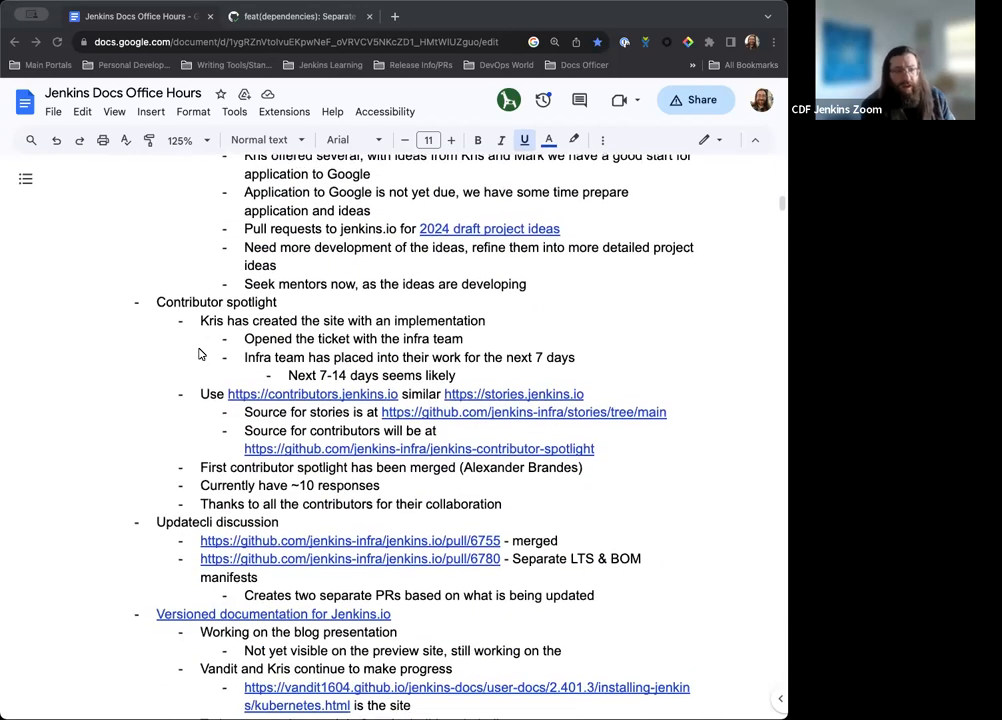
{"action": "scroll", "scroll_direction": "down", "scroll_amount": 3}
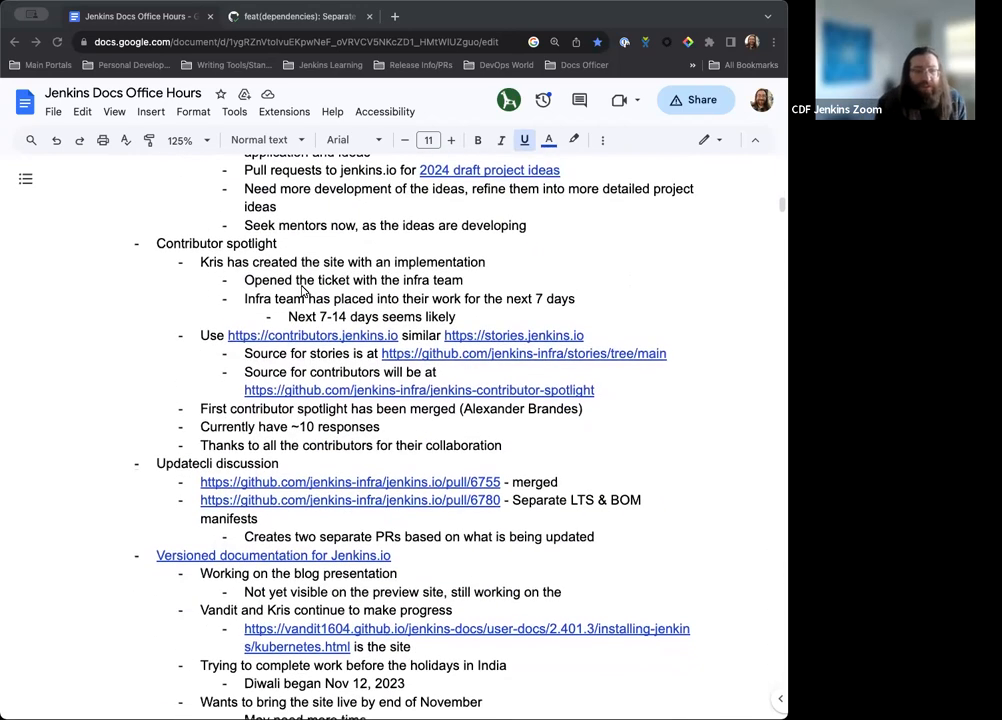
{"action": "scroll", "scroll_direction": "down", "scroll_amount": 3}
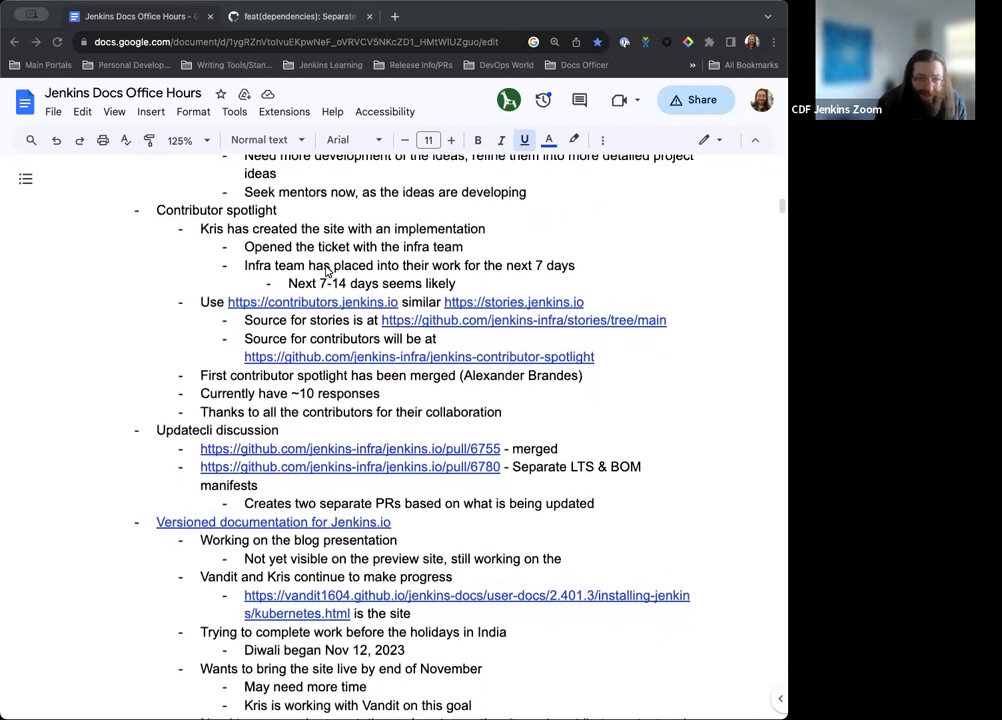
{"action": "scroll", "scroll_direction": "down", "scroll_amount": 3}
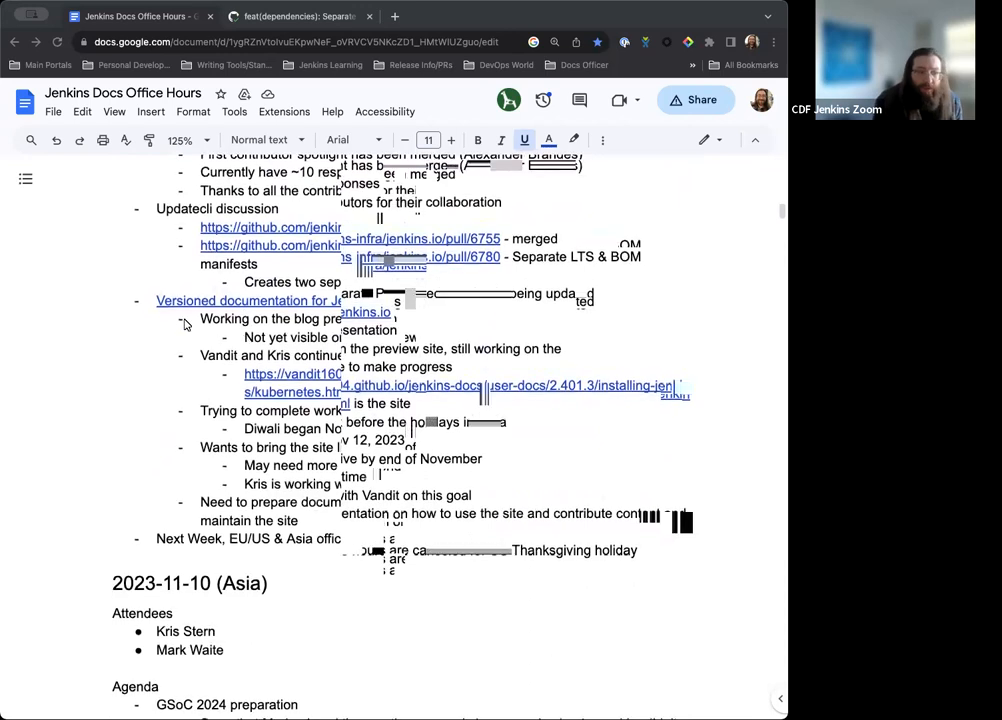
{"action": "scroll", "scroll_direction": "down", "scroll_amount": 3}
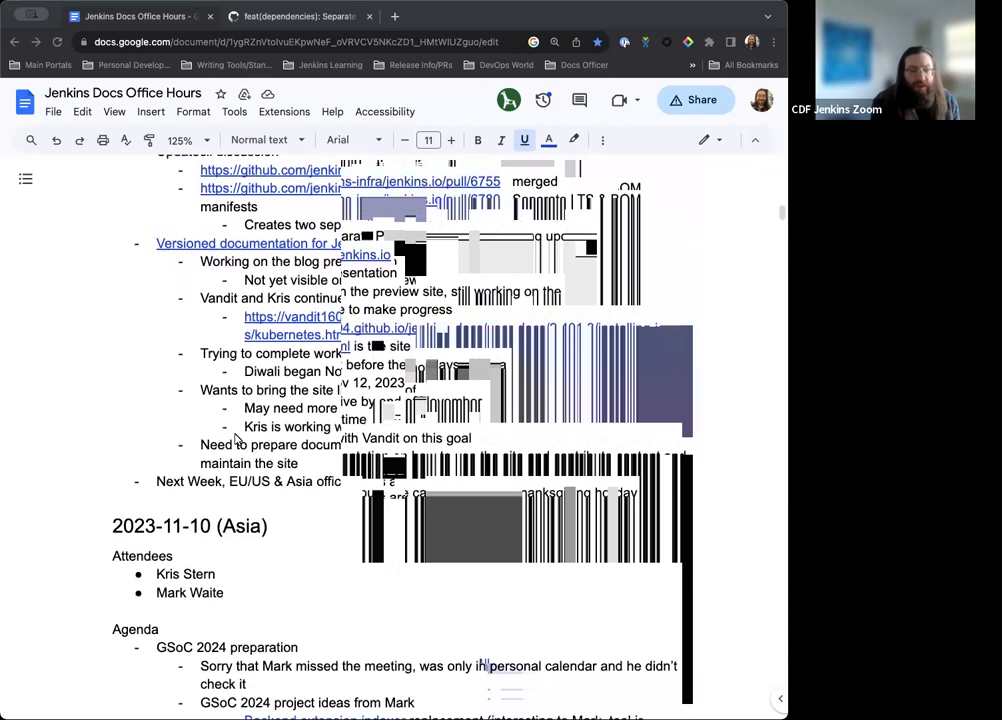
{"action": "scroll", "scroll_direction": "down", "scroll_amount": 3}
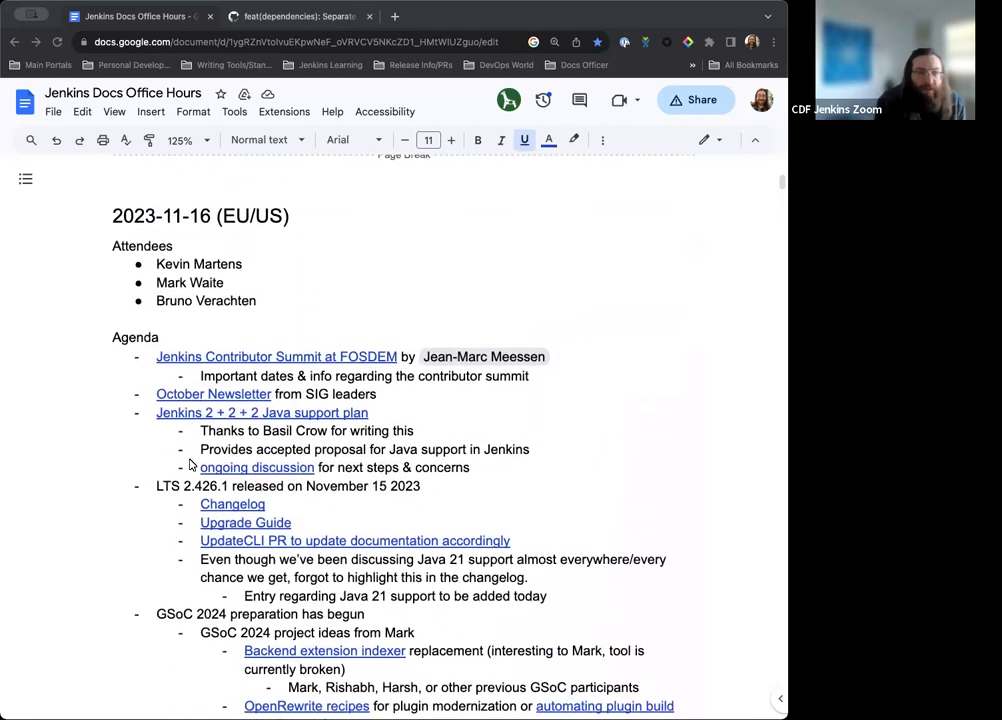
{"action": "scroll", "scroll_direction": "down", "scroll_amount": 3}
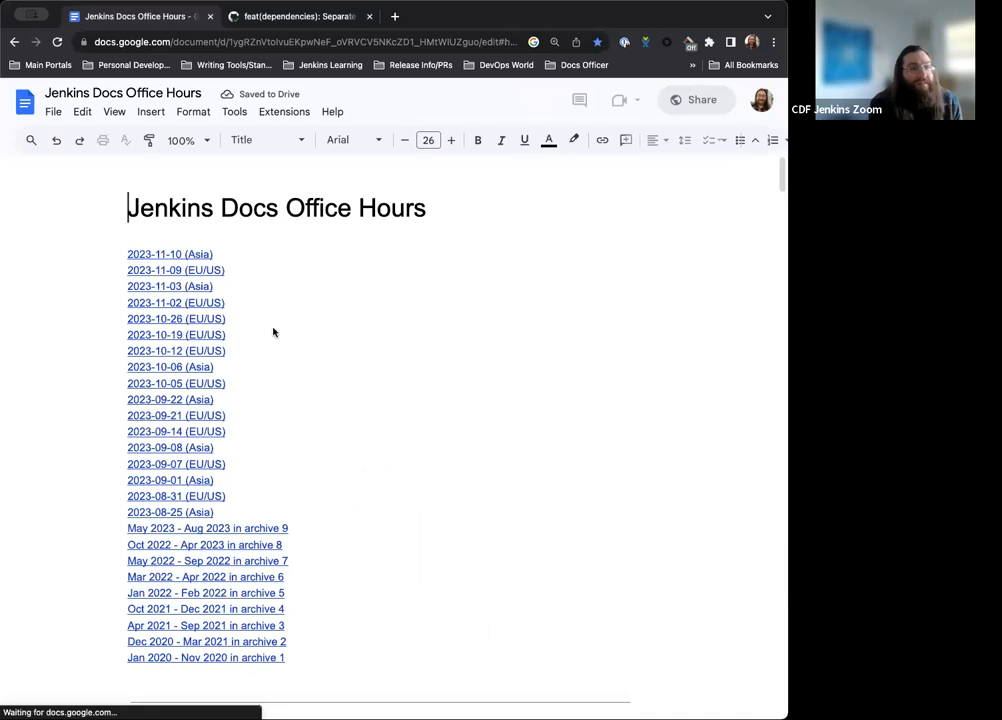
{"action": "left_click", "coordinate": [175, 270]}
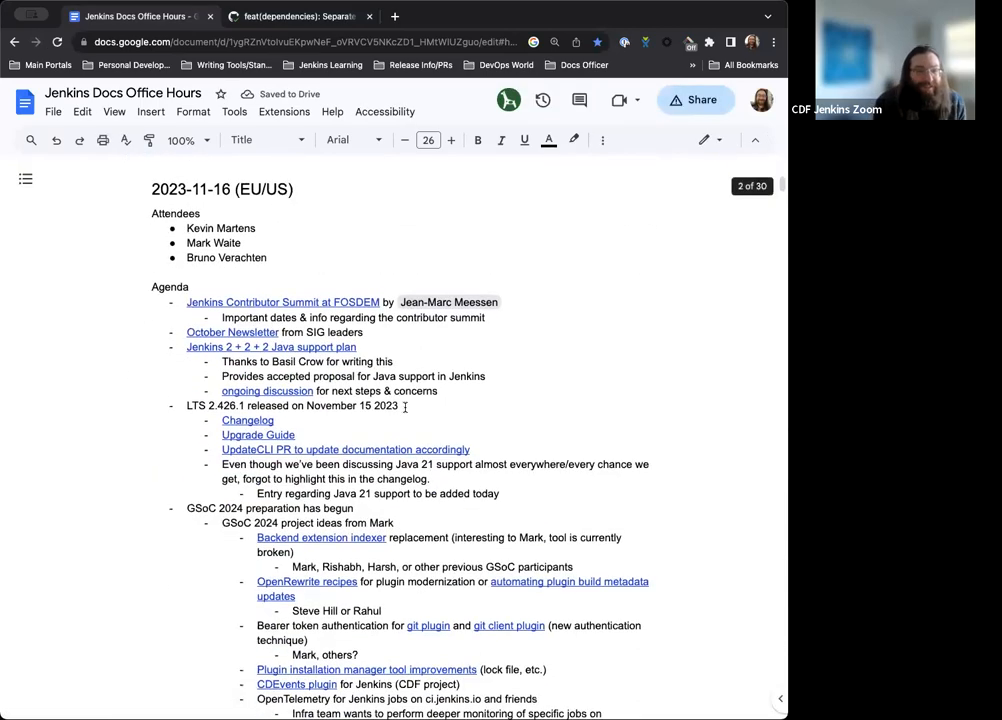
Step: Set zoom to 90% then 125%, and open the Contributor Summit at FOSDEM article
{"action": "left_click", "coordinate": [181, 140]}
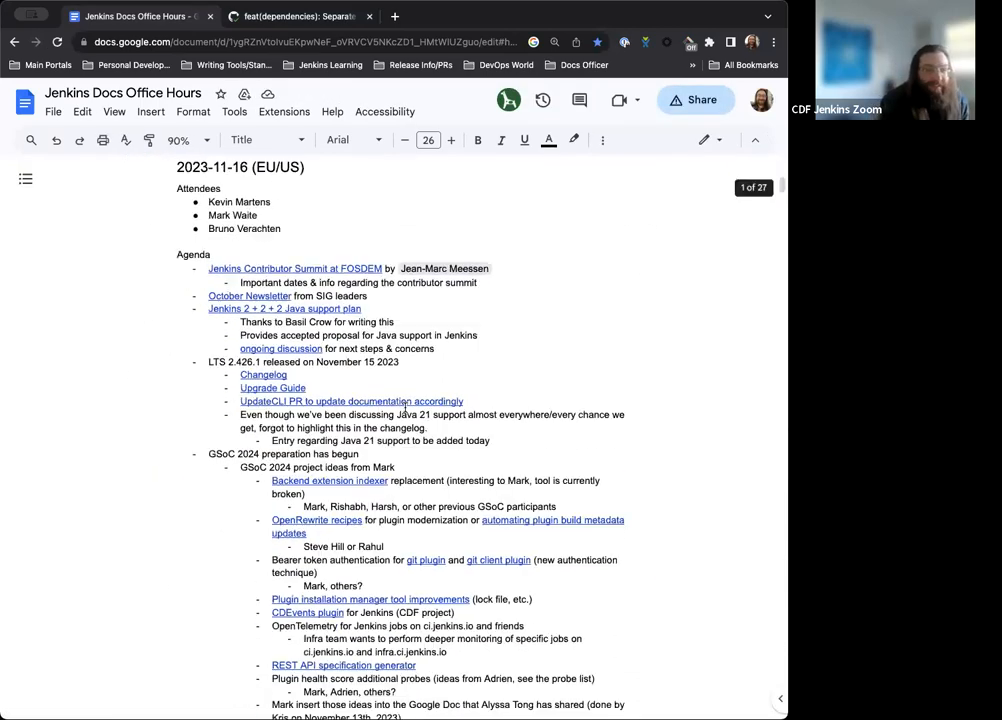
{"action": "left_click", "coordinate": [178, 140]}
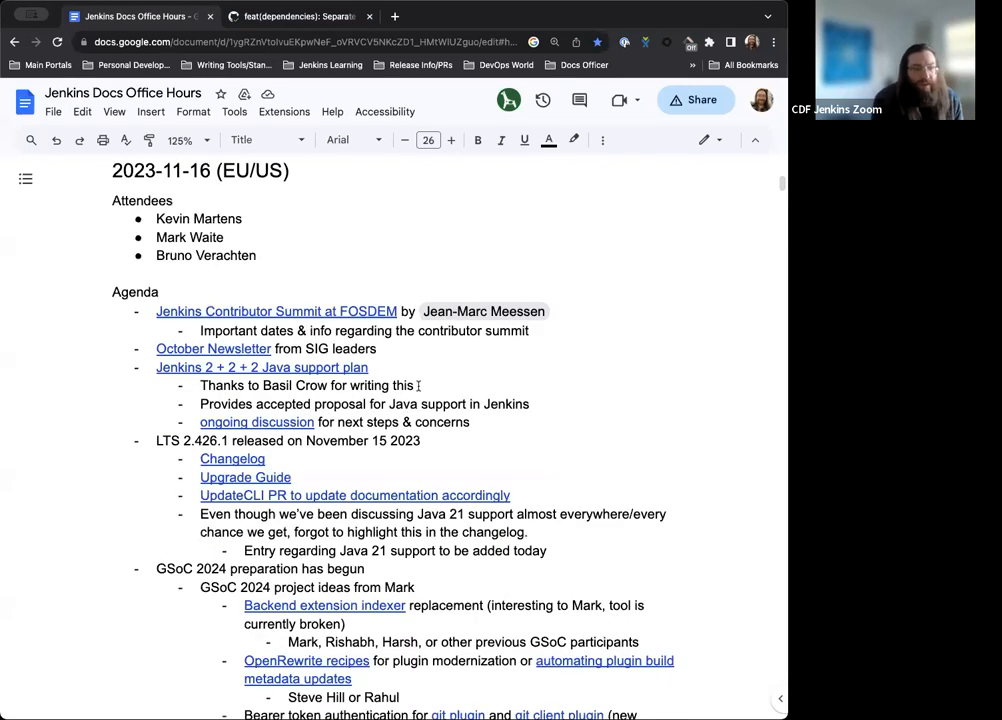
{"action": "scroll", "scroll_direction": "down", "scroll_amount": 3}
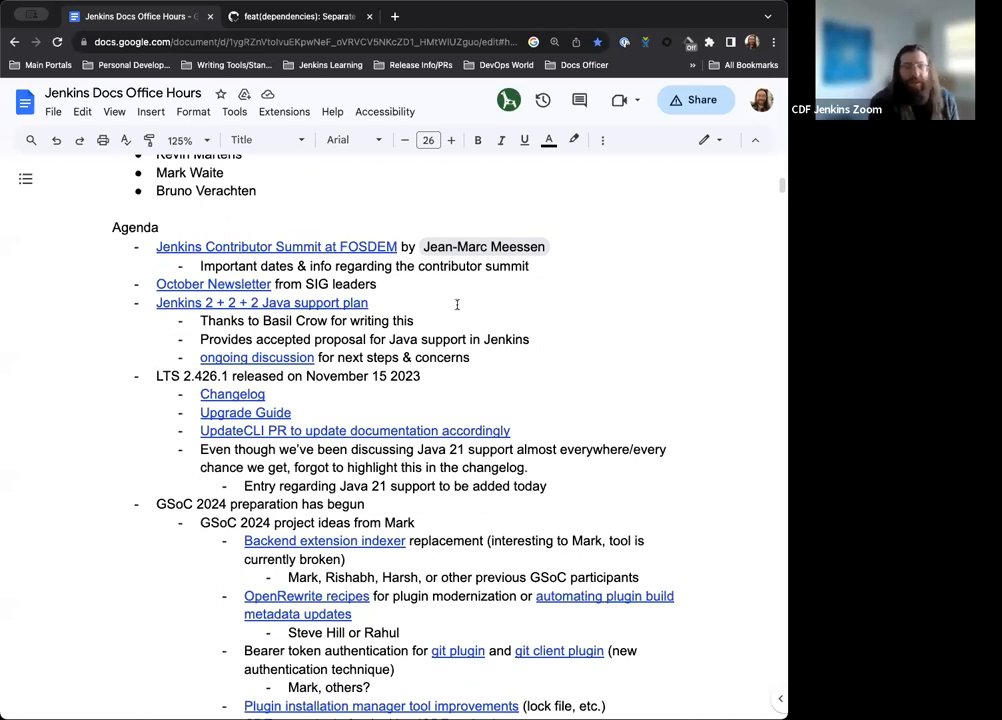
{"action": "left_click", "coordinate": [276, 246]}
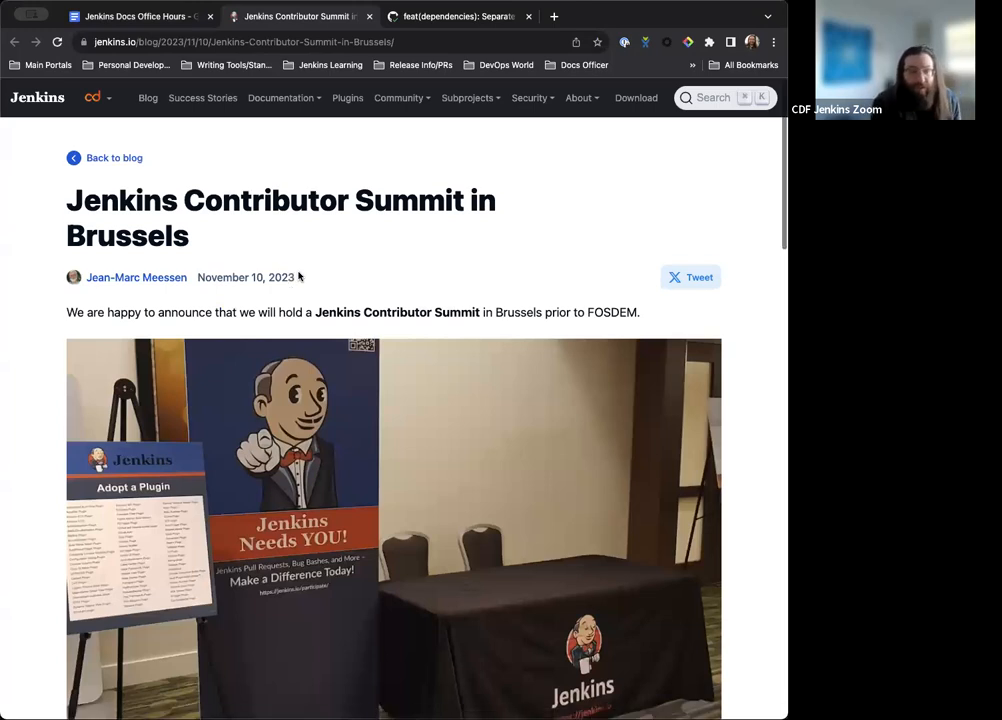
Step: Read the Brussels summit post's key dates, location, entry fee and contact, then return to Docs
{"action": "scroll", "scroll_direction": "down", "scroll_amount": 3}
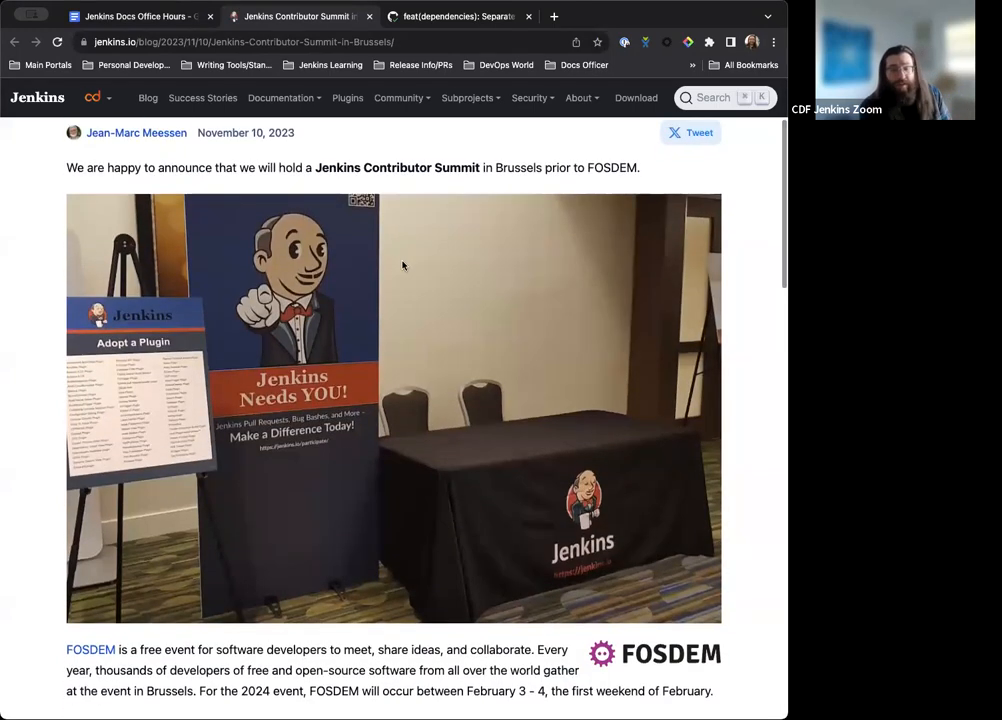
{"action": "scroll", "scroll_direction": "down", "scroll_amount": 3}
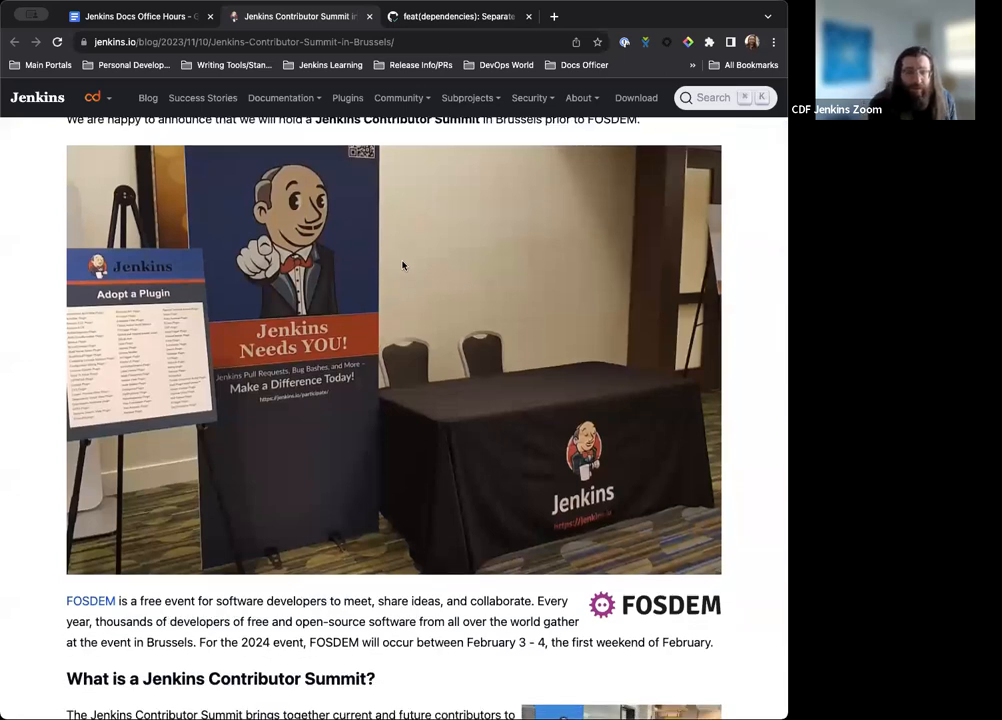
{"action": "scroll", "scroll_direction": "down", "scroll_amount": 3}
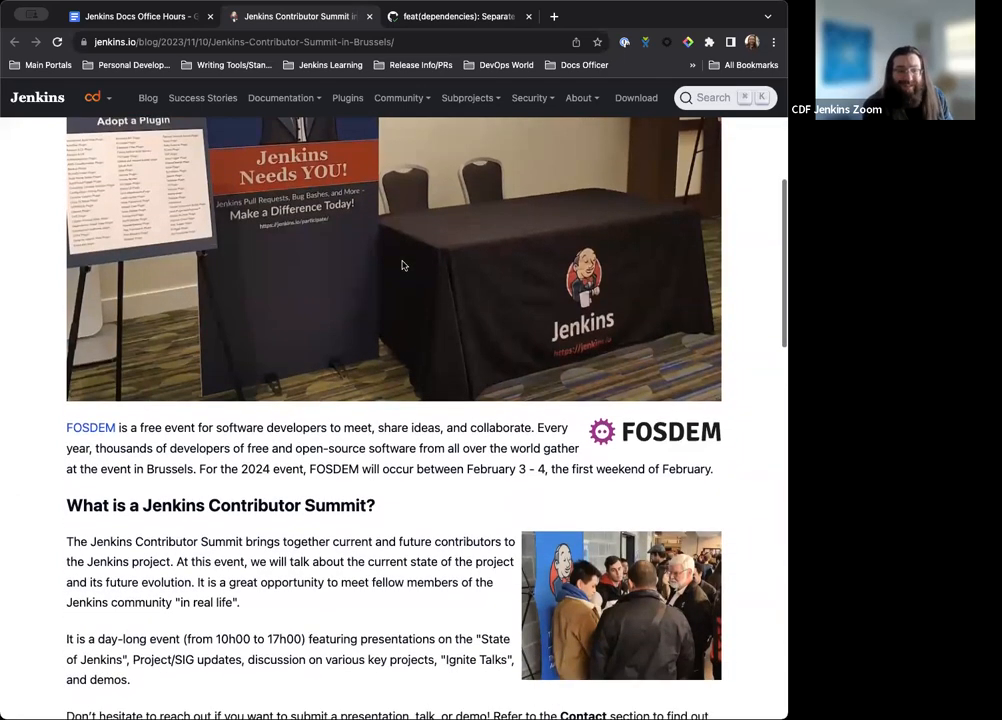
{"action": "scroll", "scroll_direction": "down", "scroll_amount": 3}
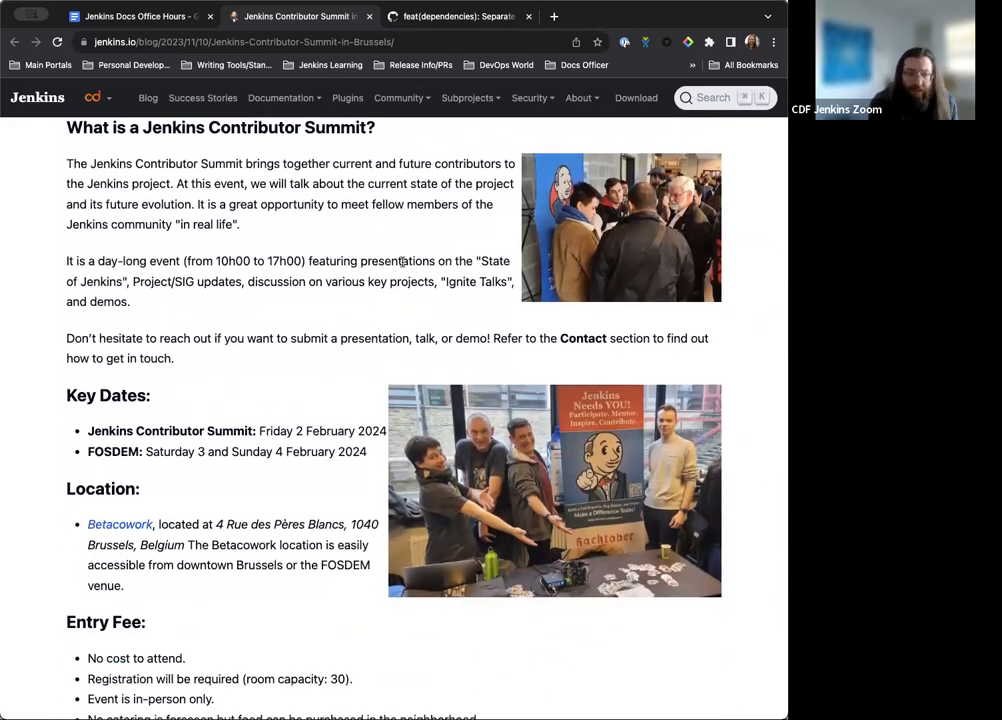
{"action": "scroll", "scroll_direction": "down", "scroll_amount": 3}
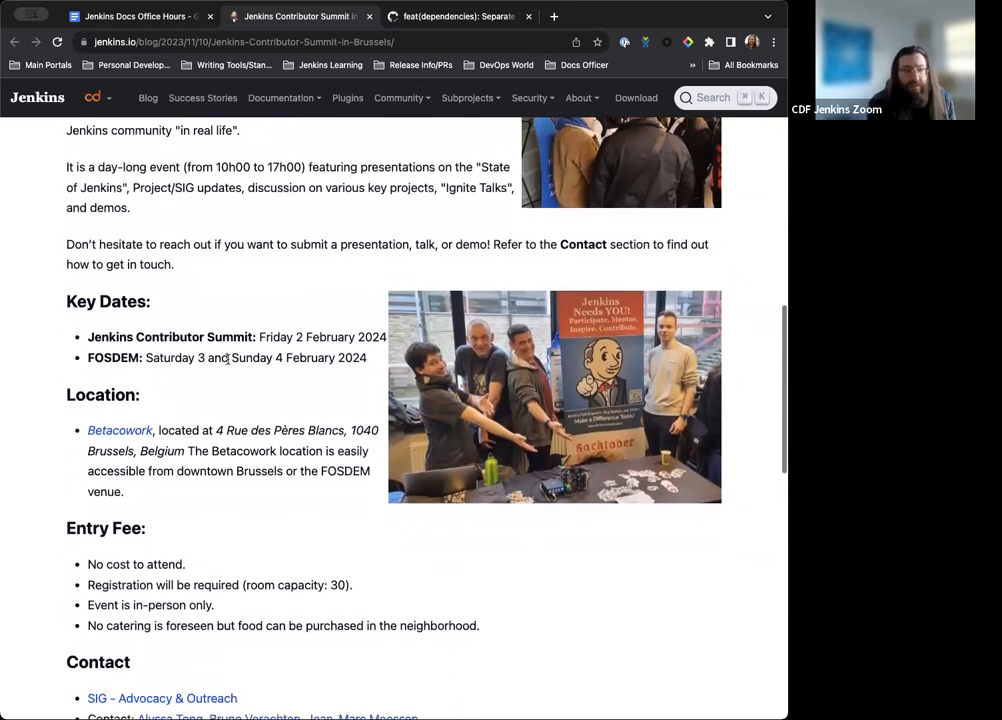
{"action": "scroll", "scroll_direction": "down", "scroll_amount": 3}
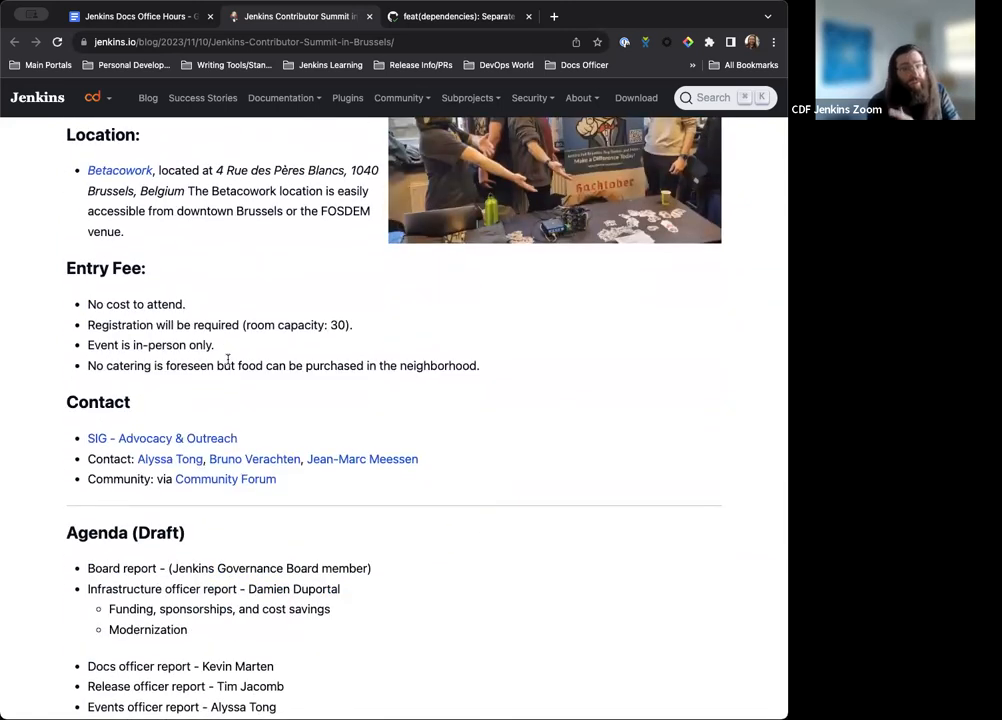
{"action": "scroll", "scroll_direction": "down", "scroll_amount": 3}
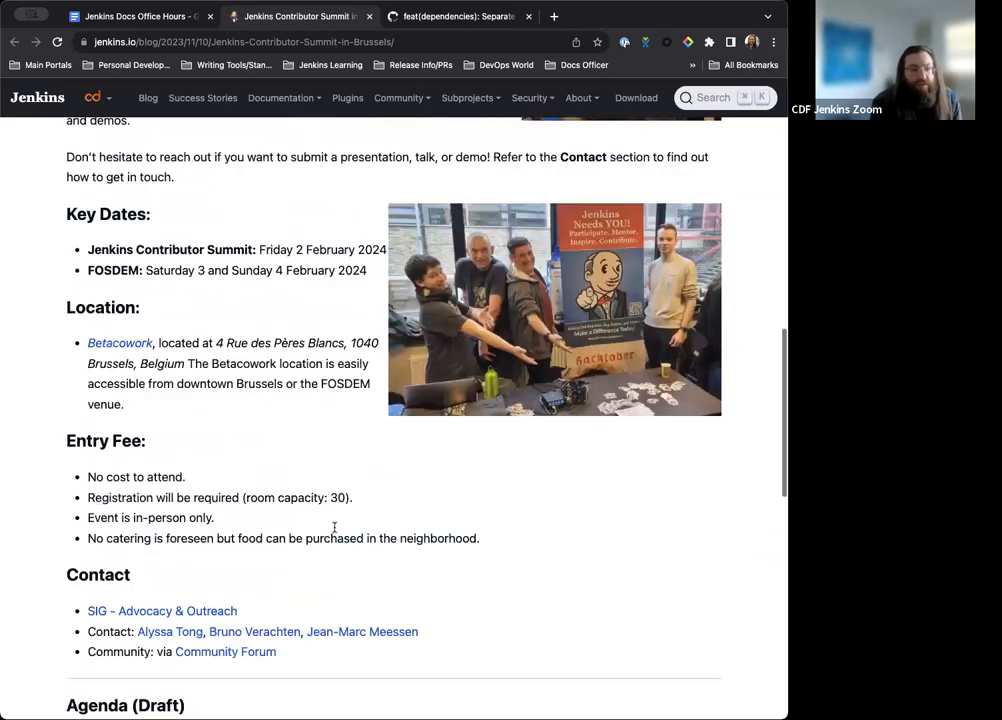
{"action": "scroll", "scroll_direction": "up", "scroll_amount": 3}
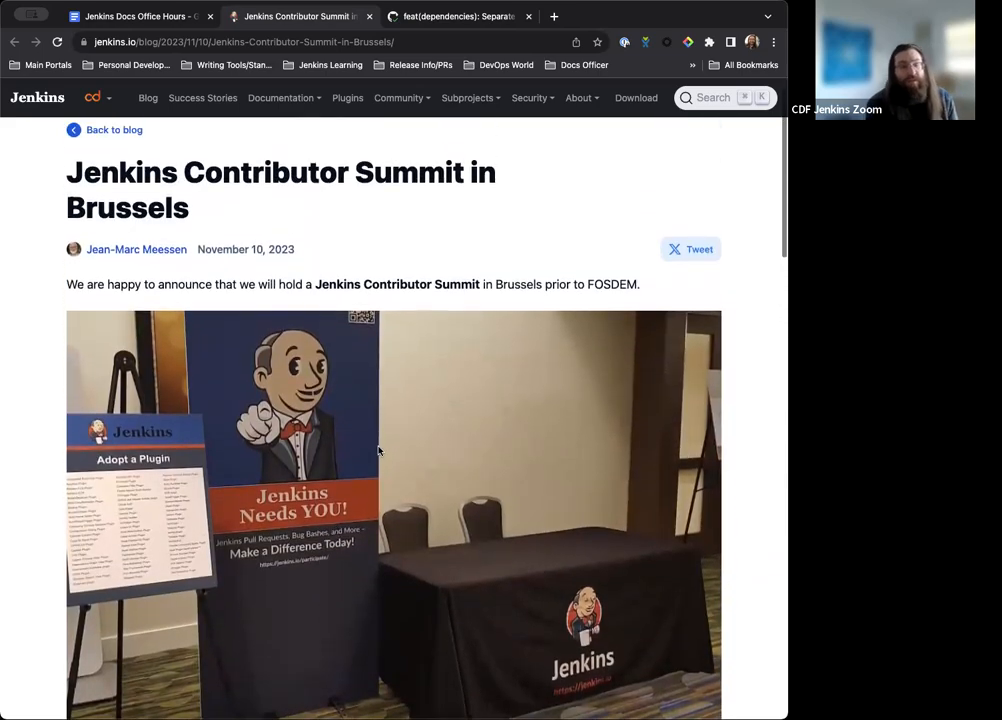
{"action": "scroll", "scroll_direction": "down", "scroll_amount": 3}
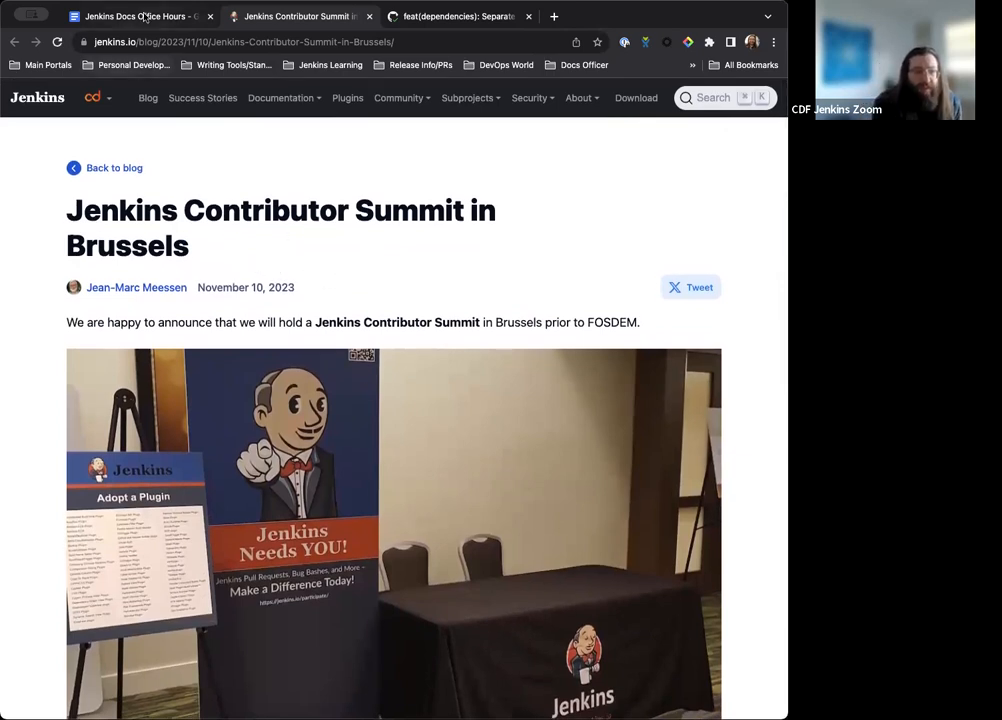
{"action": "left_click", "coordinate": [135, 16]}
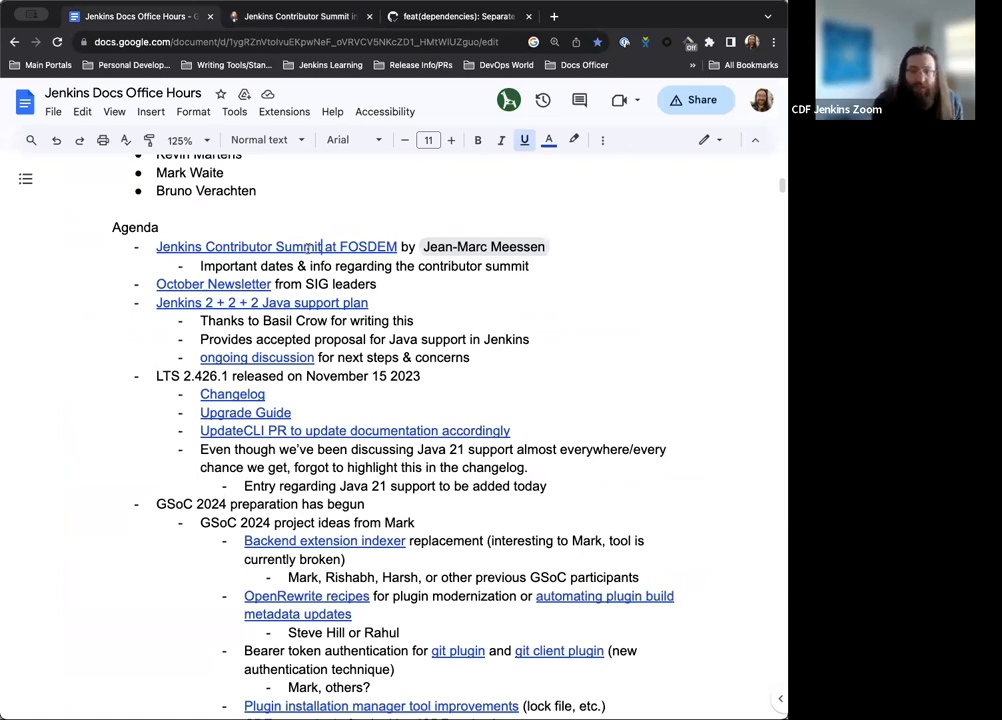
{"action": "mouse_move", "coordinate": [414, 275]}
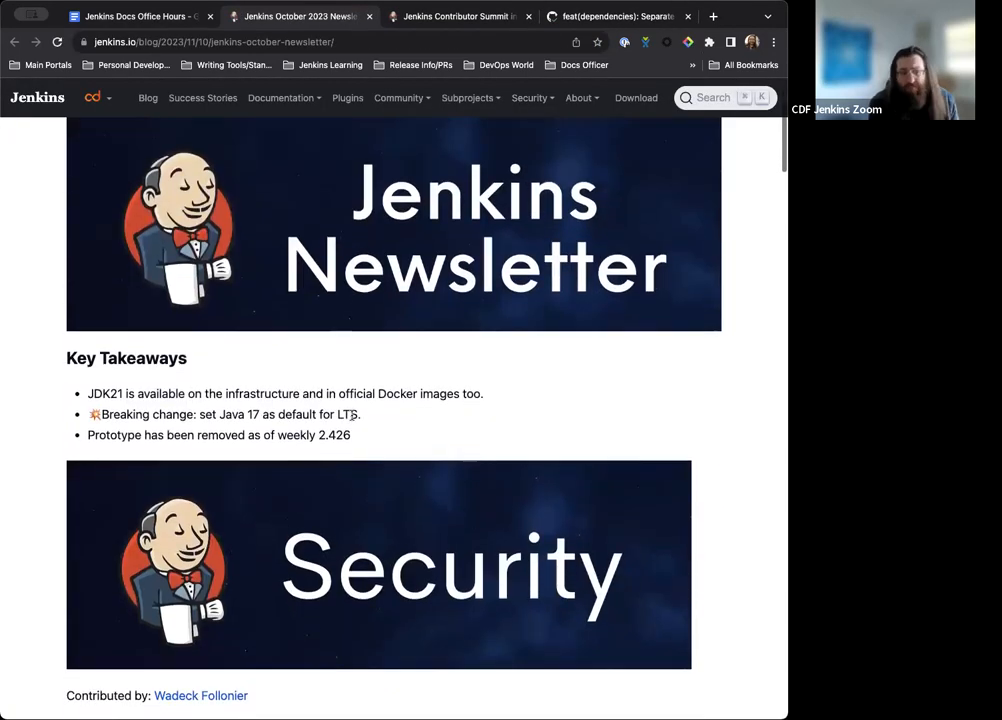
Step: Skim the October newsletter, then open the '2 + 2 + 2 Java support plan' post from the notes
{"action": "scroll", "scroll_direction": "down", "scroll_amount": 3}
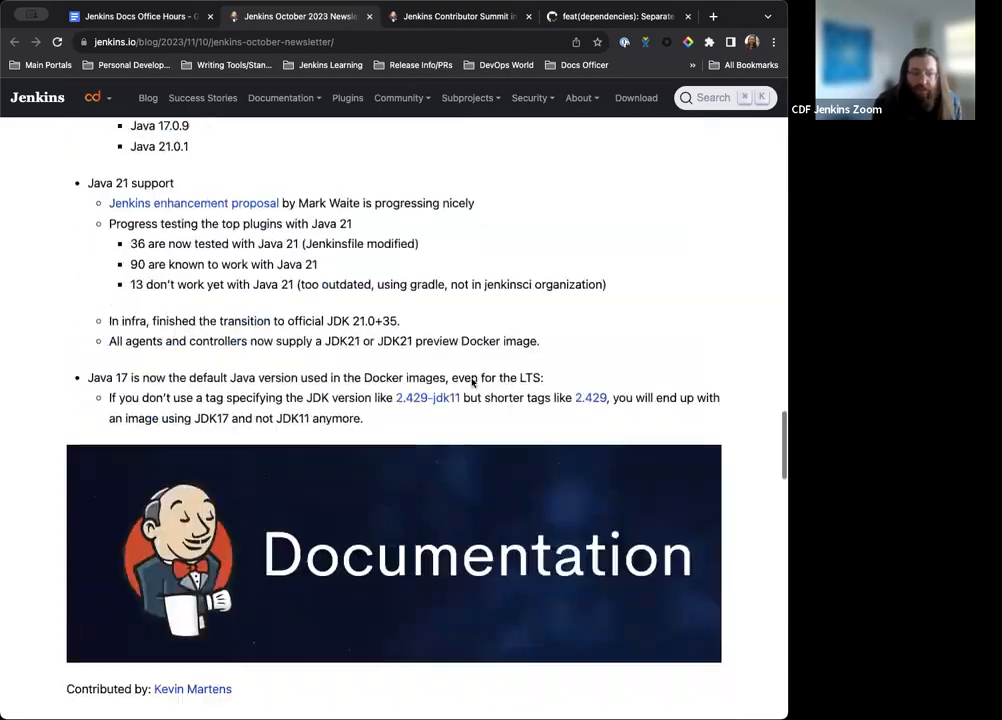
{"action": "scroll", "scroll_direction": "down", "scroll_amount": 3}
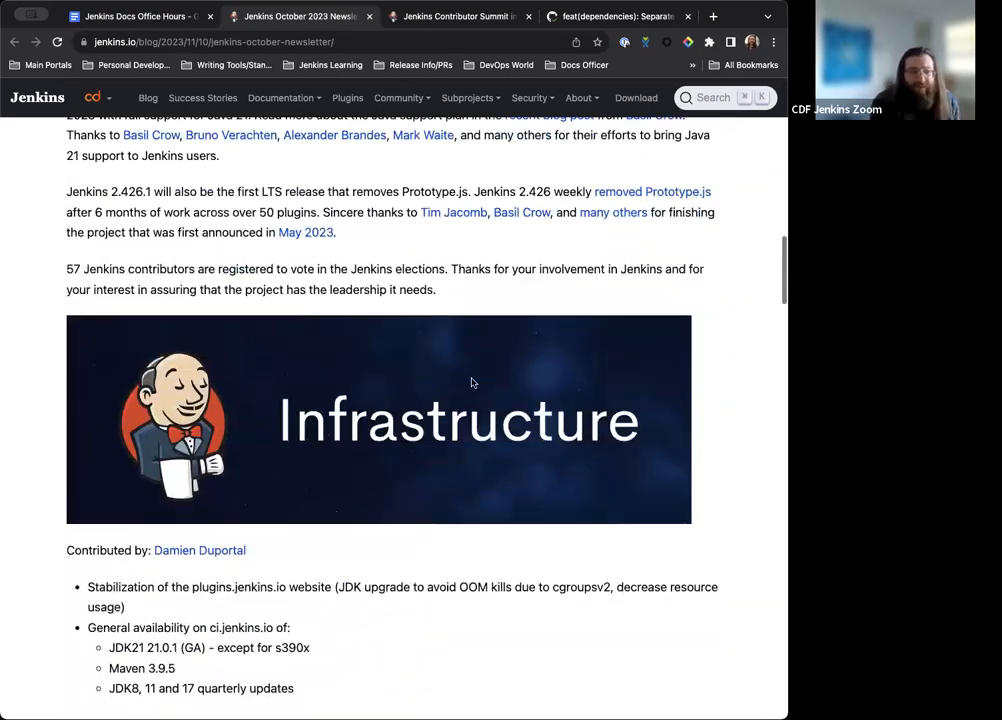
{"action": "scroll", "scroll_direction": "down", "scroll_amount": 3}
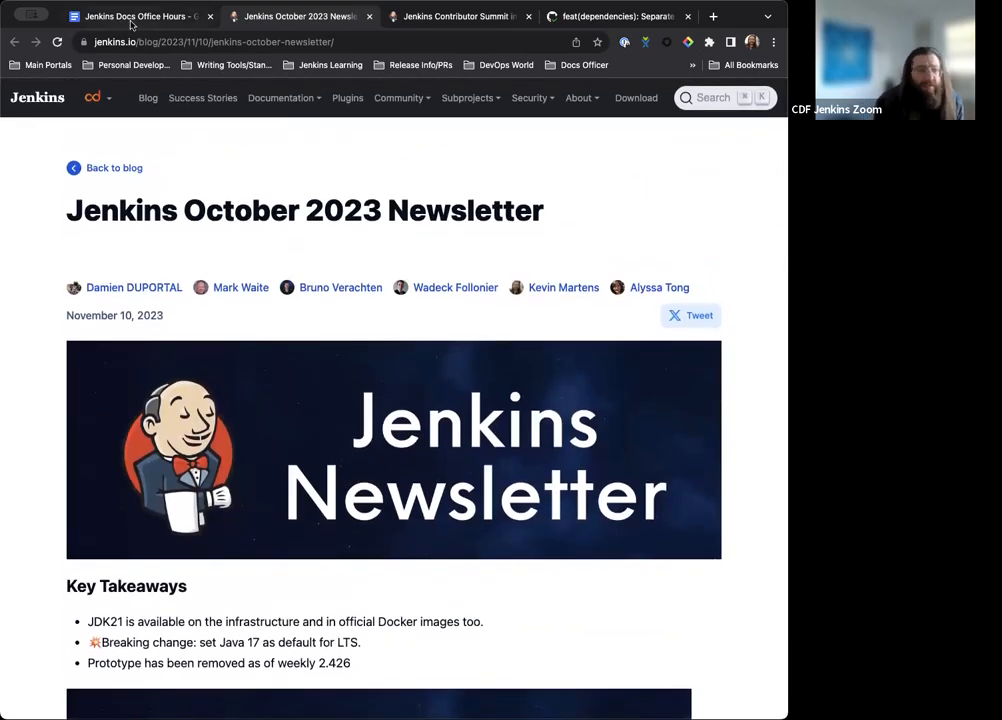
{"action": "left_click", "coordinate": [135, 16]}
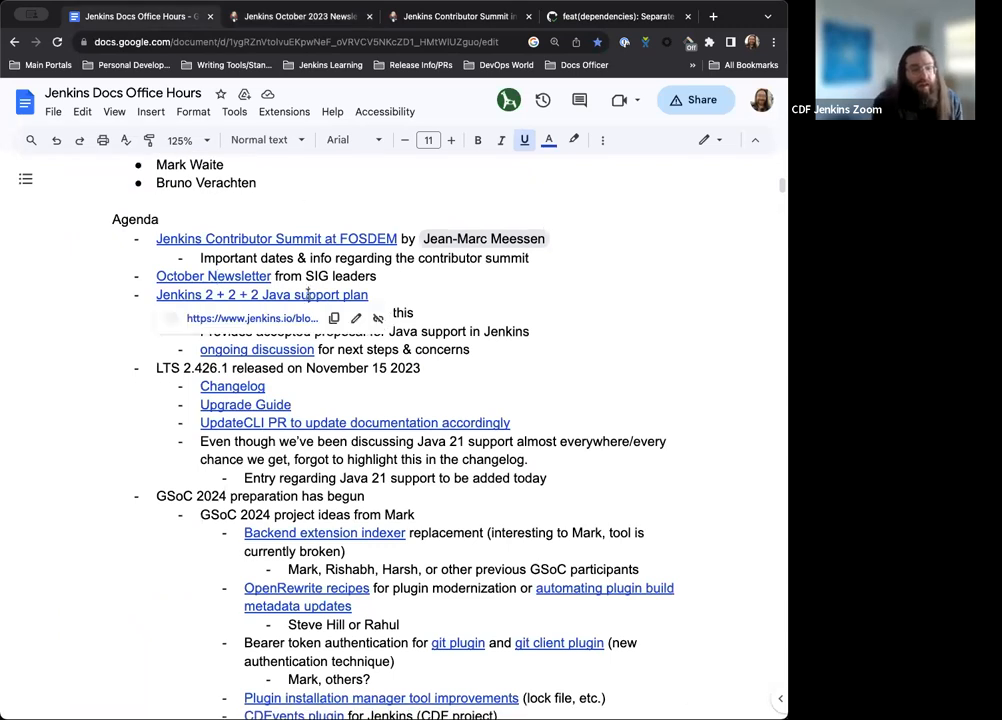
{"action": "left_click", "coordinate": [261, 294]}
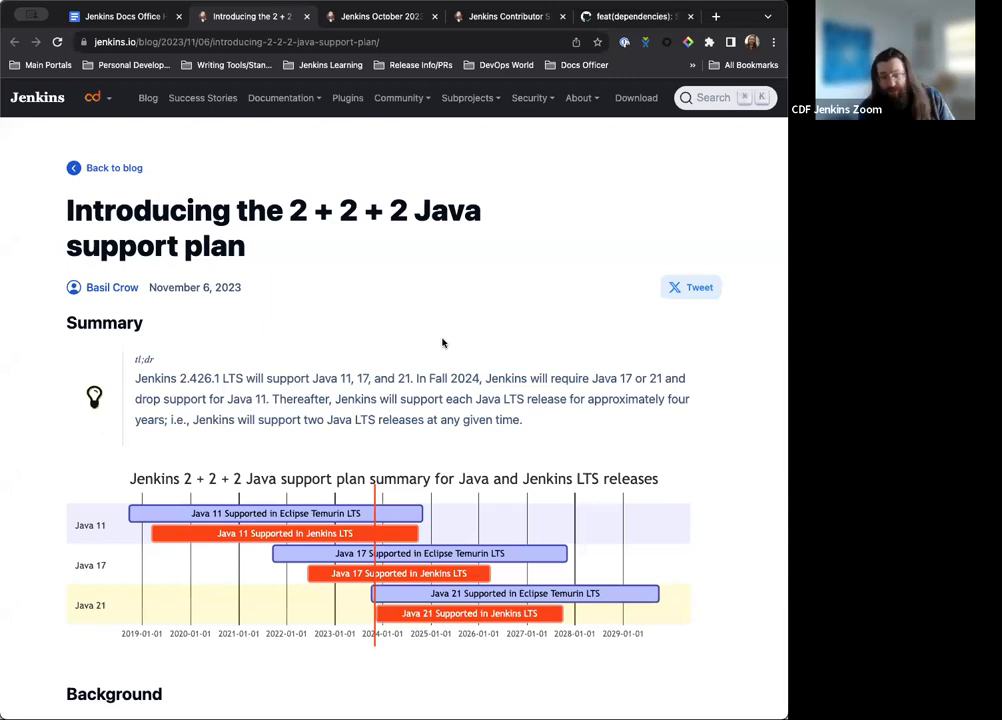
{"action": "scroll", "scroll_direction": "down", "scroll_amount": 3}
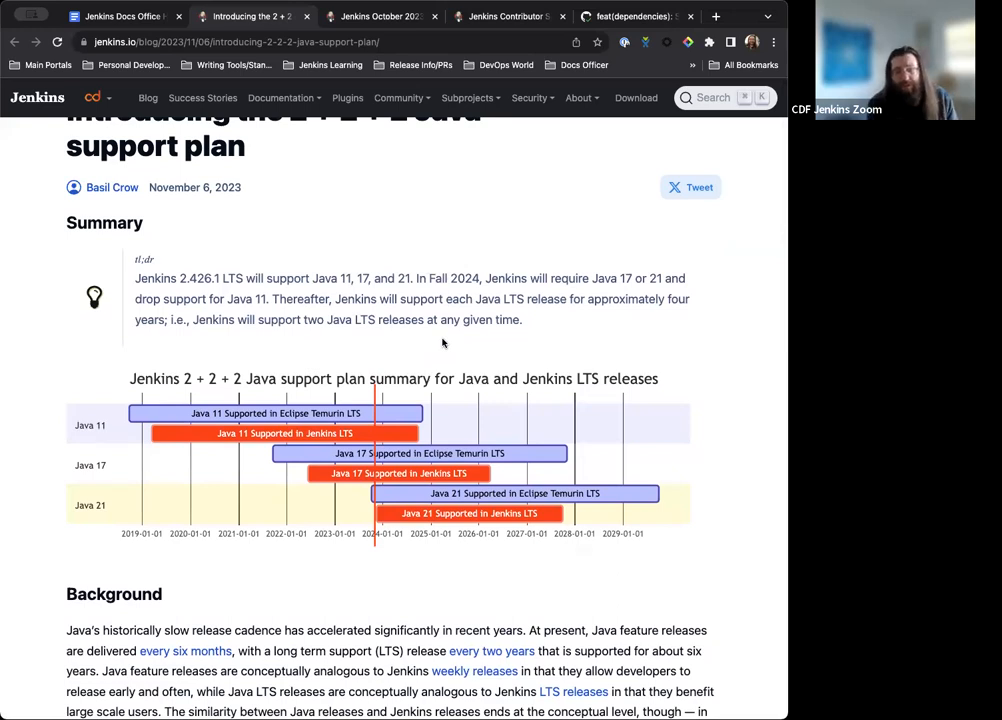
{"action": "scroll", "scroll_direction": "down", "scroll_amount": 3}
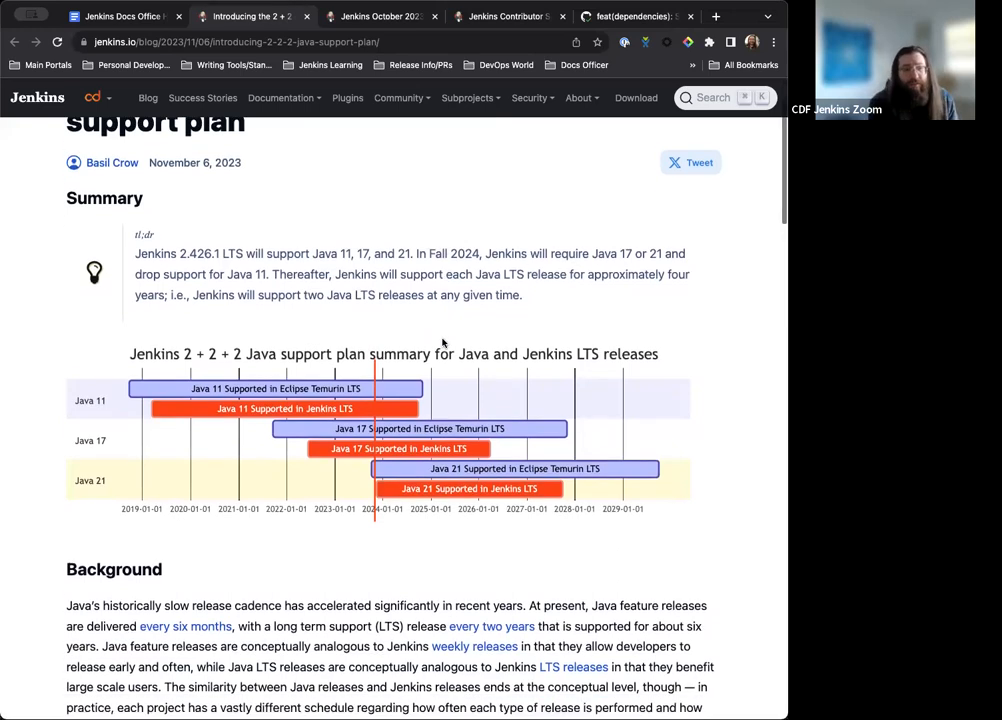
{"action": "scroll", "scroll_direction": "down", "scroll_amount": 3}
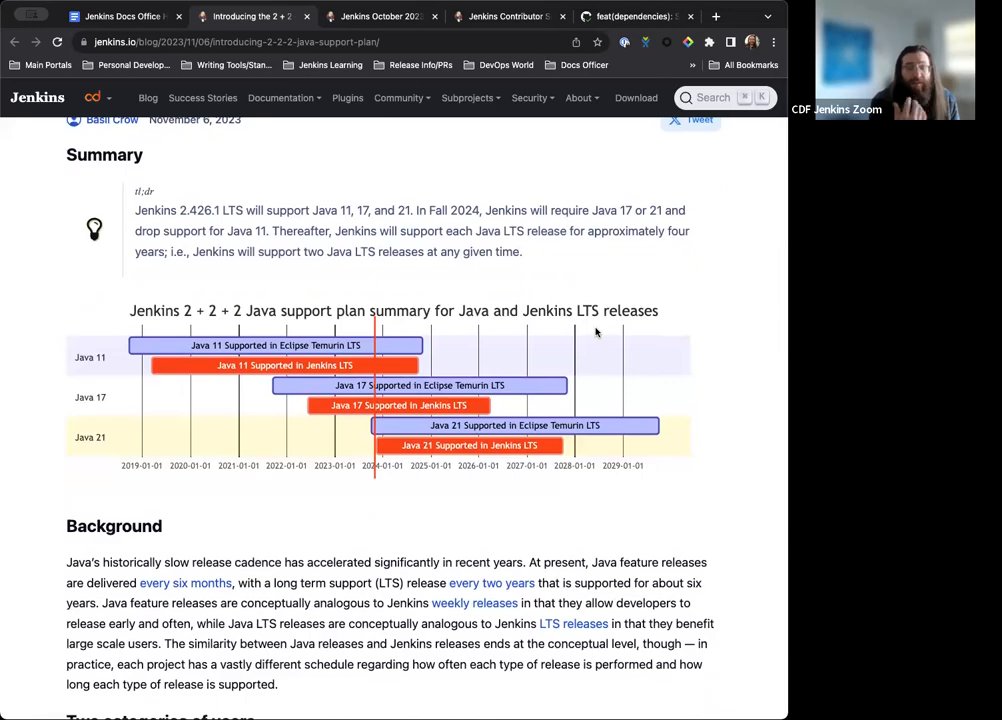
{"action": "scroll", "scroll_direction": "down", "scroll_amount": 3}
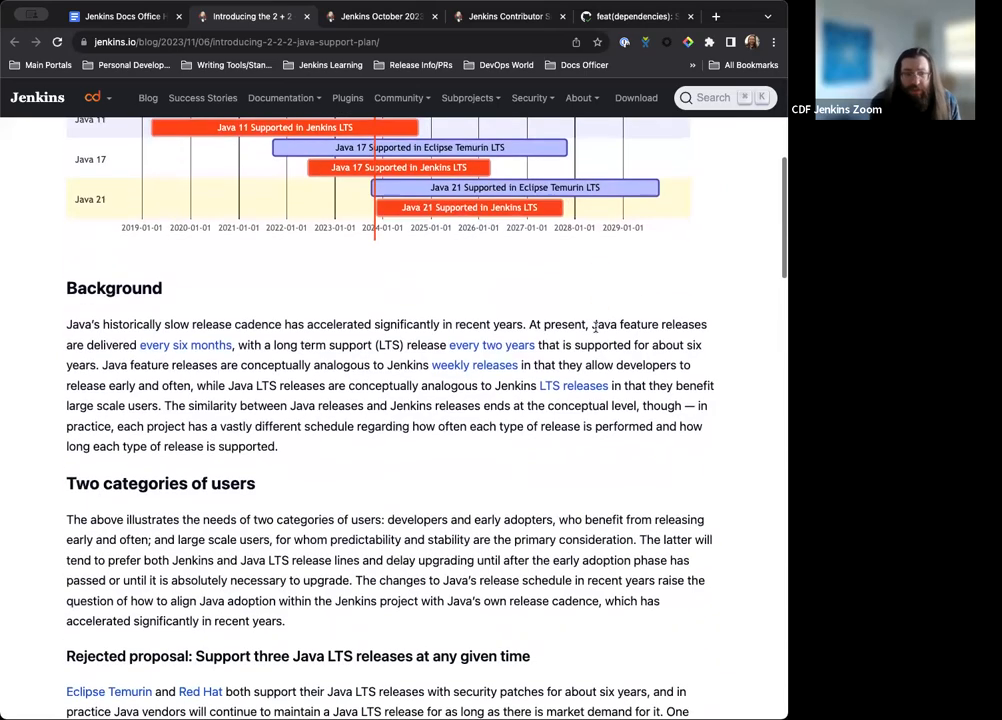
{"action": "scroll", "scroll_direction": "down", "scroll_amount": 3}
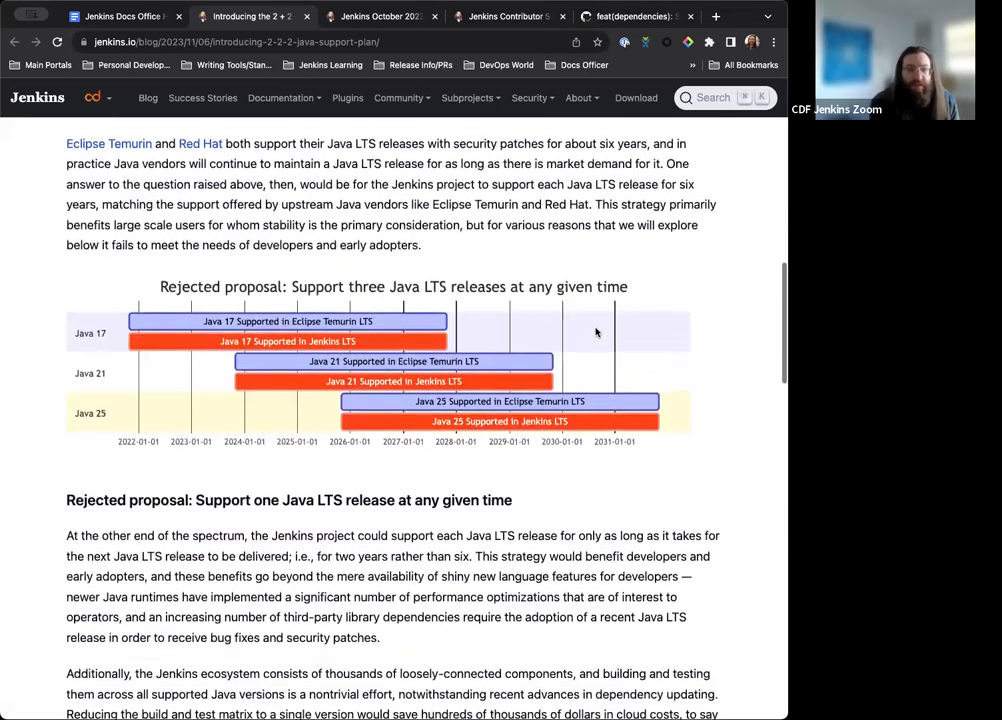
{"action": "scroll", "scroll_direction": "down", "scroll_amount": 3}
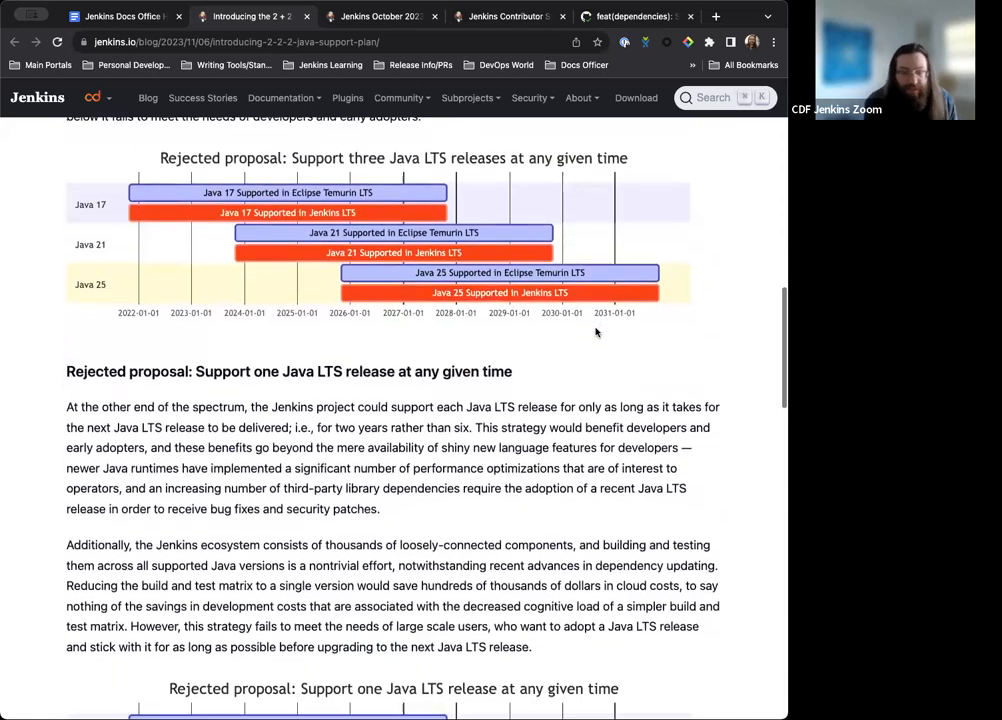
{"action": "scroll", "scroll_direction": "down", "scroll_amount": 3}
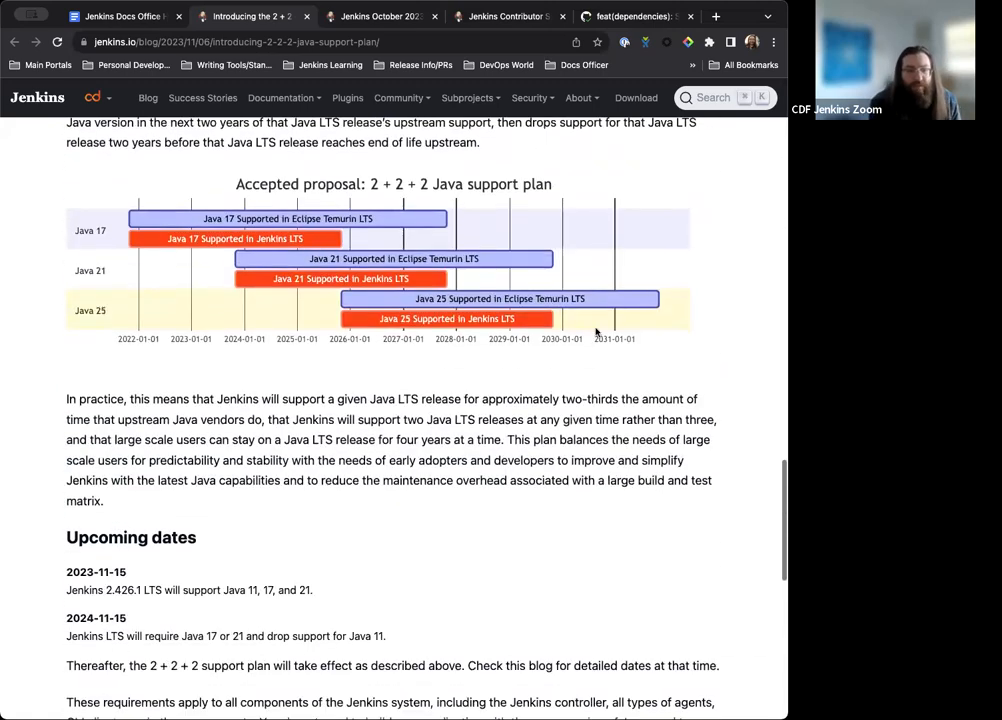
{"action": "scroll", "scroll_direction": "down", "scroll_amount": 3}
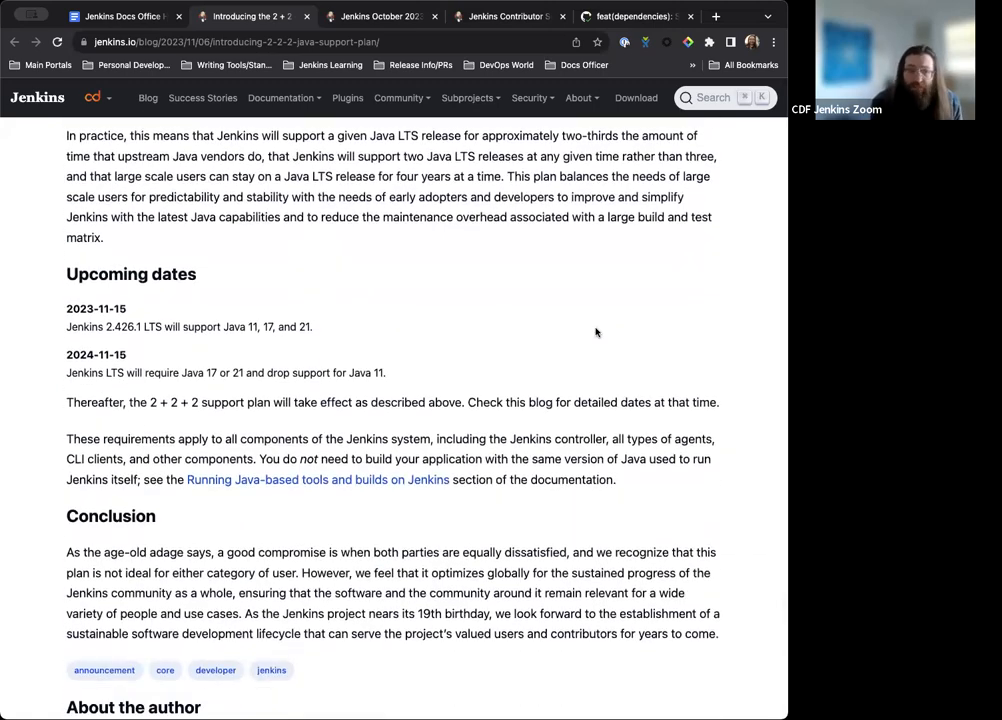
{"action": "scroll", "scroll_direction": "down", "scroll_amount": 3}
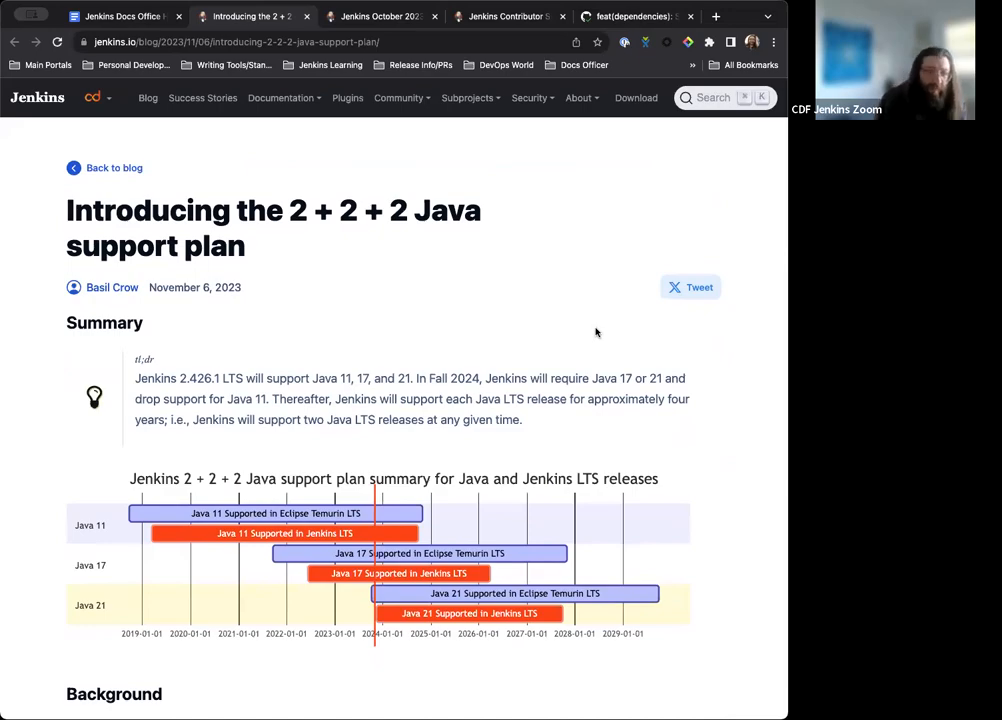
{"action": "scroll", "scroll_direction": "down", "scroll_amount": 3}
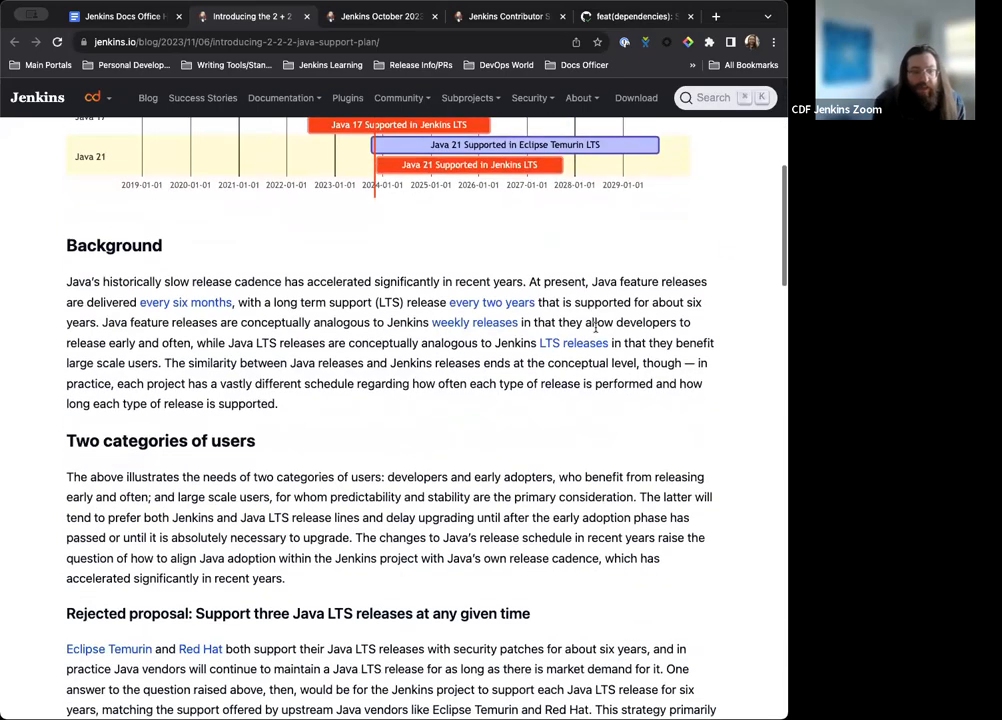
{"action": "scroll", "scroll_direction": "down", "scroll_amount": 3}
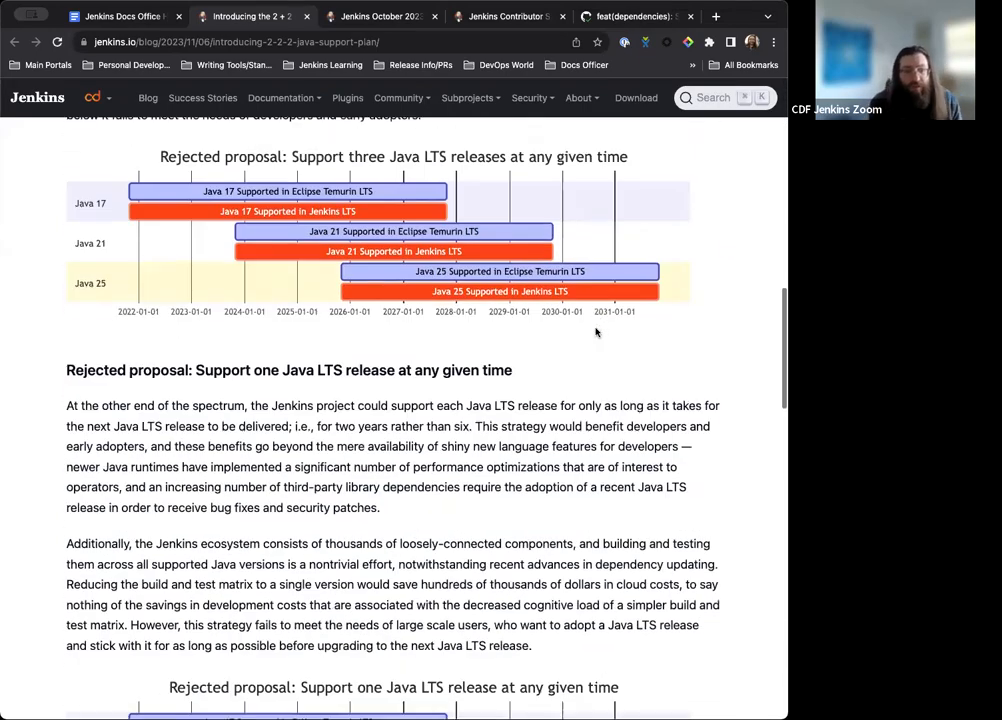
{"action": "scroll", "scroll_direction": "down", "scroll_amount": 3}
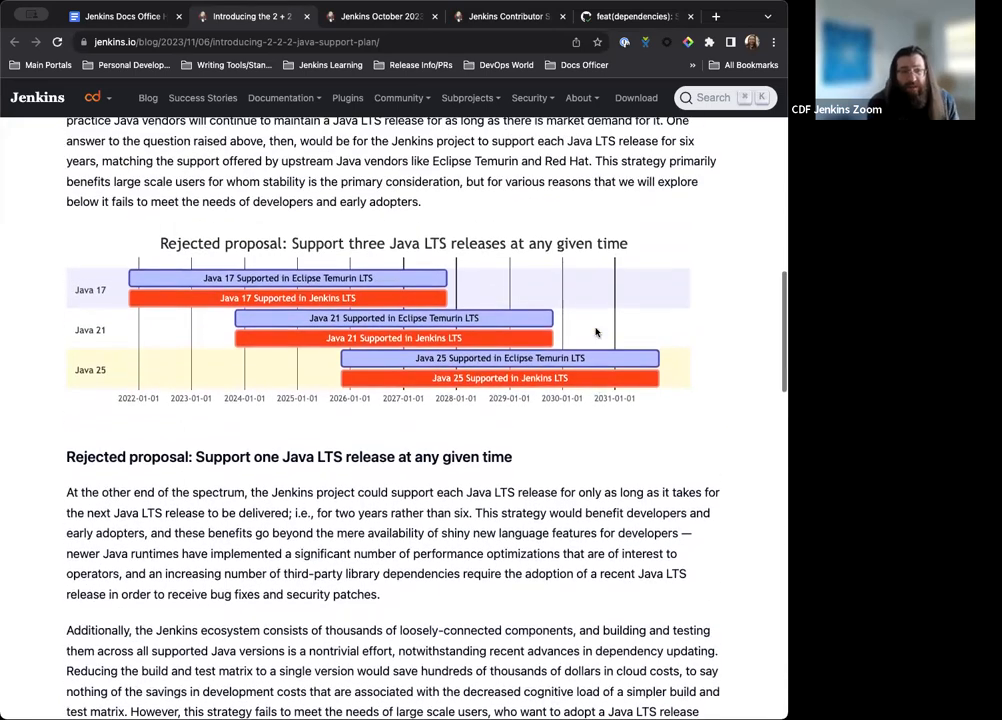
{"action": "scroll", "scroll_direction": "down", "scroll_amount": 3}
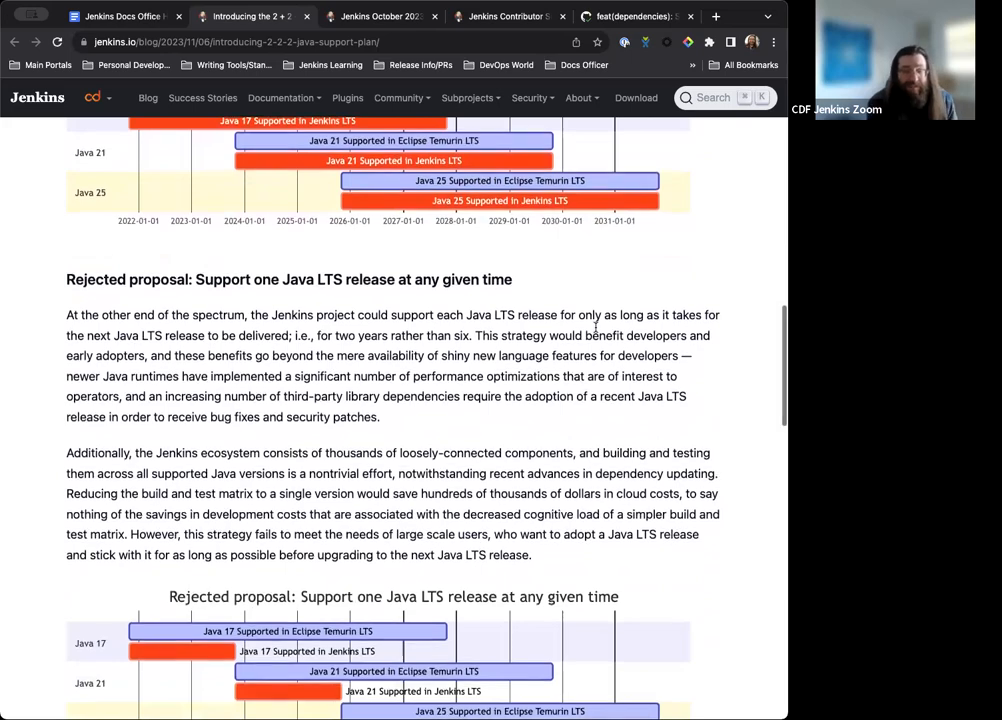
{"action": "scroll", "scroll_direction": "down", "scroll_amount": 3}
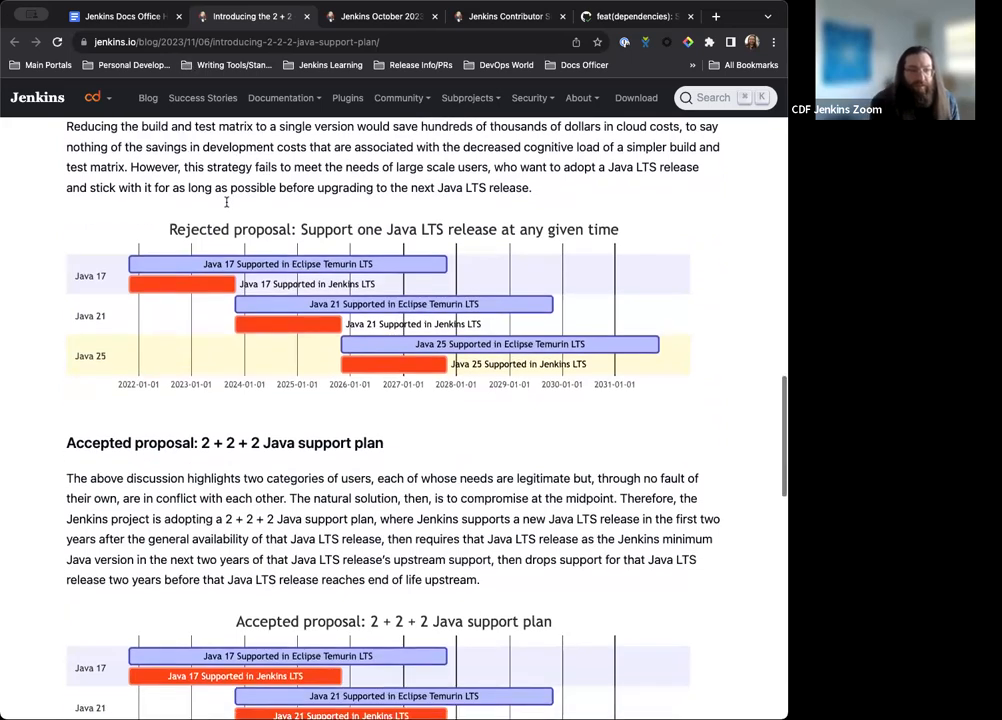
{"action": "scroll", "scroll_direction": "down", "scroll_amount": 3}
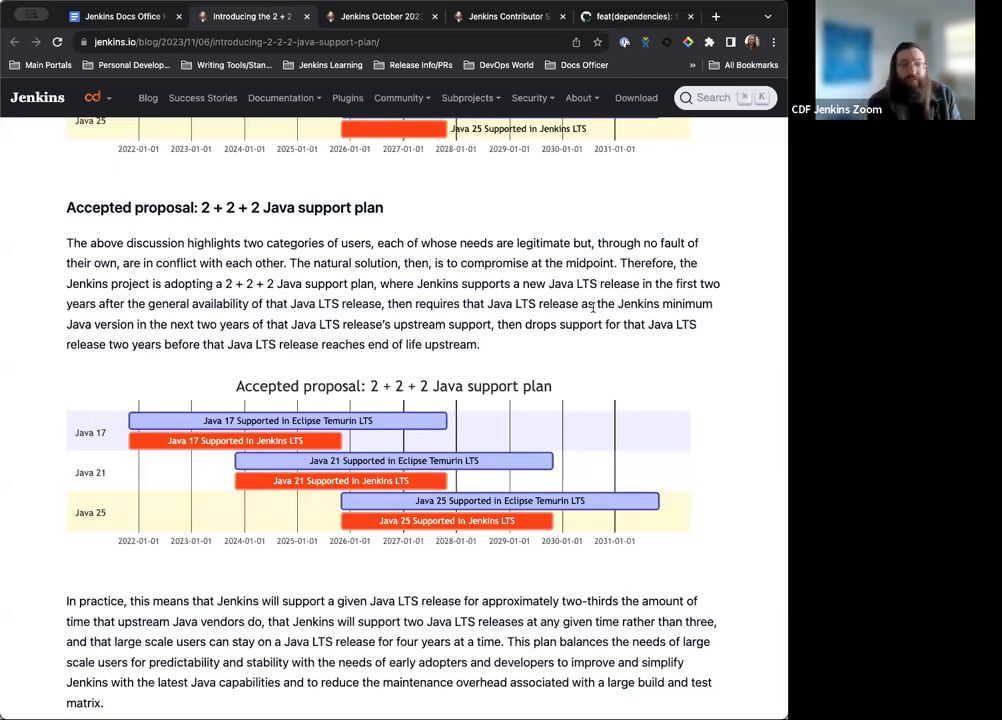
{"action": "scroll", "scroll_direction": "down", "scroll_amount": 3}
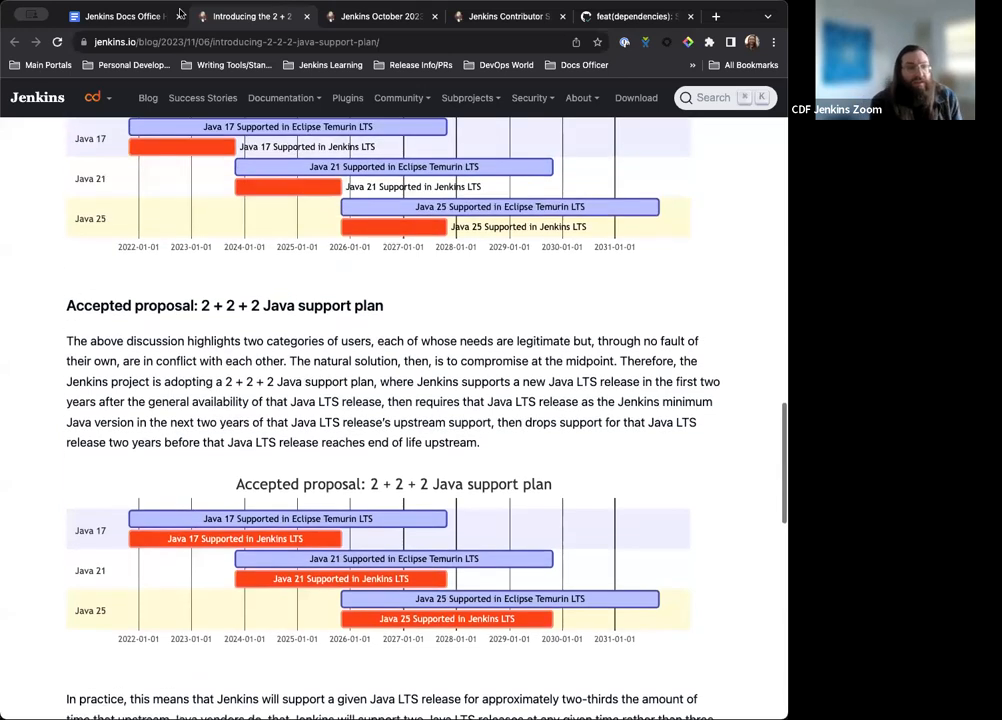
Step: Open PR #400 via 'ongoing discussion', review it to its change-requested status, and return
{"action": "left_click", "coordinate": [120, 16]}
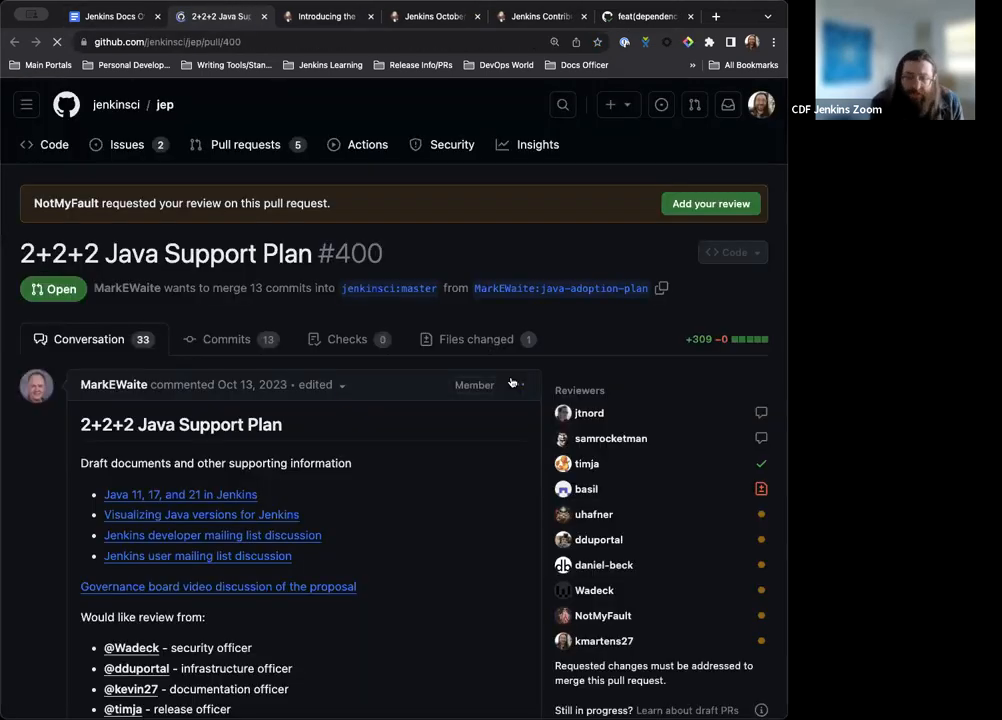
{"action": "scroll", "scroll_direction": "down", "scroll_amount": 3}
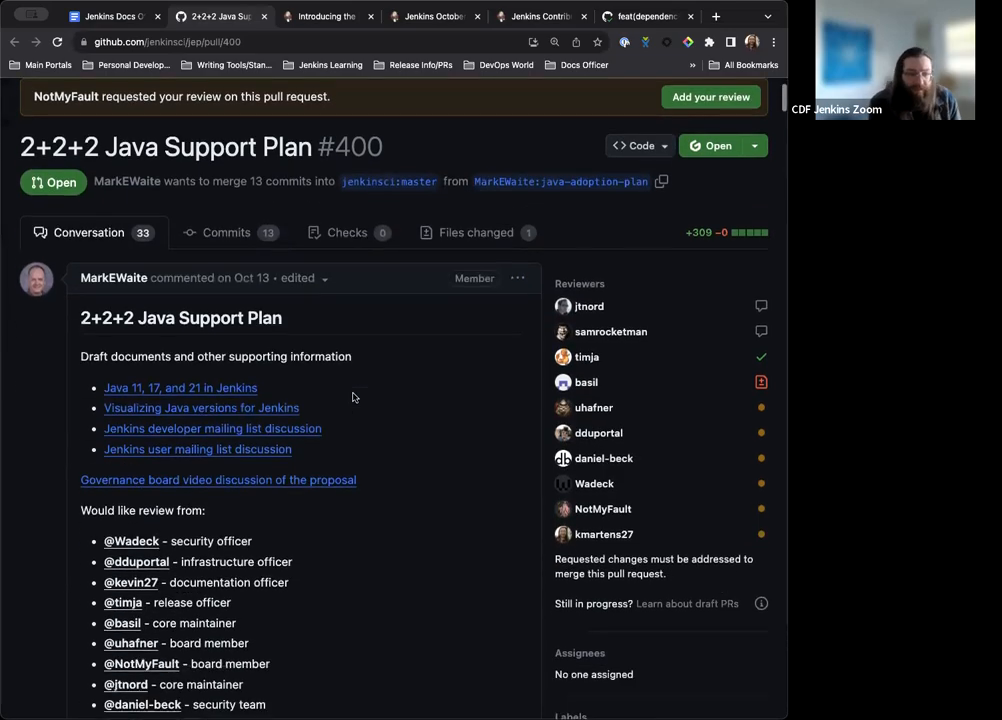
{"action": "scroll", "scroll_direction": "down", "scroll_amount": 3}
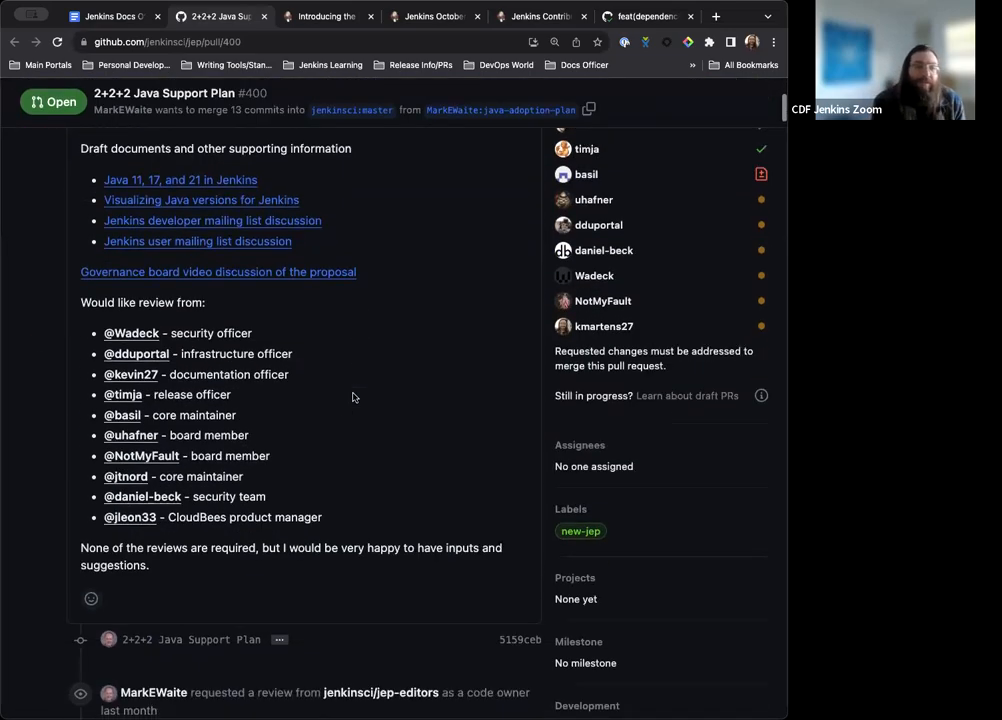
{"action": "scroll", "scroll_direction": "down", "scroll_amount": 3}
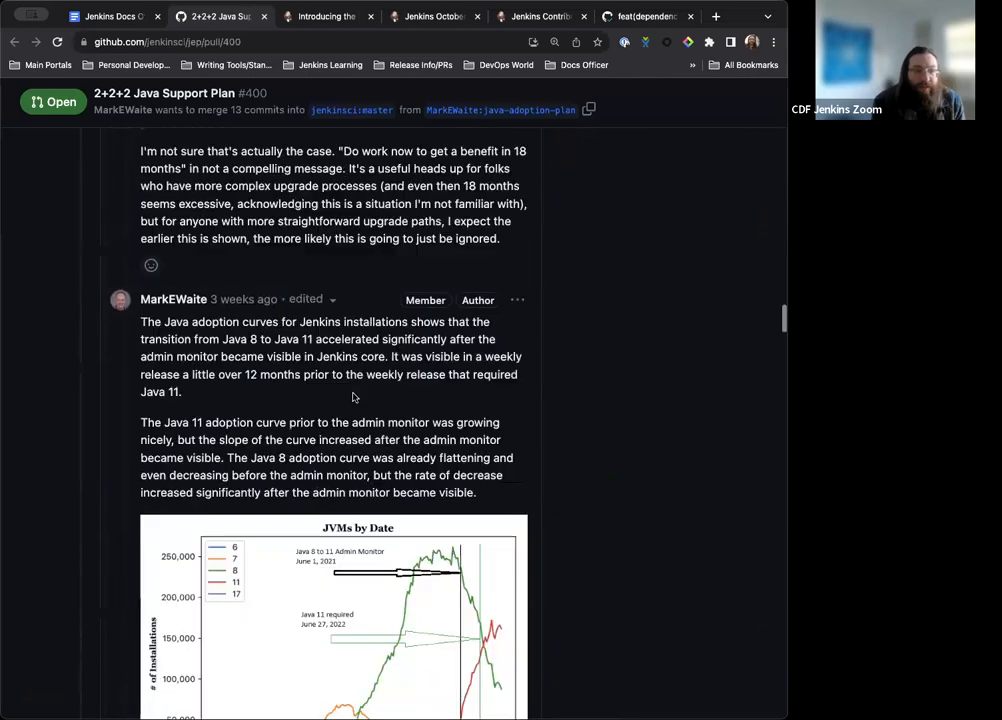
{"action": "scroll", "scroll_direction": "down", "scroll_amount": 3}
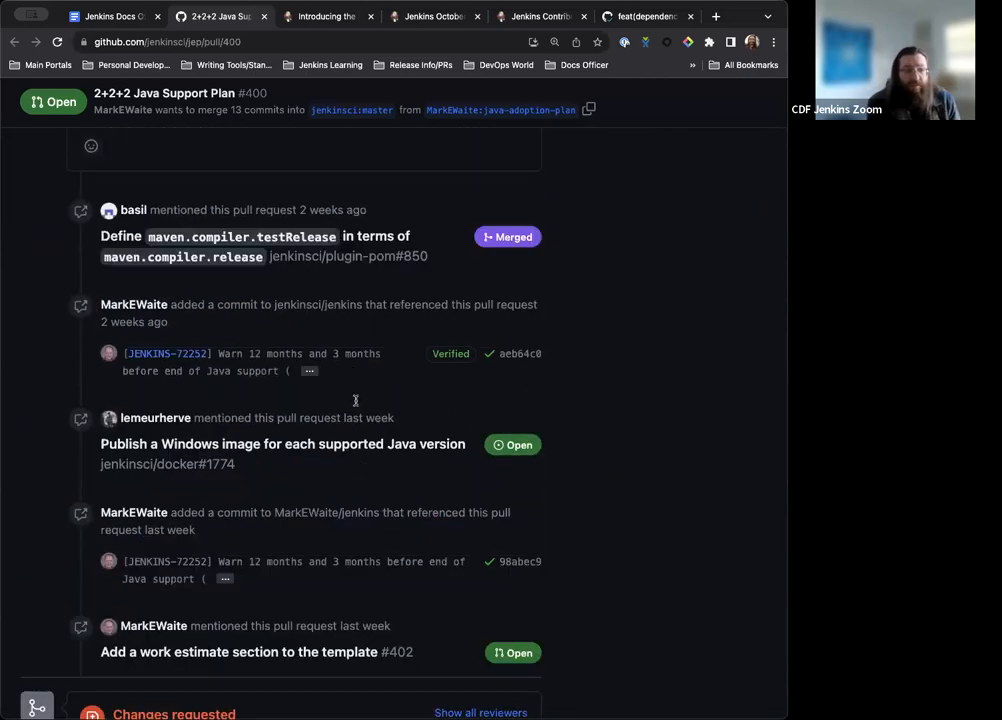
{"action": "scroll", "scroll_direction": "down", "scroll_amount": 3}
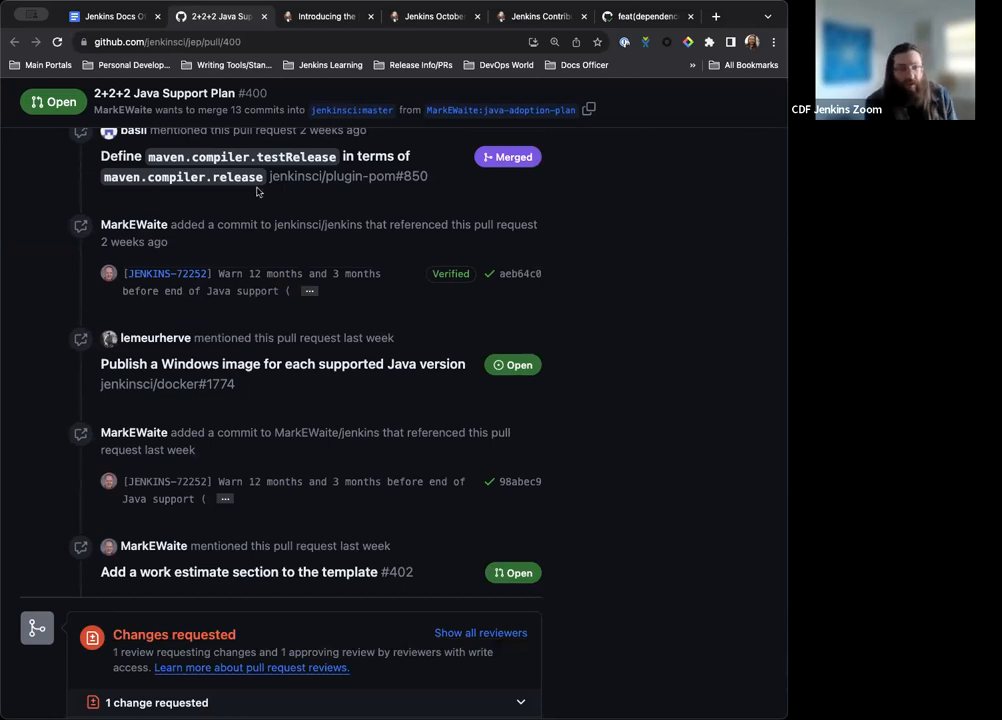
{"action": "left_click", "coordinate": [110, 16]}
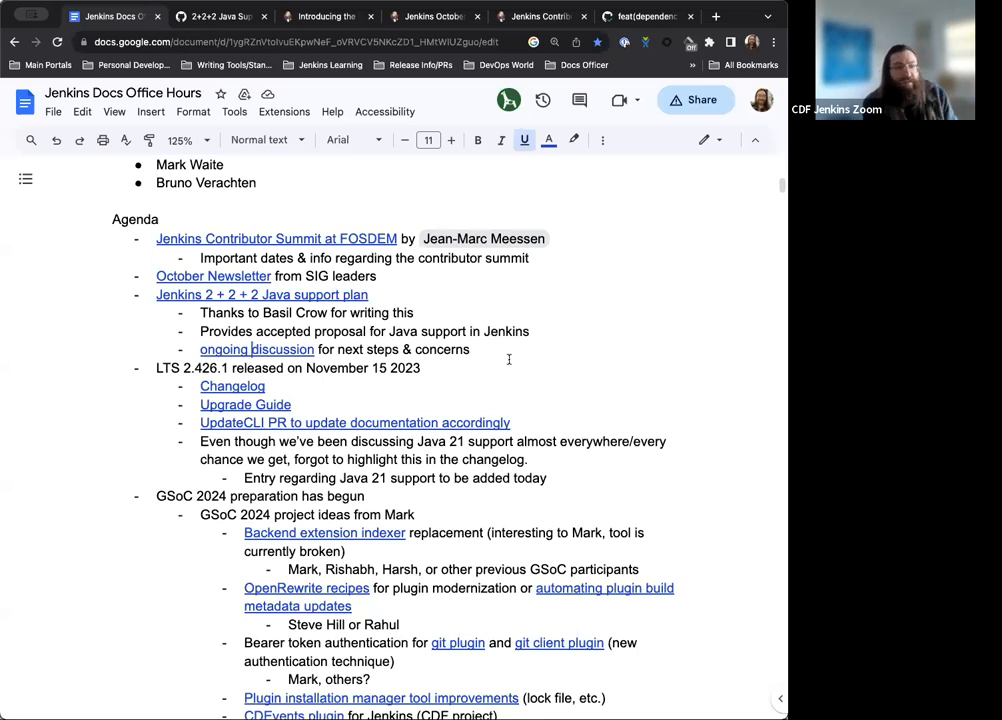
{"action": "scroll", "scroll_direction": "down", "scroll_amount": 3}
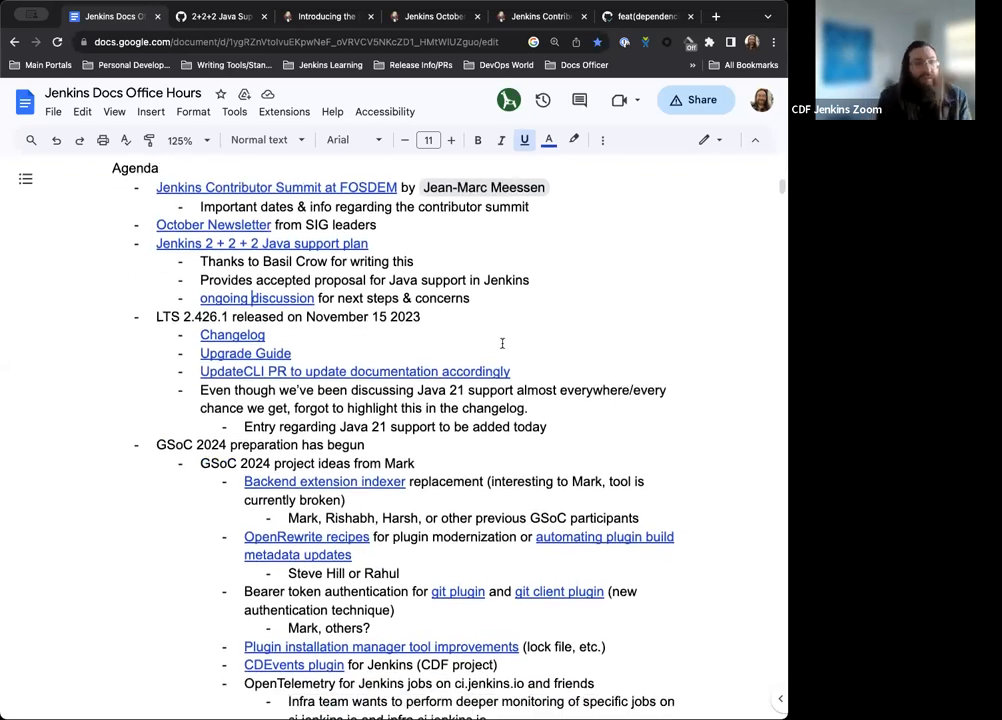
{"action": "scroll", "scroll_direction": "down", "scroll_amount": 3}
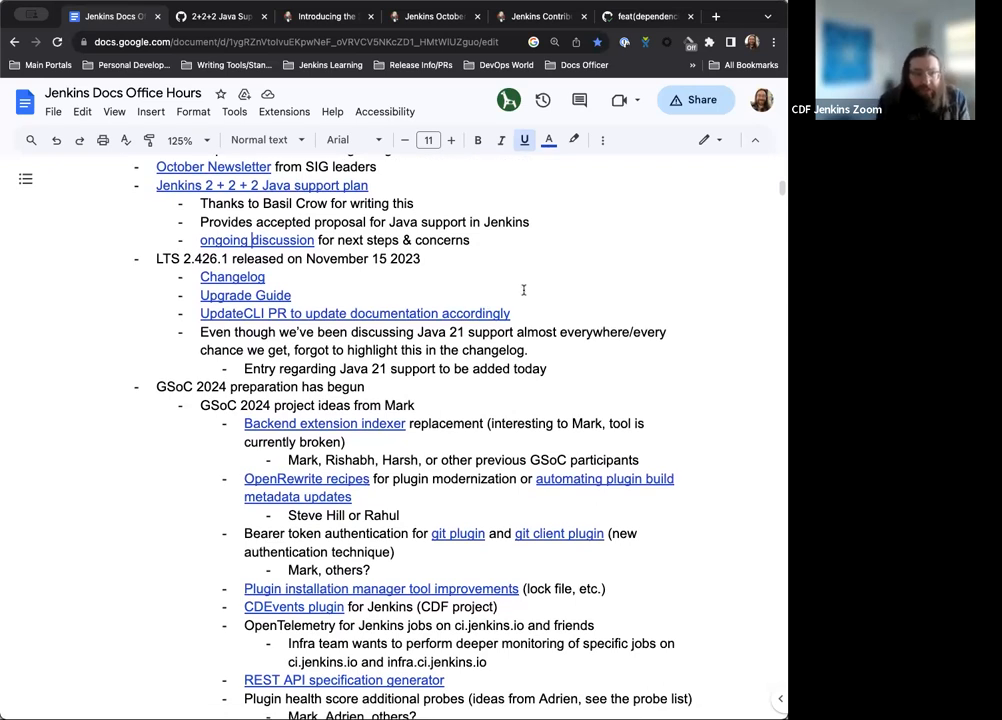
{"action": "mouse_move", "coordinate": [541, 281]}
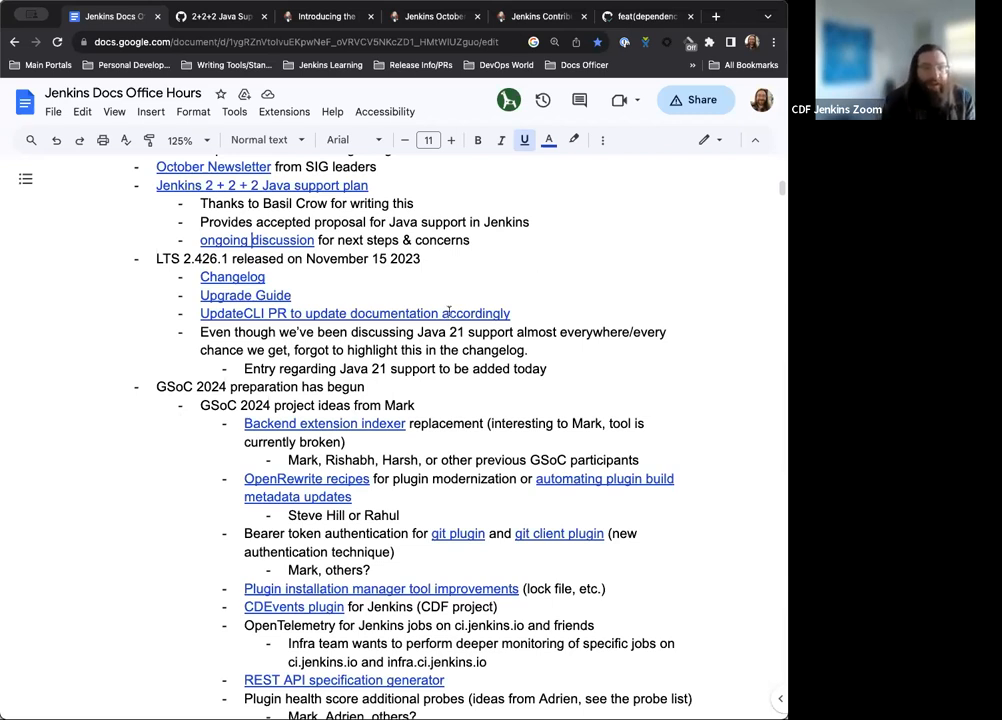
Step: Review merged PR #6846's conversation and commits bumping LTS and weekly versions in docs
{"action": "left_click", "coordinate": [195, 16]}
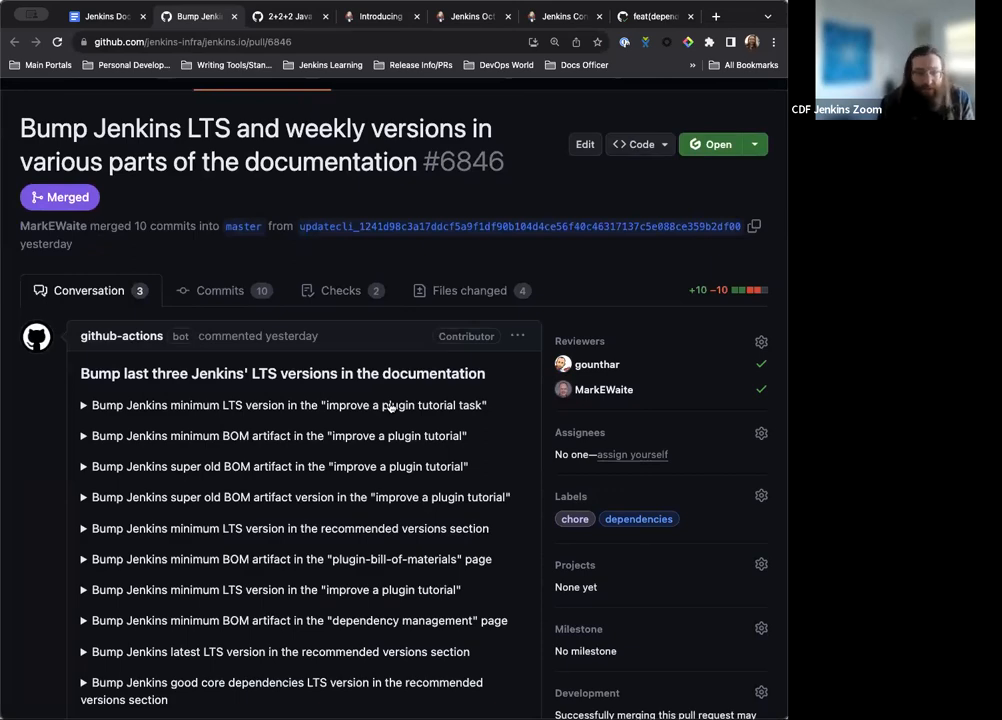
{"action": "scroll", "scroll_direction": "down", "scroll_amount": 3}
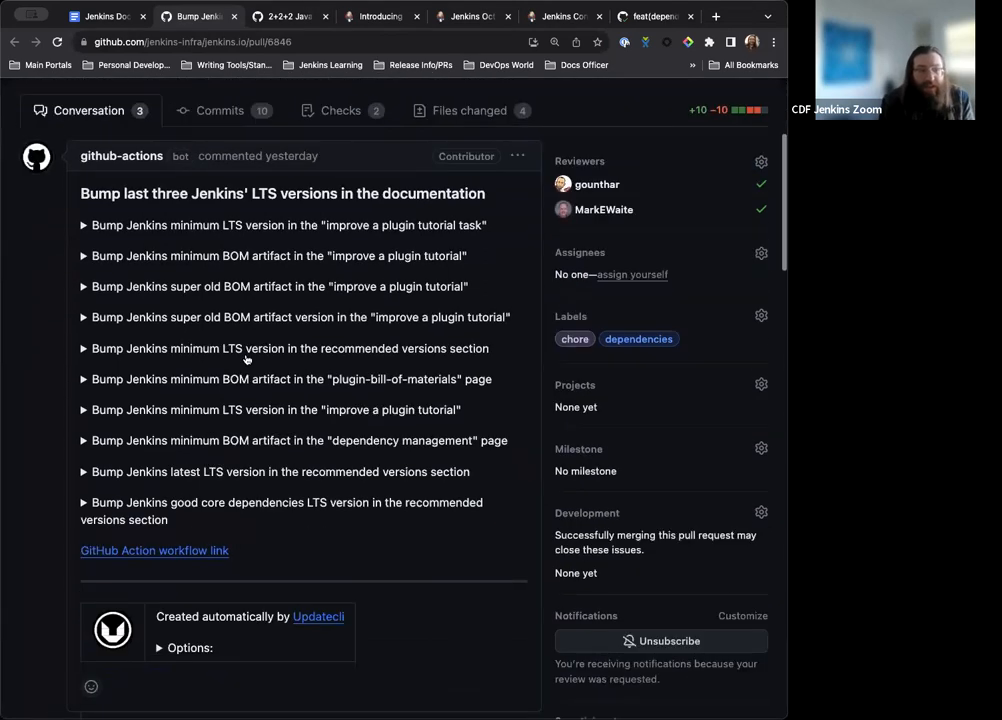
{"action": "scroll", "scroll_direction": "down", "scroll_amount": 3}
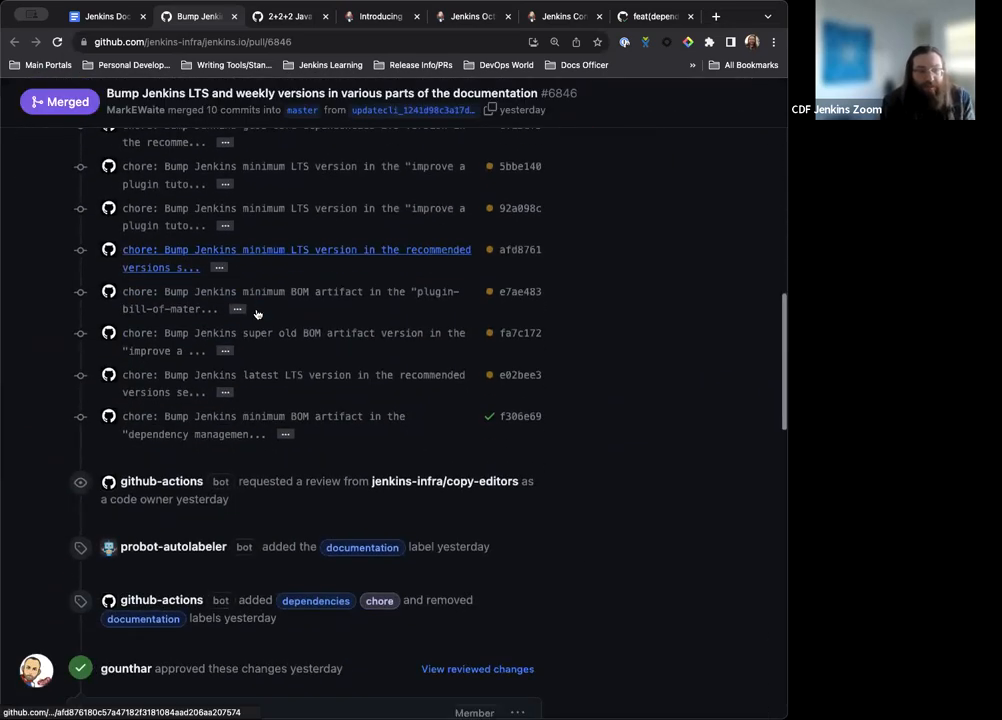
{"action": "scroll", "scroll_direction": "down", "scroll_amount": 3}
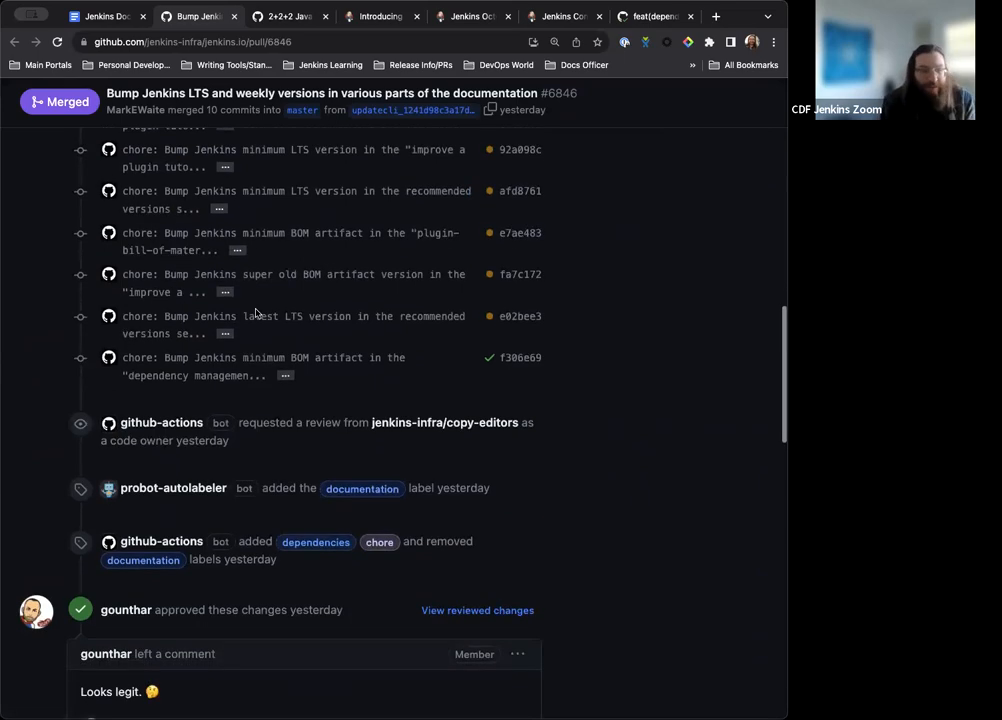
{"action": "scroll", "scroll_direction": "up", "scroll_amount": 3}
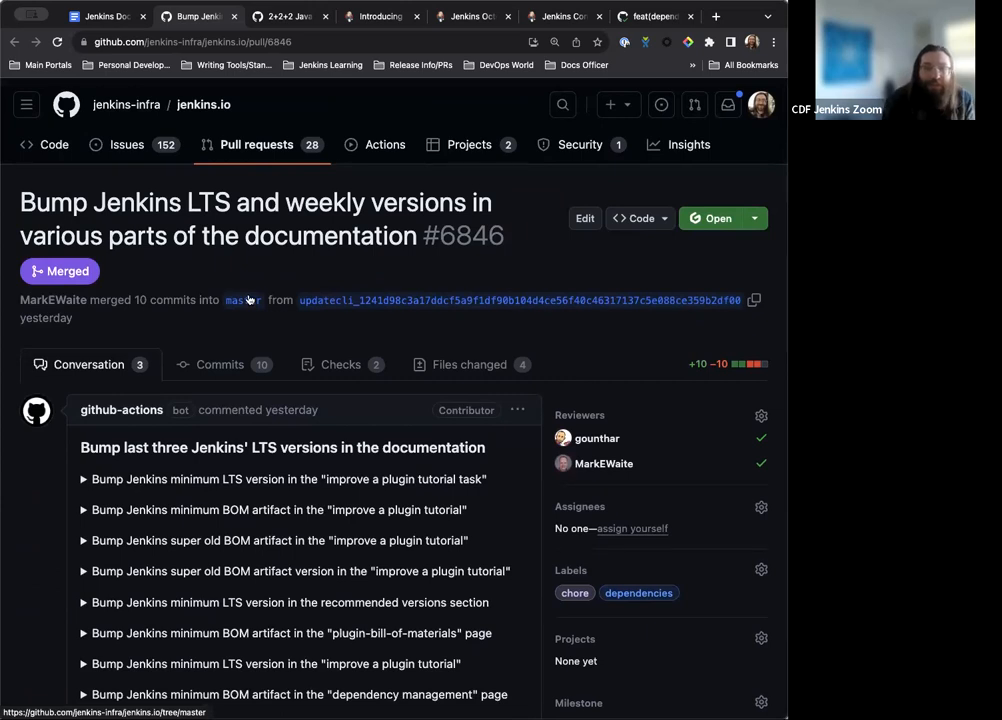
{"action": "mouse_move", "coordinate": [250, 270]}
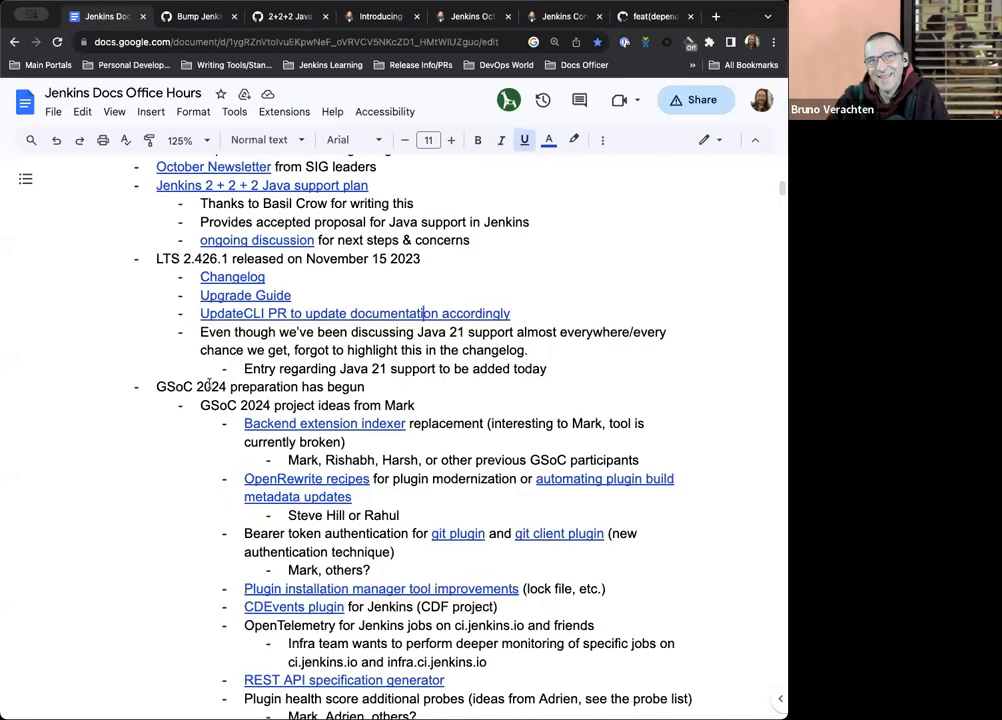
Step: Scroll through the LTS release and GSoC 2024 project ideas, reaching the contributor spotlight item
{"action": "scroll", "scroll_direction": "down", "scroll_amount": 3}
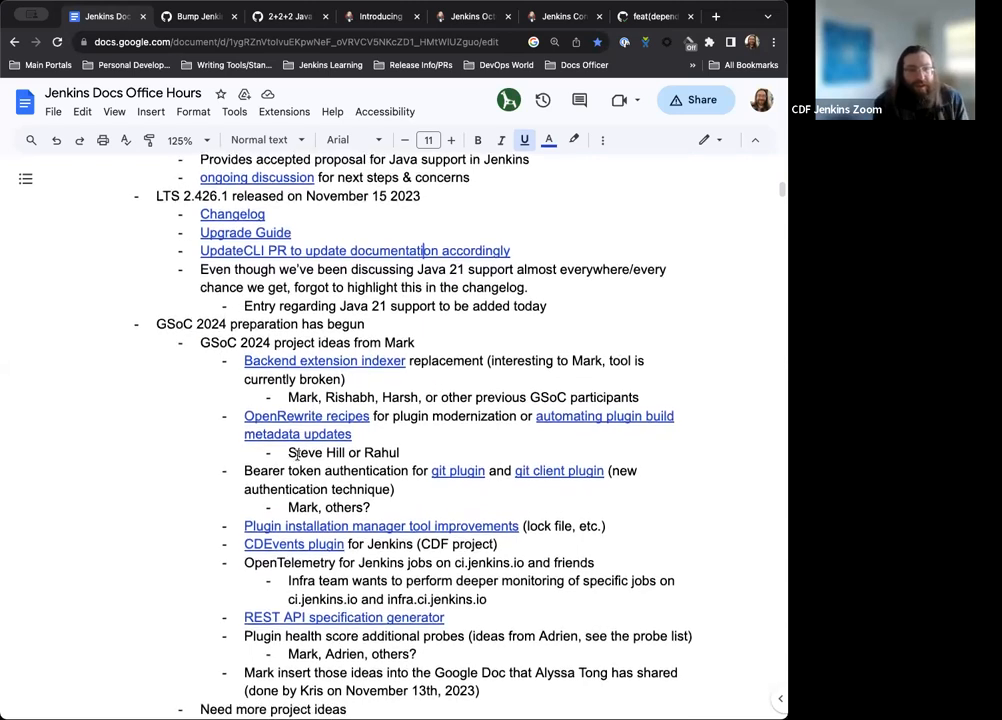
{"action": "scroll", "scroll_direction": "down", "scroll_amount": 3}
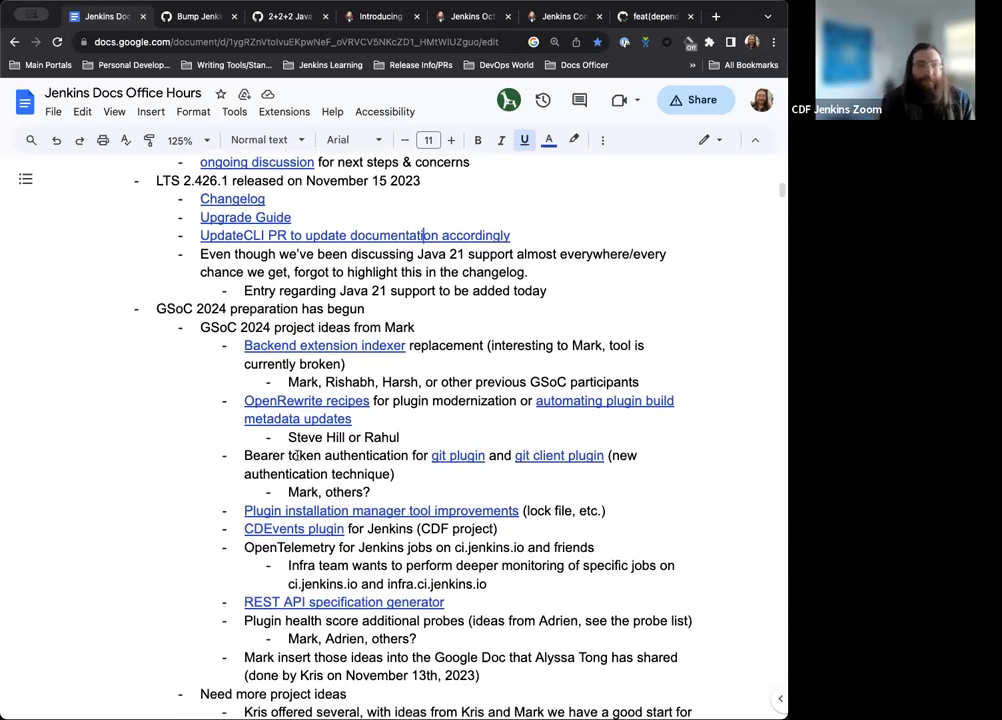
{"action": "scroll", "scroll_direction": "down", "scroll_amount": 3}
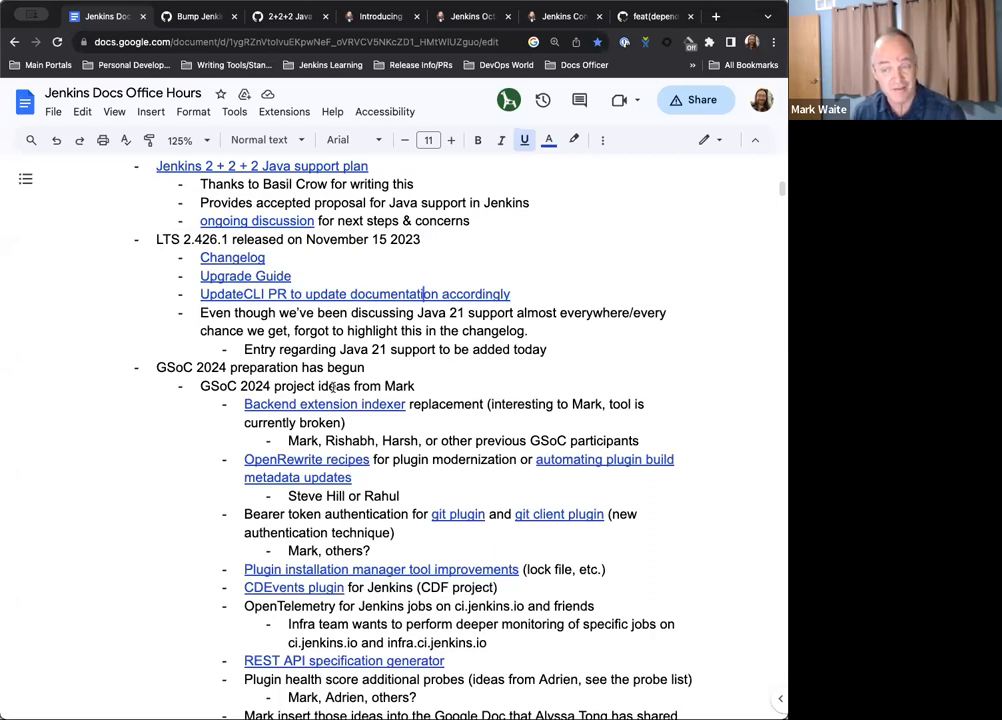
{"action": "scroll", "scroll_direction": "down", "scroll_amount": 3}
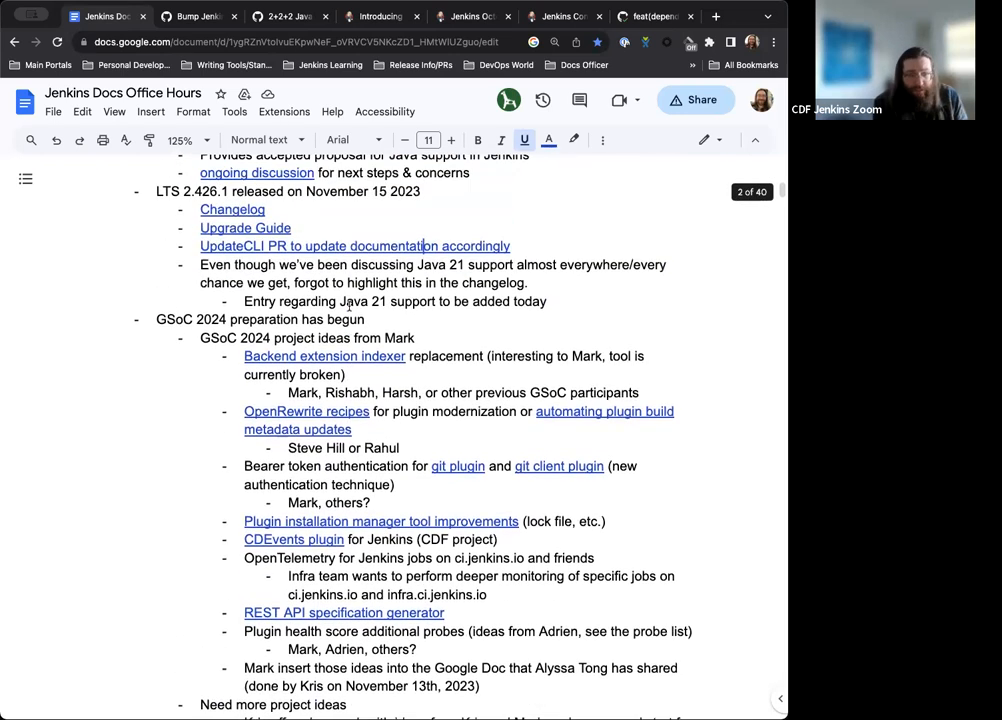
{"action": "scroll", "scroll_direction": "down", "scroll_amount": 3}
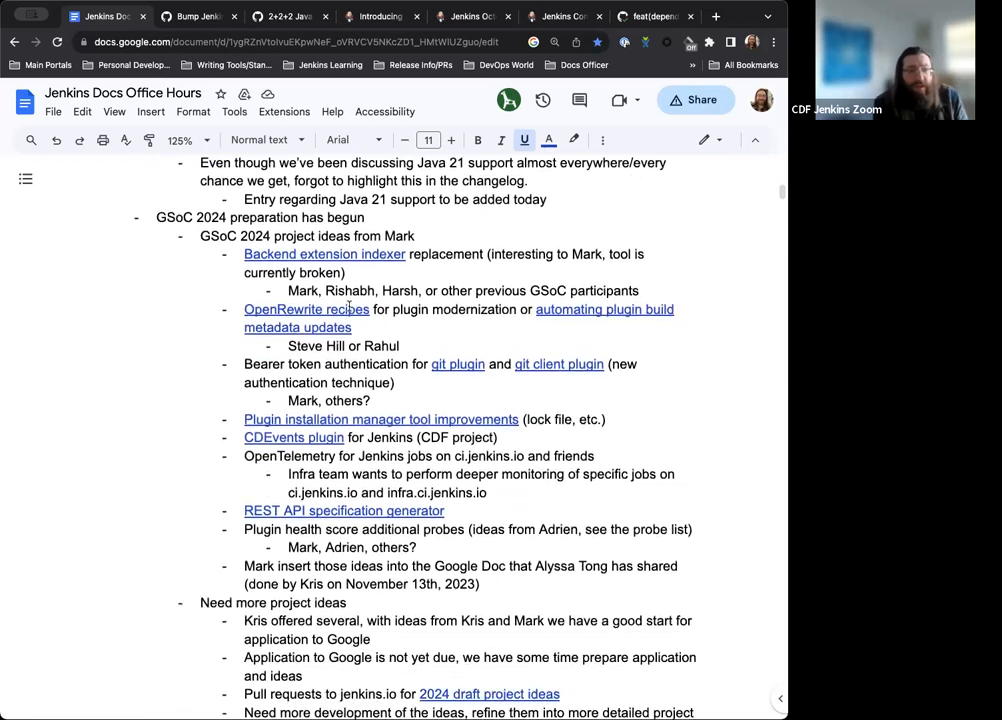
{"action": "scroll", "scroll_direction": "down", "scroll_amount": 3}
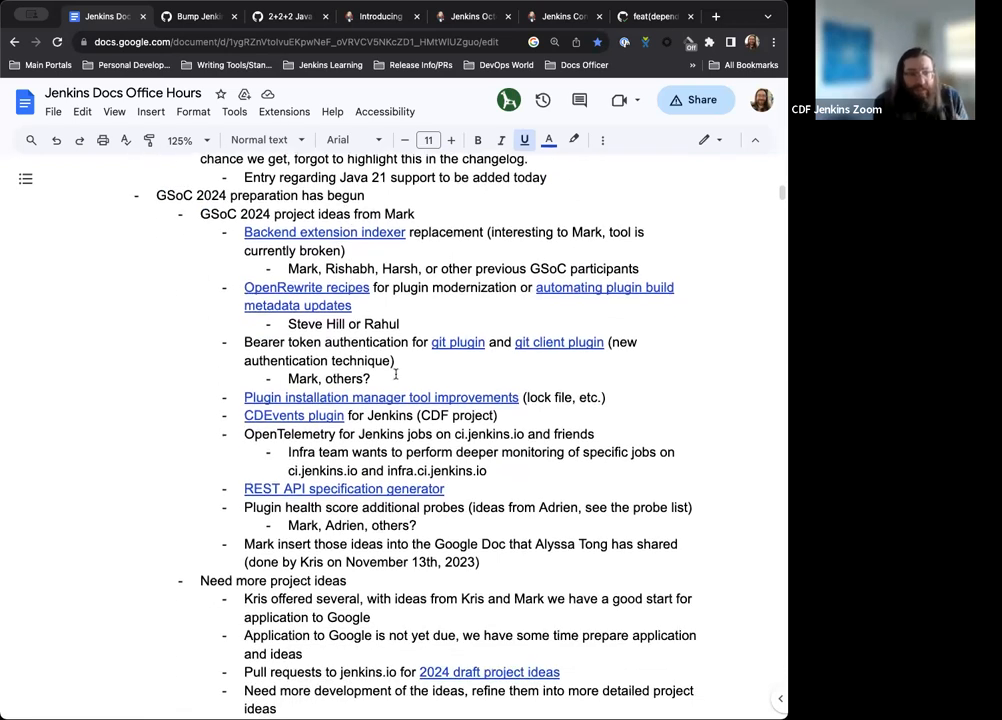
{"action": "scroll", "scroll_direction": "down", "scroll_amount": 3}
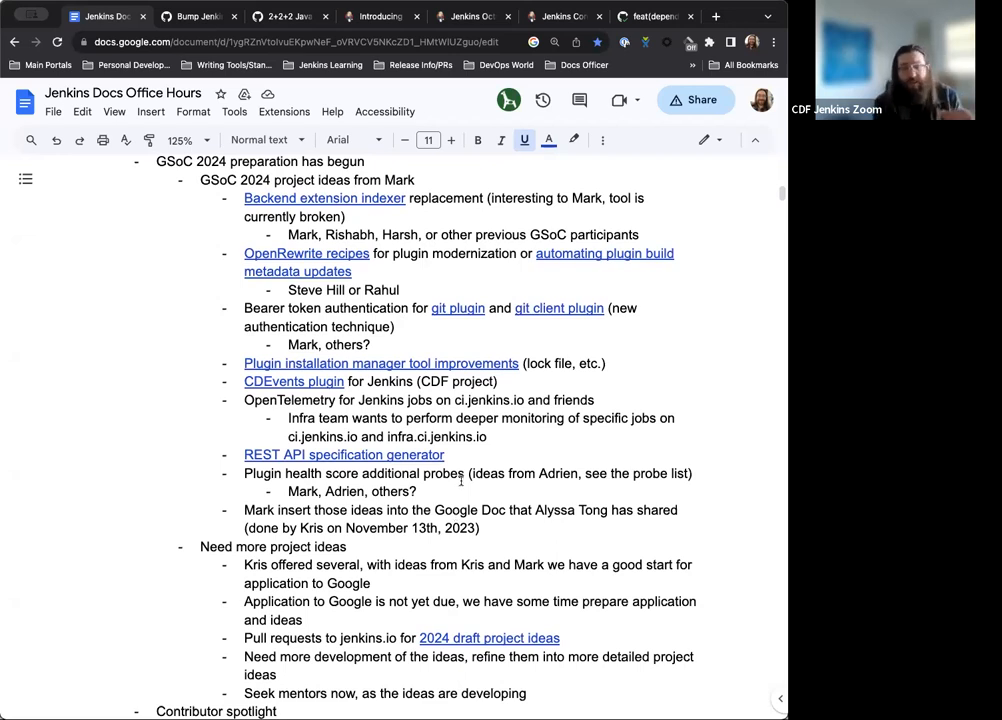
{"action": "scroll", "scroll_direction": "down", "scroll_amount": 3}
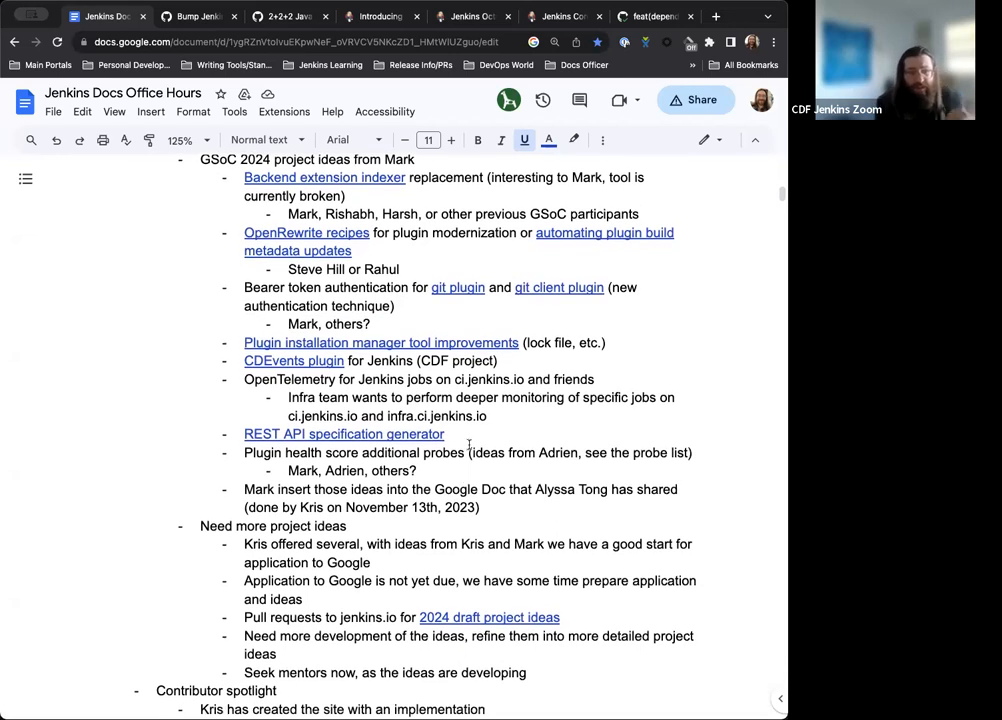
{"action": "scroll", "scroll_direction": "down", "scroll_amount": 3}
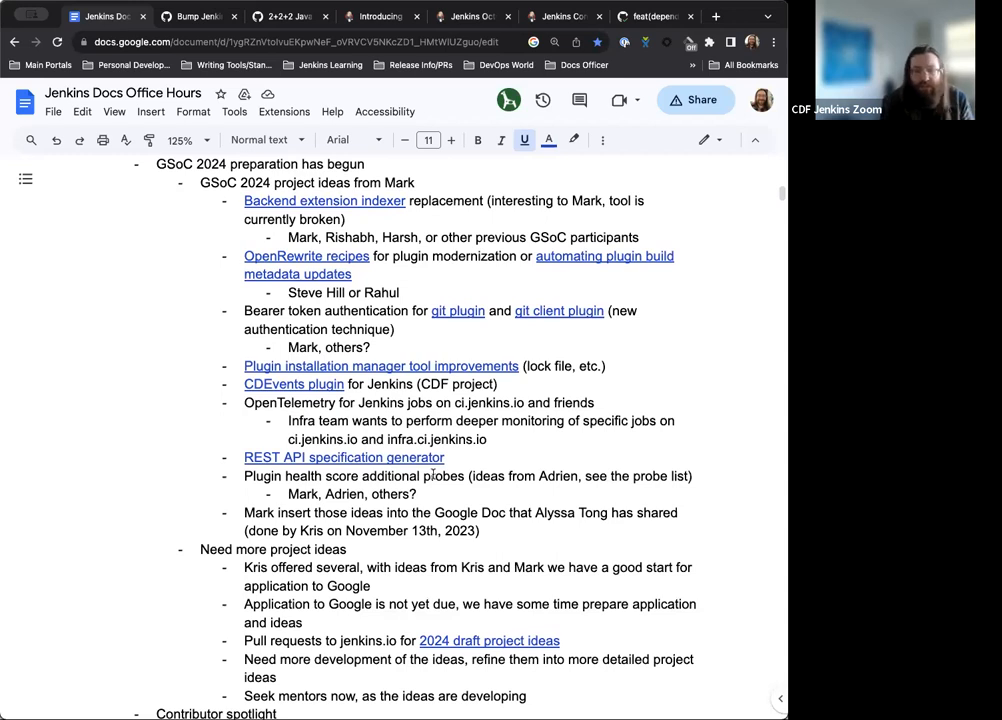
{"action": "scroll", "scroll_direction": "down", "scroll_amount": 3}
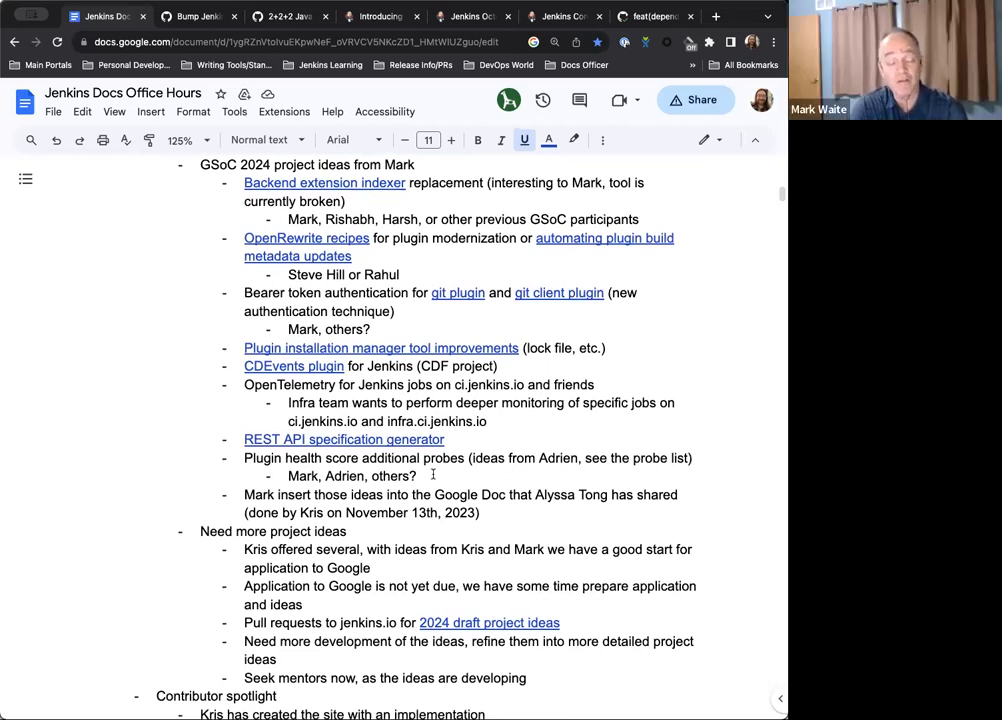
{"action": "scroll", "scroll_direction": "down", "scroll_amount": 3}
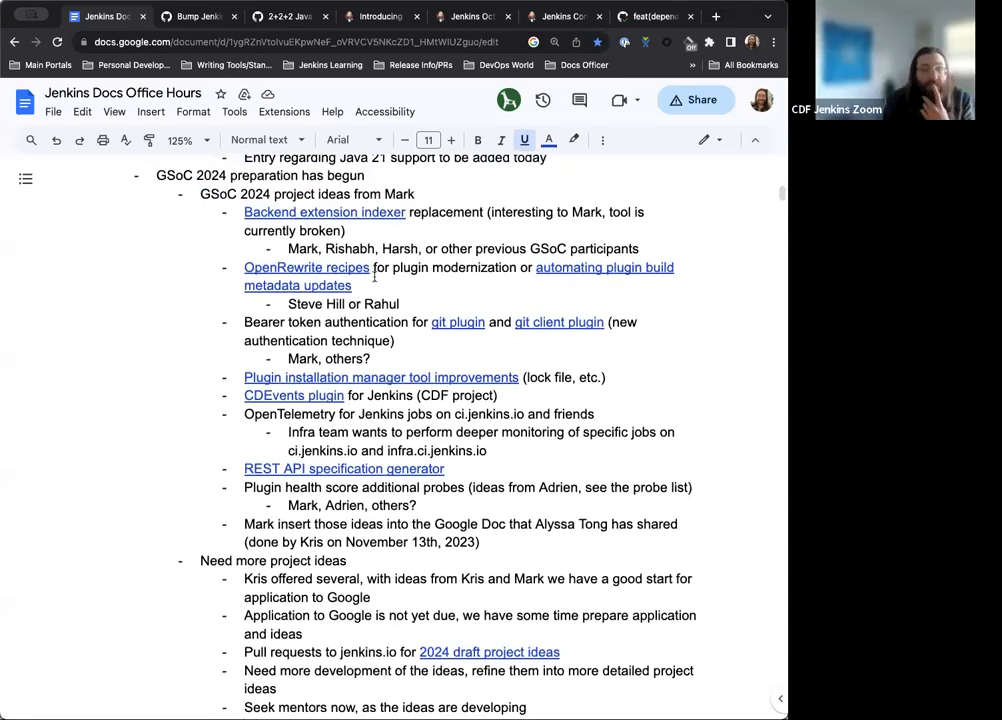
{"action": "mouse_move", "coordinate": [306, 267]}
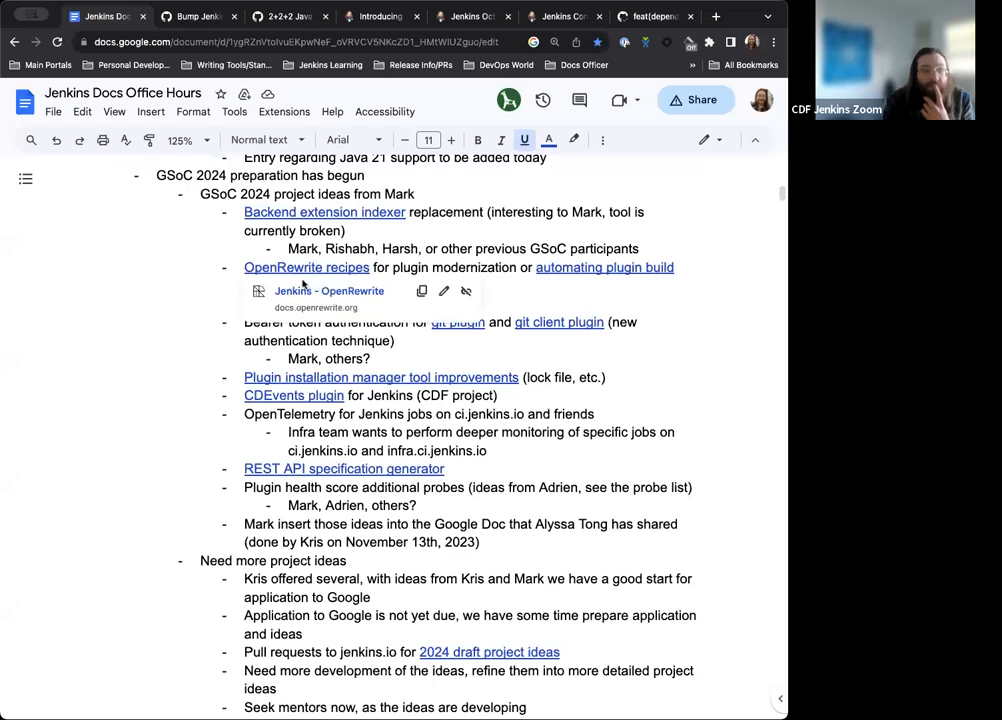
Step: Open the jenkins-infra/backend-extension-indexer repository from the 'Backend extension indexer' link
{"action": "left_click", "coordinate": [323, 212]}
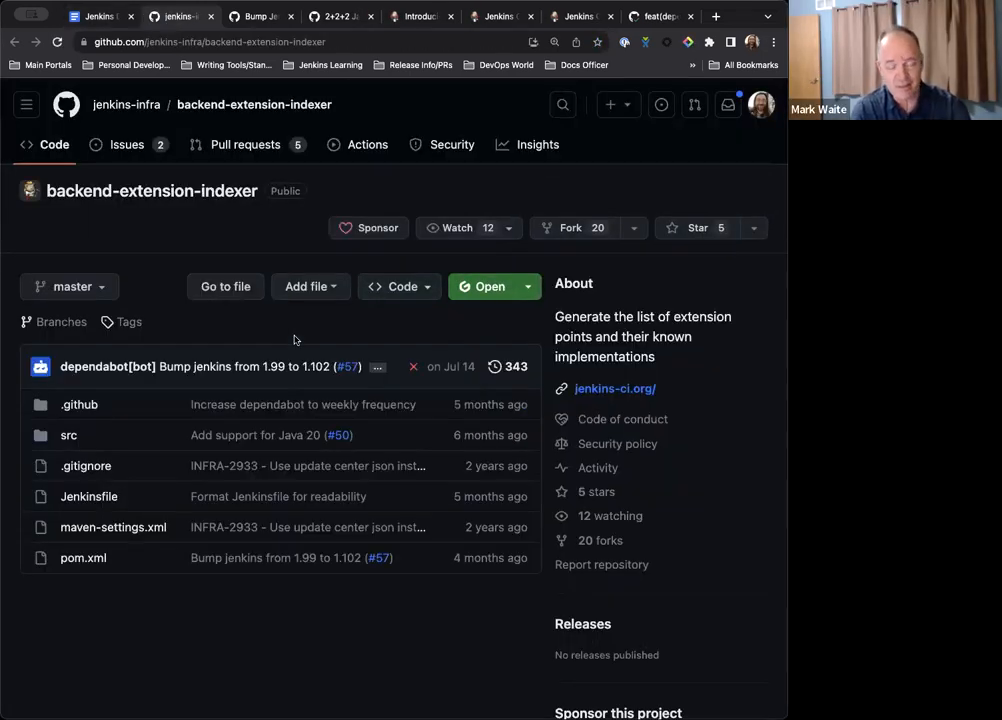
{"action": "scroll", "scroll_direction": "down", "scroll_amount": 3}
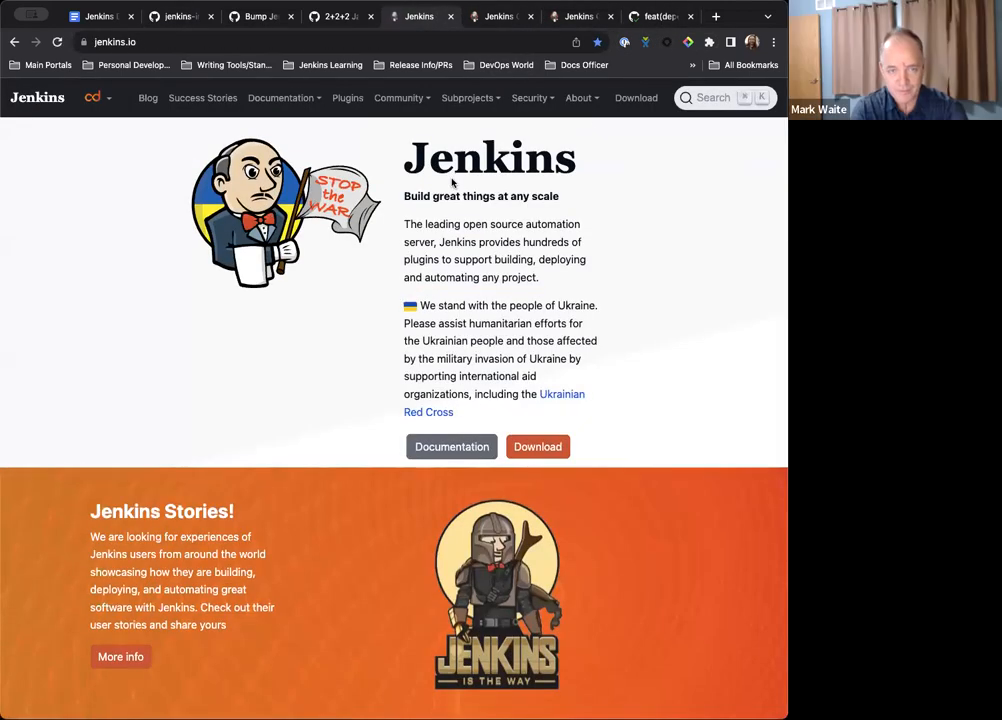
Step: Search the Jenkins docs for 'extensions' and open the full Extensions Index
{"action": "left_click", "coordinate": [713, 97]}
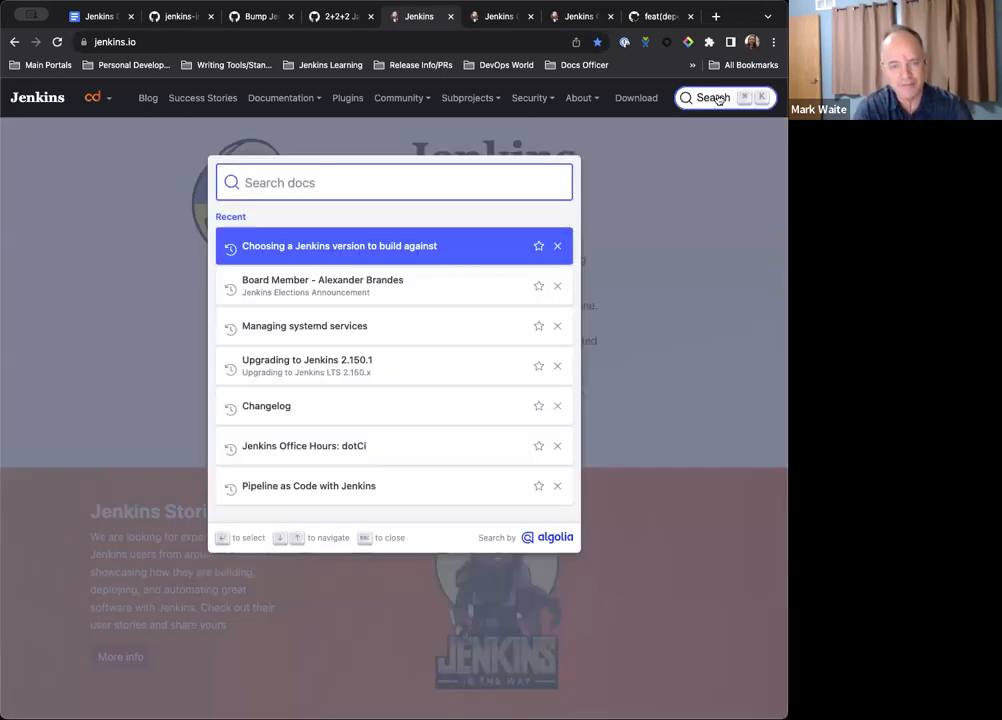
{"action": "type", "text": "extensions"}
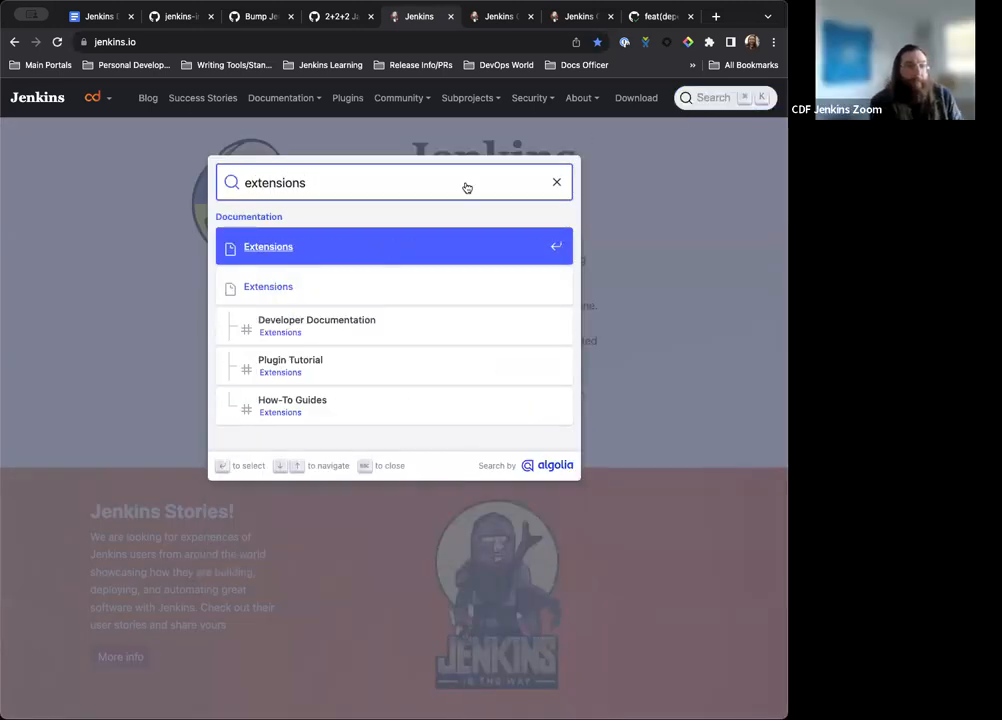
{"action": "left_click", "coordinate": [268, 247]}
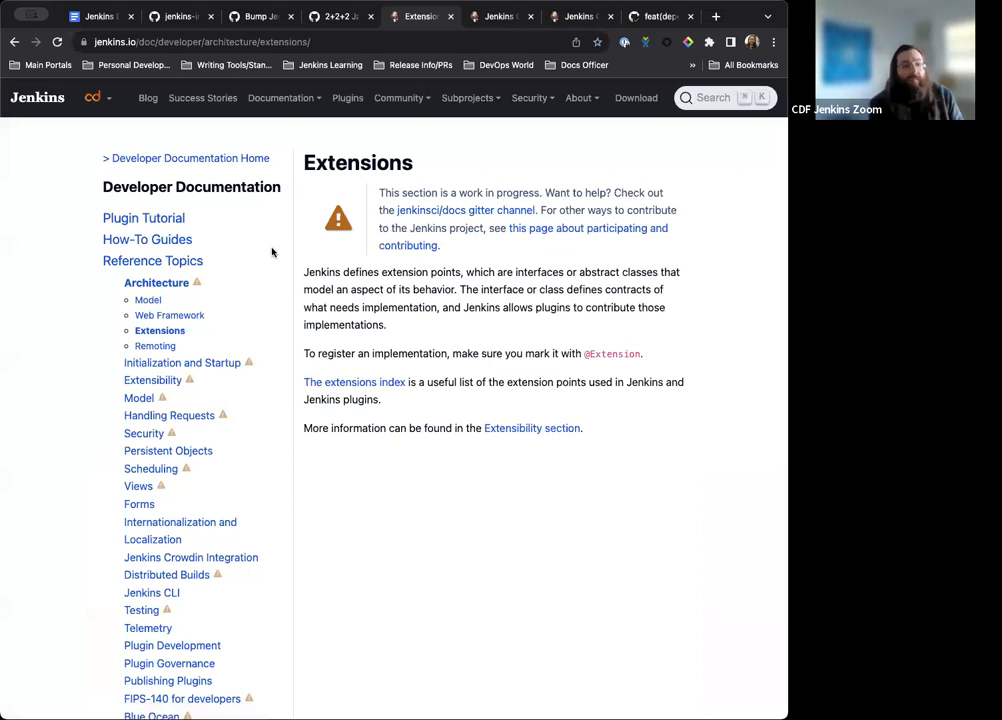
{"action": "scroll", "scroll_direction": "down", "scroll_amount": 3}
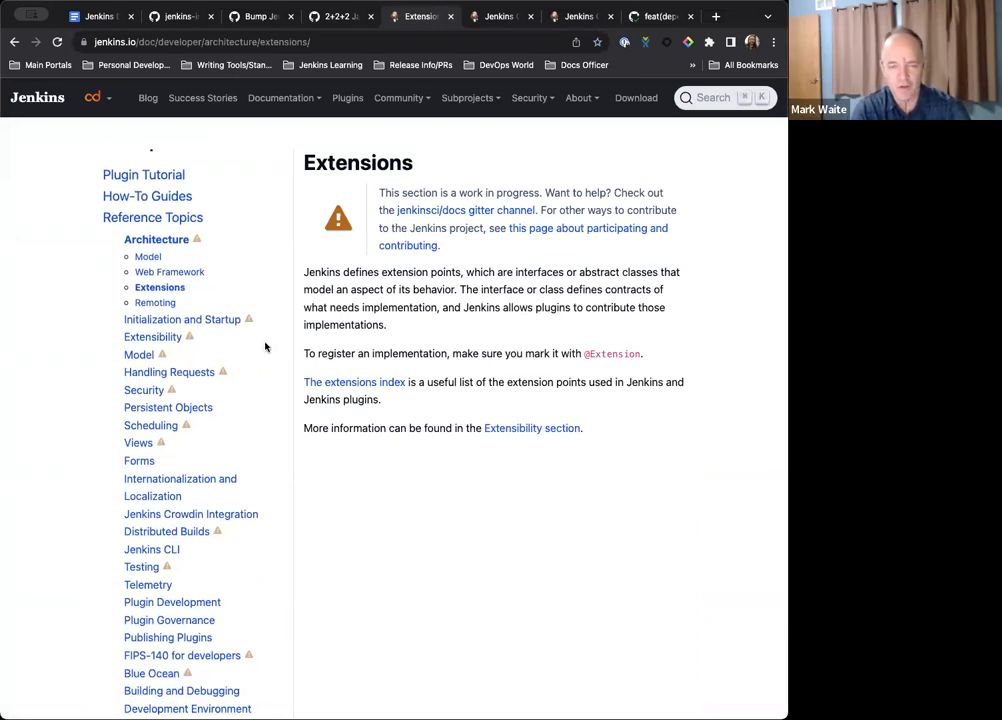
{"action": "scroll", "scroll_direction": "down", "scroll_amount": 3}
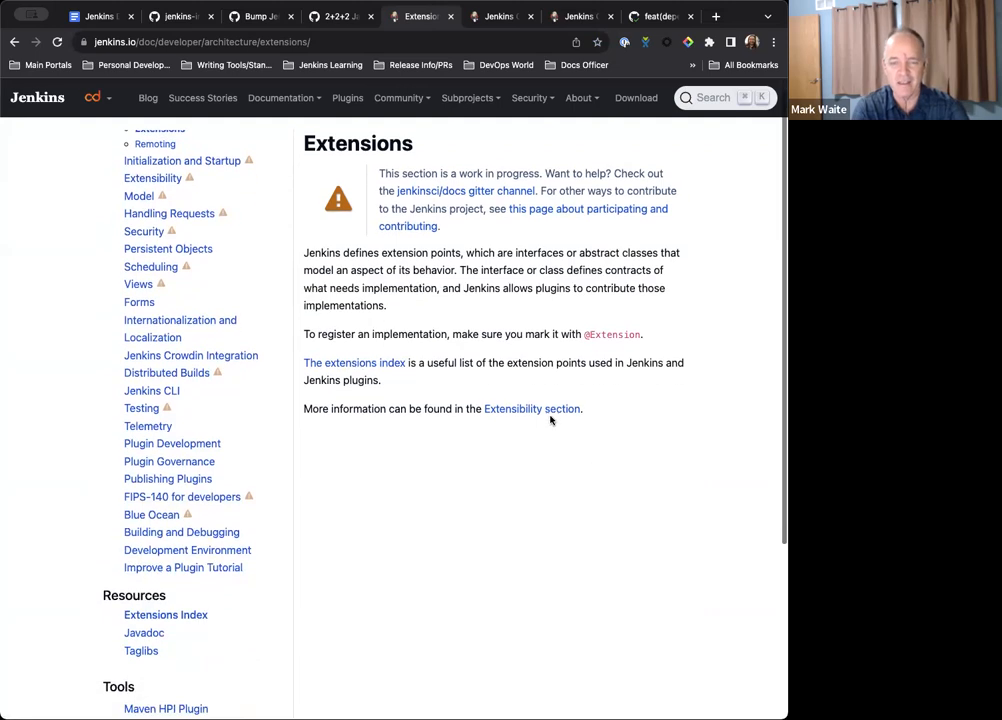
{"action": "left_click", "coordinate": [531, 408]}
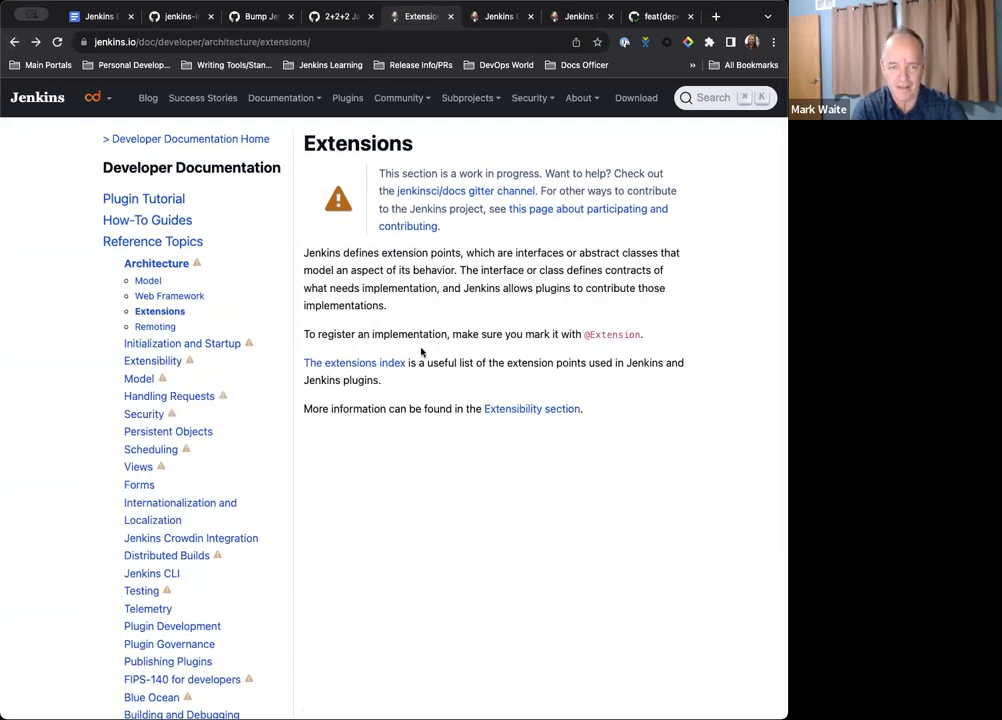
{"action": "left_click", "coordinate": [354, 362]}
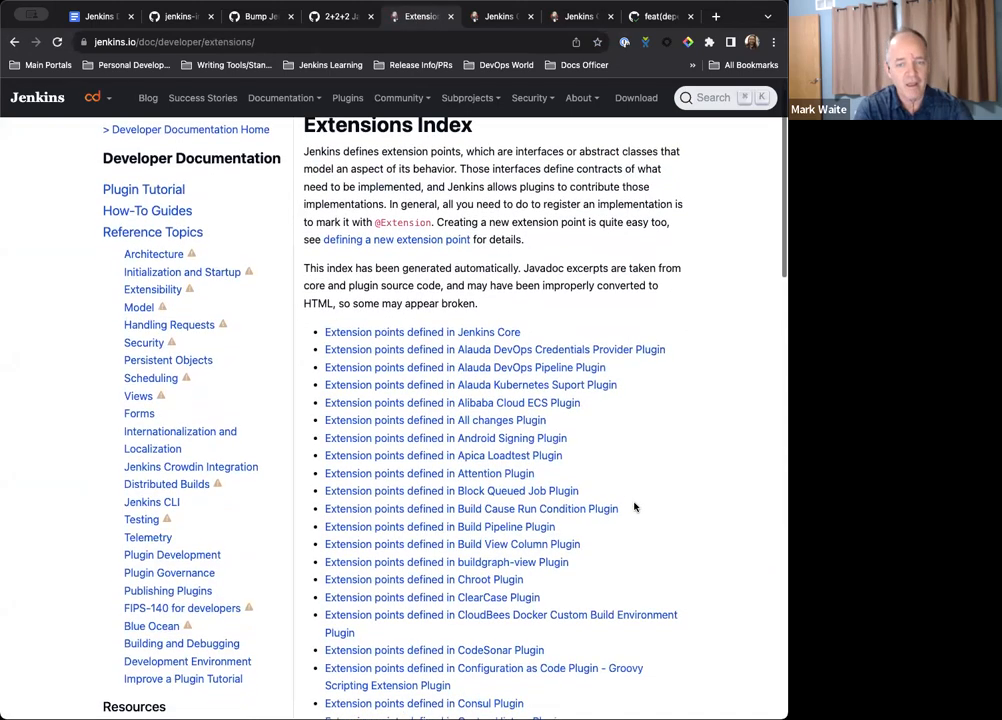
Step: Scroll through the extension points list and back to the top
{"action": "scroll", "scroll_direction": "down", "scroll_amount": 3}
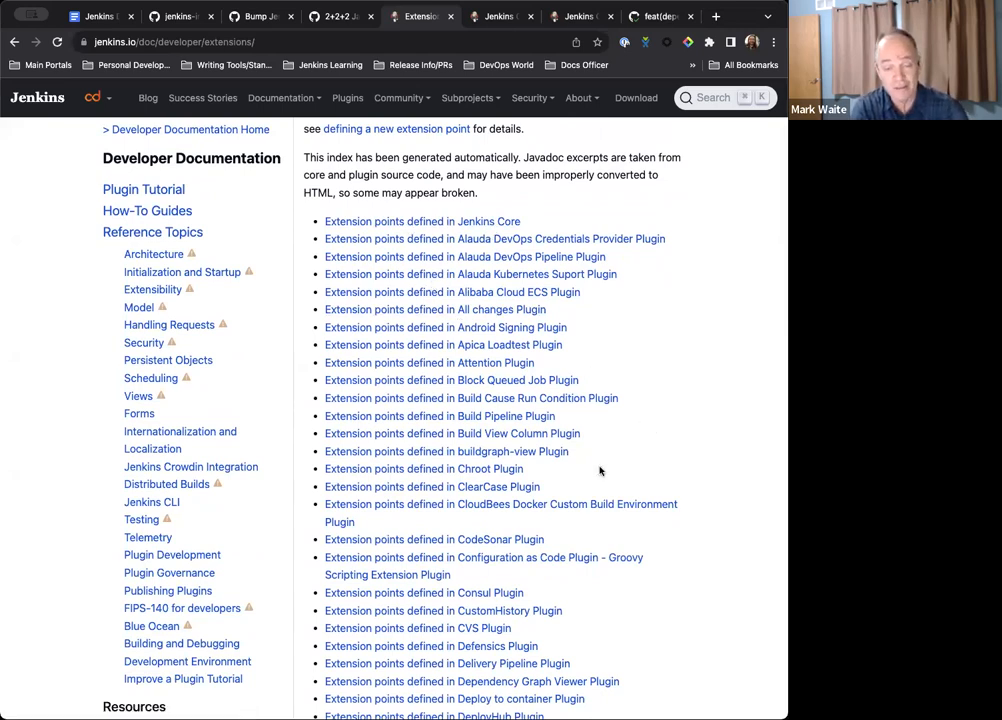
{"action": "scroll", "scroll_direction": "down", "scroll_amount": 3}
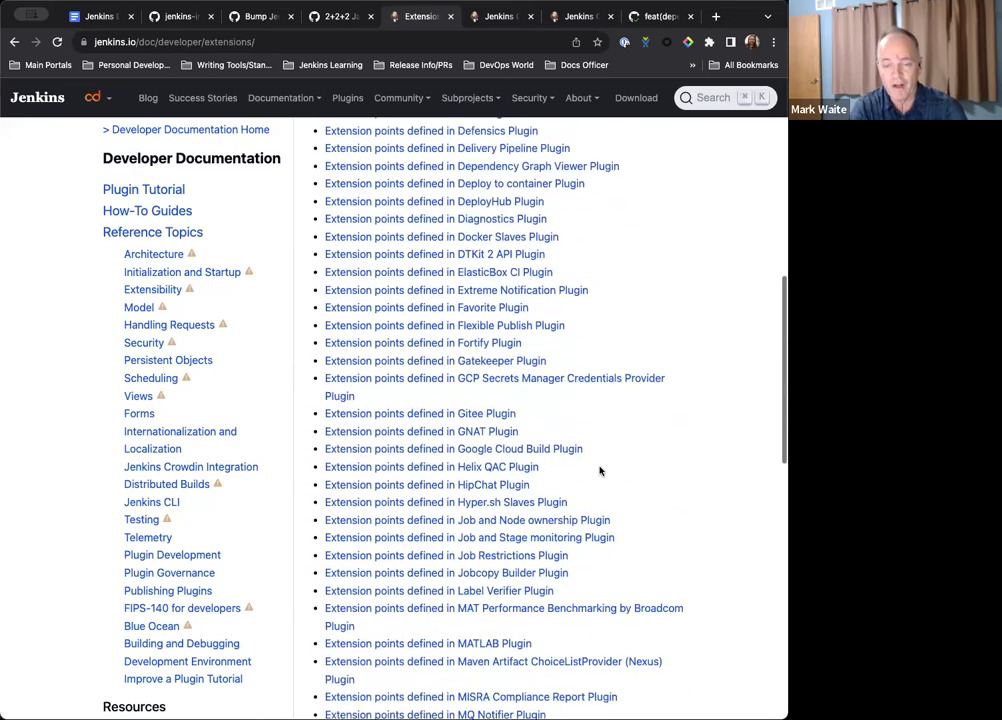
{"action": "scroll", "scroll_direction": "down", "scroll_amount": 3}
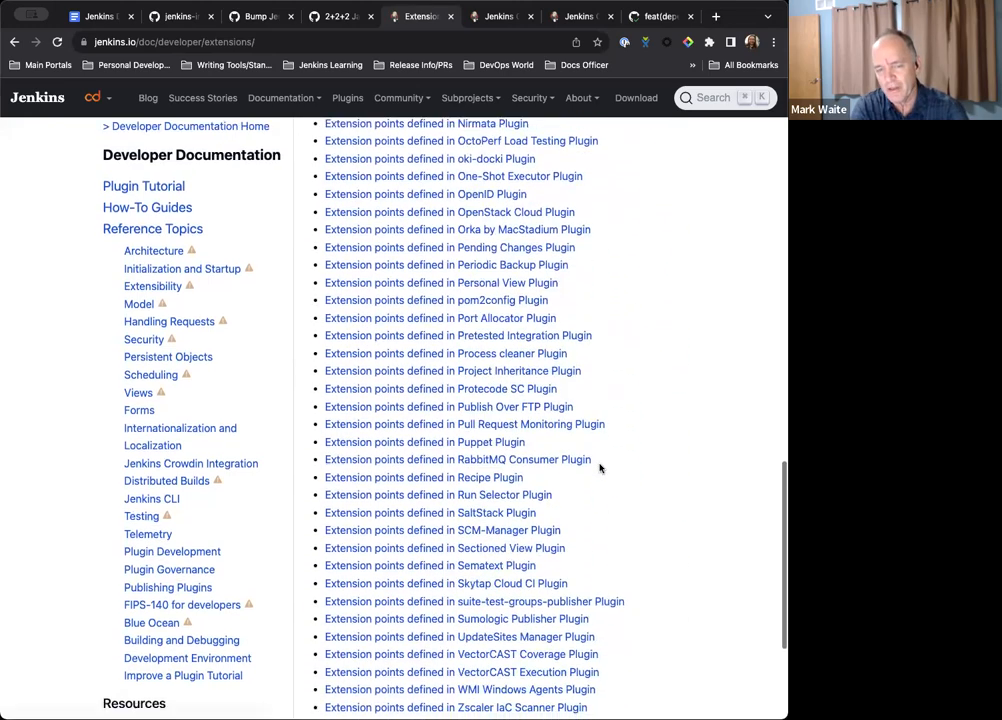
{"action": "scroll", "scroll_direction": "down", "scroll_amount": 3}
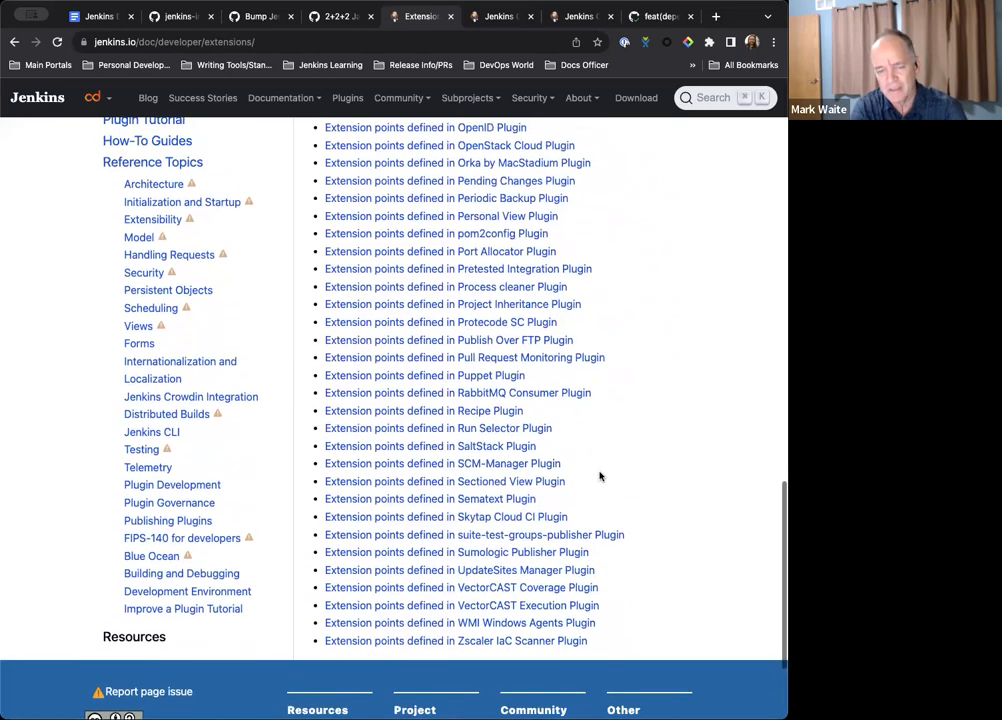
{"action": "scroll", "scroll_direction": "down", "scroll_amount": 3}
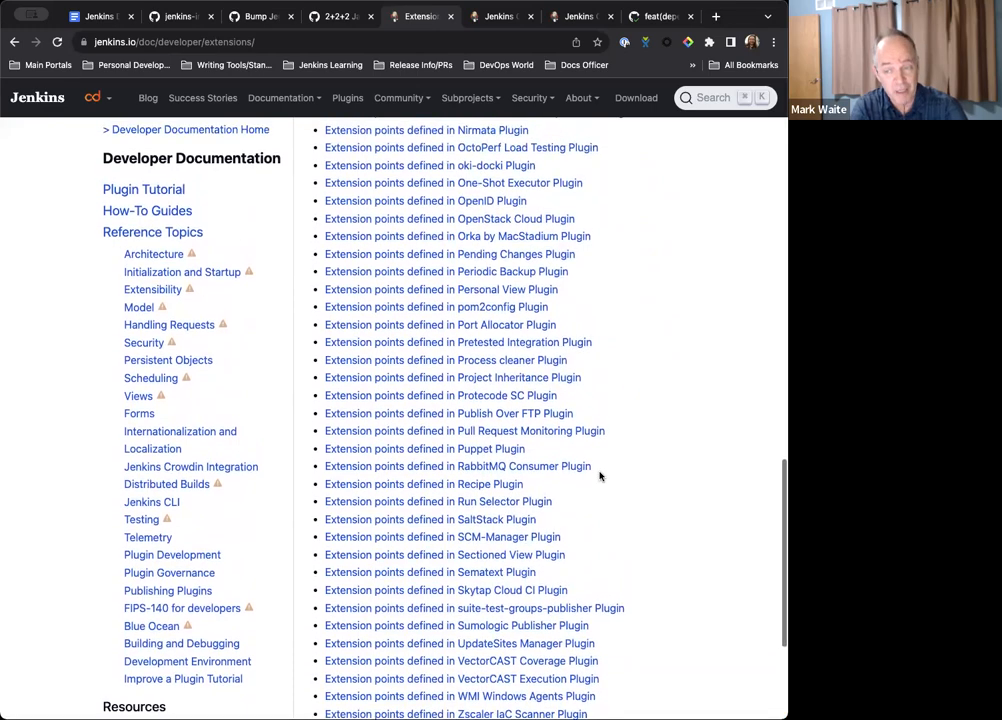
{"action": "scroll", "scroll_direction": "up", "scroll_amount": 3}
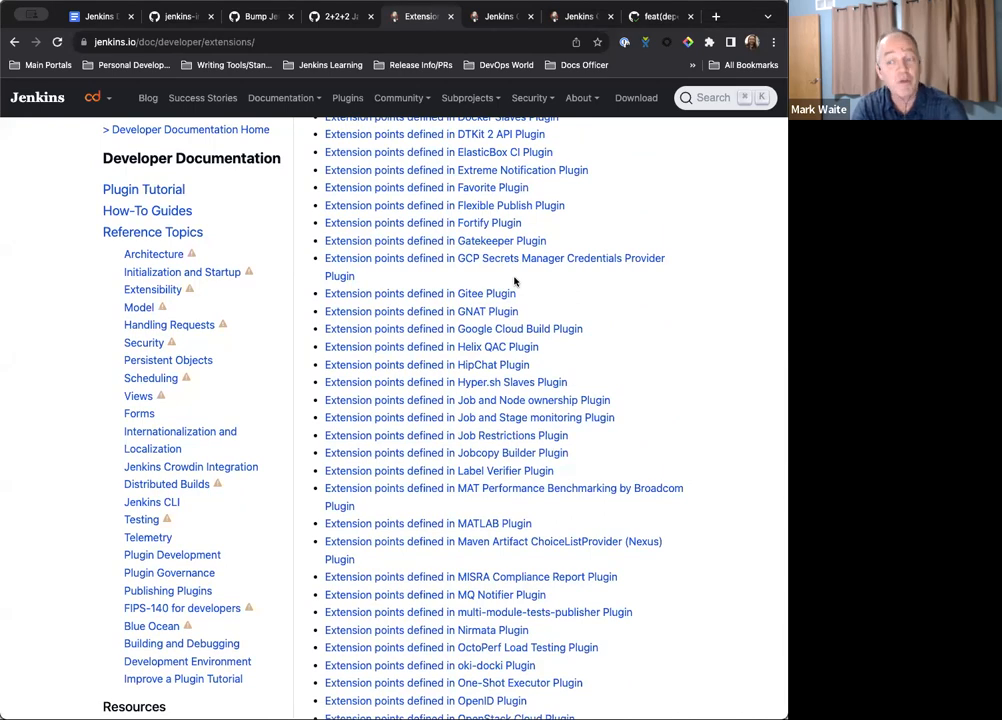
{"action": "scroll", "scroll_direction": "down", "scroll_amount": 3}
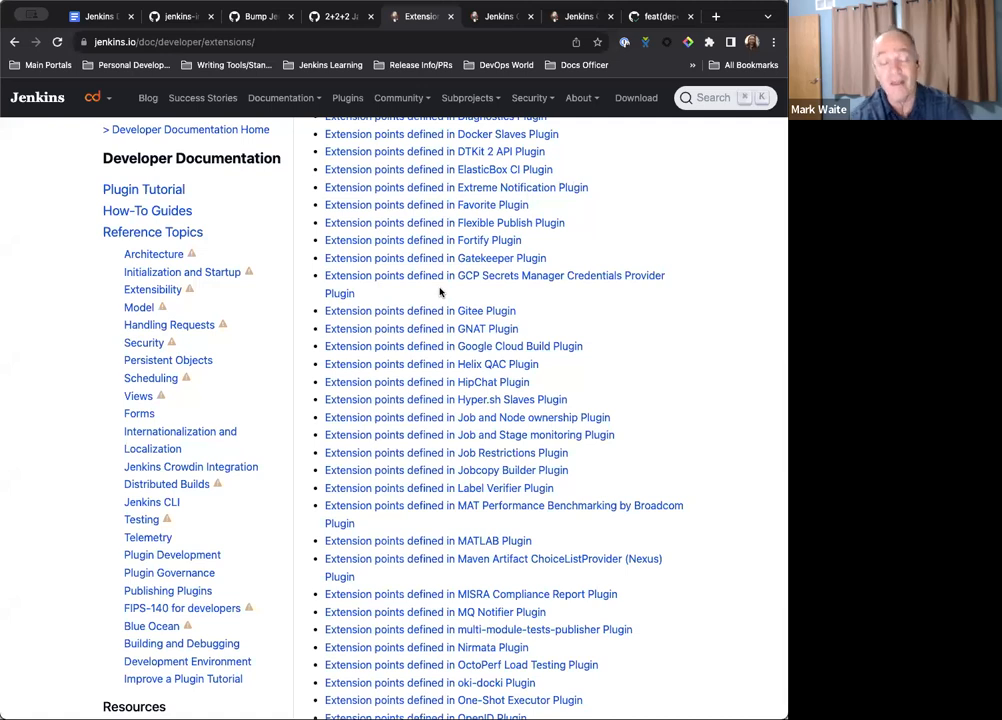
{"action": "scroll", "scroll_direction": "down", "scroll_amount": 3}
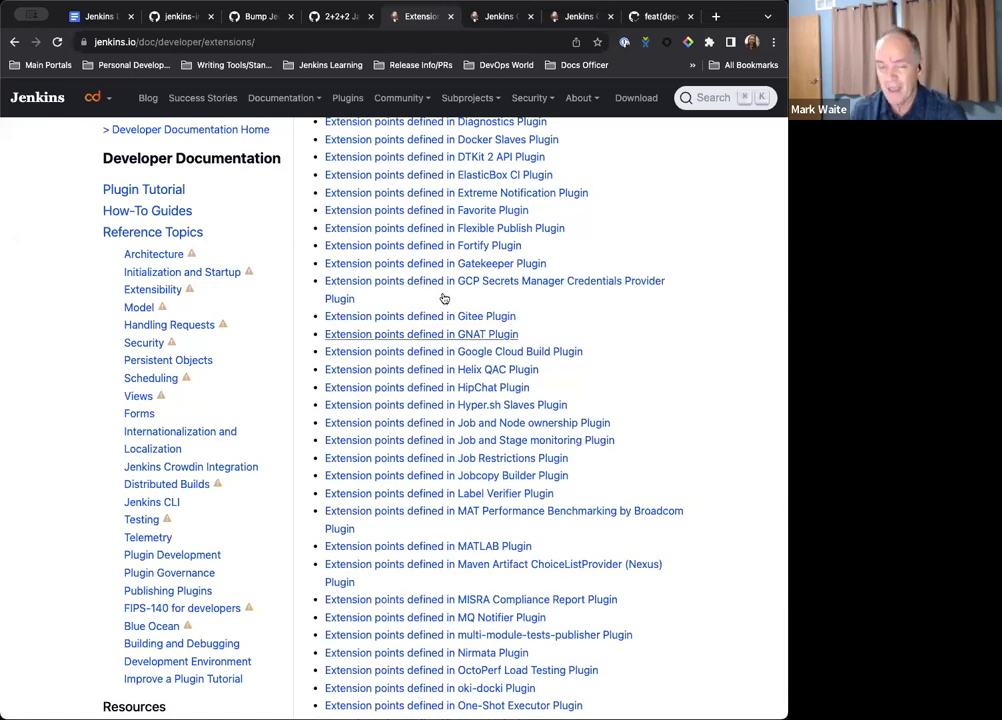
{"action": "mouse_move", "coordinate": [460, 333]}
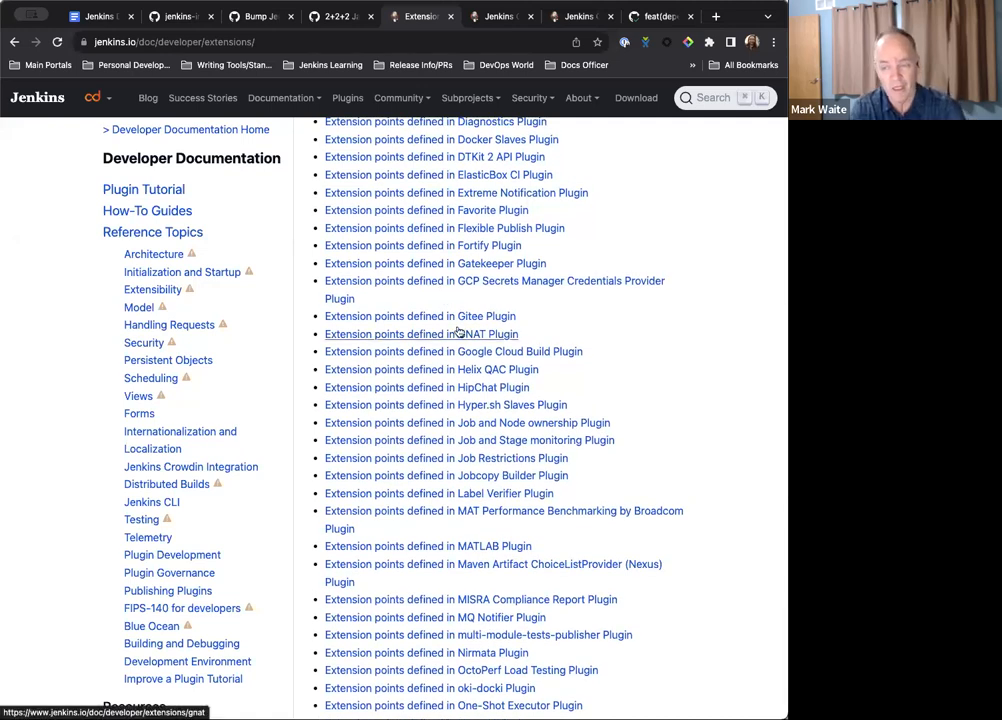
{"action": "scroll", "scroll_direction": "down", "scroll_amount": 3}
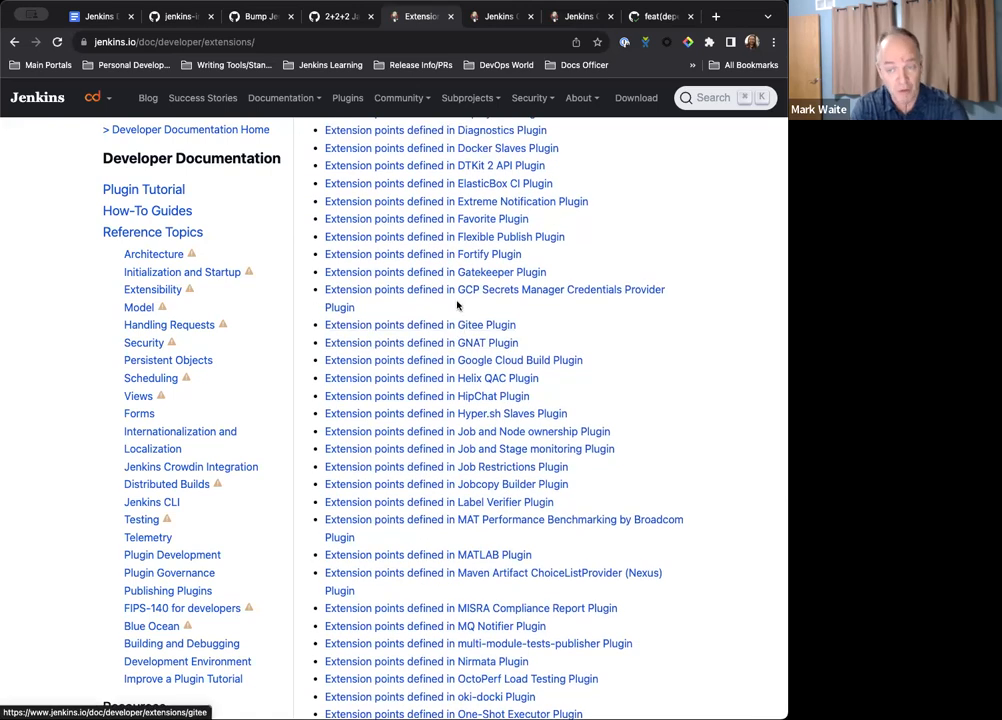
{"action": "scroll", "scroll_direction": "down", "scroll_amount": 3}
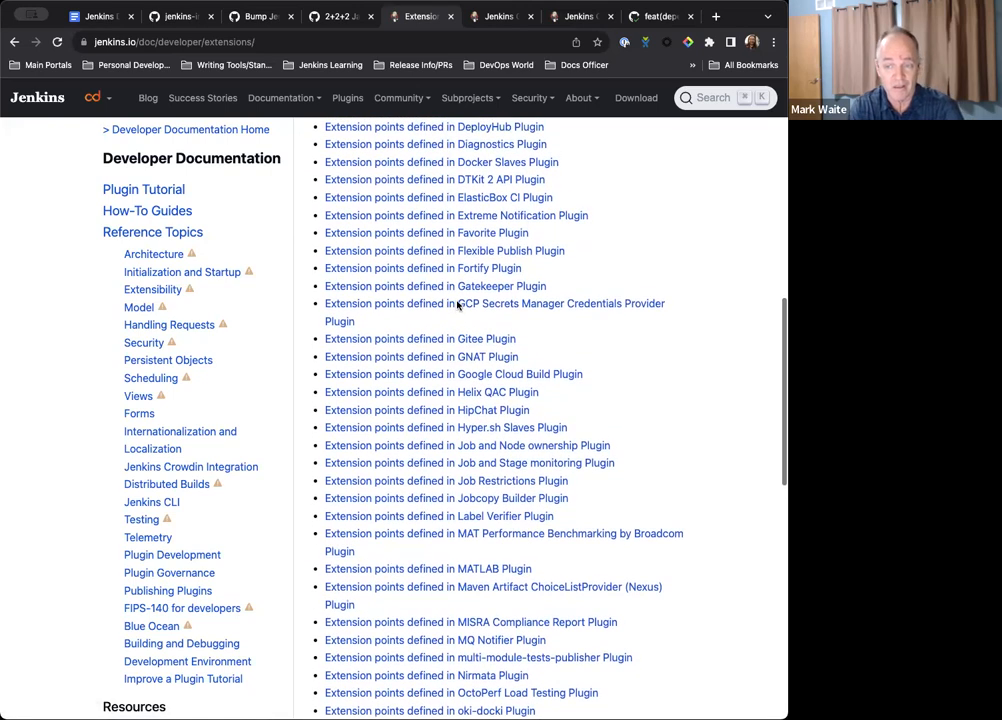
{"action": "scroll", "scroll_direction": "down", "scroll_amount": 3}
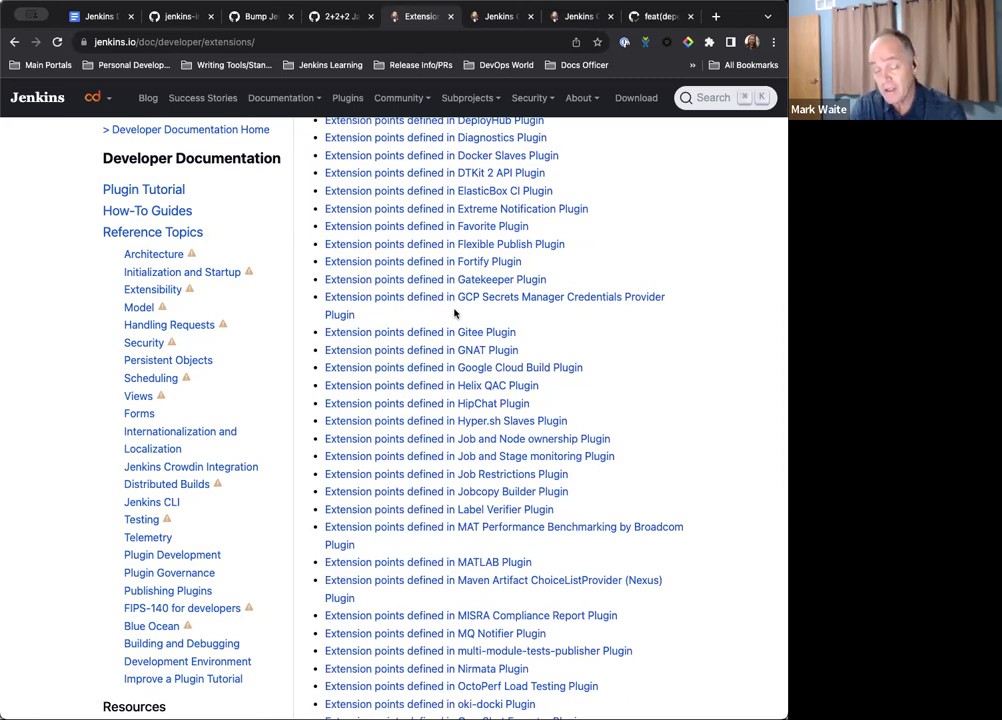
{"action": "scroll", "scroll_direction": "up", "scroll_amount": 3}
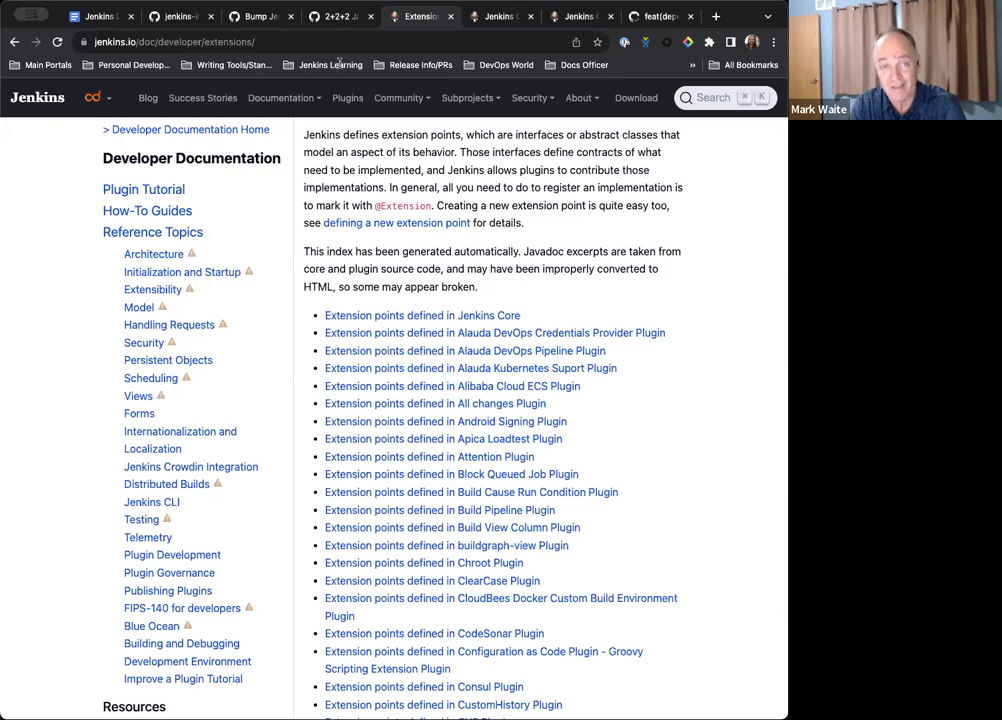
Step: Show the backend-extension-indexer repo tab, then return to the Office Hours notes tab
{"action": "left_click", "coordinate": [175, 17]}
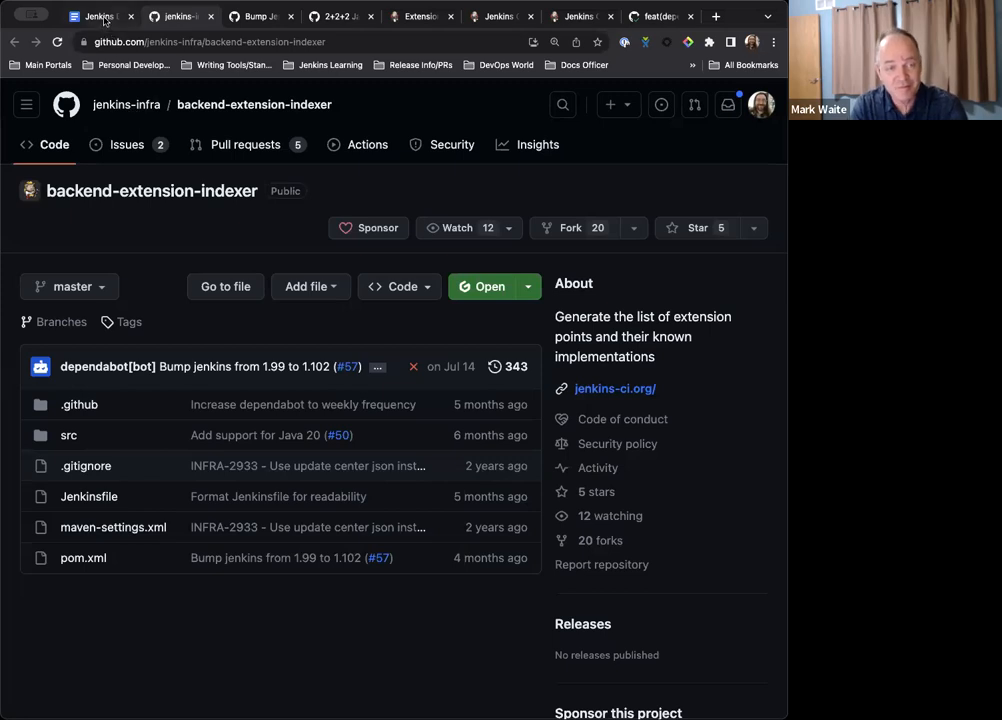
{"action": "left_click", "coordinate": [95, 16]}
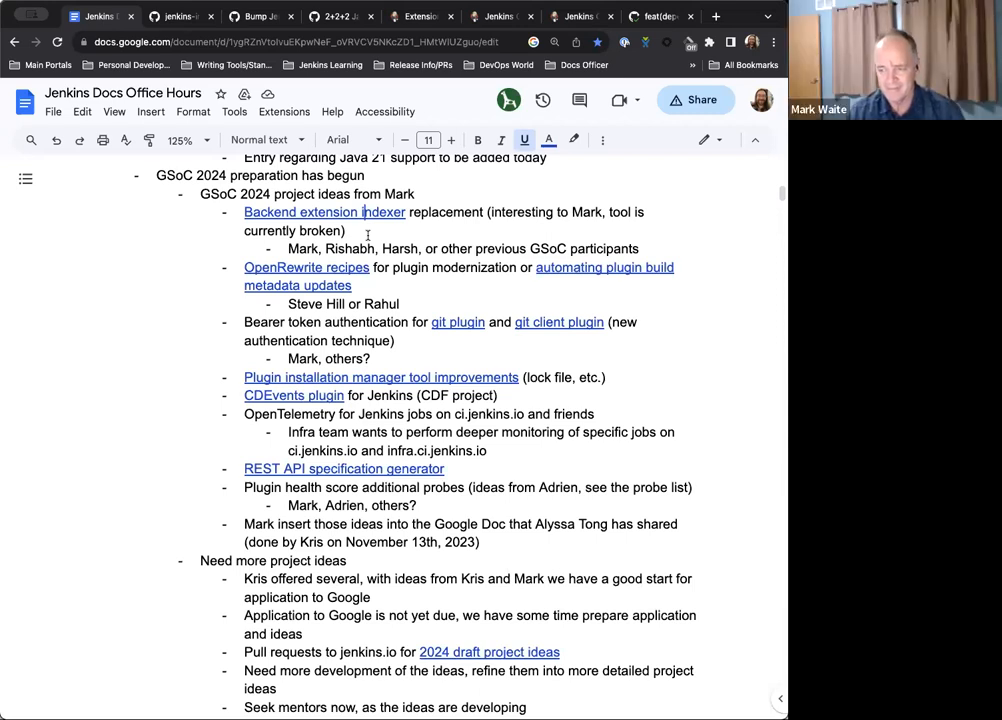
{"action": "scroll", "scroll_direction": "down", "scroll_amount": 3}
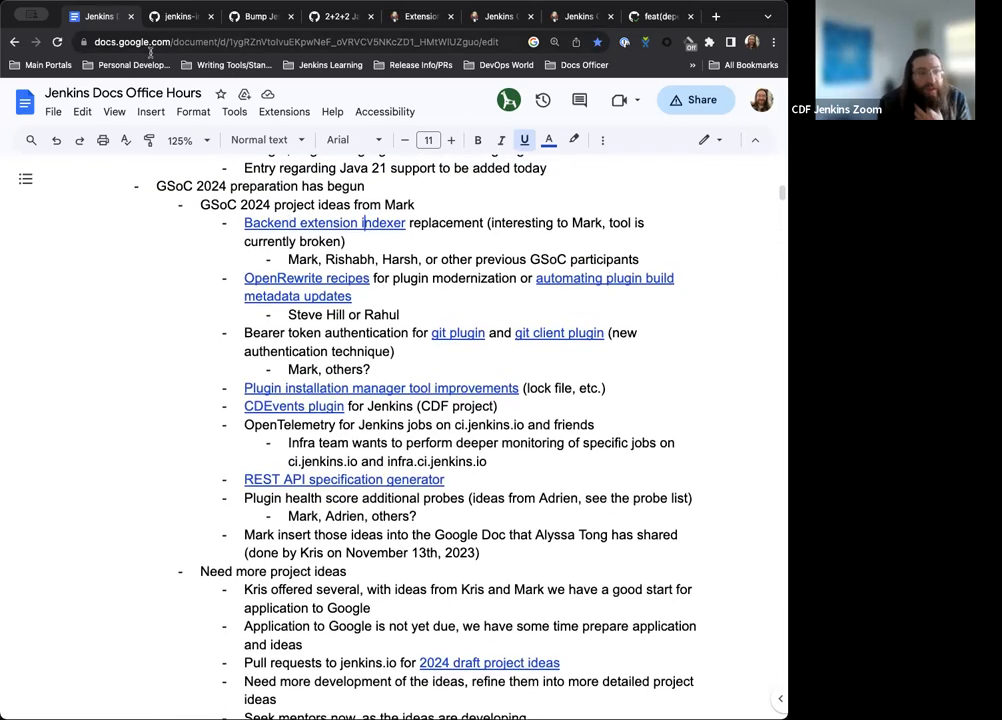
{"action": "scroll", "scroll_direction": "down", "scroll_amount": 3}
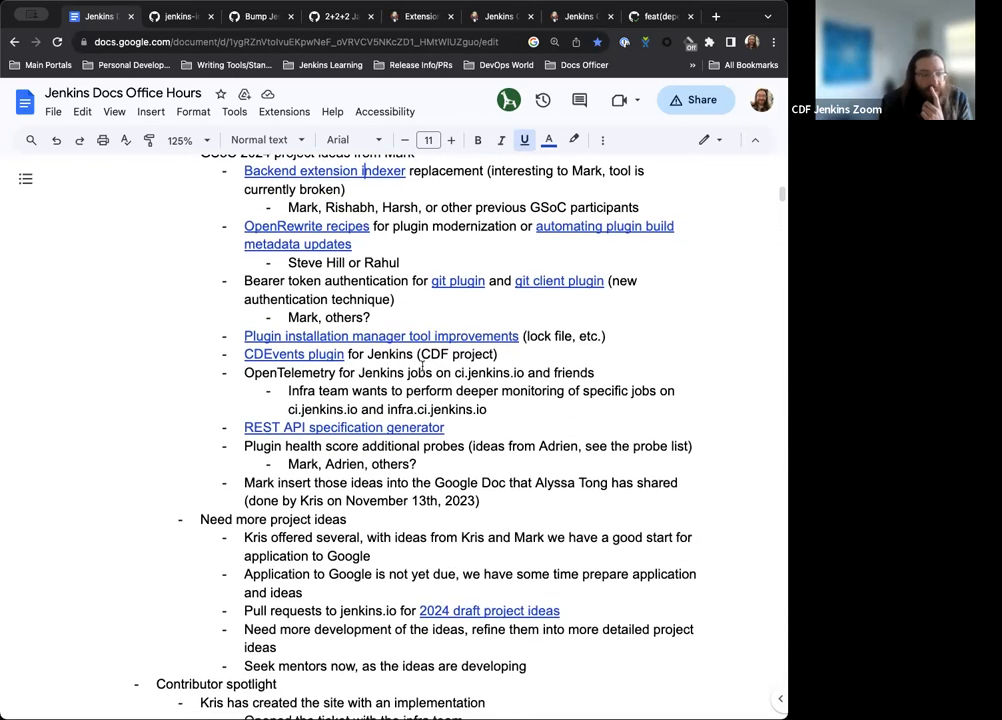
{"action": "scroll", "scroll_direction": "down", "scroll_amount": 3}
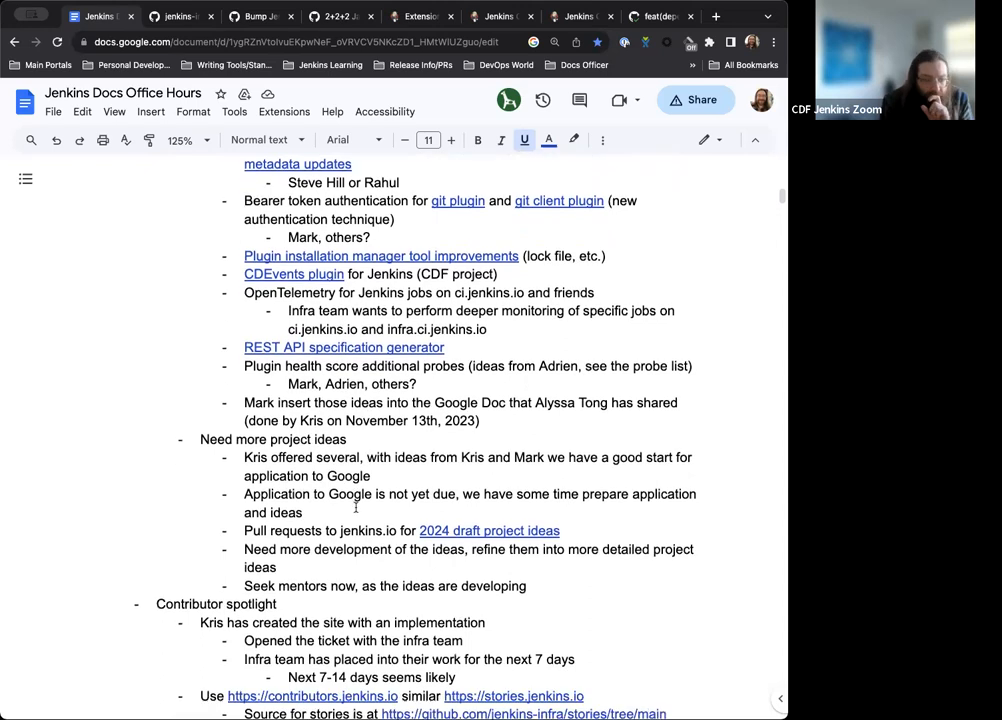
{"action": "scroll", "scroll_direction": "down", "scroll_amount": 3}
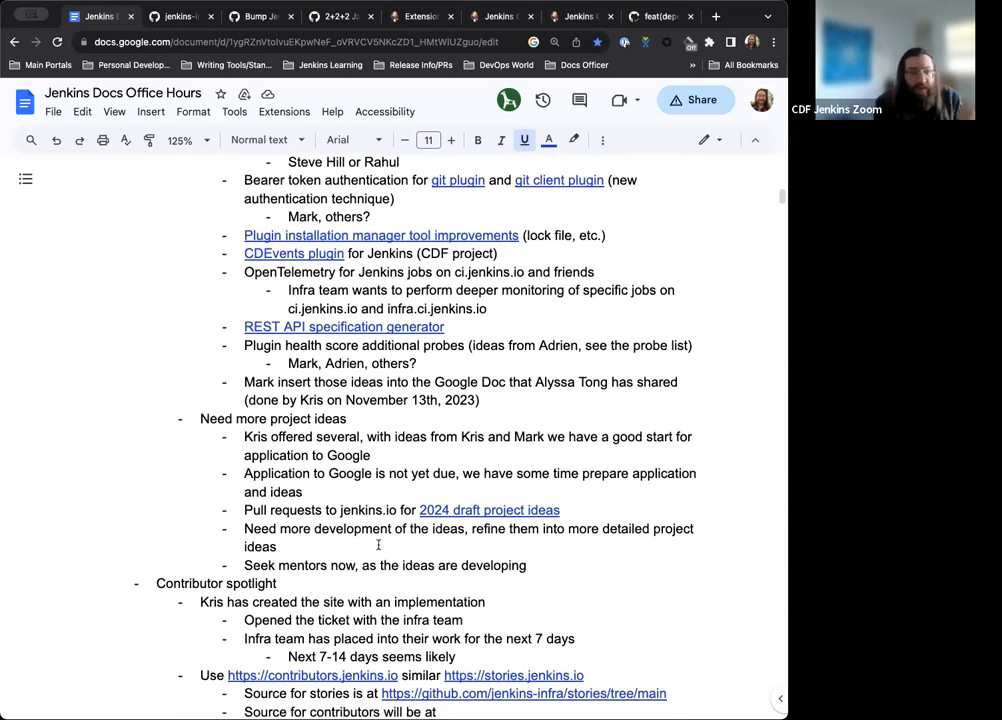
{"action": "scroll", "scroll_direction": "down", "scroll_amount": 3}
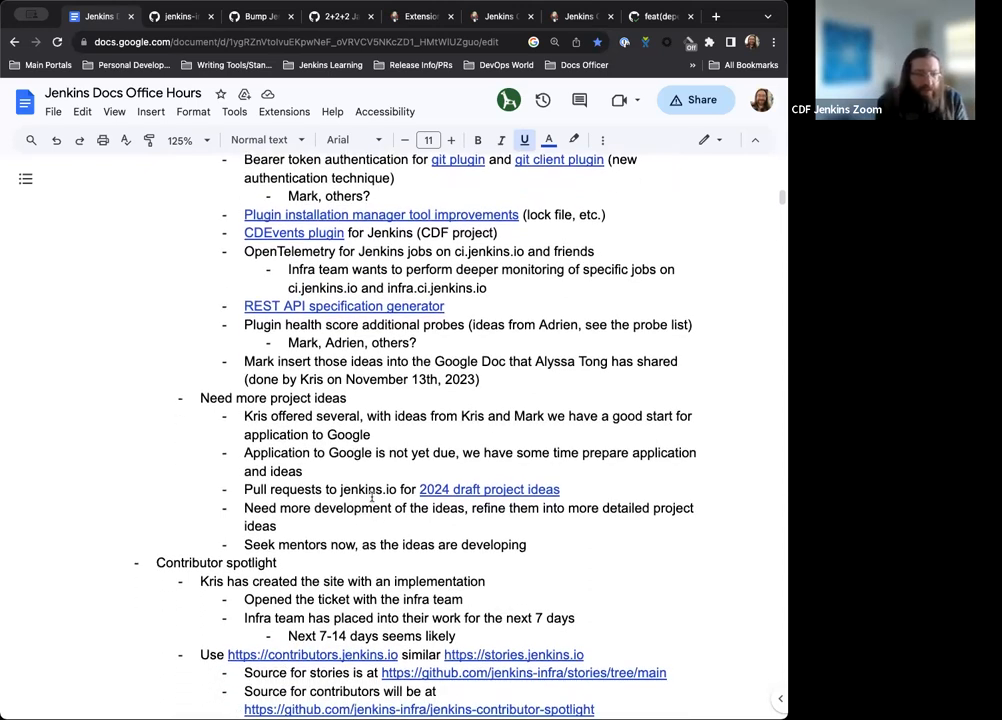
{"action": "scroll", "scroll_direction": "down", "scroll_amount": 3}
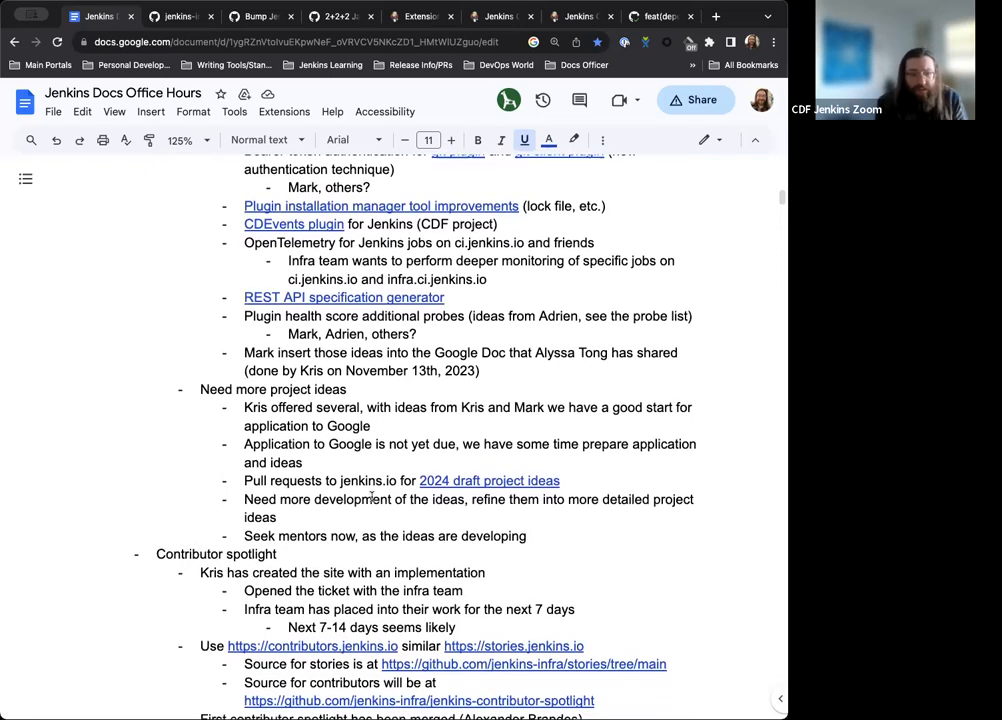
{"action": "scroll", "scroll_direction": "down", "scroll_amount": 3}
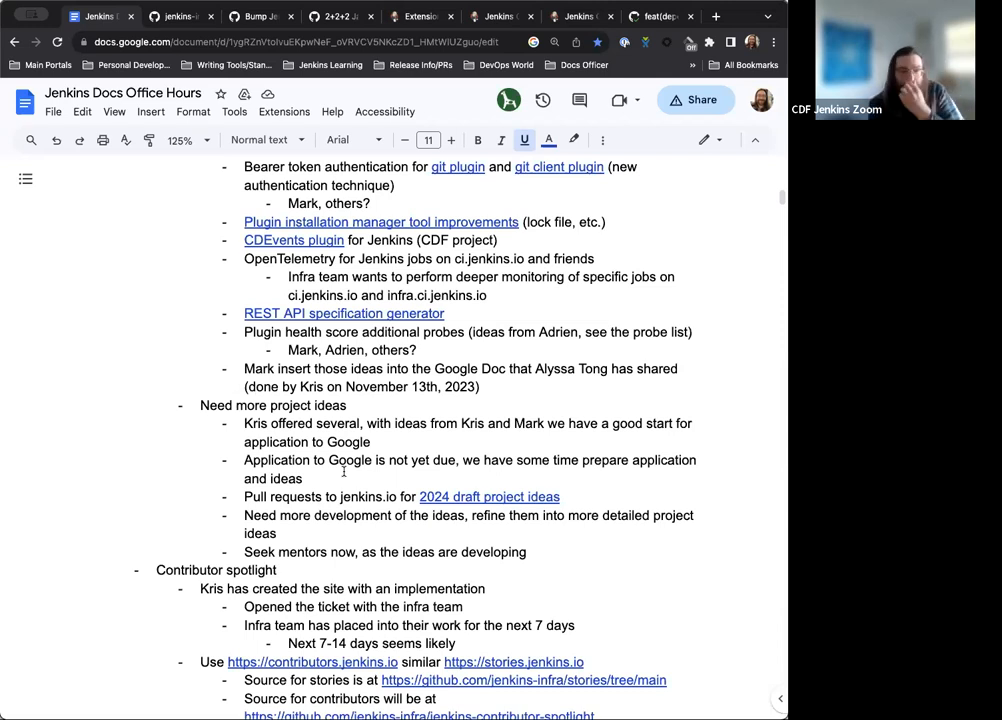
{"action": "scroll", "scroll_direction": "down", "scroll_amount": 3}
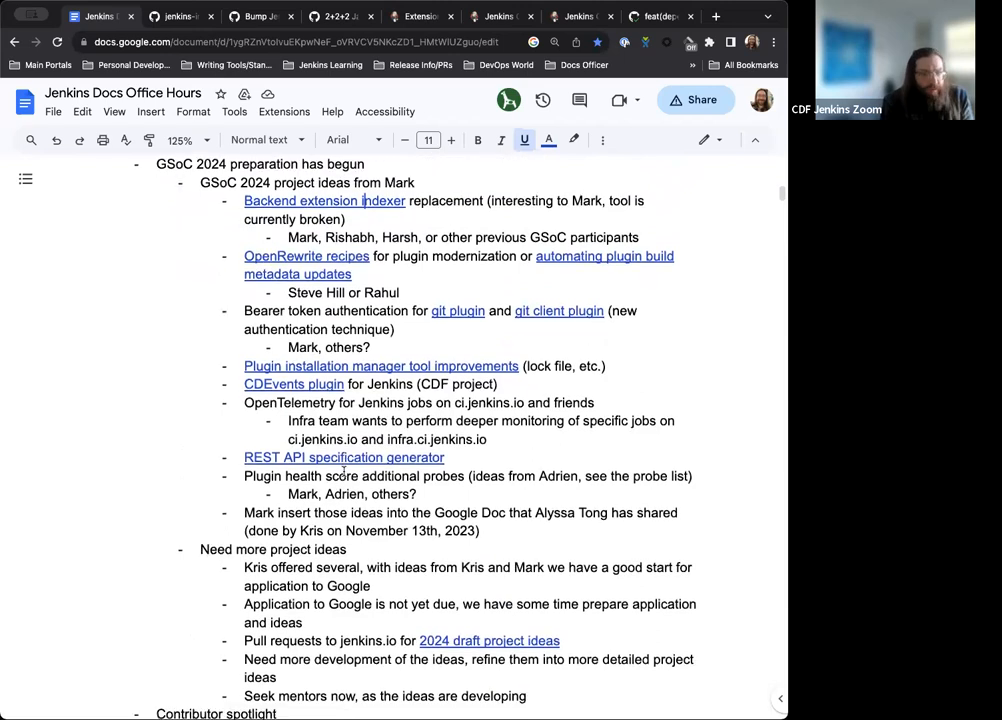
{"action": "scroll", "scroll_direction": "down", "scroll_amount": 3}
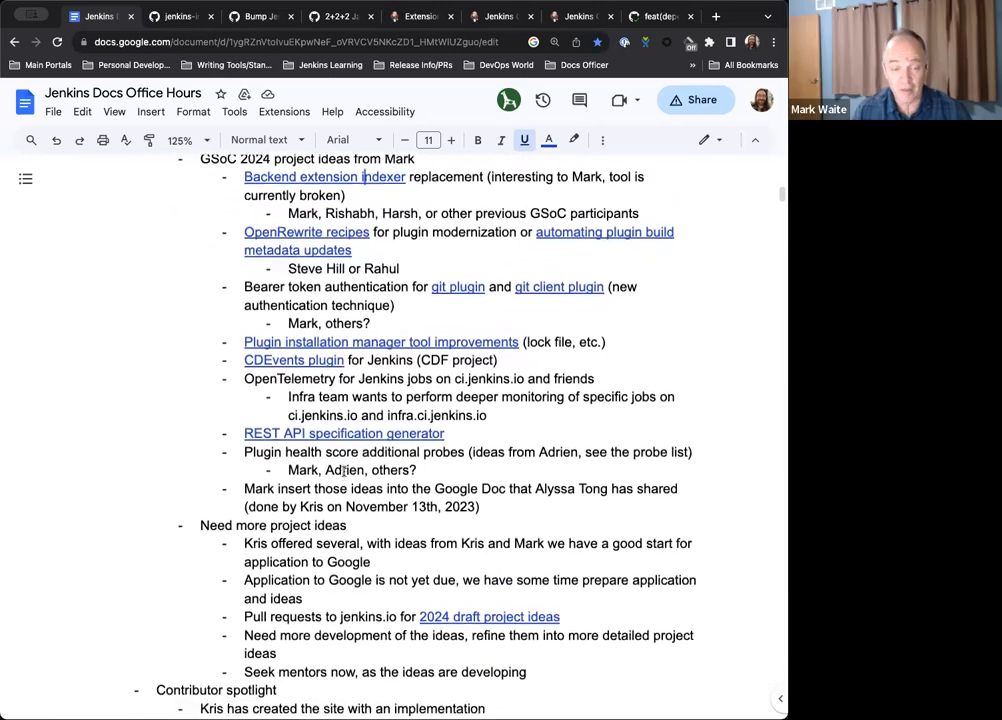
{"action": "scroll", "scroll_direction": "down", "scroll_amount": 3}
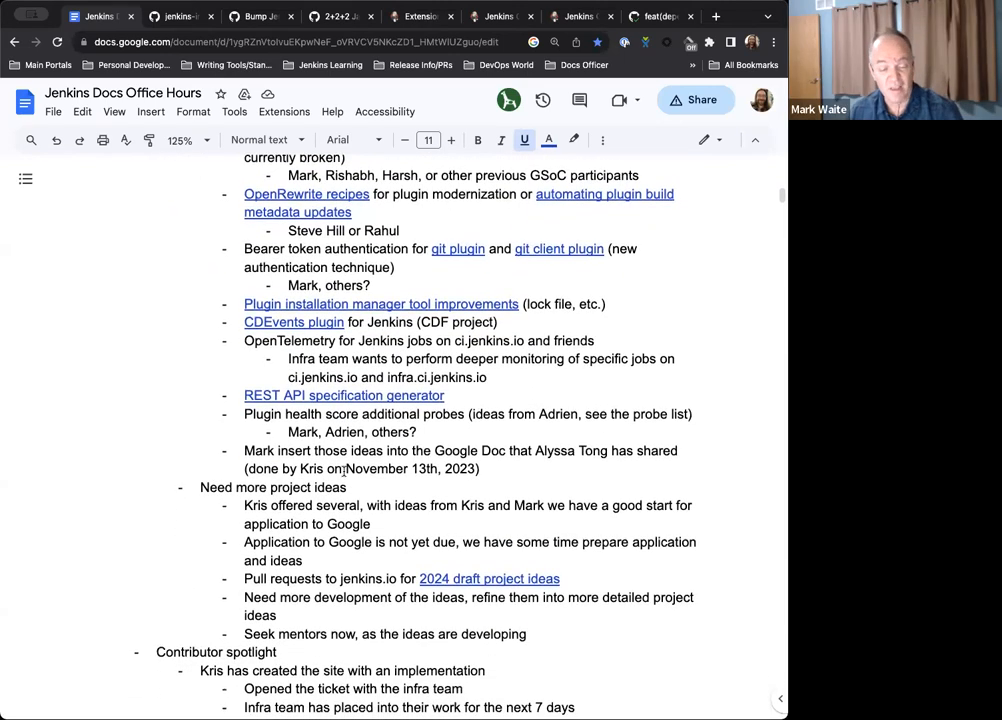
{"action": "scroll", "scroll_direction": "down", "scroll_amount": 3}
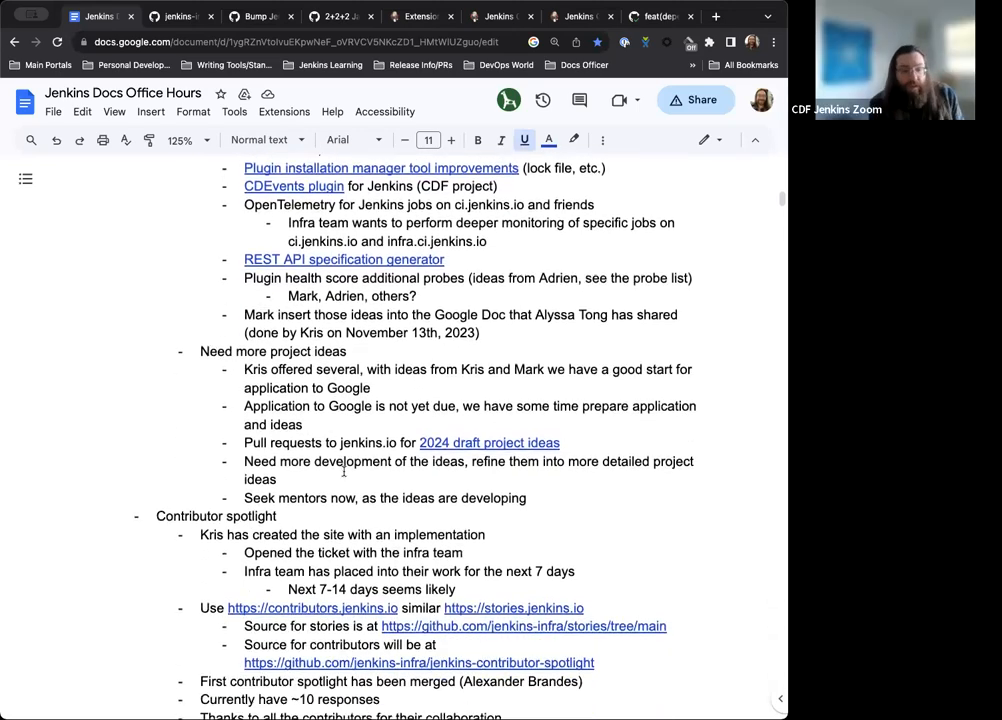
Step: Scroll to the Contributor spotlight and Updatecli notes, then switch to the localhost spotlight site
{"action": "scroll", "scroll_direction": "down", "scroll_amount": 3}
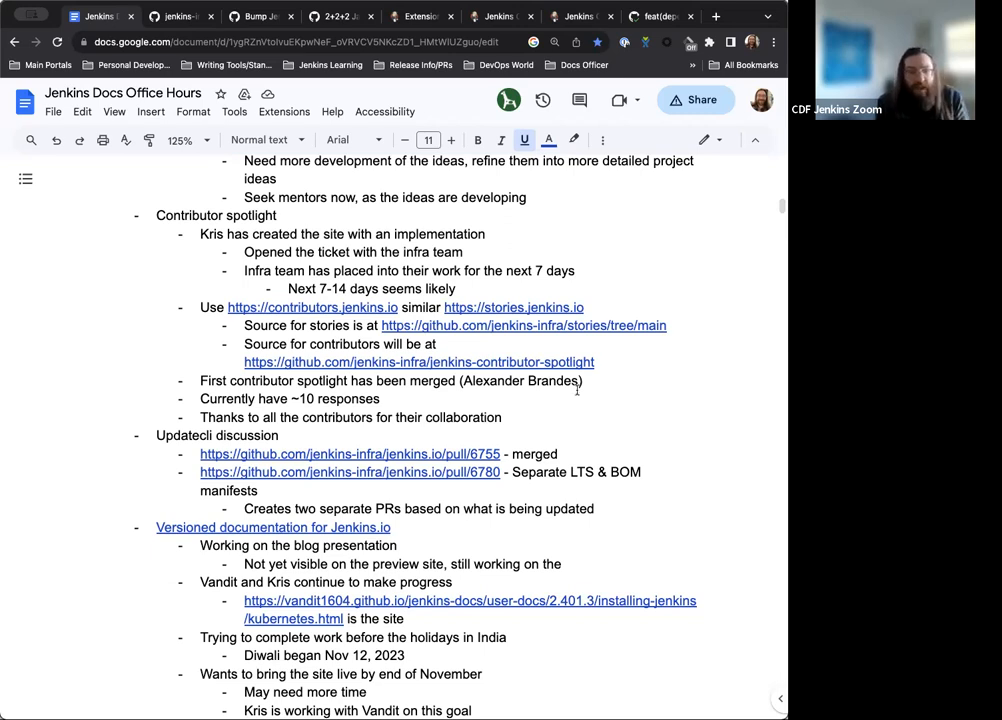
{"action": "mouse_move", "coordinate": [612, 400]}
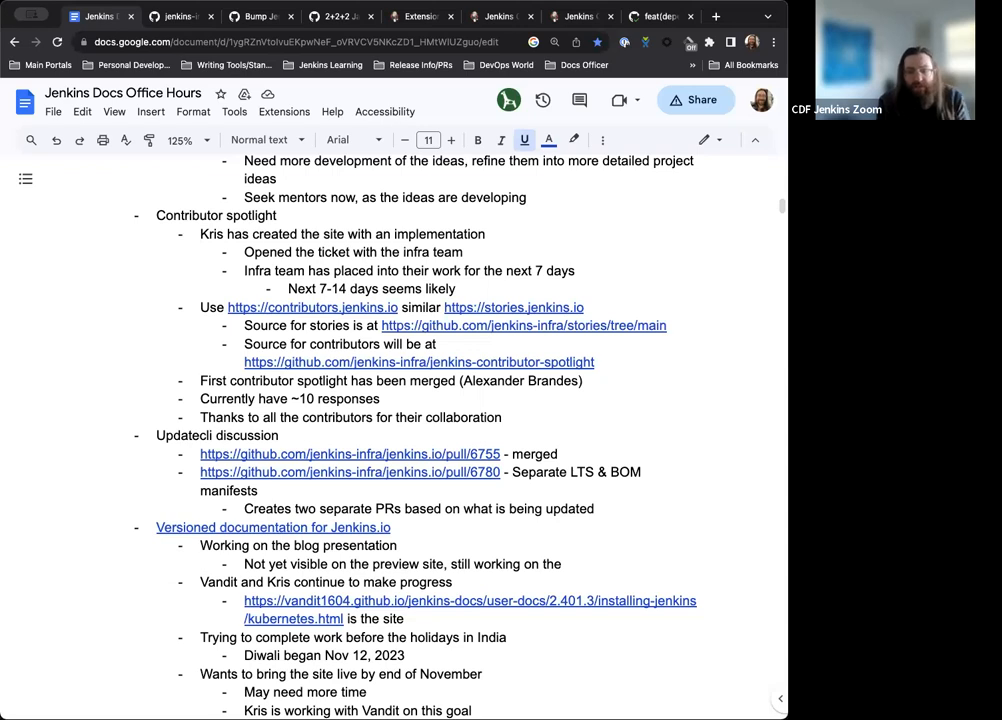
{"action": "left_click", "coordinate": [140, 16]}
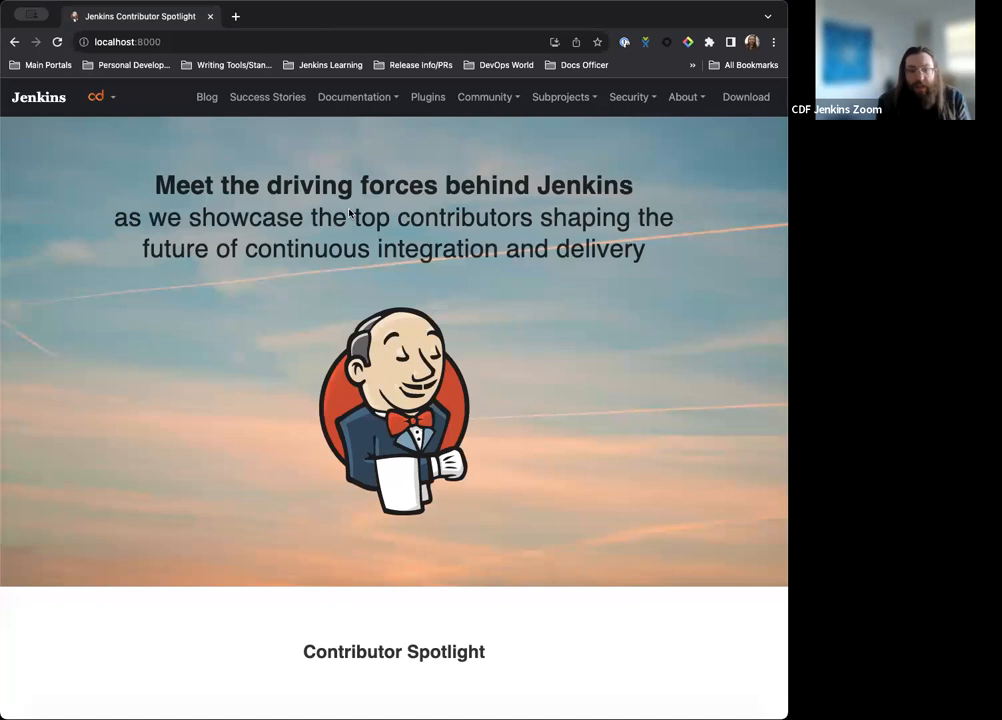
{"action": "mouse_move", "coordinate": [367, 294]}
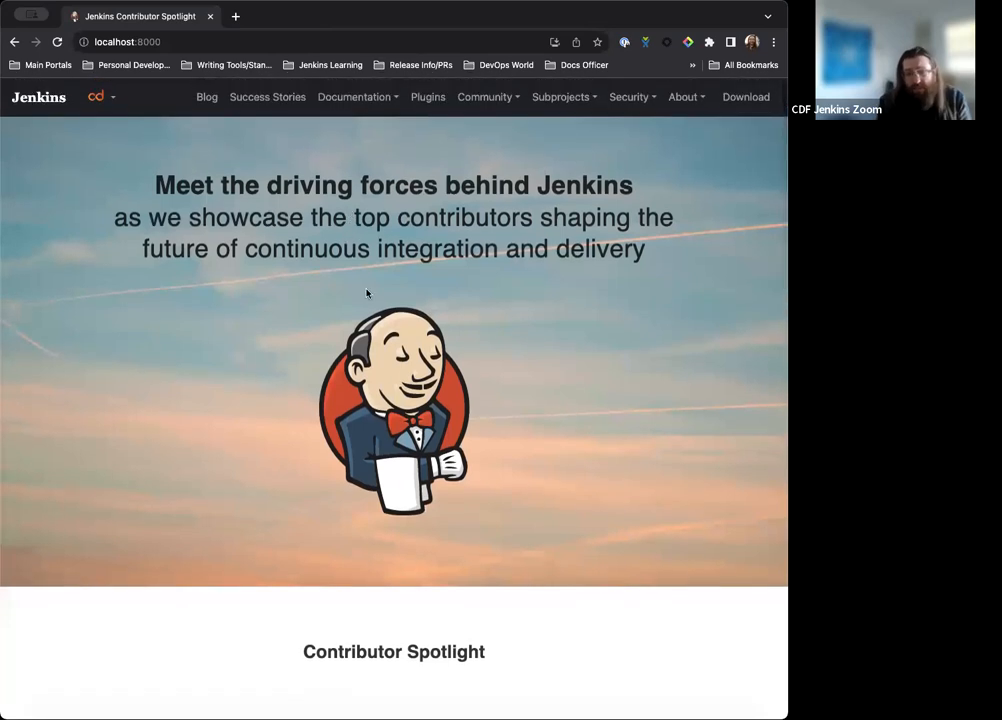
Step: Scroll the localhost:8000 spotlight page and open Alexander Brandes' contributor card
{"action": "scroll", "scroll_direction": "down", "scroll_amount": 3}
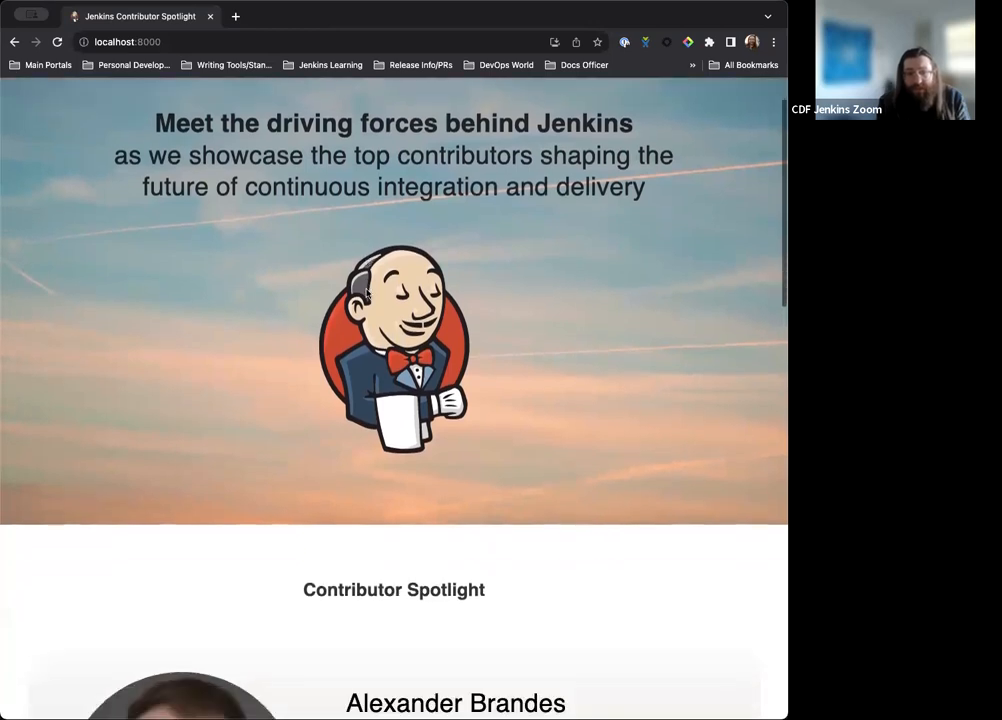
{"action": "scroll", "scroll_direction": "down", "scroll_amount": 3}
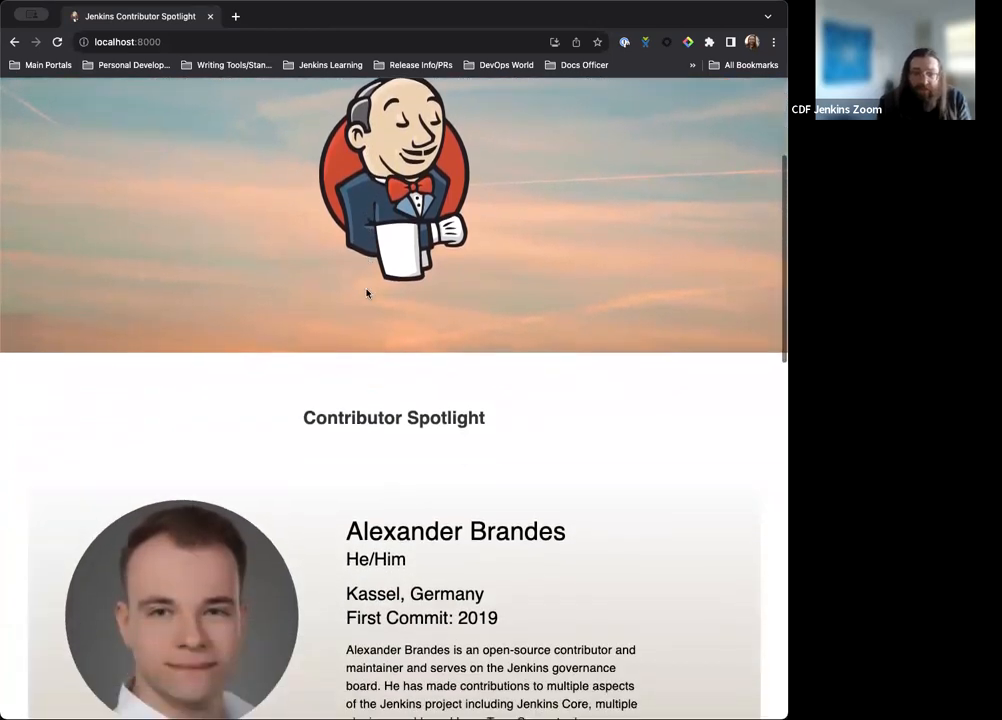
{"action": "scroll", "scroll_direction": "down", "scroll_amount": 3}
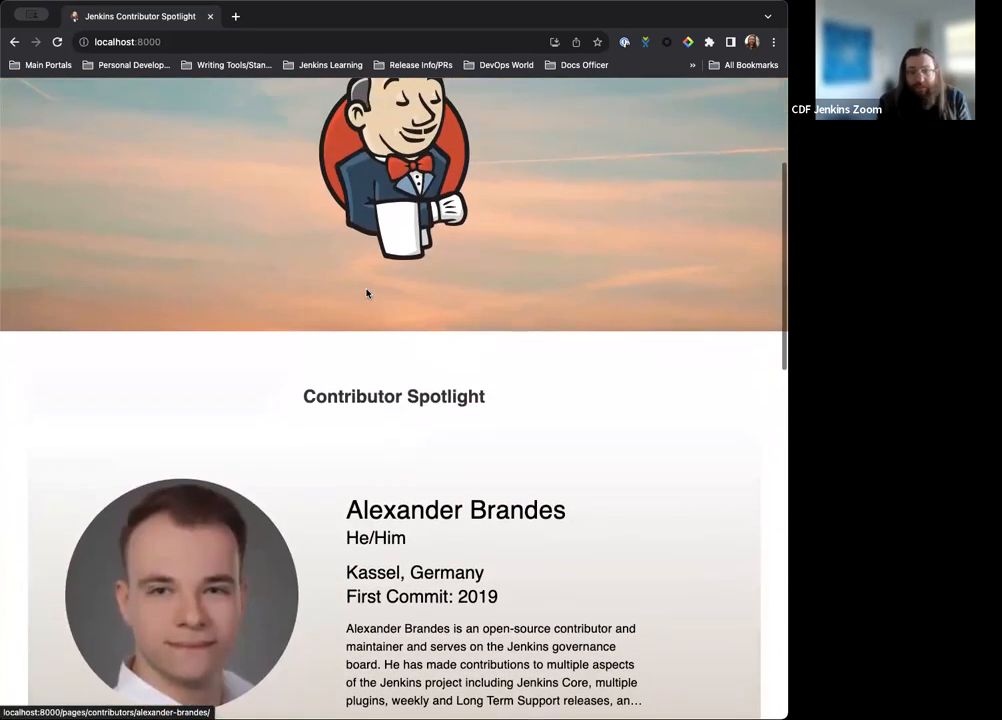
{"action": "scroll", "scroll_direction": "down", "scroll_amount": 3}
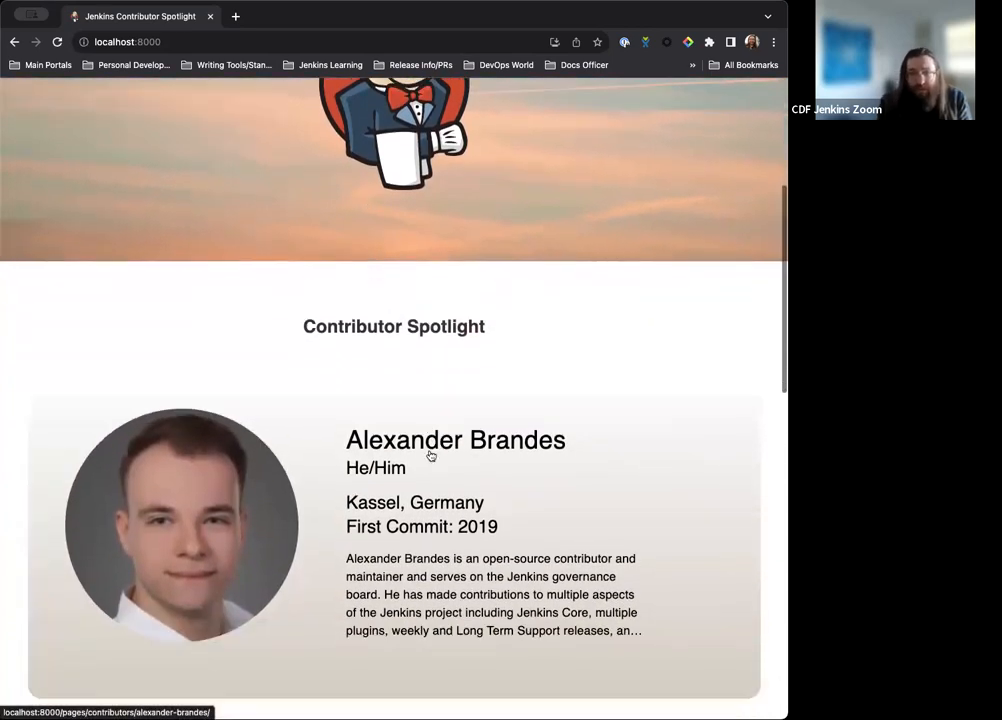
{"action": "left_click", "coordinate": [455, 440]}
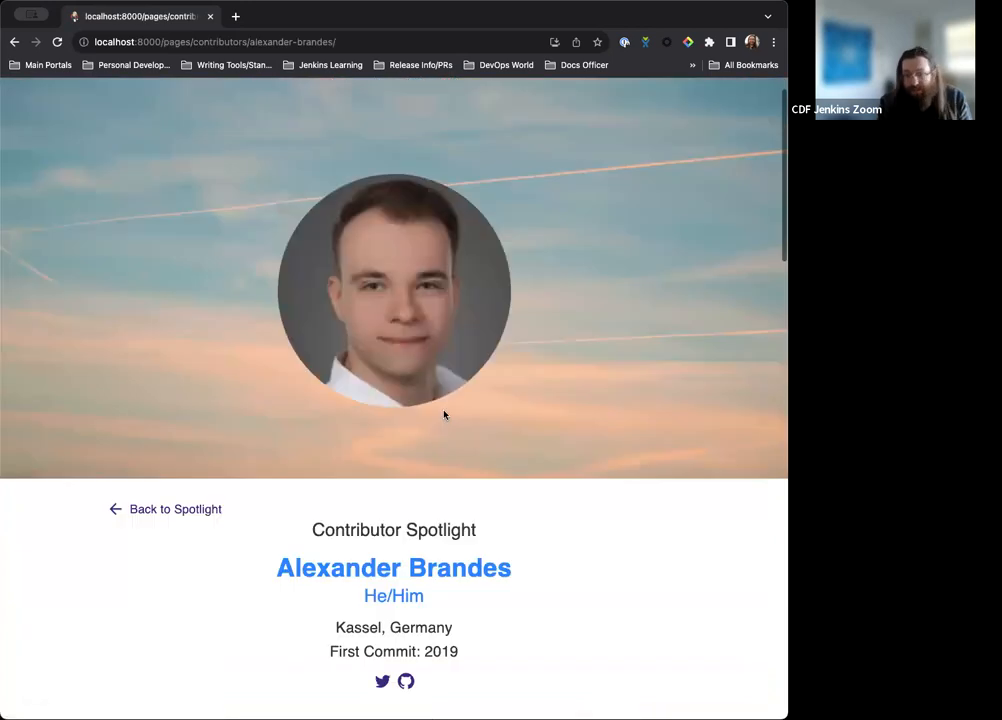
Step: Read through Alexander Brandes' profile, including his background, Jenkins usage and reasons
{"action": "scroll", "scroll_direction": "down", "scroll_amount": 3}
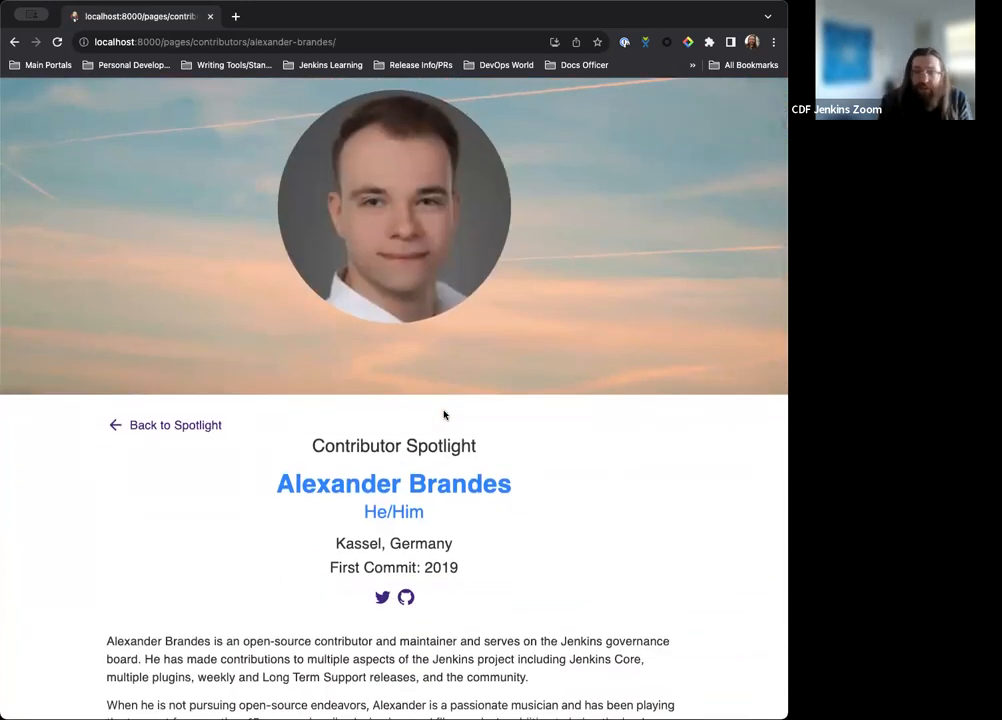
{"action": "scroll", "scroll_direction": "down", "scroll_amount": 3}
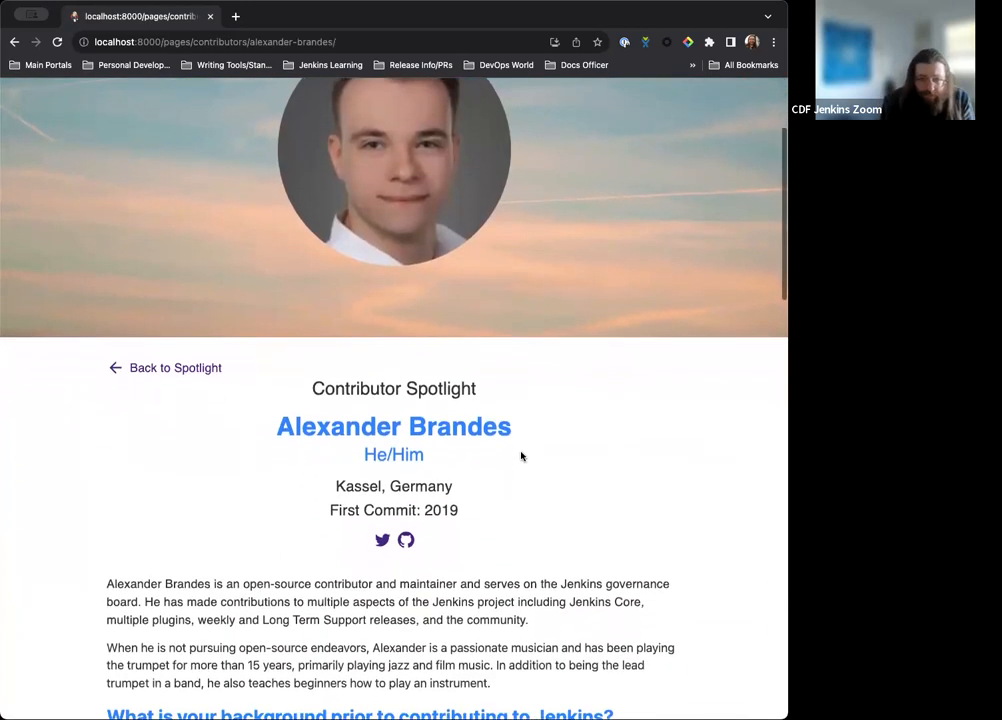
{"action": "scroll", "scroll_direction": "down", "scroll_amount": 3}
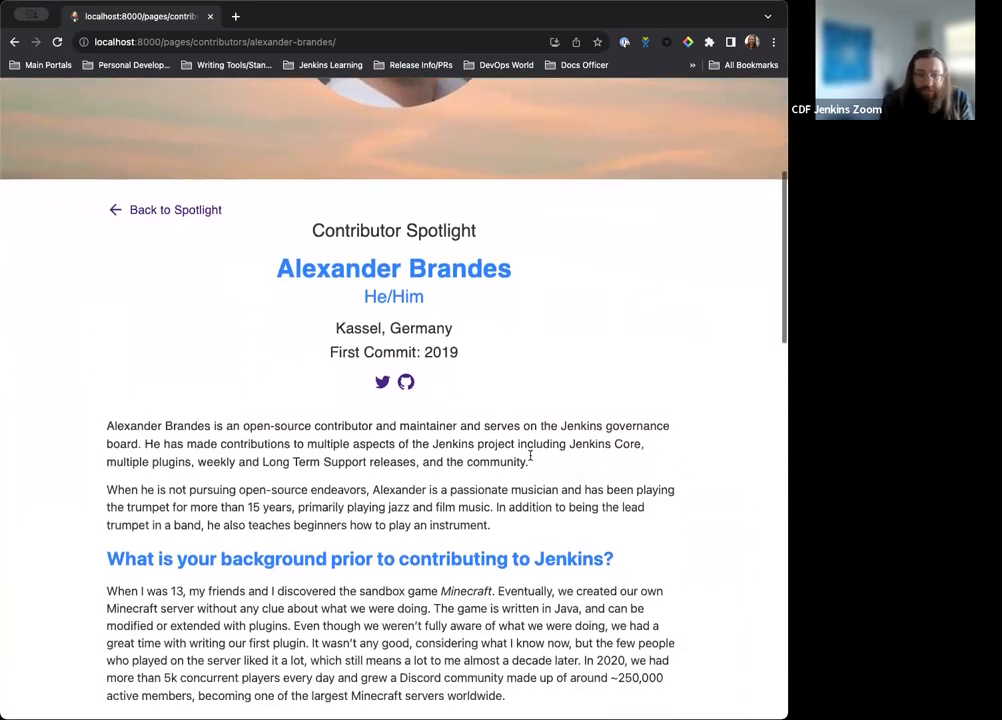
{"action": "scroll", "scroll_direction": "down", "scroll_amount": 3}
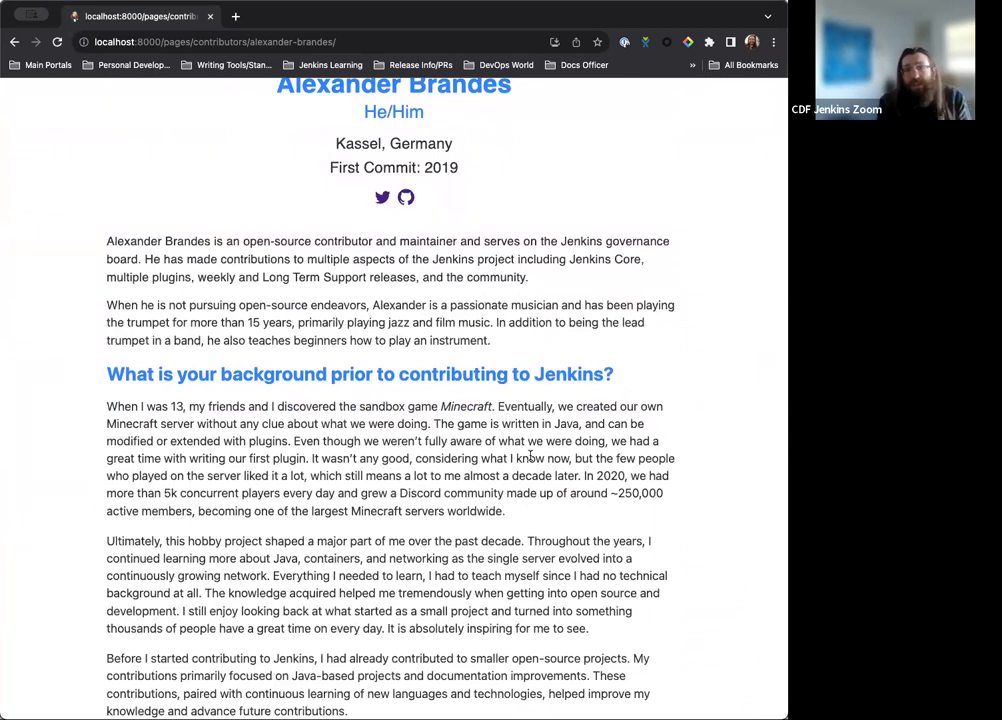
{"action": "scroll", "scroll_direction": "down", "scroll_amount": 3}
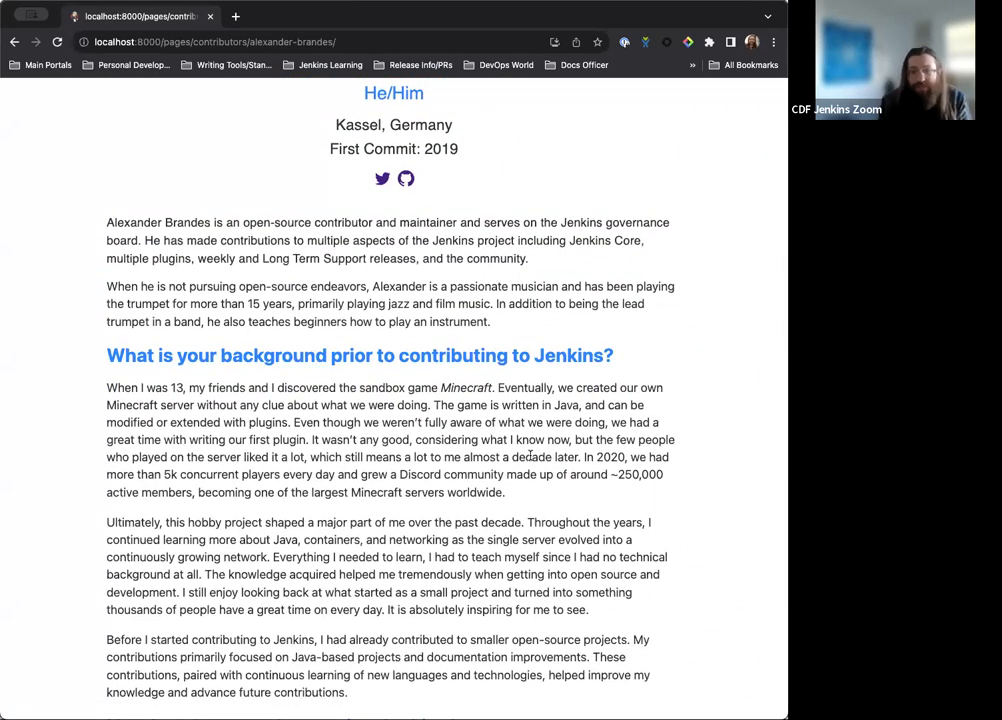
{"action": "scroll", "scroll_direction": "down", "scroll_amount": 3}
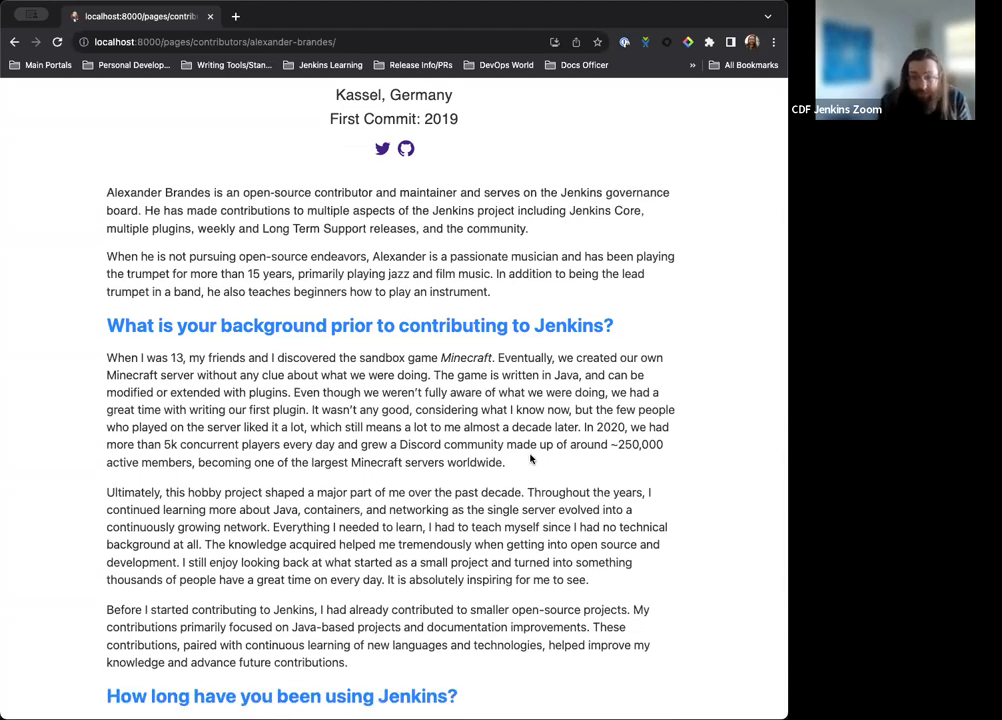
{"action": "scroll", "scroll_direction": "down", "scroll_amount": 3}
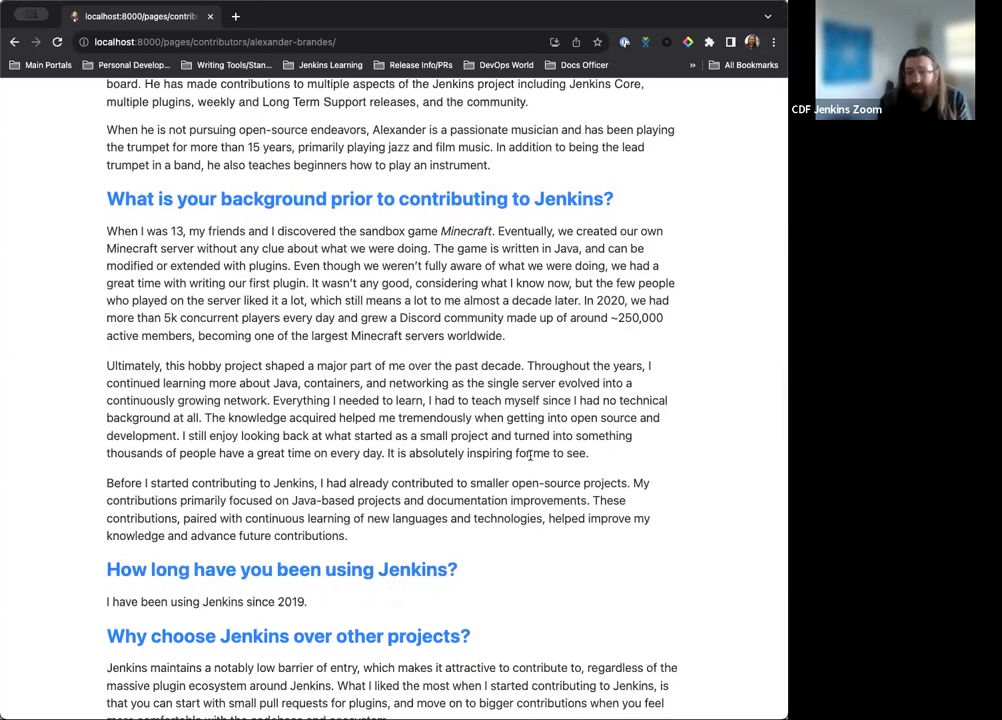
{"action": "scroll", "scroll_direction": "down", "scroll_amount": 3}
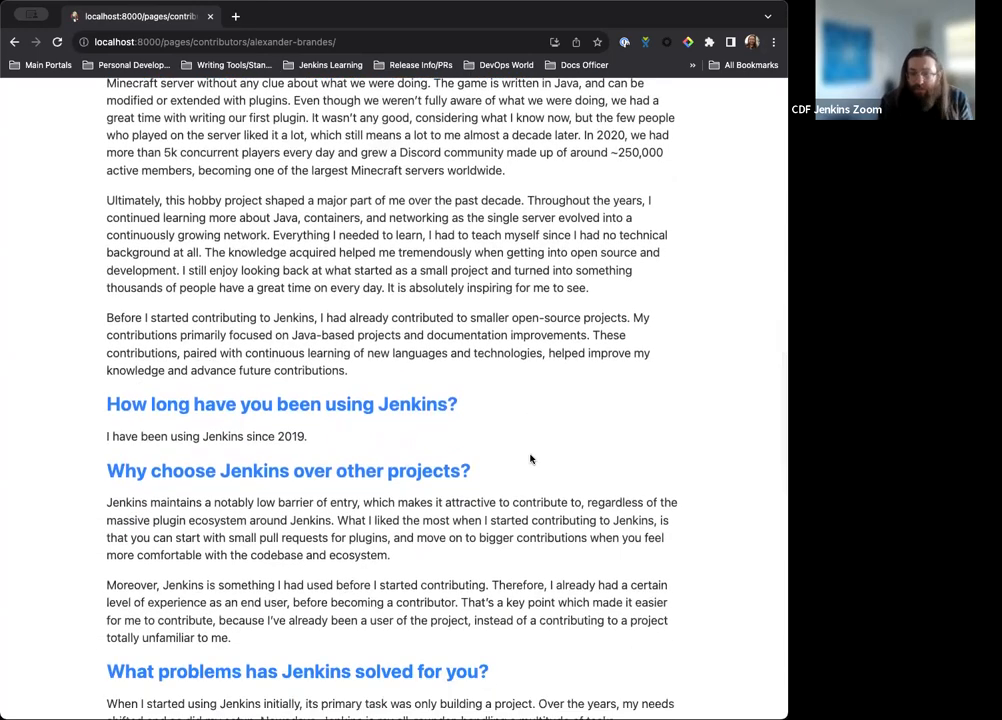
{"action": "scroll", "scroll_direction": "down", "scroll_amount": 3}
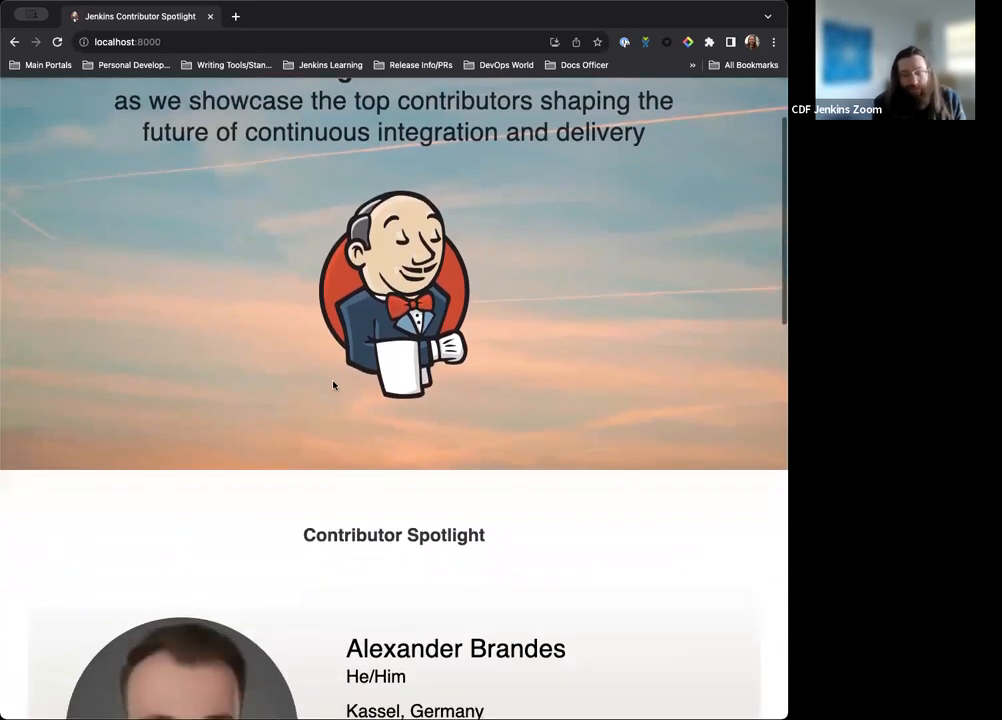
{"action": "scroll", "scroll_direction": "down", "scroll_amount": 3}
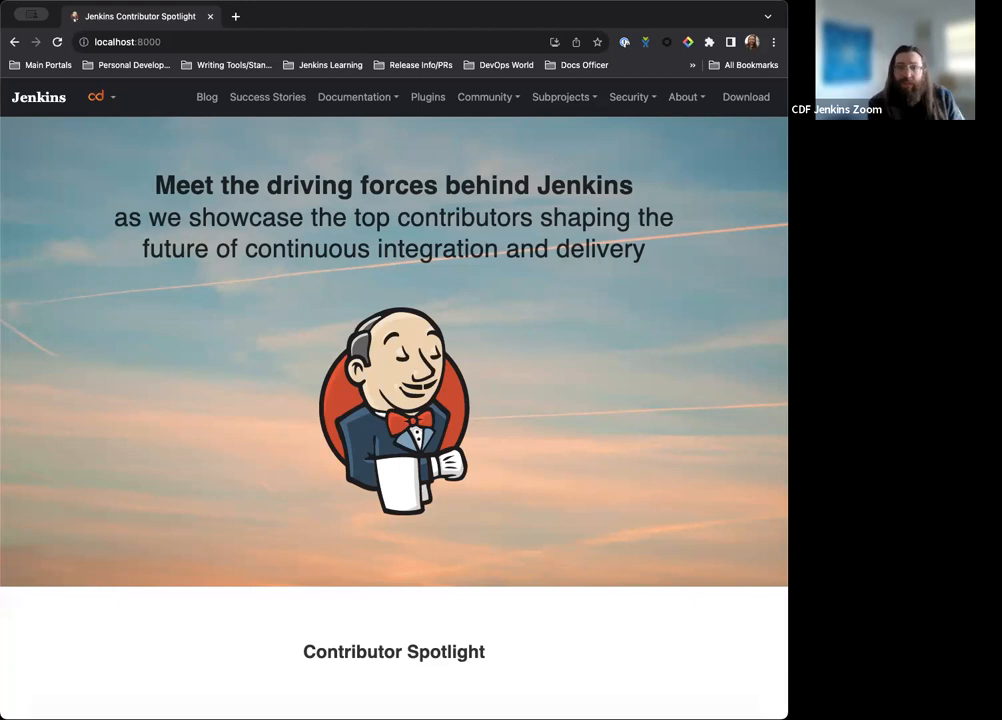
{"action": "mouse_move", "coordinate": [613, 364]}
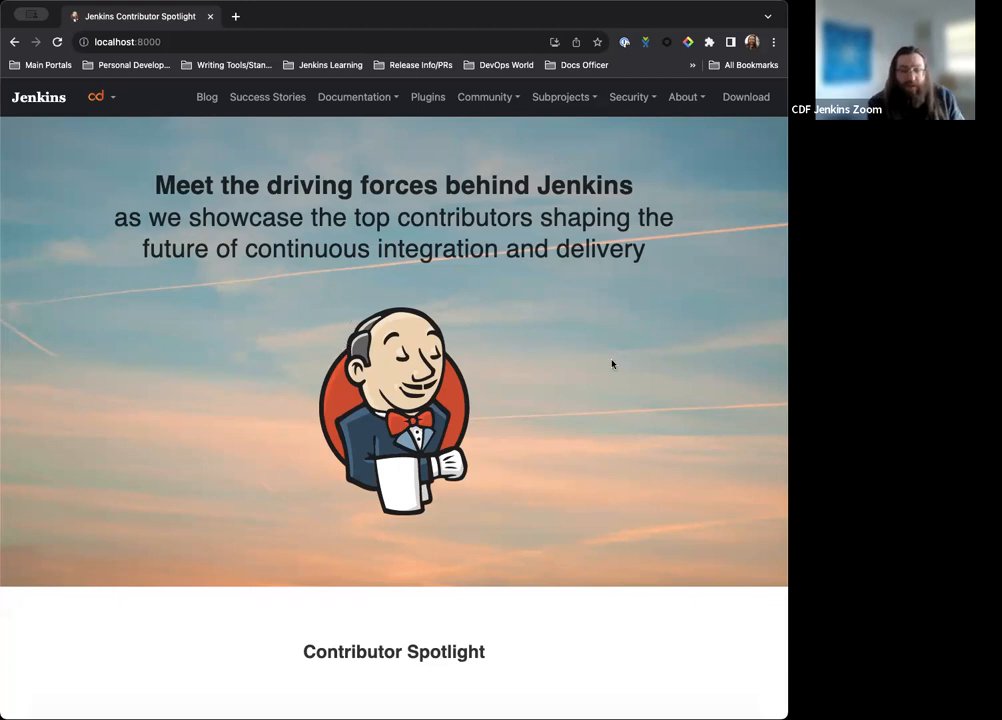
{"action": "mouse_move", "coordinate": [438, 518]}
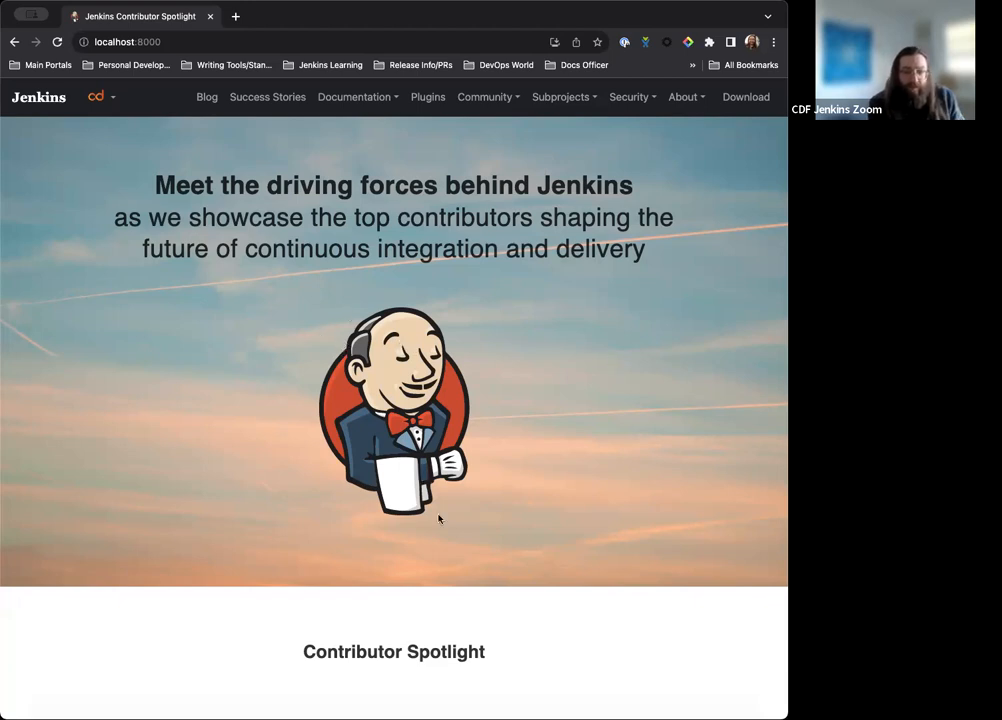
{"action": "left_click", "coordinate": [95, 16]}
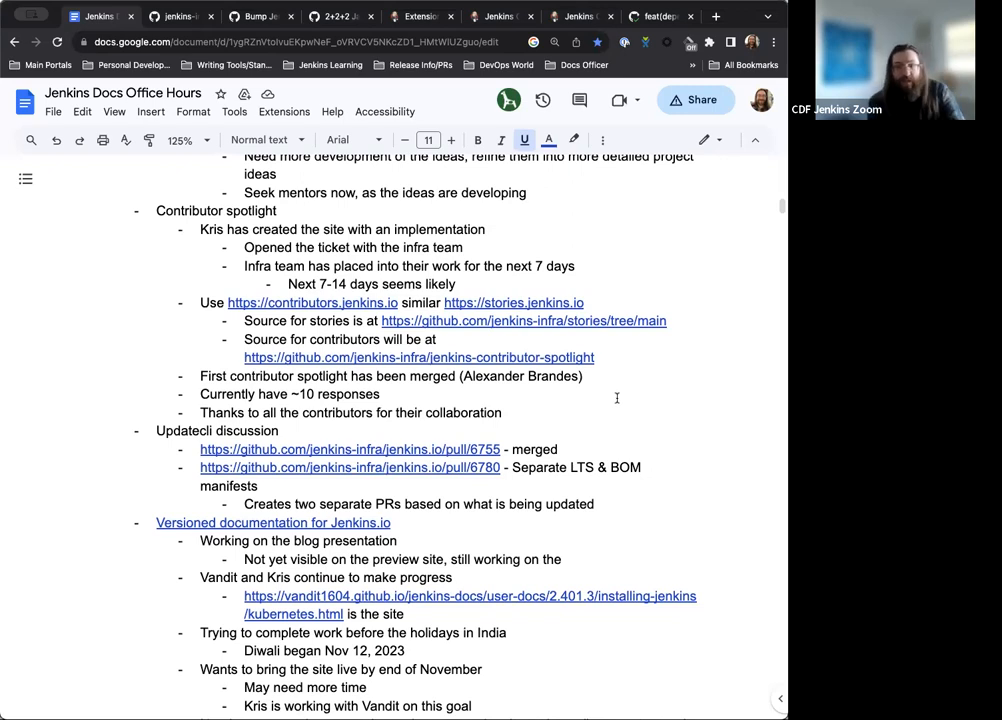
Step: Scroll the notes to the Updatecli section and open the LTS and BOM manifests PR link
{"action": "scroll", "scroll_direction": "down", "scroll_amount": 3}
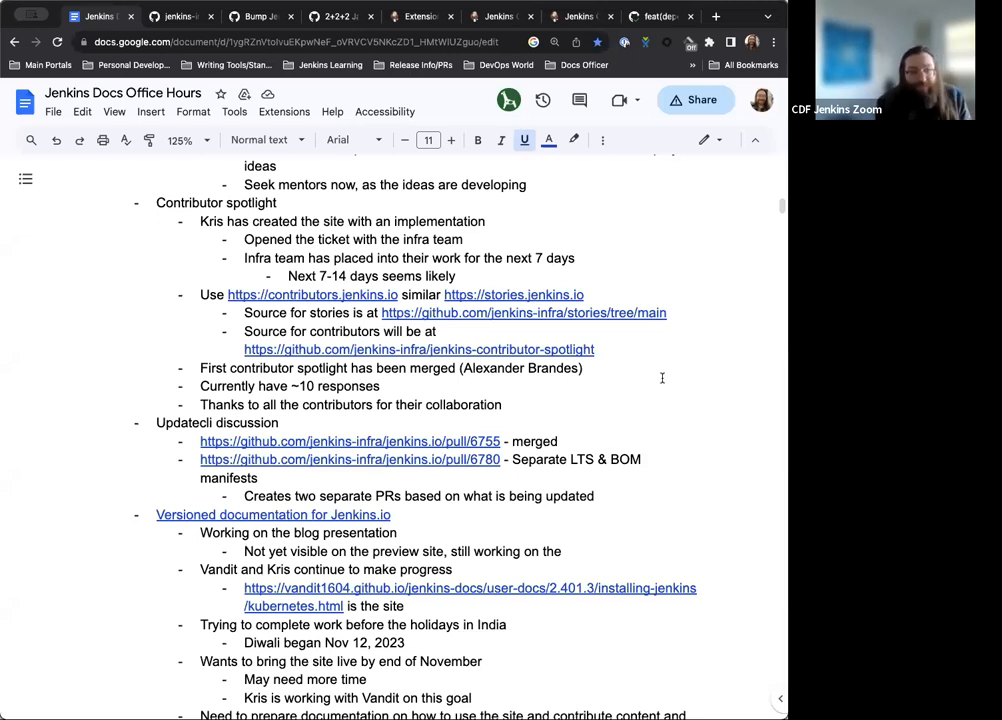
{"action": "scroll", "scroll_direction": "down", "scroll_amount": 3}
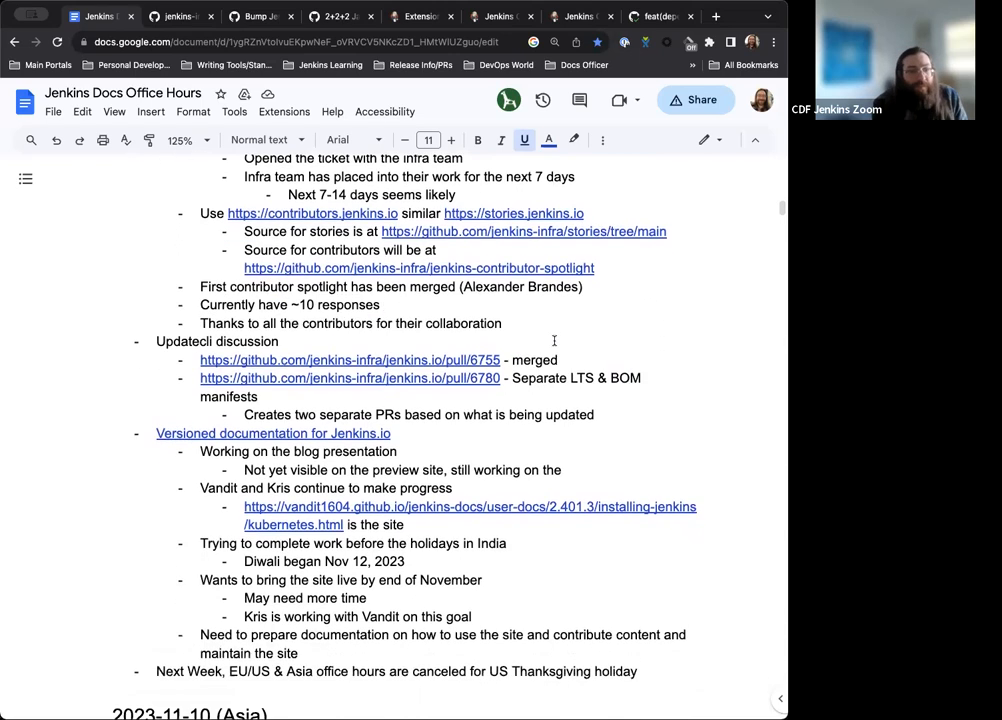
{"action": "scroll", "scroll_direction": "down", "scroll_amount": 3}
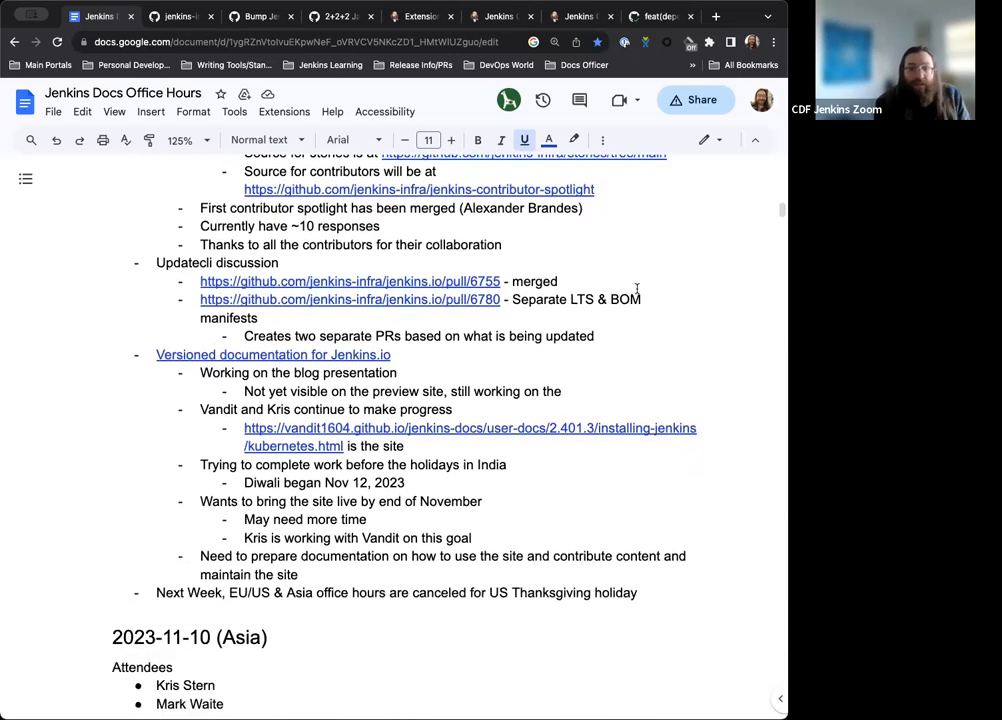
{"action": "scroll", "scroll_direction": "down", "scroll_amount": 3}
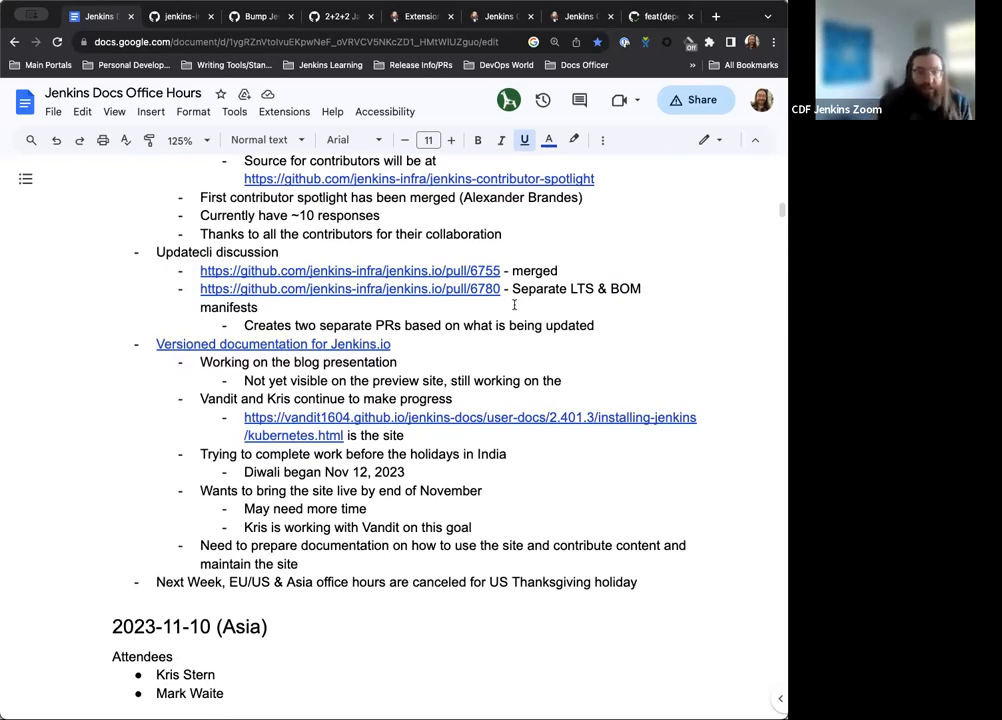
{"action": "scroll", "scroll_direction": "down", "scroll_amount": 3}
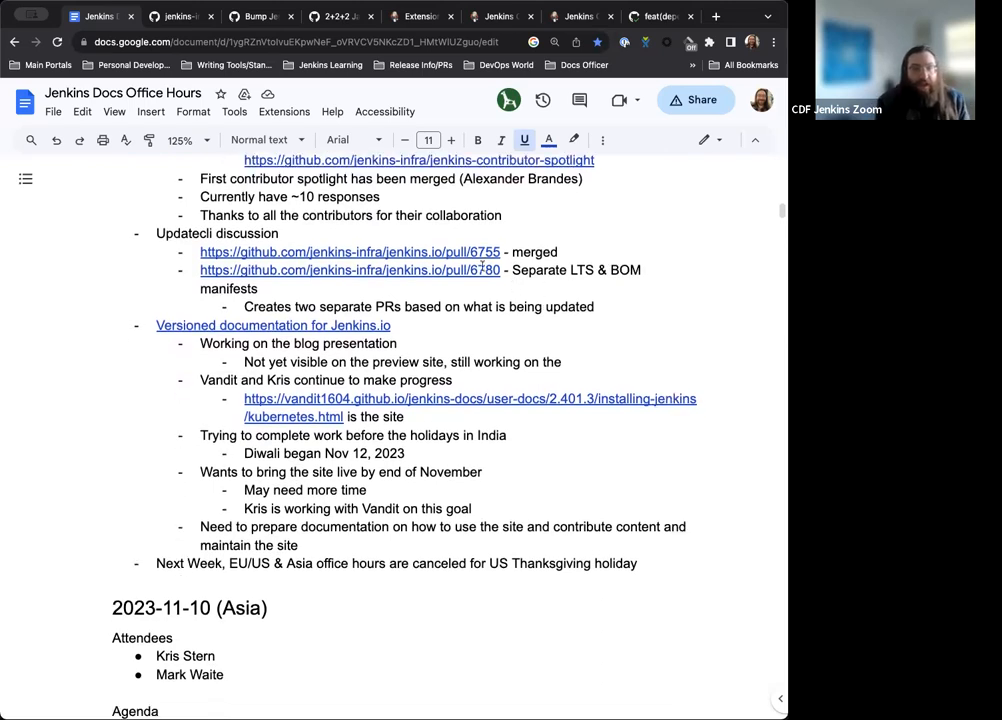
{"action": "left_click", "coordinate": [349, 270]}
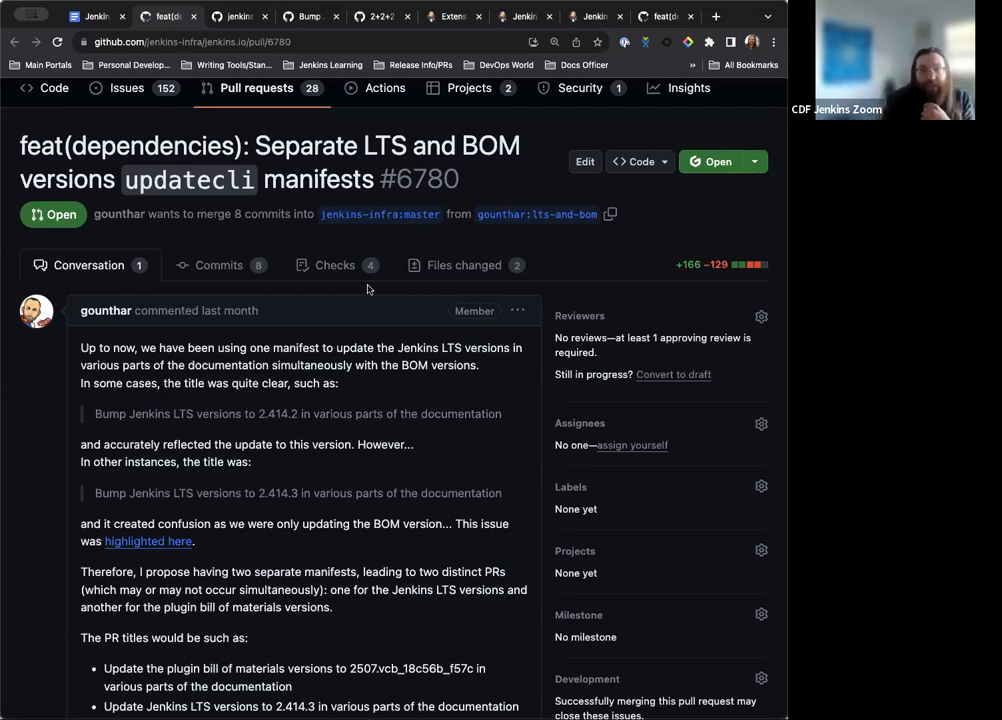
Step: Read PR #6780's description proposing separate LTS and BOM updatecli manifests
{"action": "scroll", "scroll_direction": "down", "scroll_amount": 3}
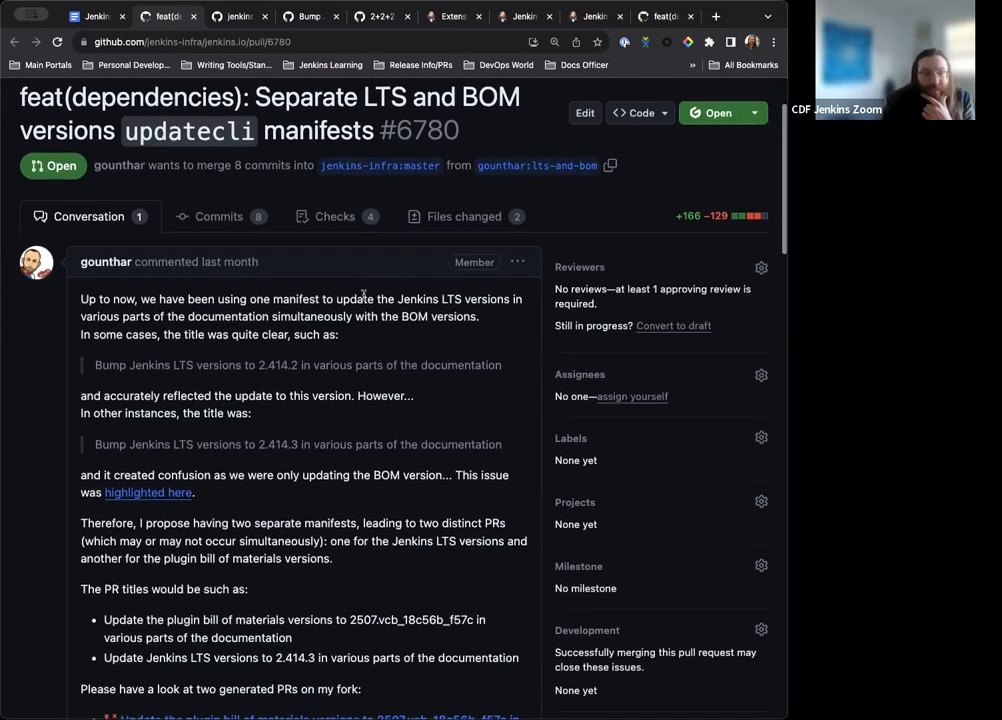
{"action": "scroll", "scroll_direction": "down", "scroll_amount": 3}
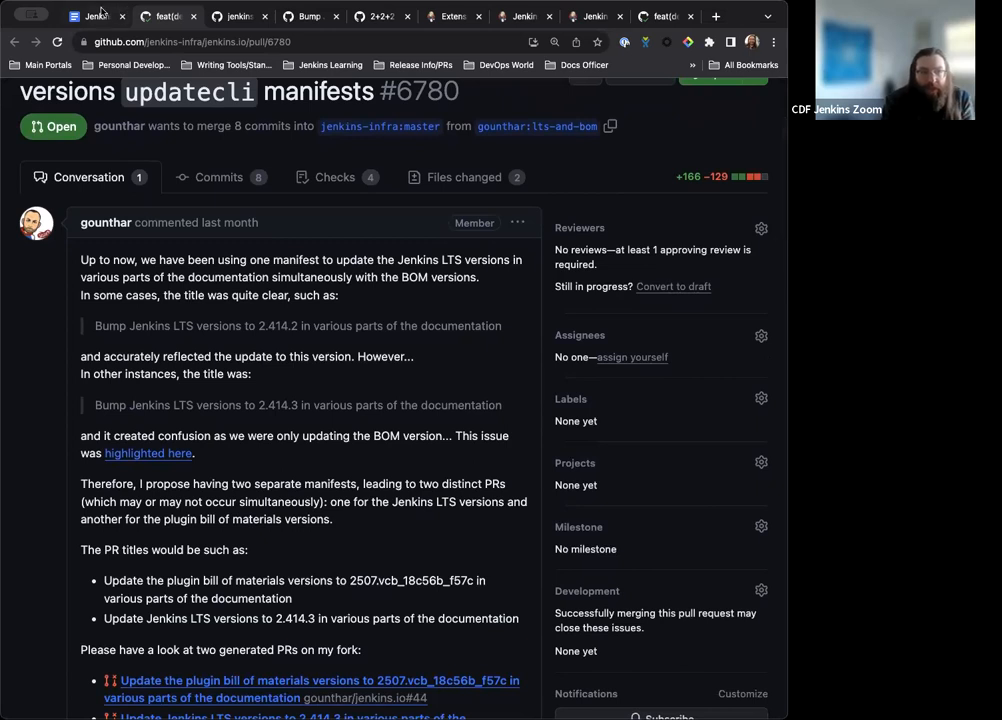
{"action": "mouse_move", "coordinate": [90, 16]}
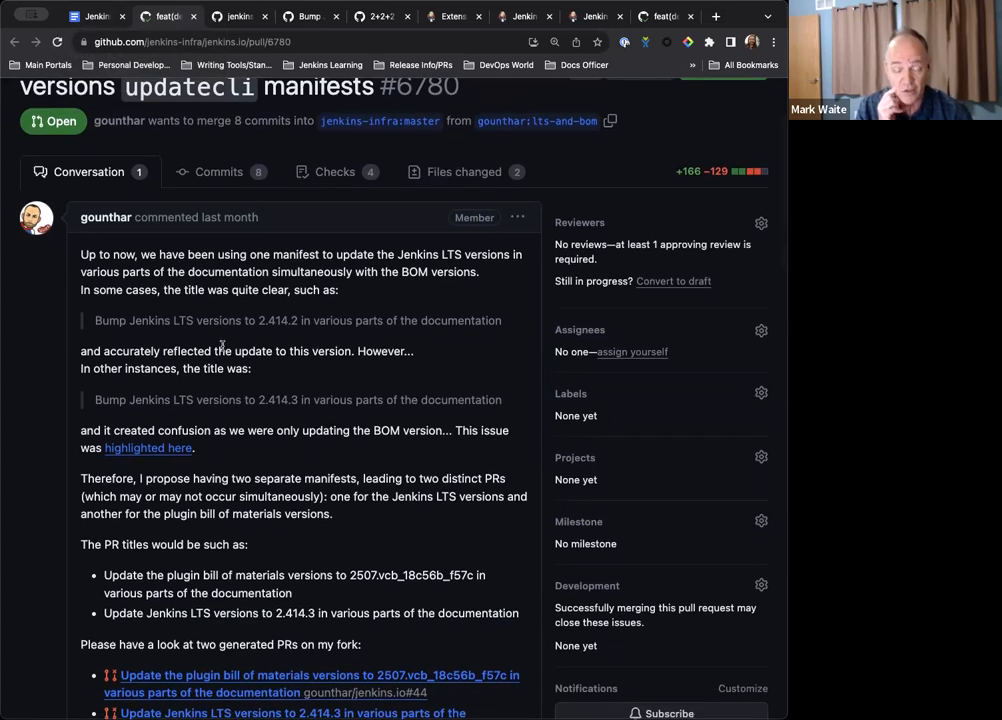
{"action": "scroll", "scroll_direction": "down", "scroll_amount": 3}
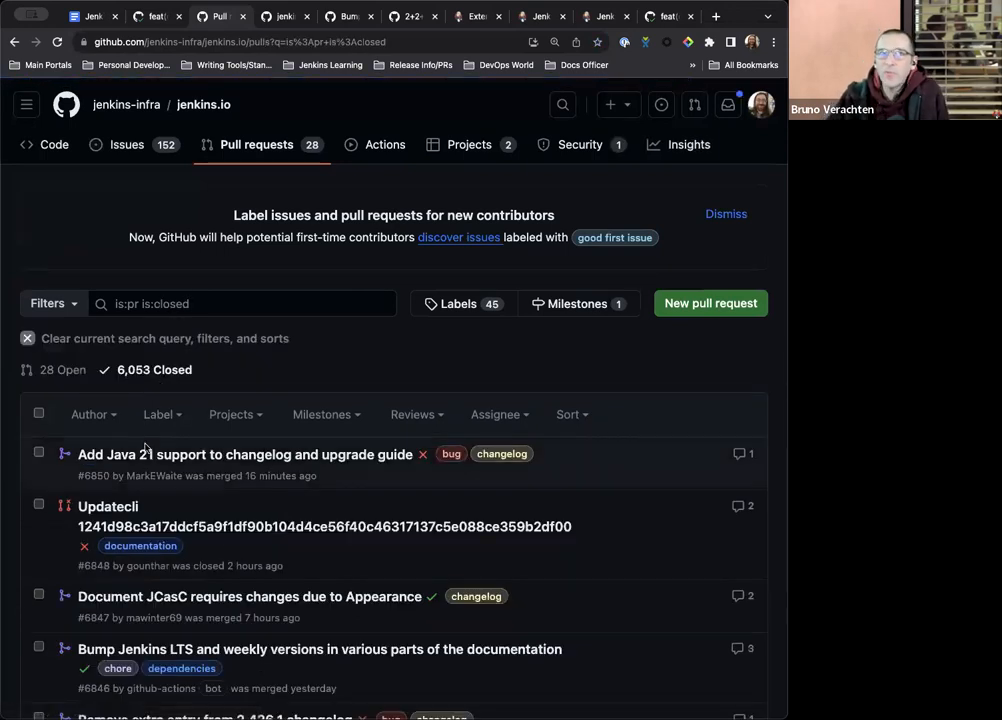
Step: Open closed Updatecli PR #6848 and read the comments explaining why it was closed
{"action": "left_click", "coordinate": [108, 506]}
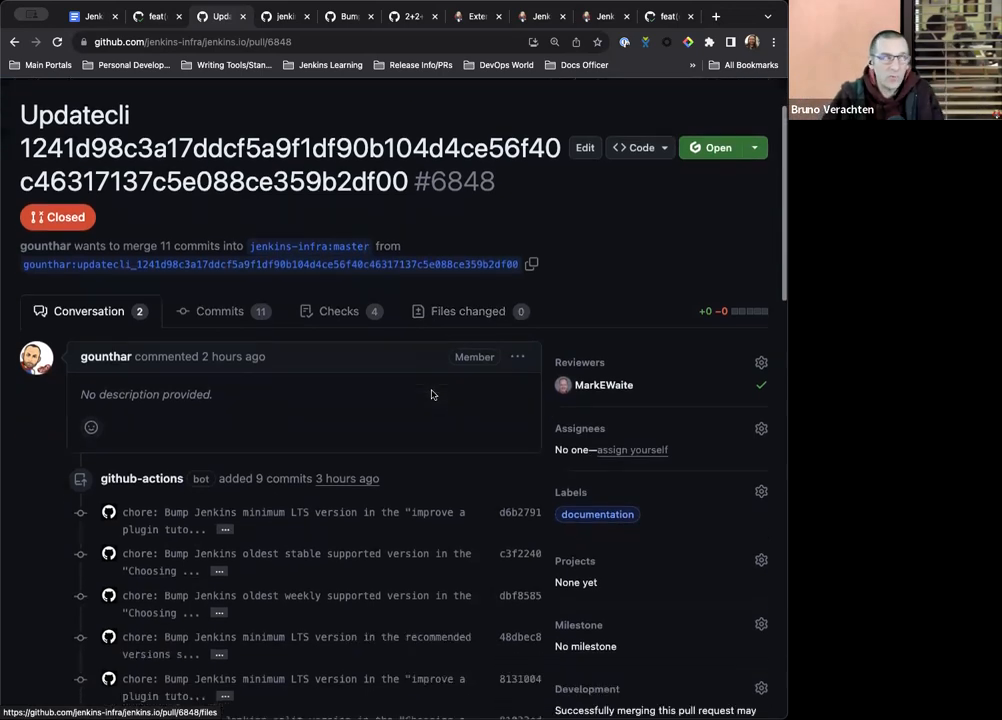
{"action": "scroll", "scroll_direction": "down", "scroll_amount": 3}
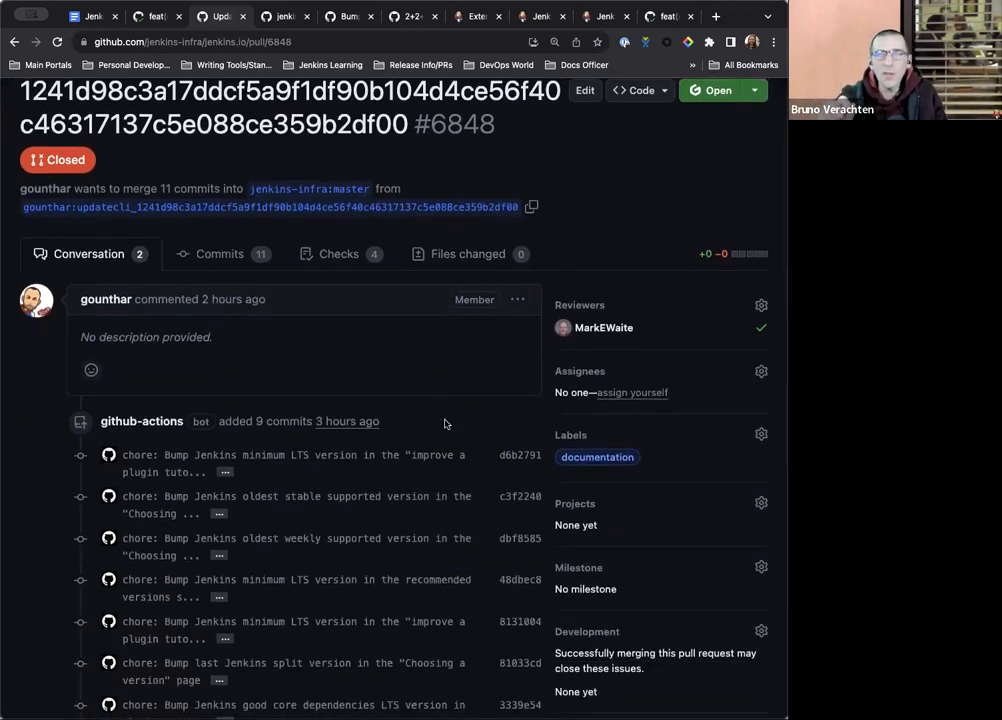
{"action": "scroll", "scroll_direction": "down", "scroll_amount": 3}
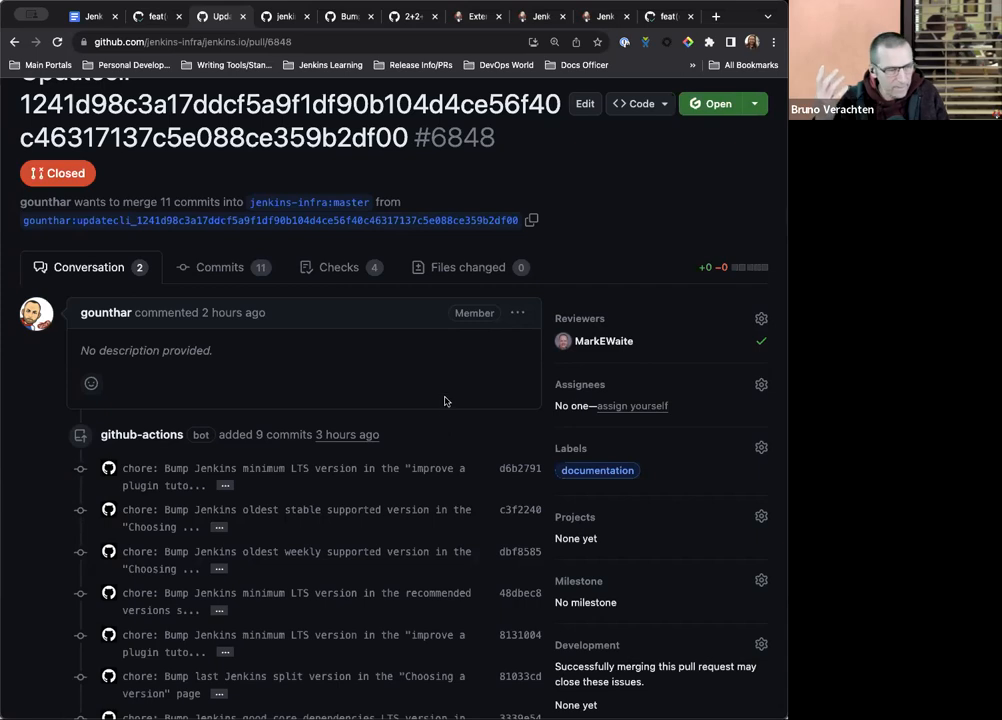
{"action": "mouse_move", "coordinate": [445, 398]}
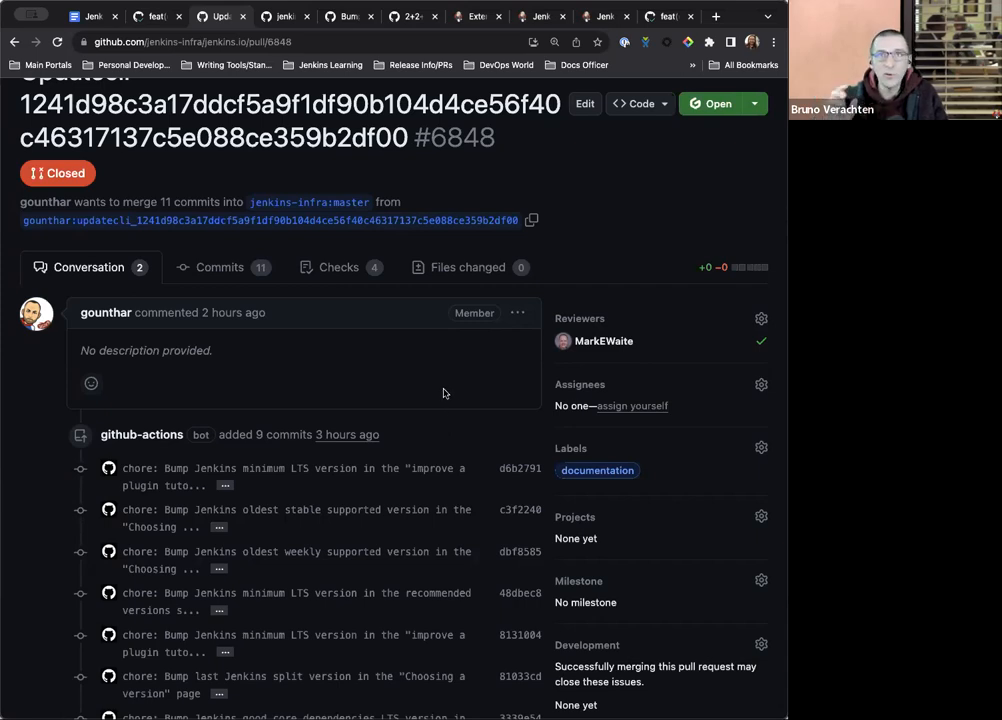
{"action": "scroll", "scroll_direction": "down", "scroll_amount": 3}
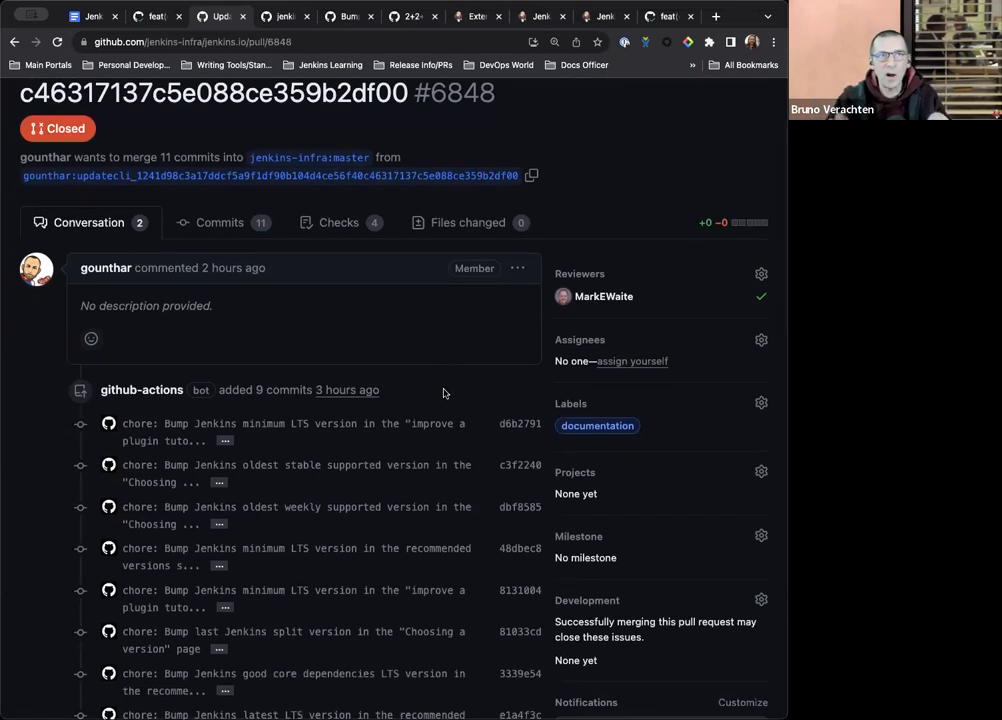
{"action": "scroll", "scroll_direction": "down", "scroll_amount": 3}
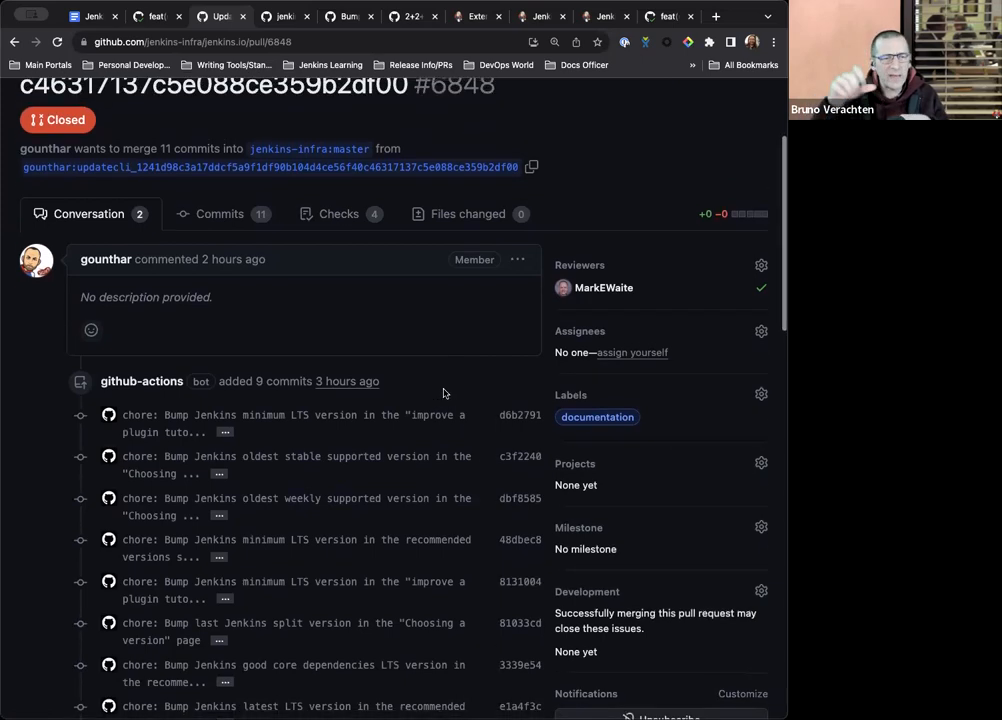
{"action": "scroll", "scroll_direction": "down", "scroll_amount": 3}
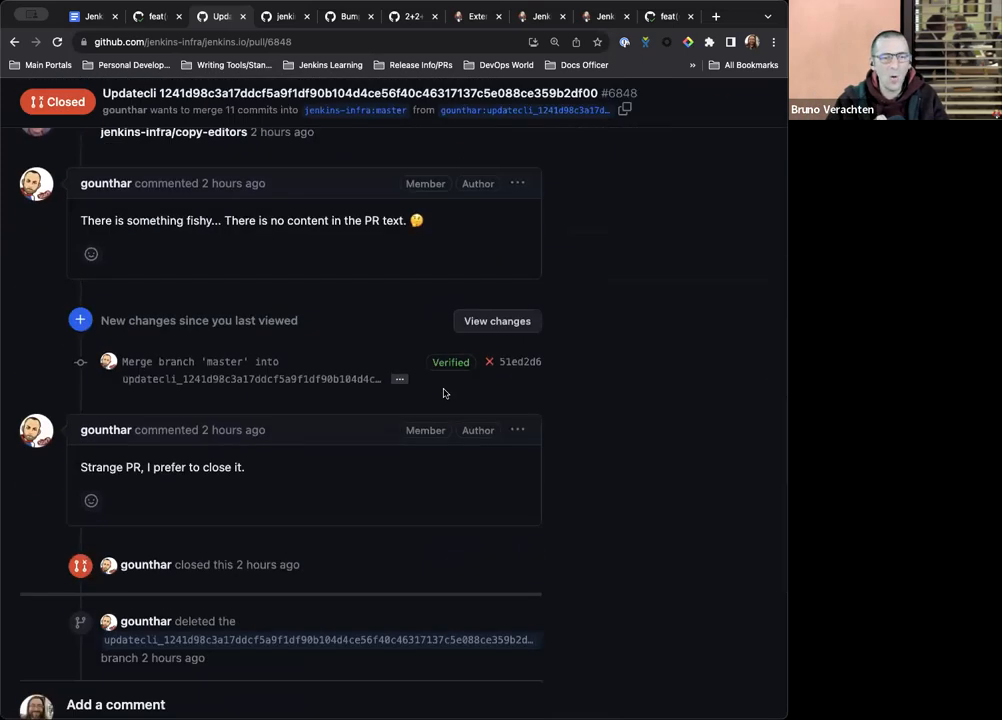
{"action": "scroll", "scroll_direction": "down", "scroll_amount": 3}
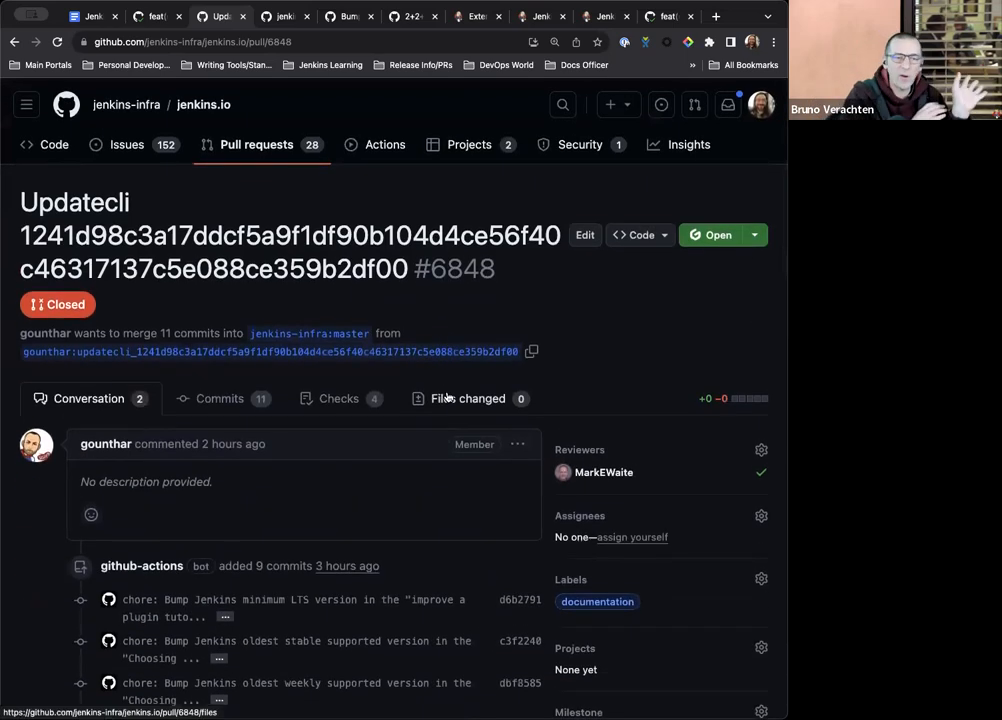
{"action": "mouse_move", "coordinate": [555, 381]}
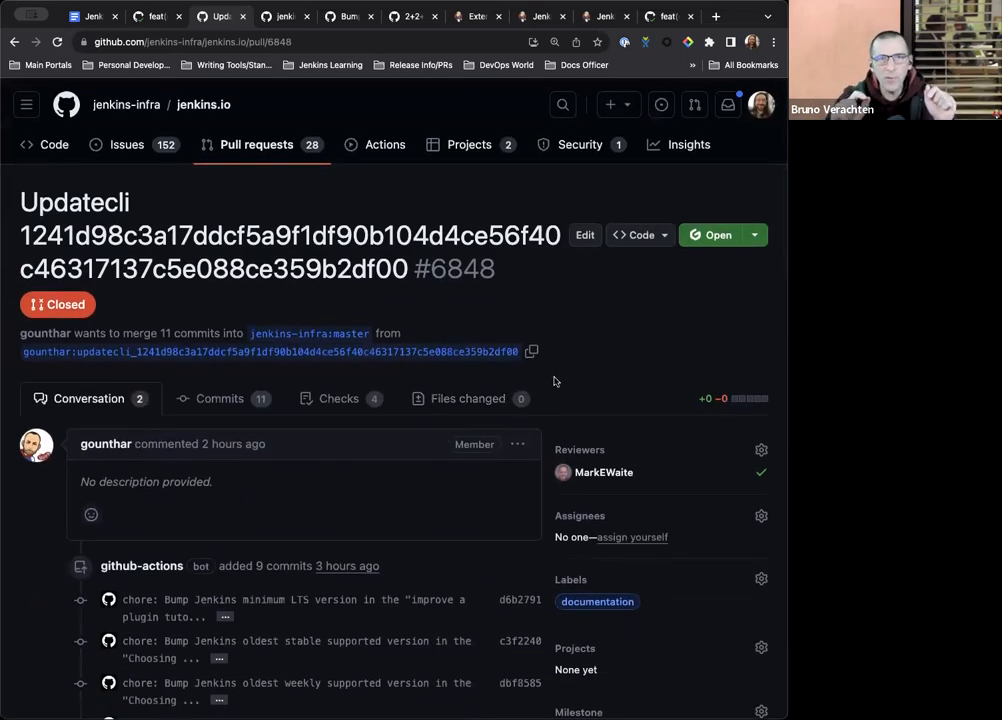
{"action": "scroll", "scroll_direction": "down", "scroll_amount": 3}
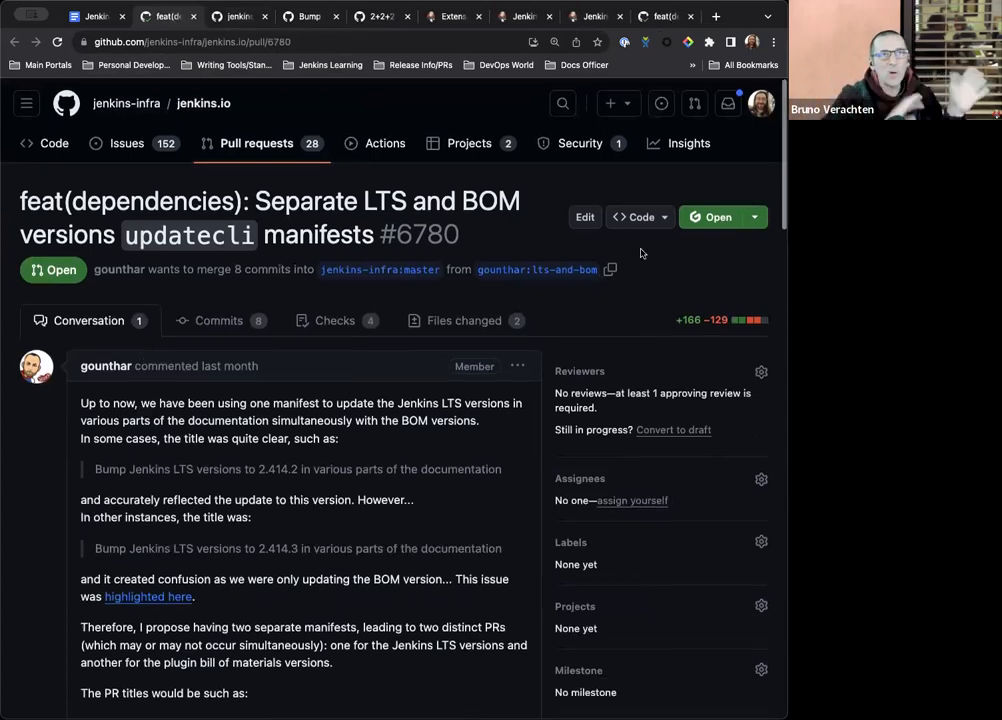
Step: Scroll through PR #6780's conversation timeline
{"action": "scroll", "scroll_direction": "down", "scroll_amount": 3}
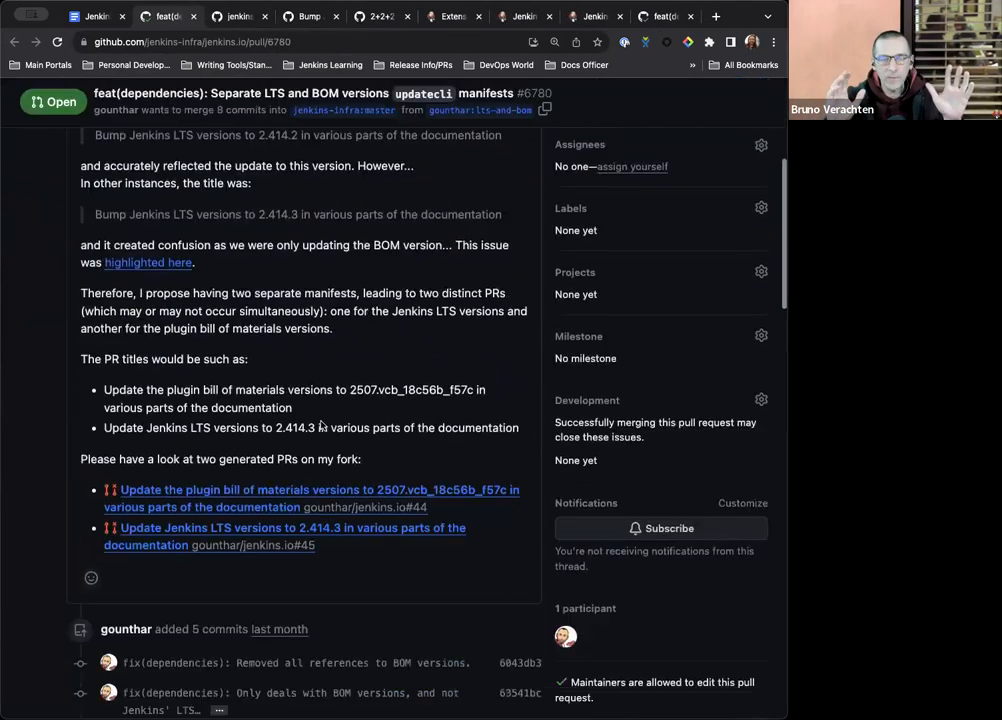
{"action": "scroll", "scroll_direction": "down", "scroll_amount": 3}
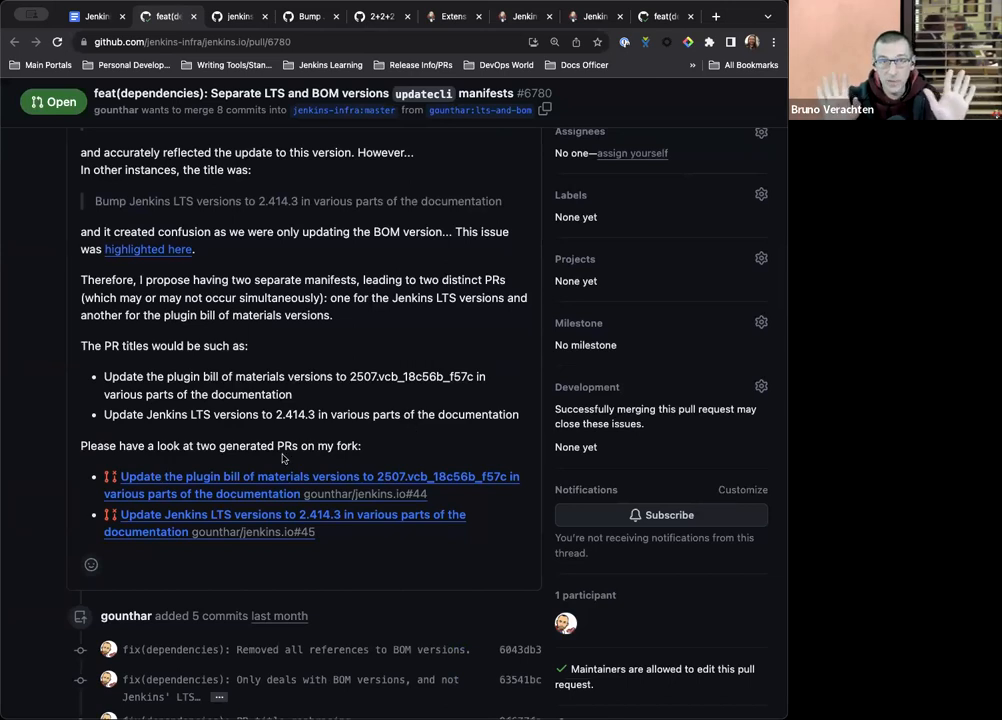
{"action": "mouse_move", "coordinate": [404, 561]}
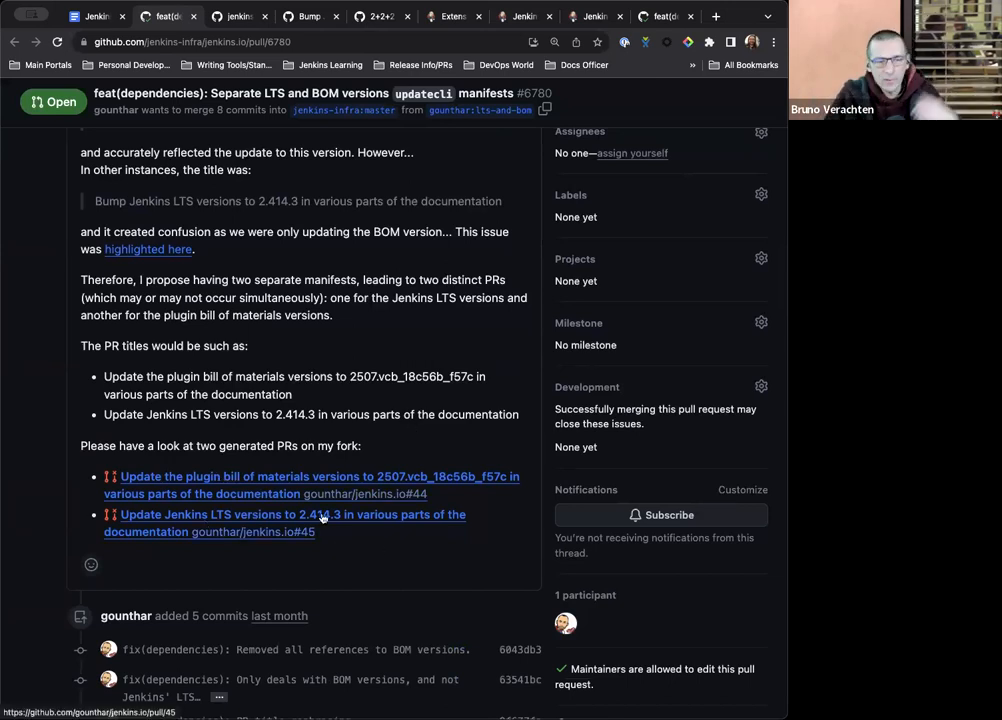
{"action": "right_click", "coordinate": [205, 485]}
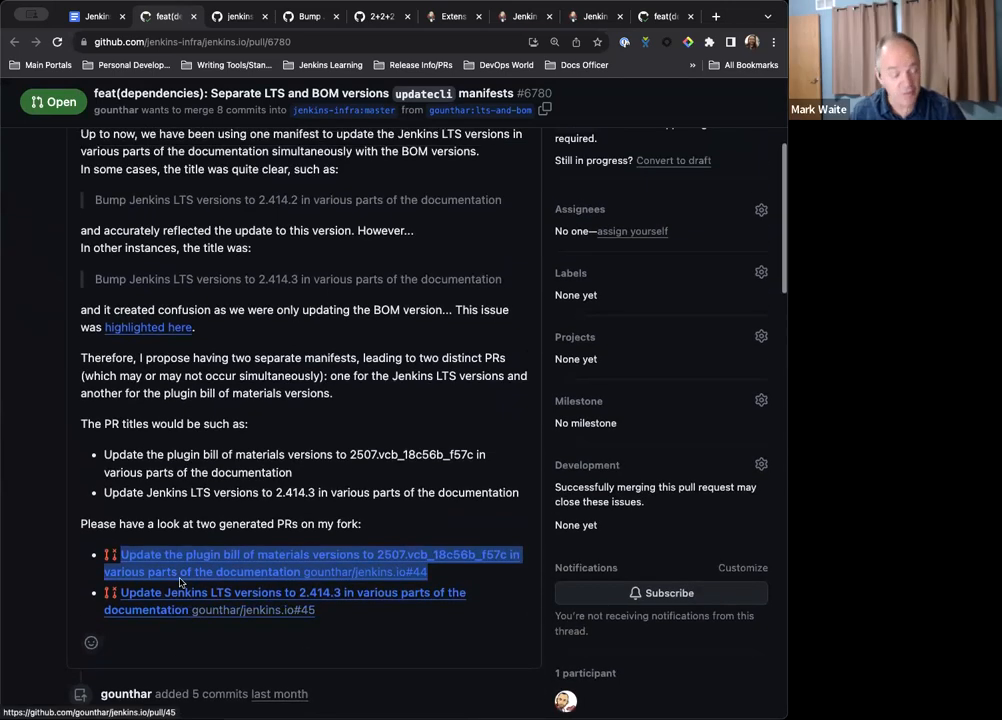
{"action": "scroll", "scroll_direction": "up", "scroll_amount": 3}
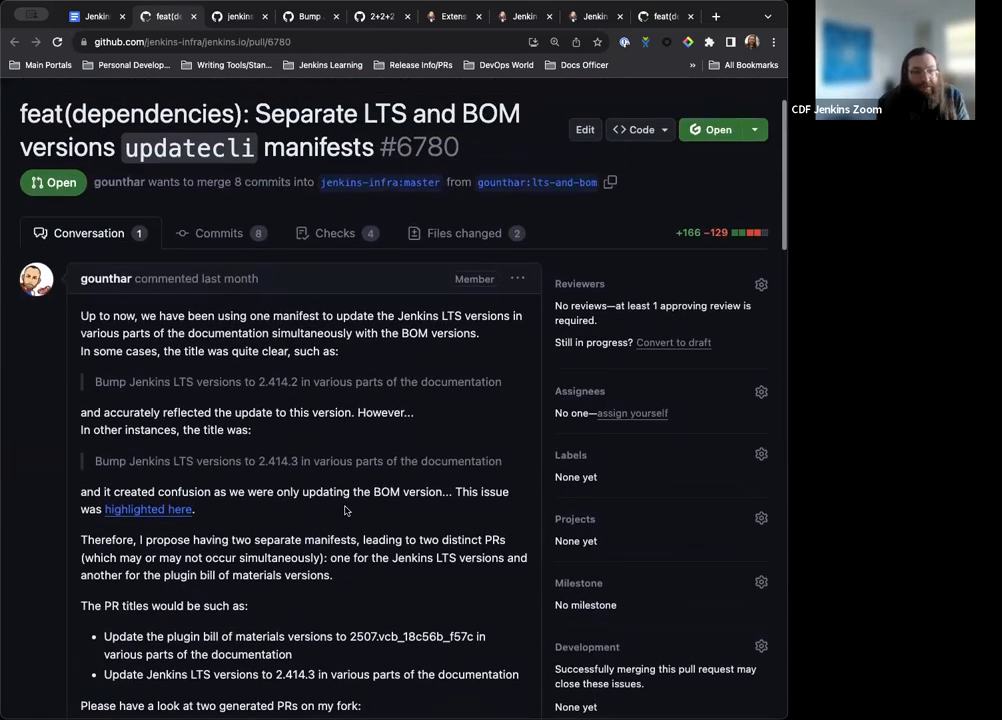
{"action": "scroll", "scroll_direction": "down", "scroll_amount": 3}
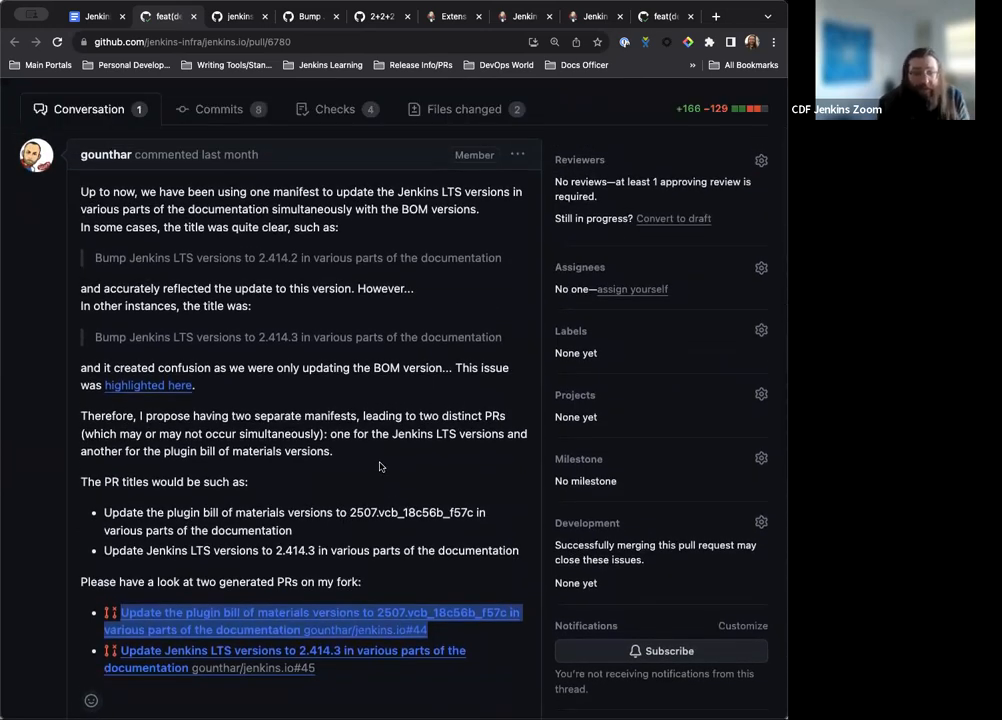
{"action": "mouse_move", "coordinate": [373, 475]}
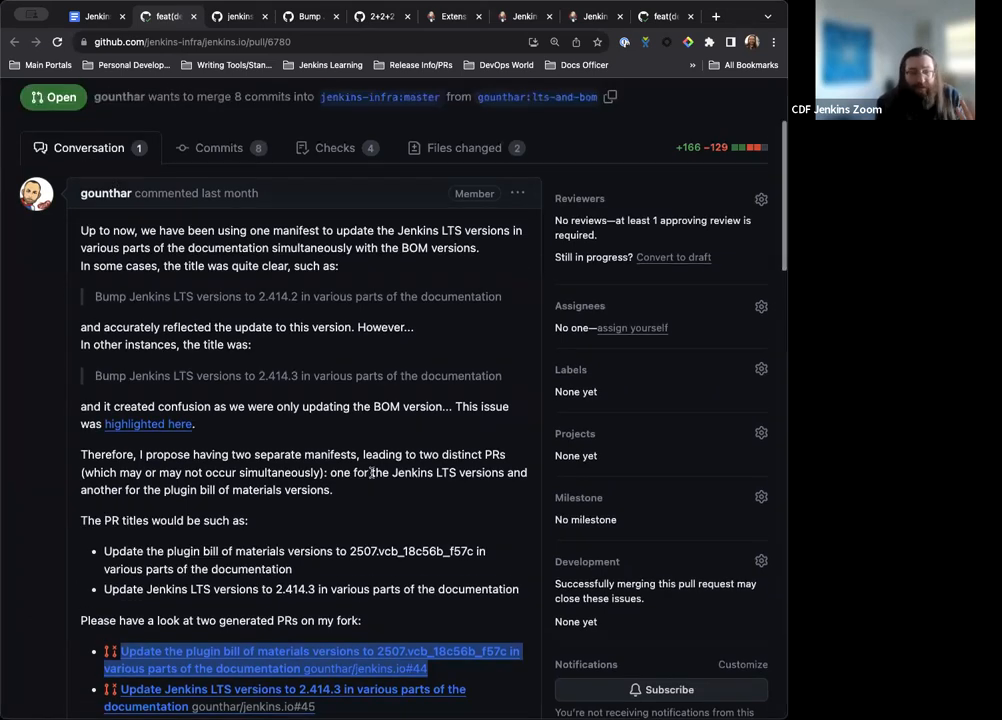
{"action": "scroll", "scroll_direction": "down", "scroll_amount": 3}
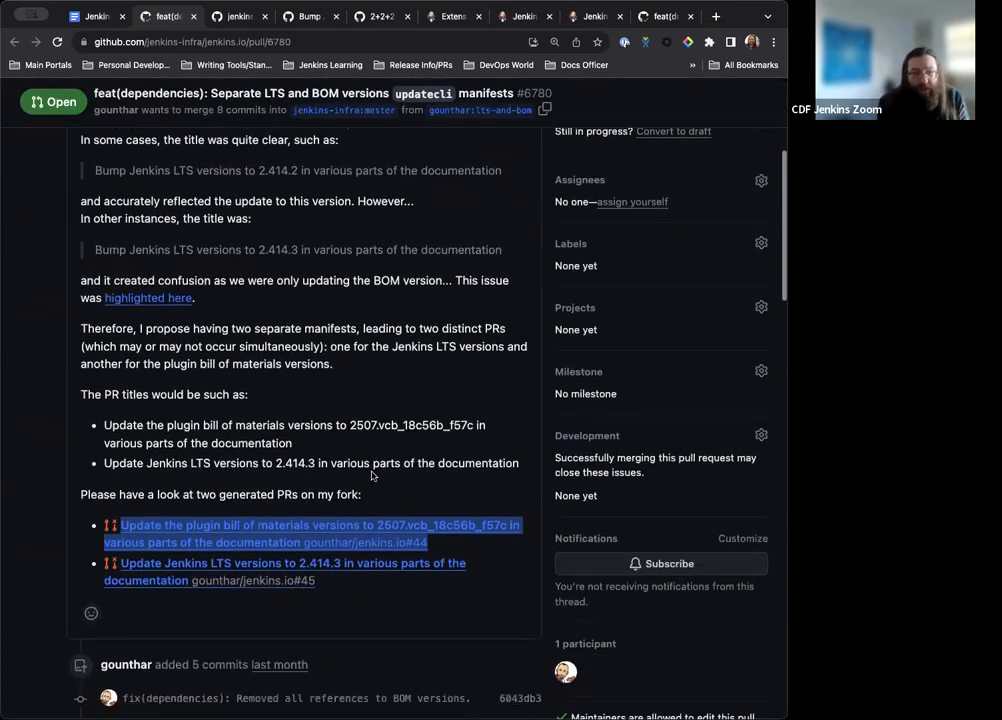
{"action": "mouse_move", "coordinate": [340, 583]}
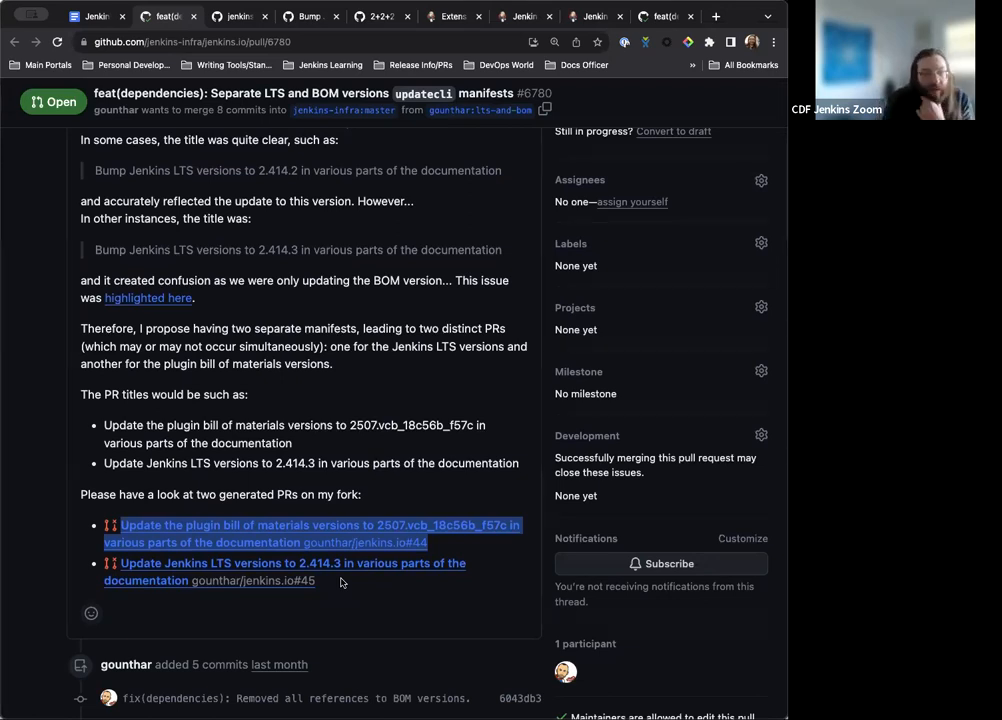
{"action": "scroll", "scroll_direction": "down", "scroll_amount": 3}
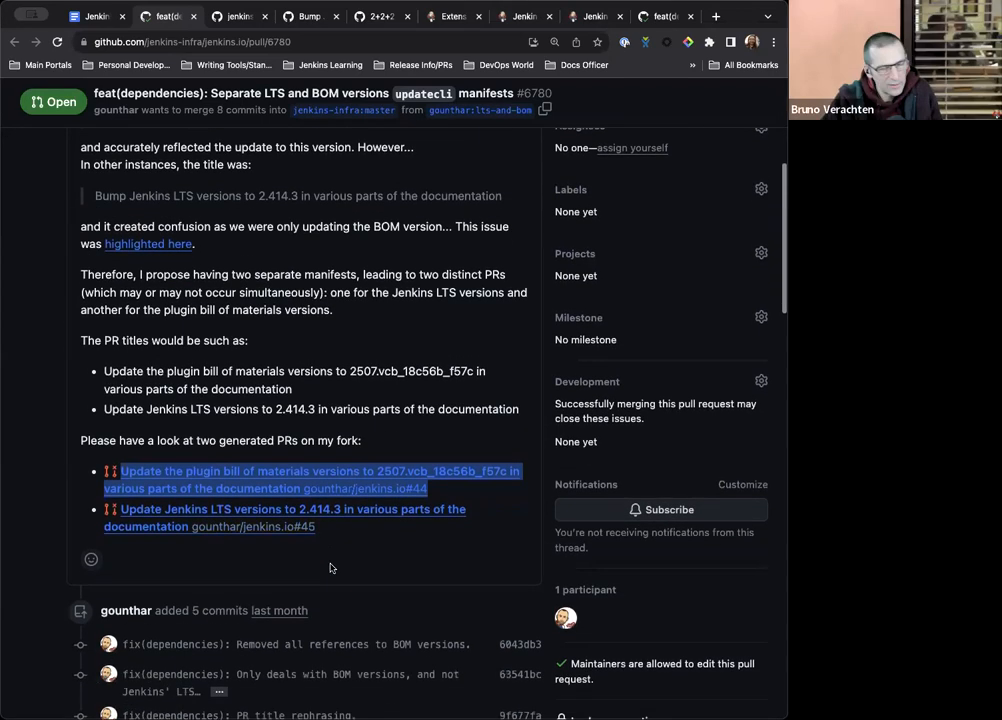
{"action": "scroll", "scroll_direction": "down", "scroll_amount": 3}
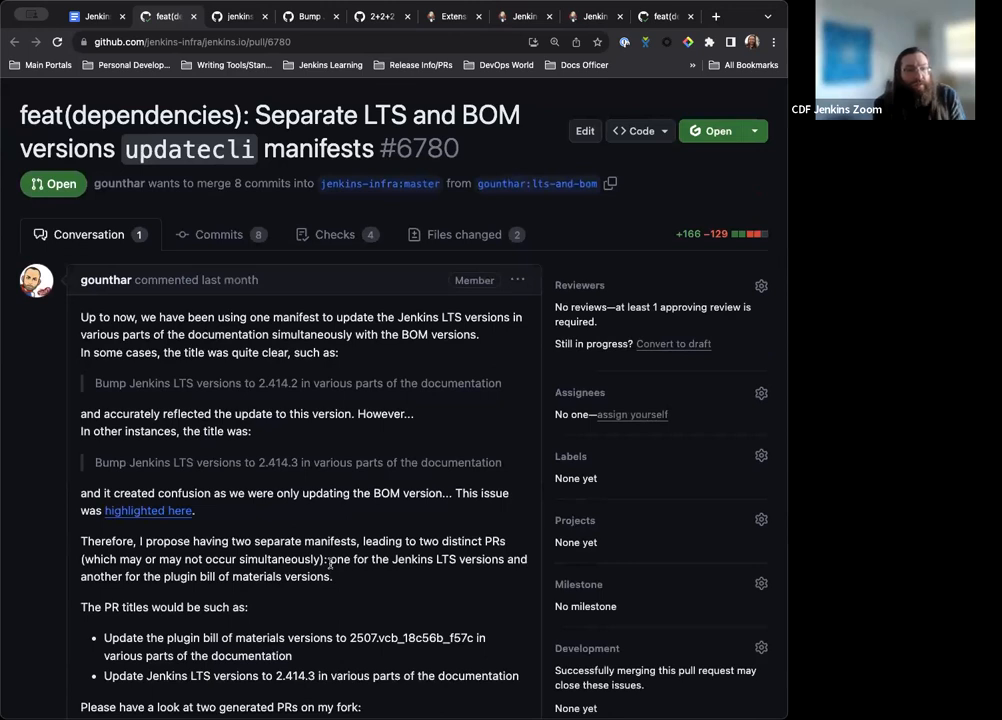
{"action": "scroll", "scroll_direction": "down", "scroll_amount": 3}
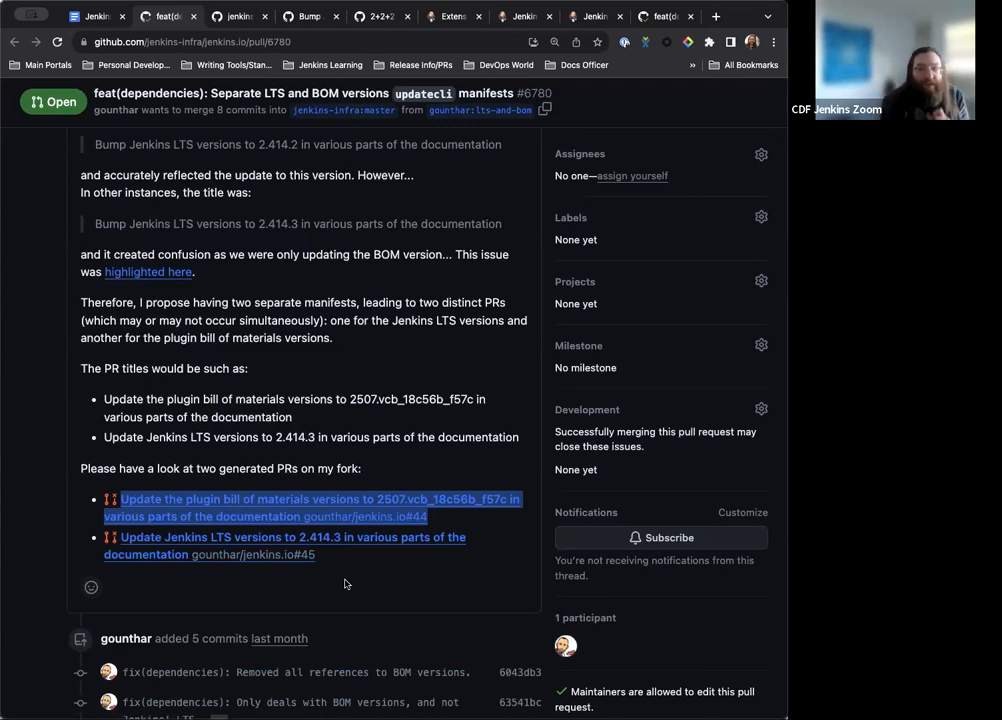
{"action": "scroll", "scroll_direction": "down", "scroll_amount": 3}
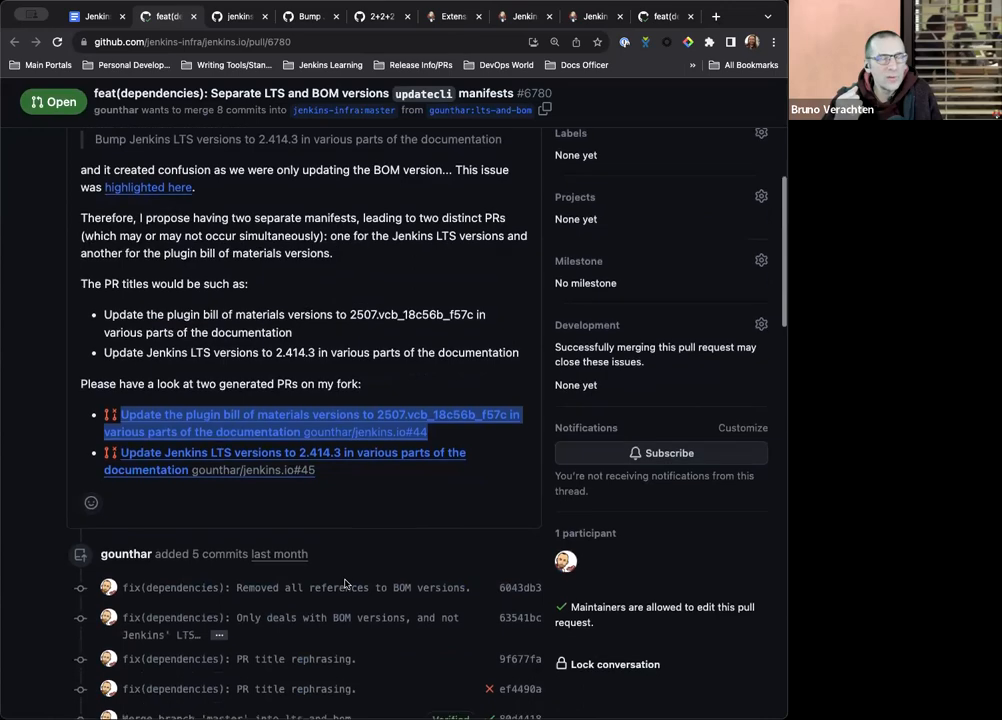
{"action": "scroll", "scroll_direction": "down", "scroll_amount": 3}
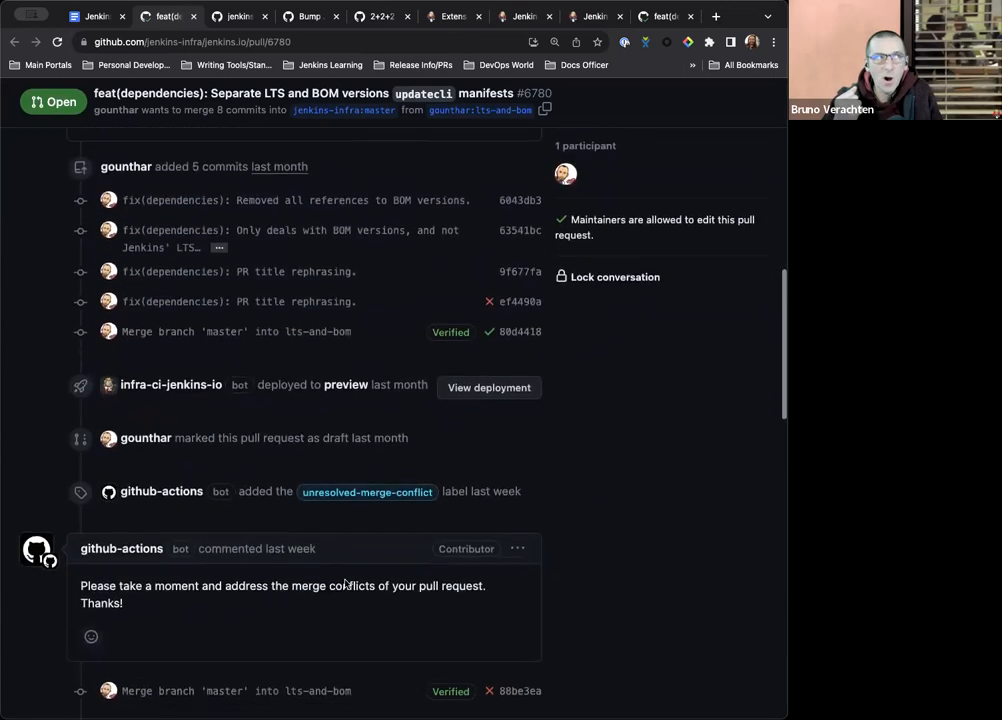
{"action": "scroll", "scroll_direction": "down", "scroll_amount": 3}
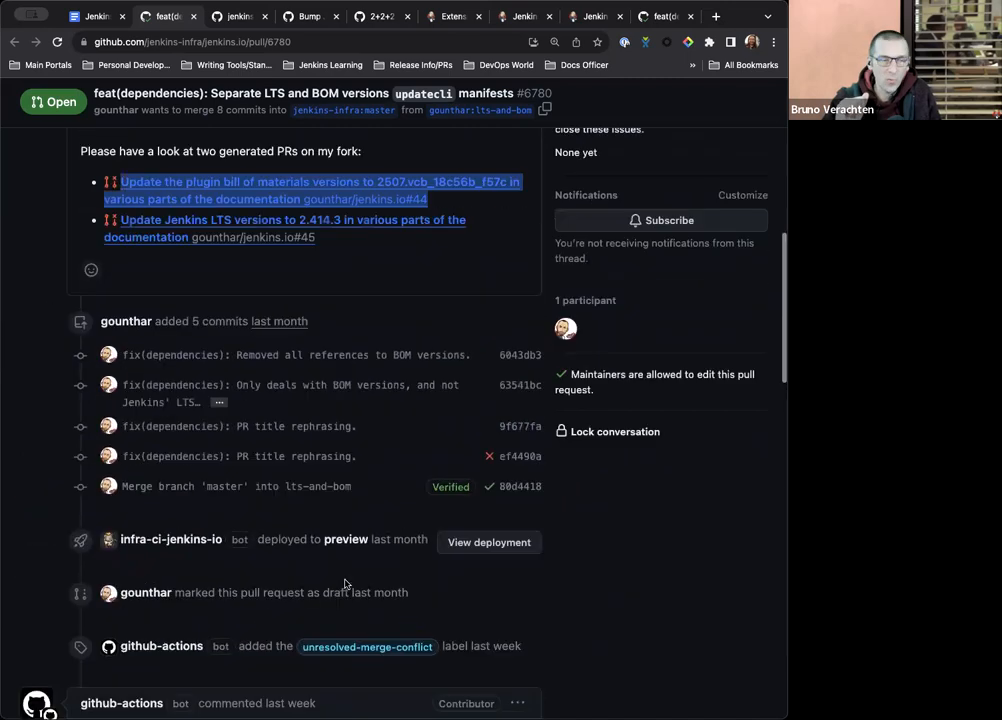
{"action": "scroll", "scroll_direction": "down", "scroll_amount": 3}
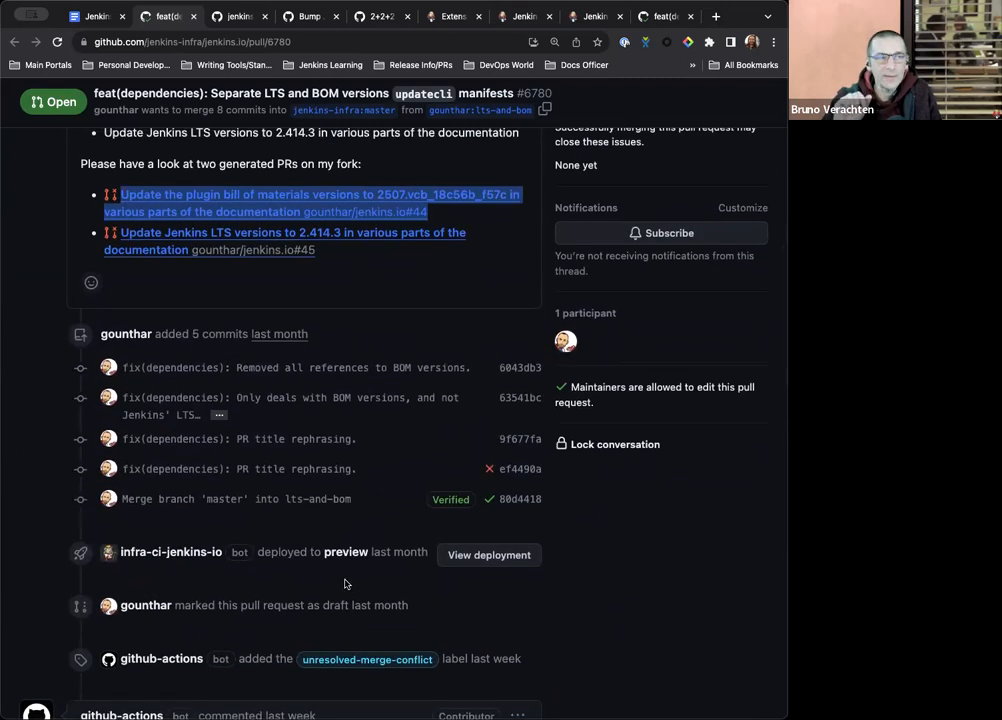
{"action": "scroll", "scroll_direction": "up", "scroll_amount": 3}
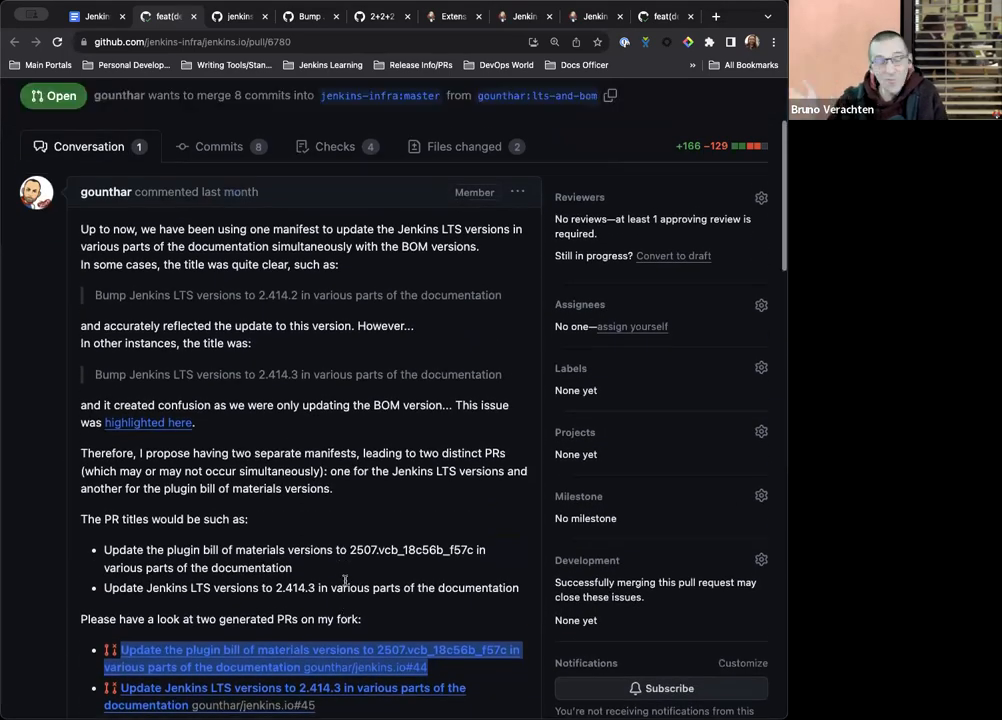
{"action": "scroll", "scroll_direction": "up", "scroll_amount": 3}
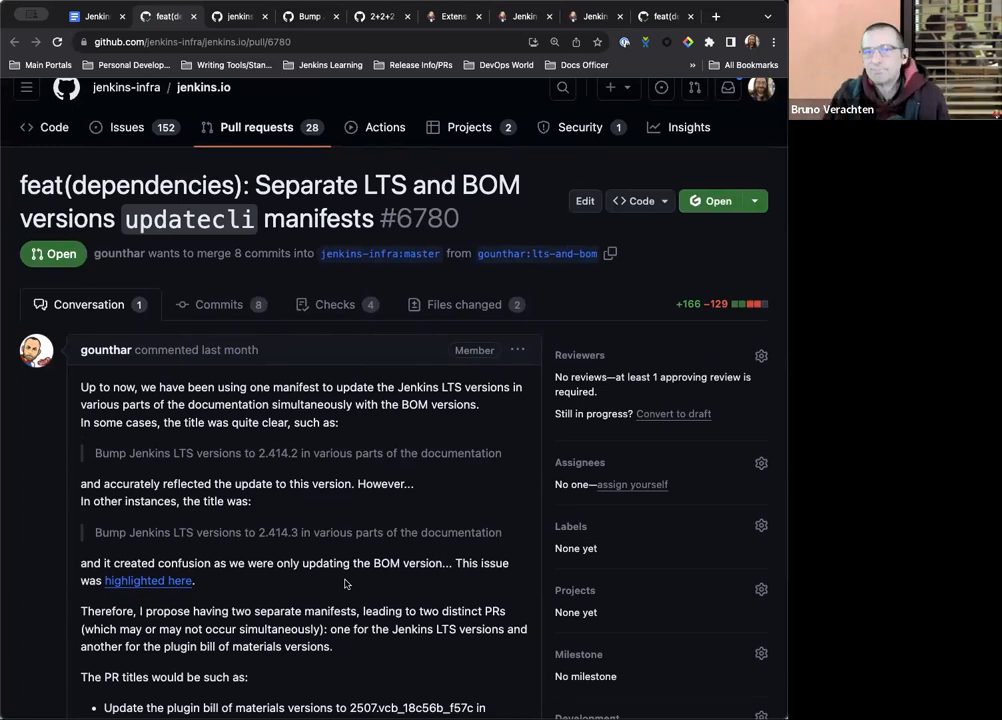
Step: Read further down PR #6780's proposal and commits
{"action": "scroll", "scroll_direction": "down", "scroll_amount": 3}
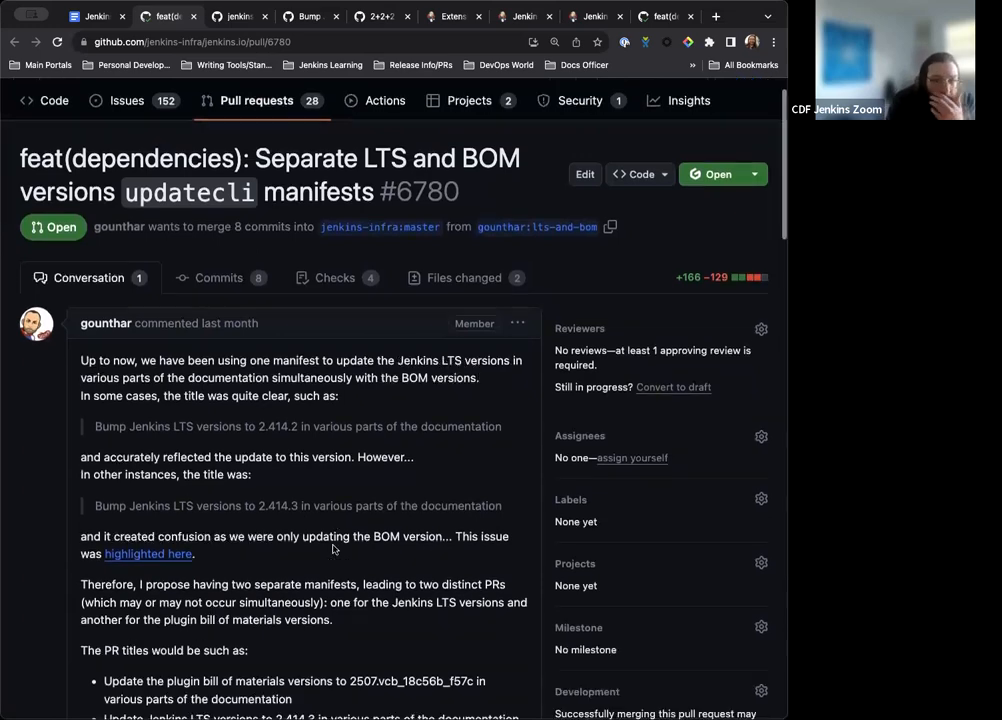
{"action": "scroll", "scroll_direction": "down", "scroll_amount": 3}
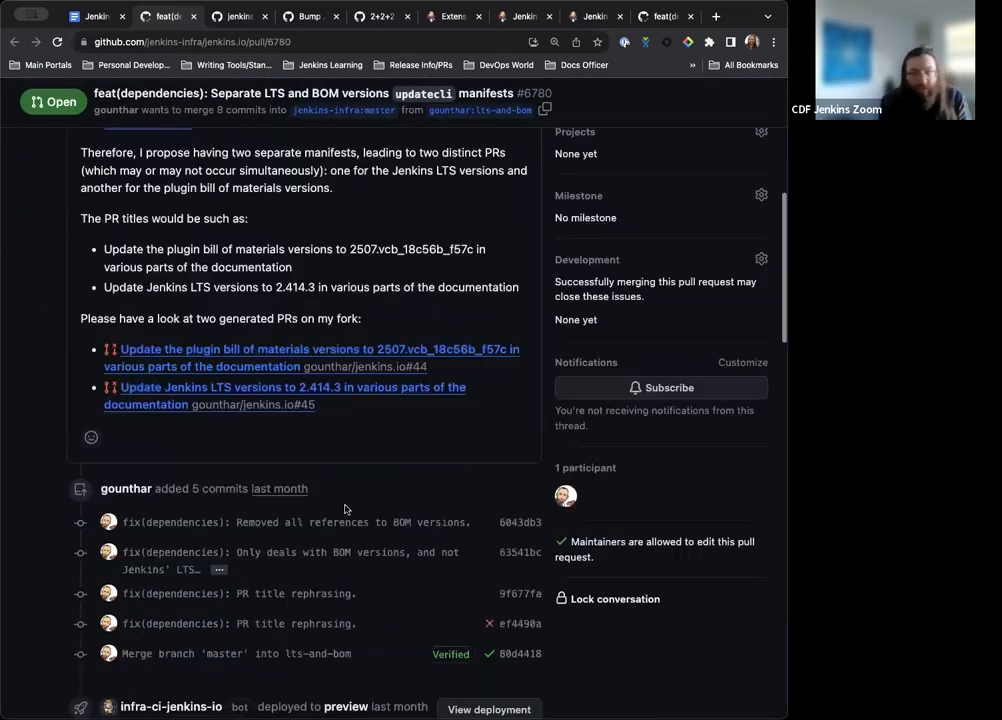
{"action": "scroll", "scroll_direction": "down", "scroll_amount": 3}
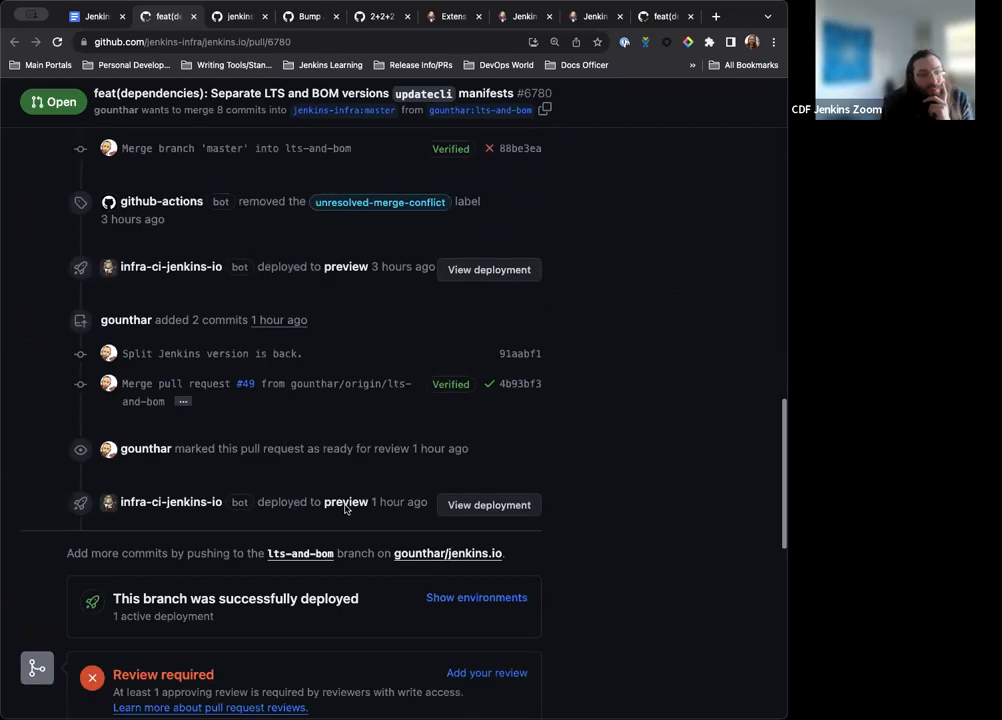
{"action": "scroll", "scroll_direction": "down", "scroll_amount": 3}
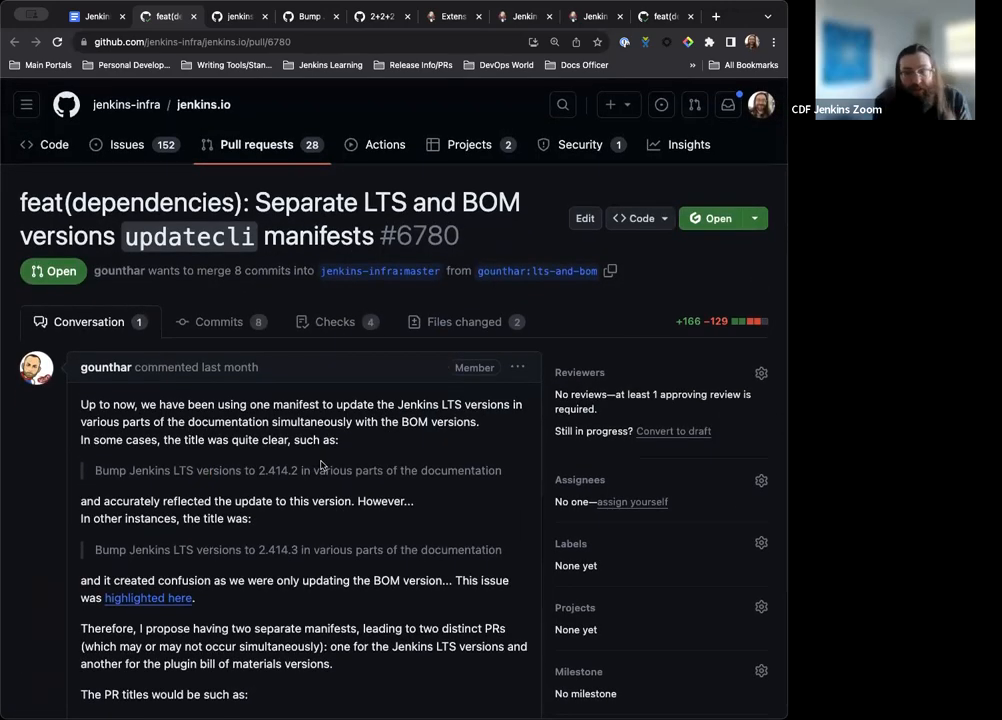
{"action": "mouse_move", "coordinate": [255, 298]}
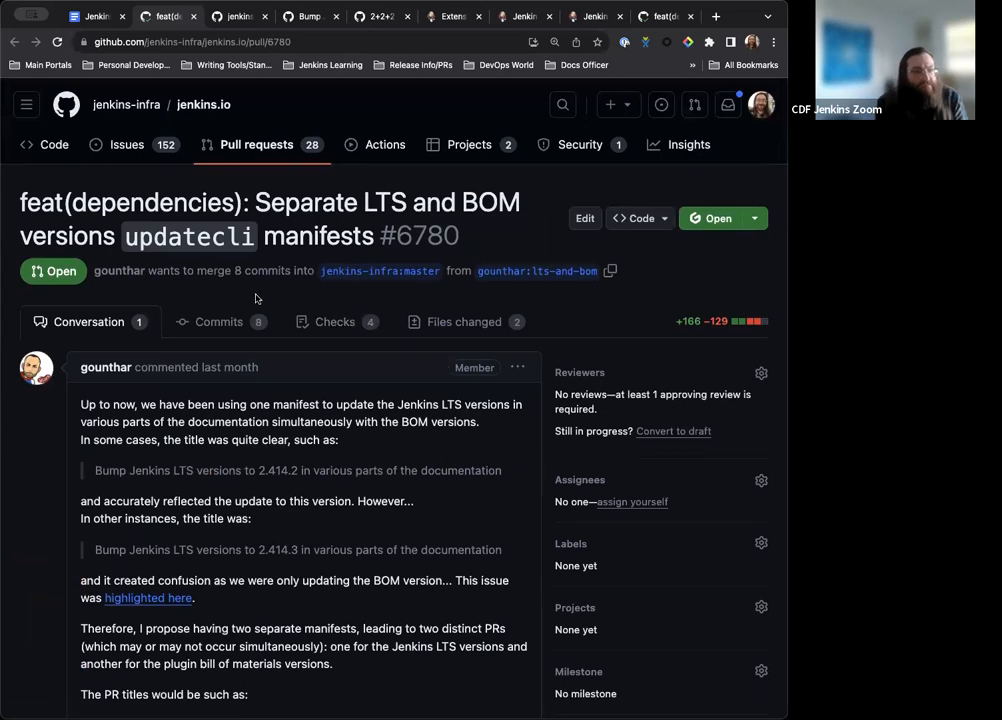
{"action": "mouse_move", "coordinate": [294, 293]}
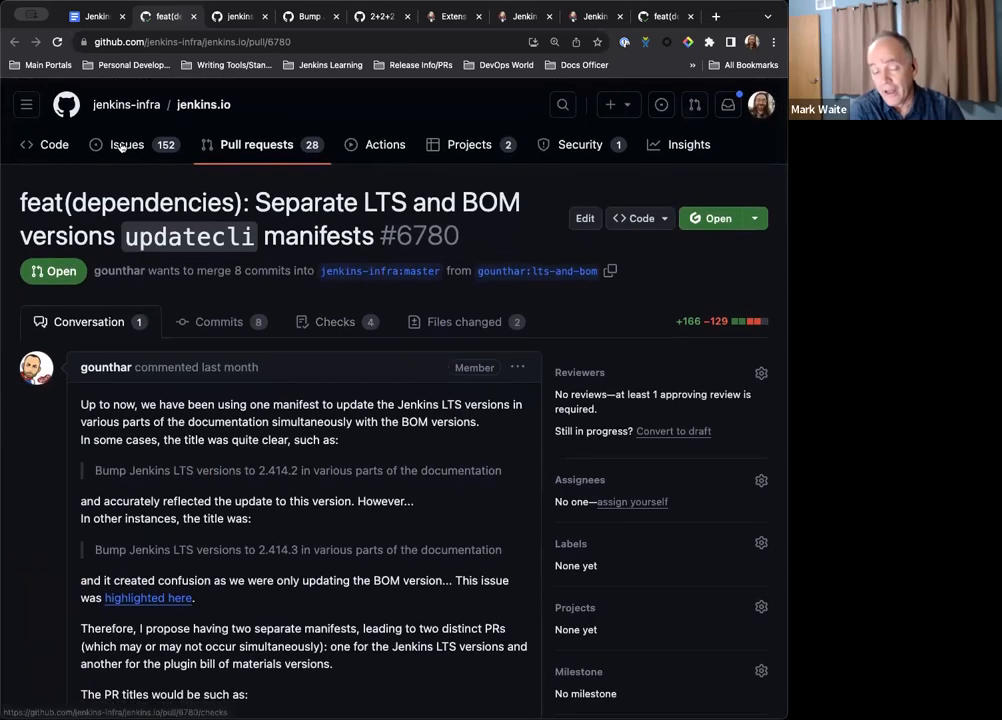
{"action": "mouse_move", "coordinate": [273, 346]}
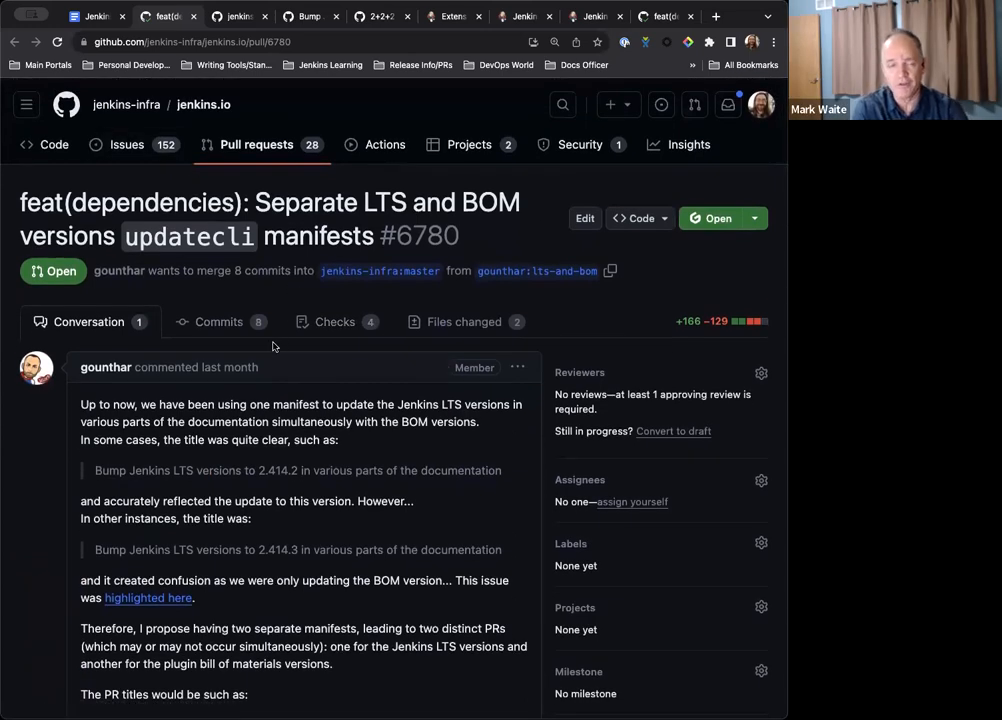
{"action": "scroll", "scroll_direction": "down", "scroll_amount": 3}
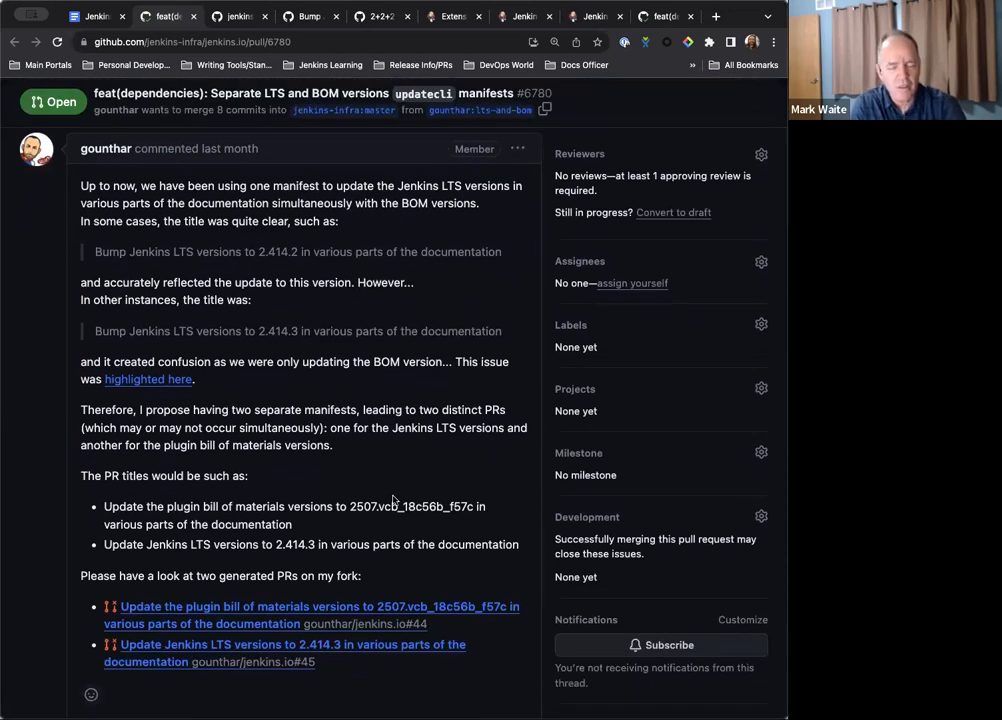
{"action": "scroll", "scroll_direction": "down", "scroll_amount": 3}
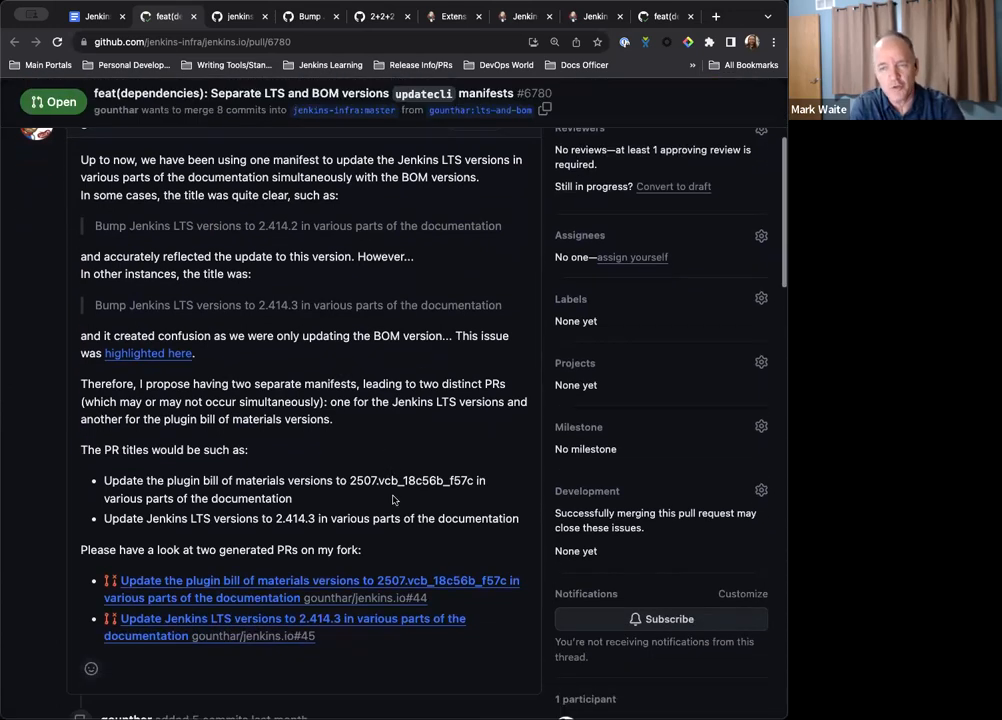
{"action": "scroll", "scroll_direction": "up", "scroll_amount": 3}
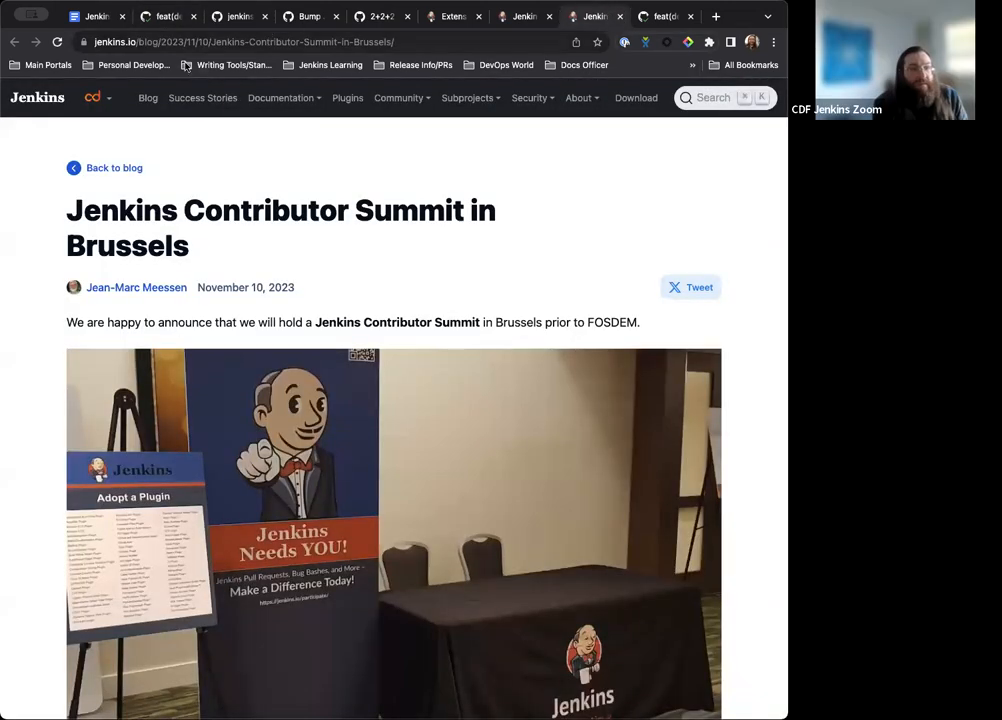
Step: Search jenkins.io for 'choosing a jenkins version' and open the 'Choosing a Jenkins version to build against' page
{"action": "left_click", "coordinate": [711, 97]}
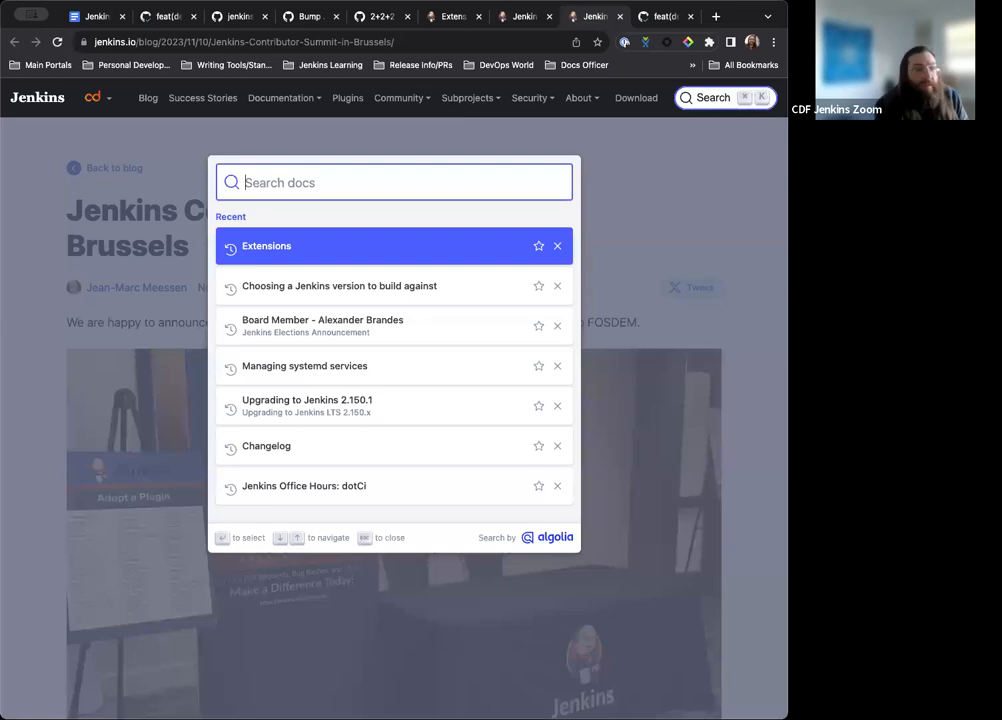
{"action": "type", "text": "choosing a jenkins"}
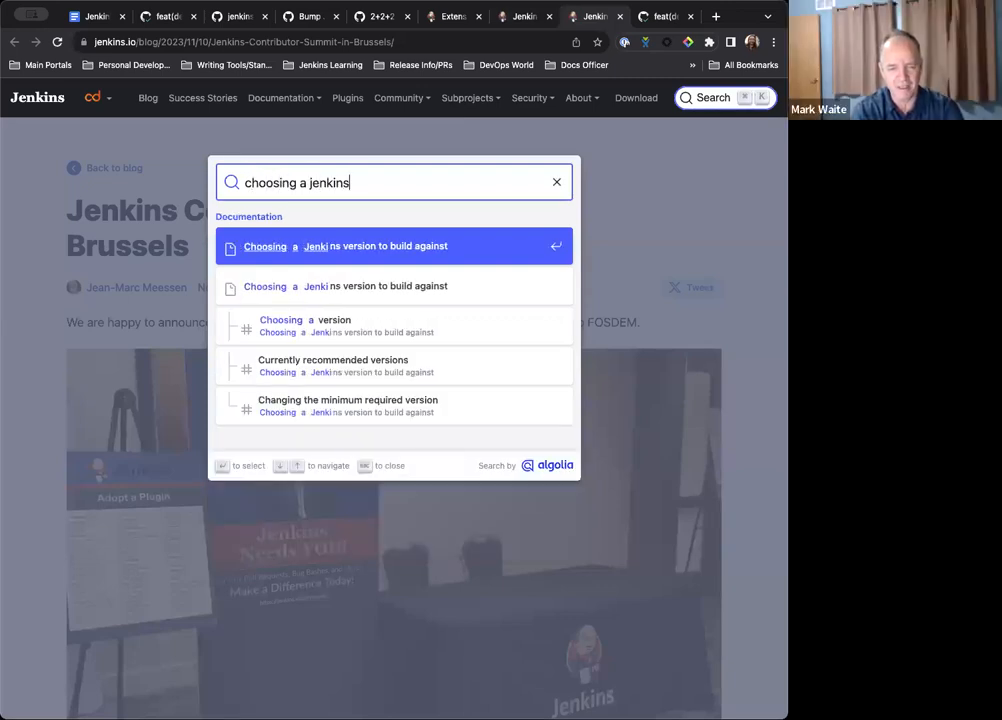
{"action": "type", "text": "version"}
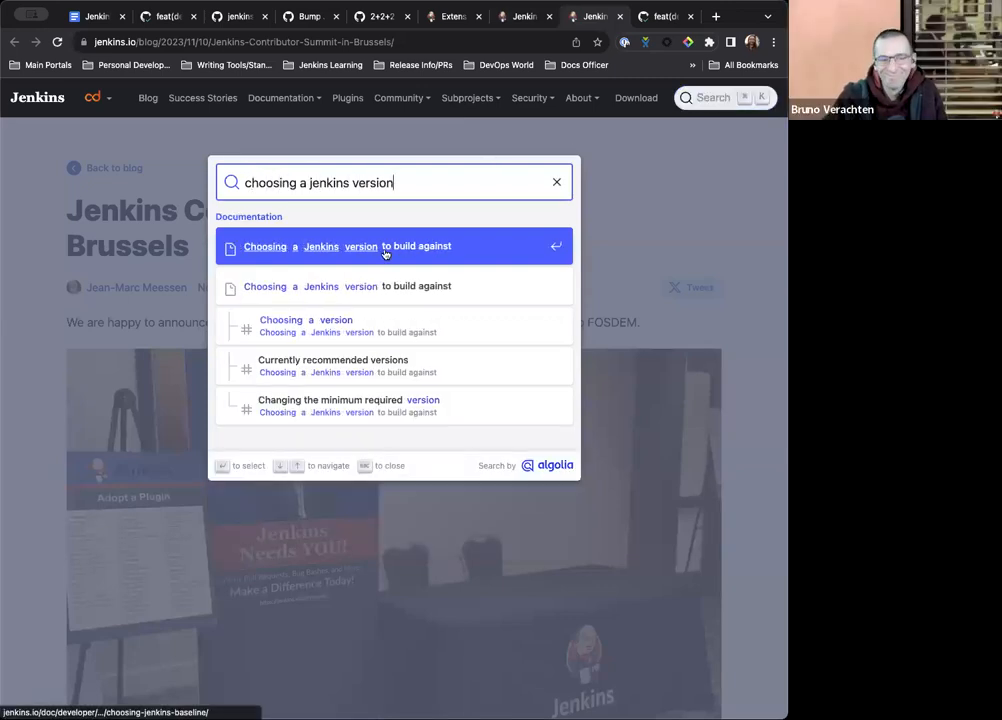
{"action": "left_click", "coordinate": [393, 246]}
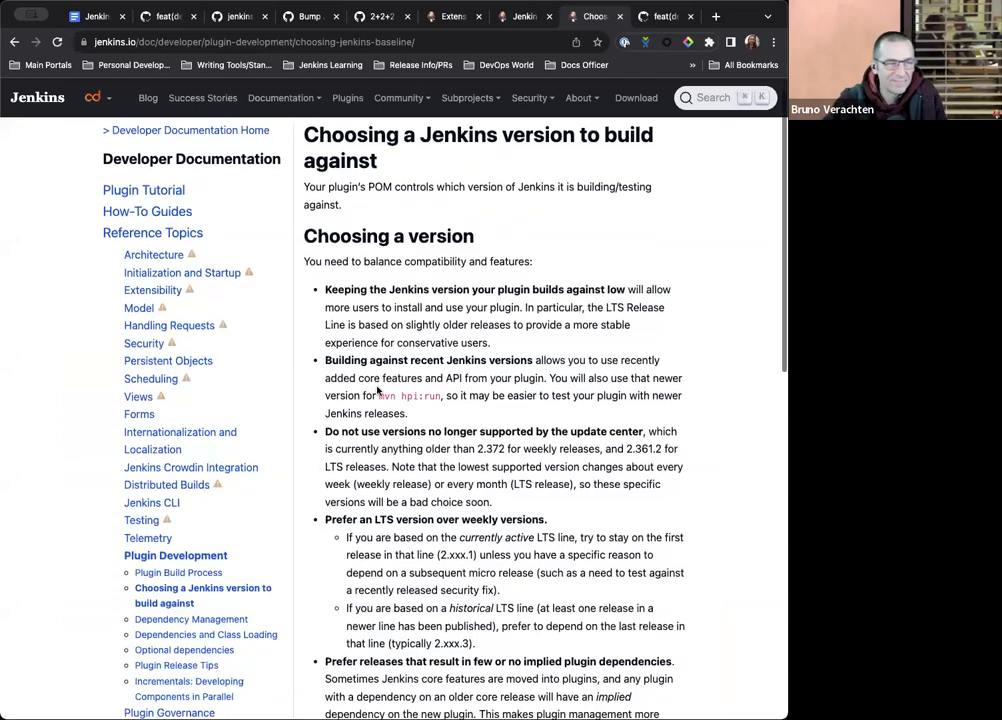
Step: Find '2.3' on the page and read down to recommended versions 2.401.3 and 2.414.3
{"action": "scroll", "scroll_direction": "down", "scroll_amount": 3}
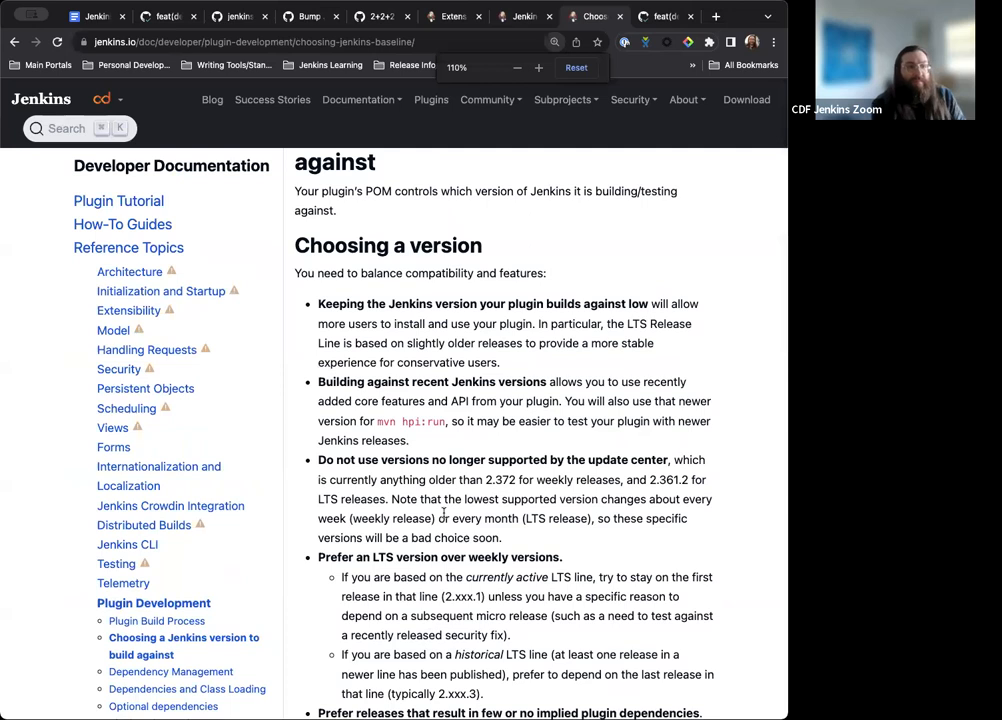
{"action": "type", "text": "2.3"}
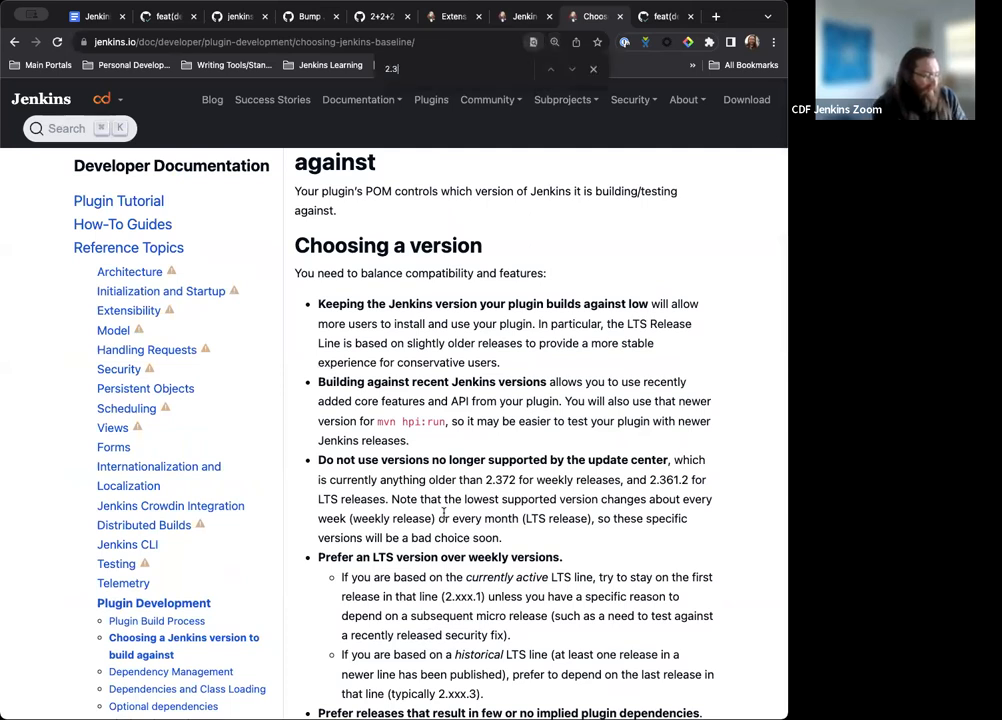
{"action": "scroll", "scroll_direction": "down", "scroll_amount": 3}
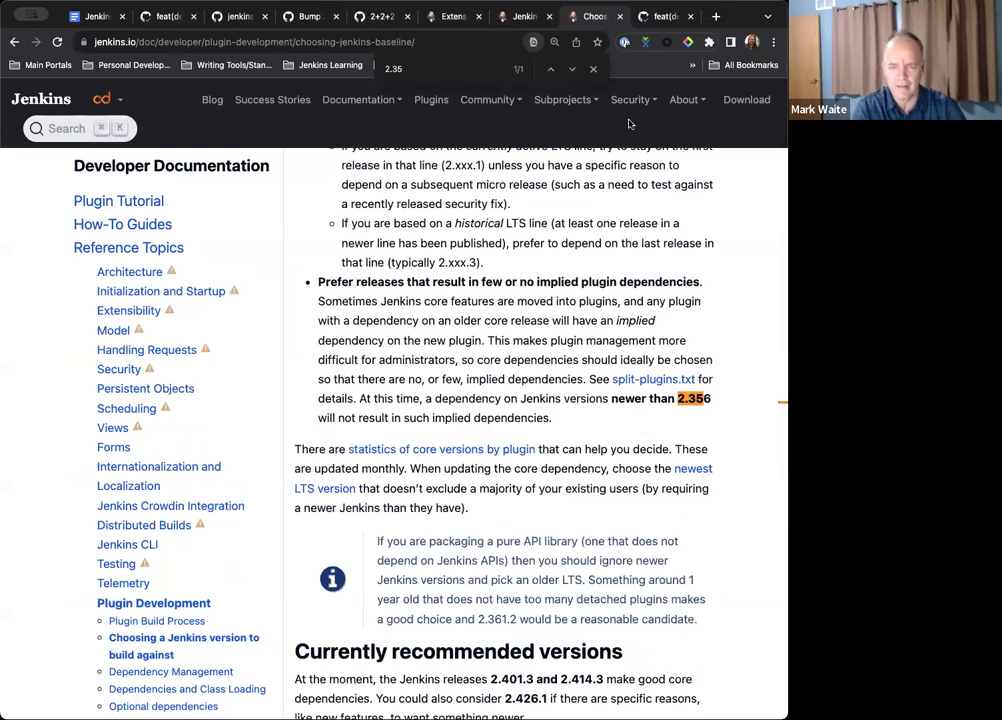
{"action": "mouse_move", "coordinate": [635, 325]}
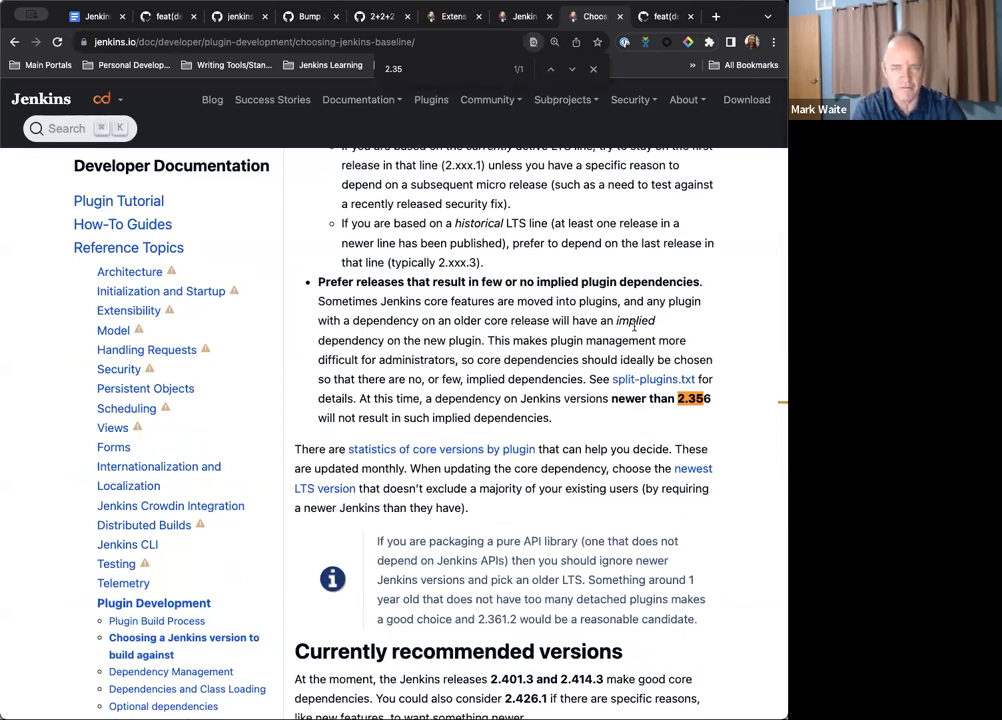
{"action": "scroll", "scroll_direction": "down", "scroll_amount": 3}
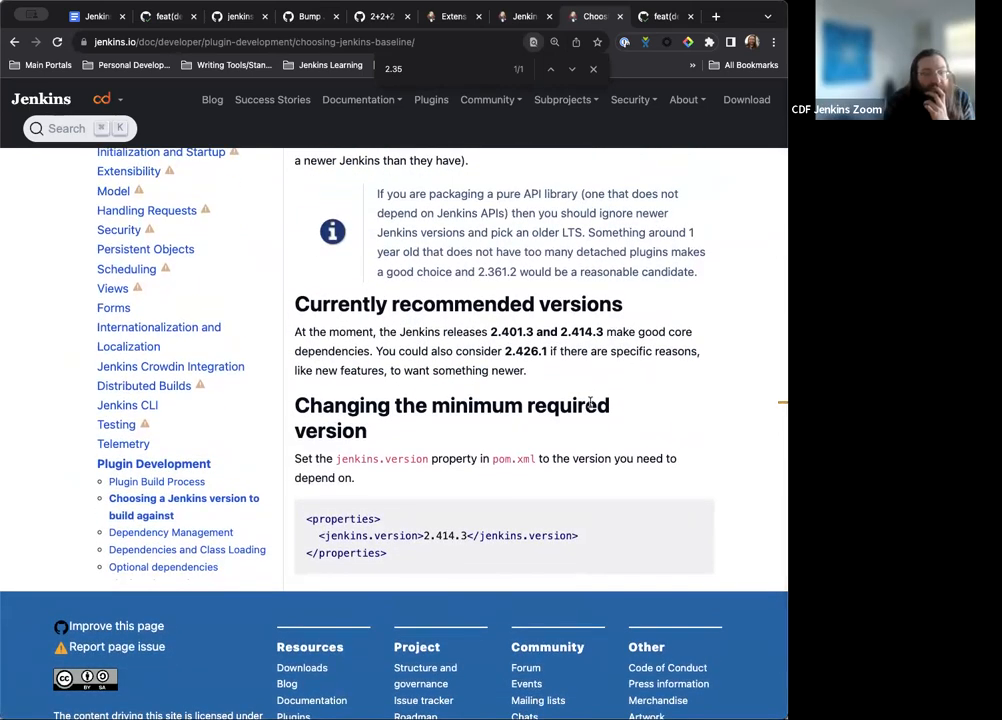
{"action": "scroll", "scroll_direction": "down", "scroll_amount": 3}
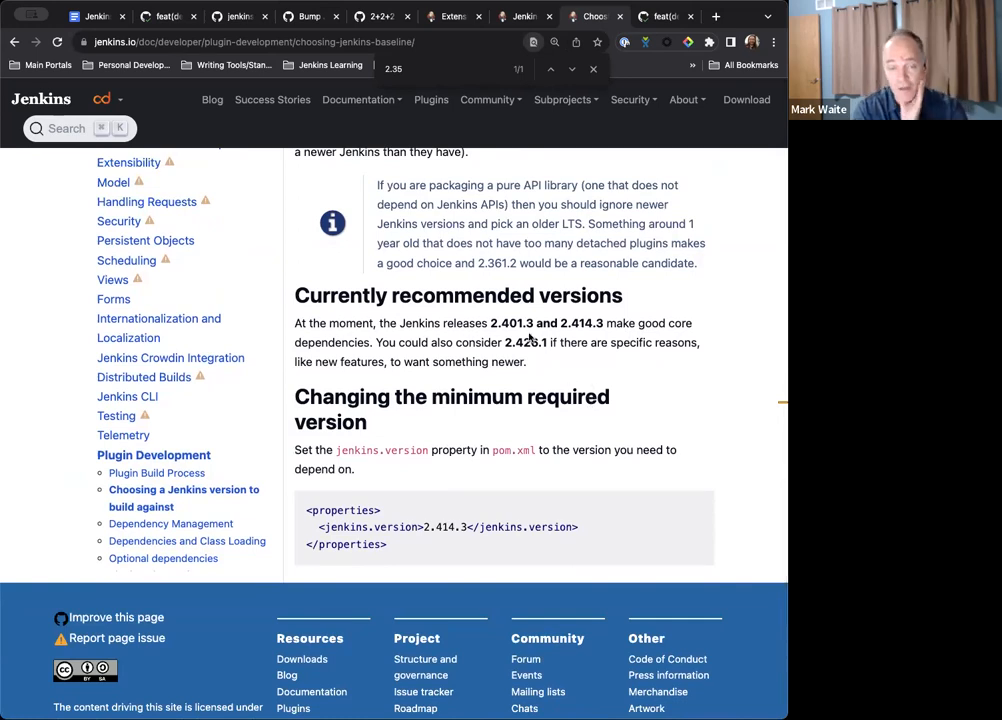
{"action": "scroll", "scroll_direction": "down", "scroll_amount": 3}
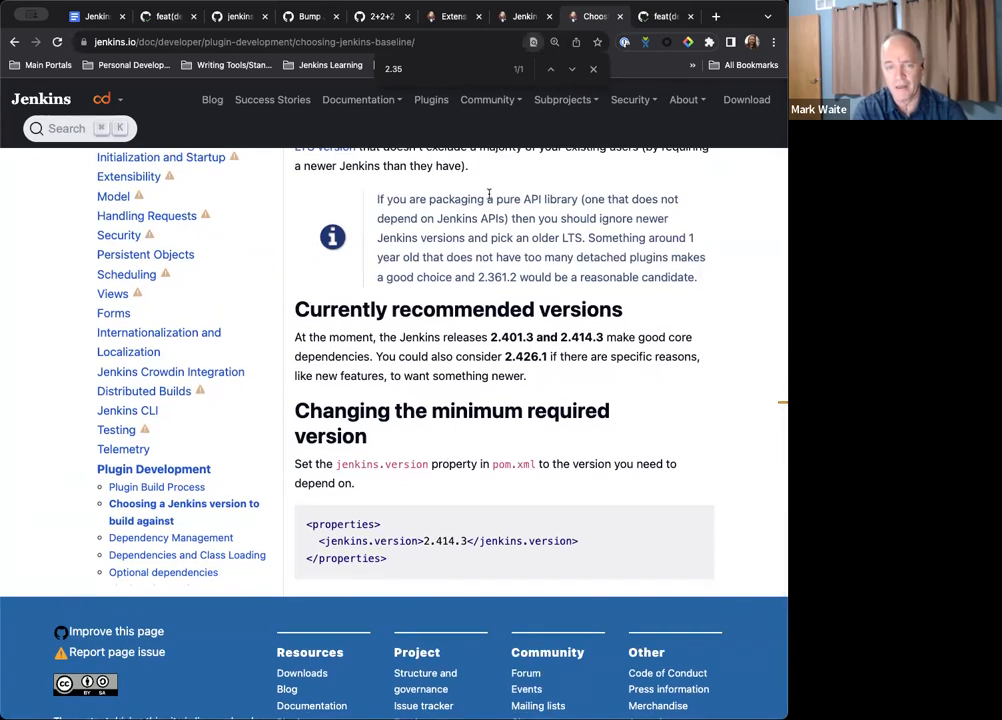
{"action": "mouse_move", "coordinate": [693, 298]}
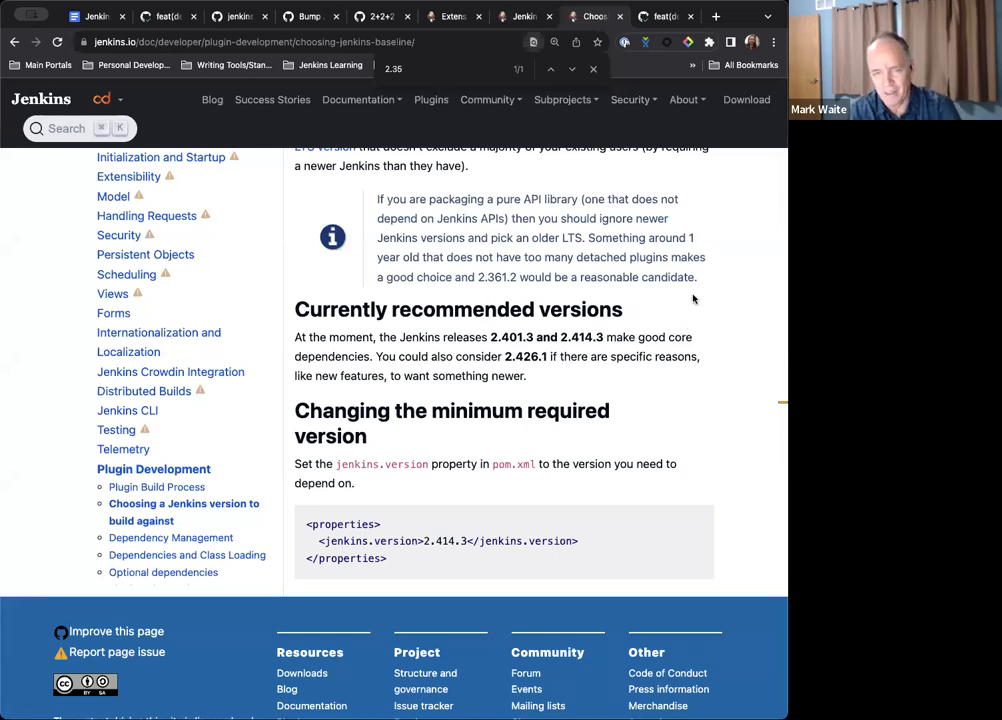
{"action": "mouse_move", "coordinate": [650, 270]}
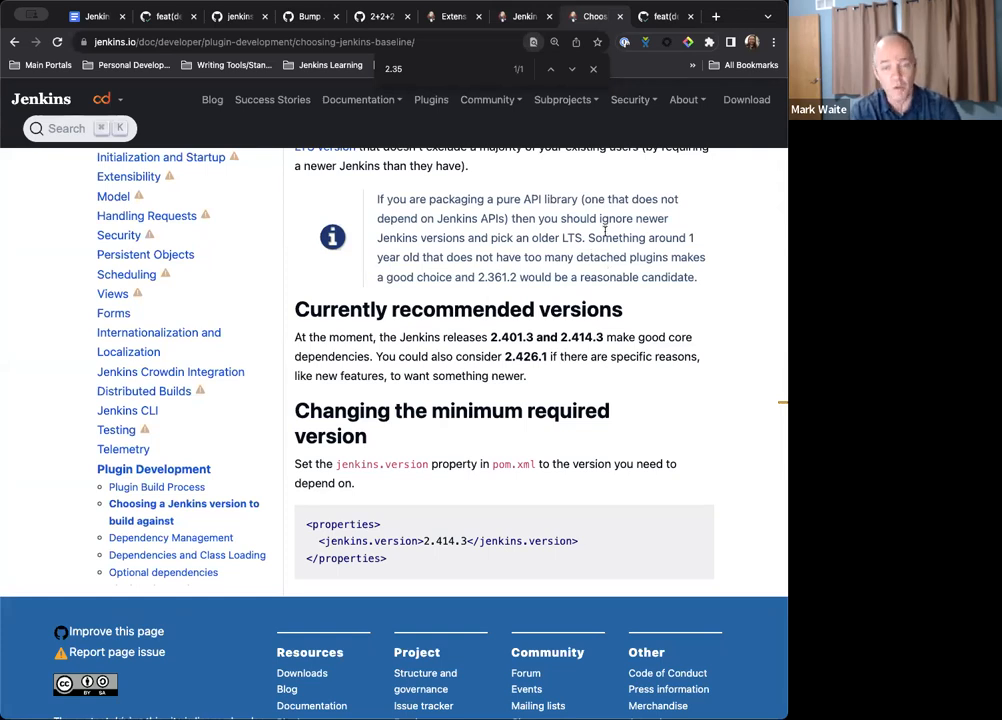
{"action": "scroll", "scroll_direction": "down", "scroll_amount": 3}
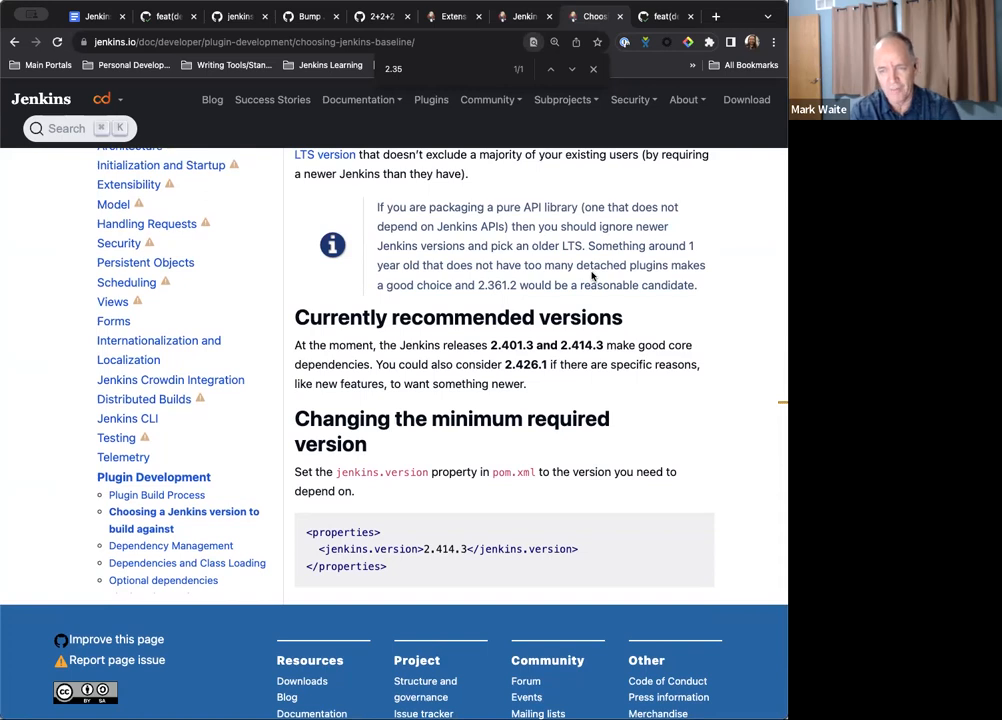
{"action": "mouse_move", "coordinate": [590, 277]}
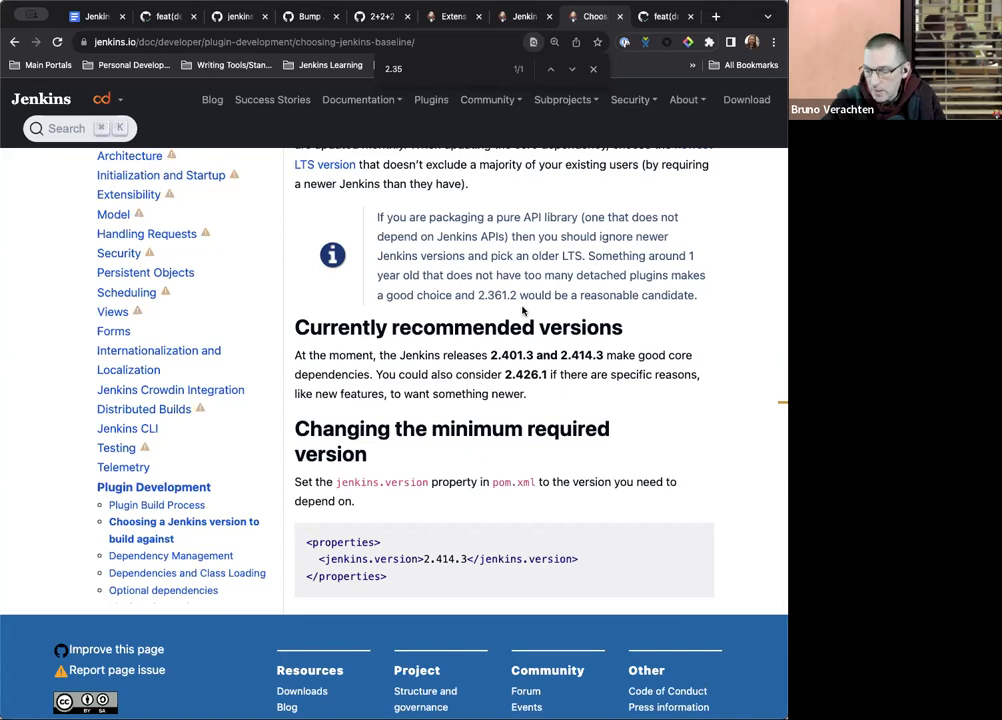
{"action": "mouse_move", "coordinate": [570, 83]}
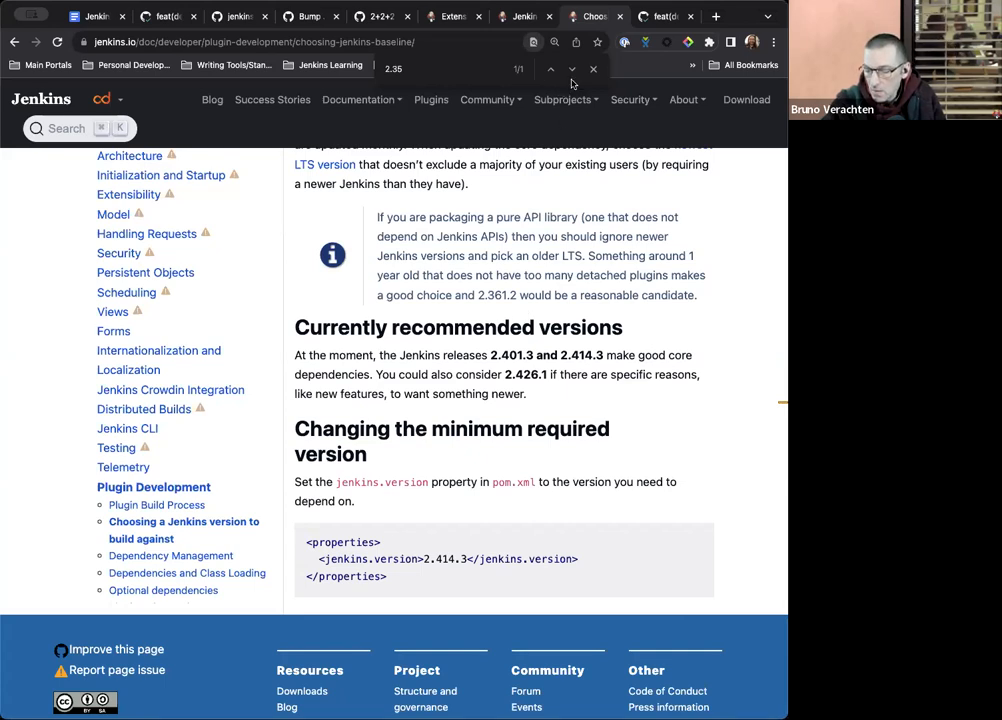
{"action": "mouse_move", "coordinate": [593, 69]}
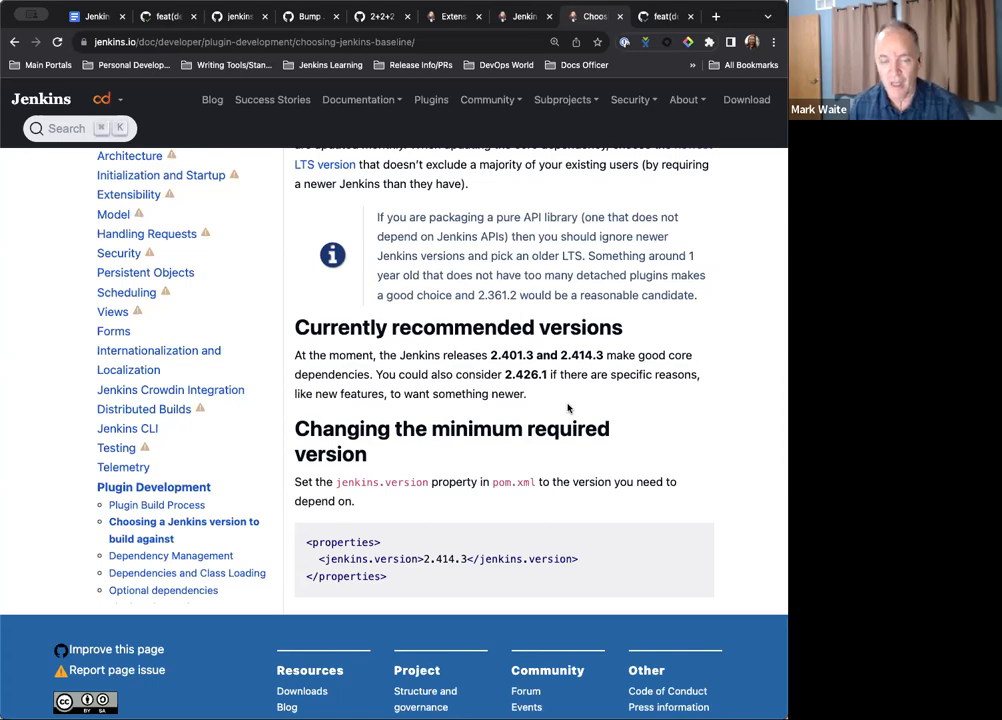
Step: Scroll to the implied plugin dependencies guidance on the Jenkins version page
{"action": "scroll", "scroll_direction": "down", "scroll_amount": 3}
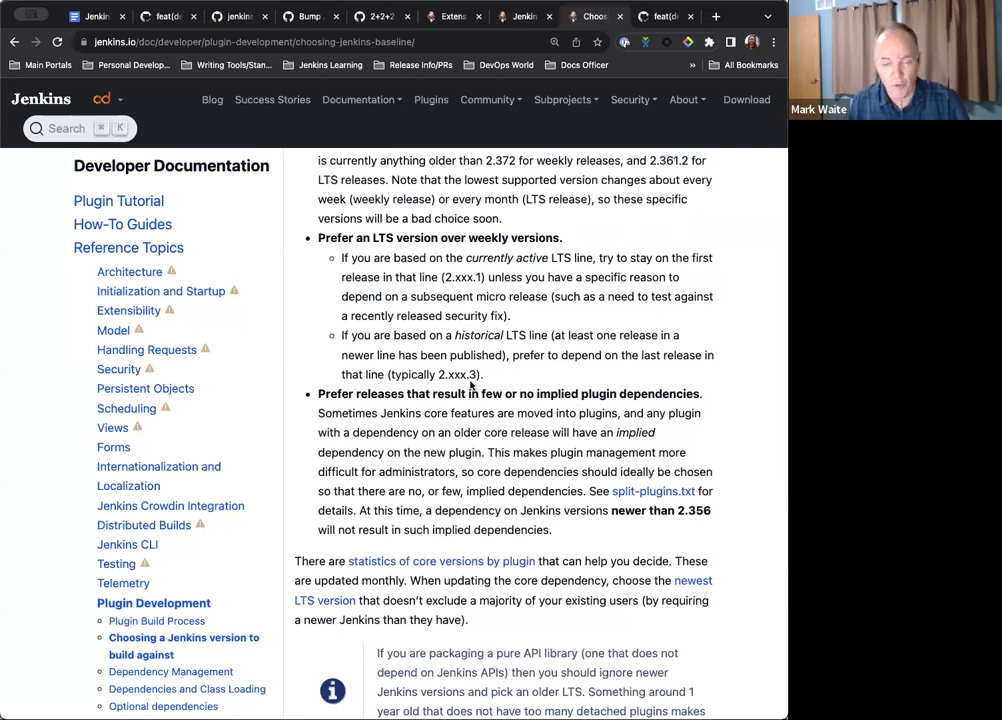
{"action": "scroll", "scroll_direction": "down", "scroll_amount": 3}
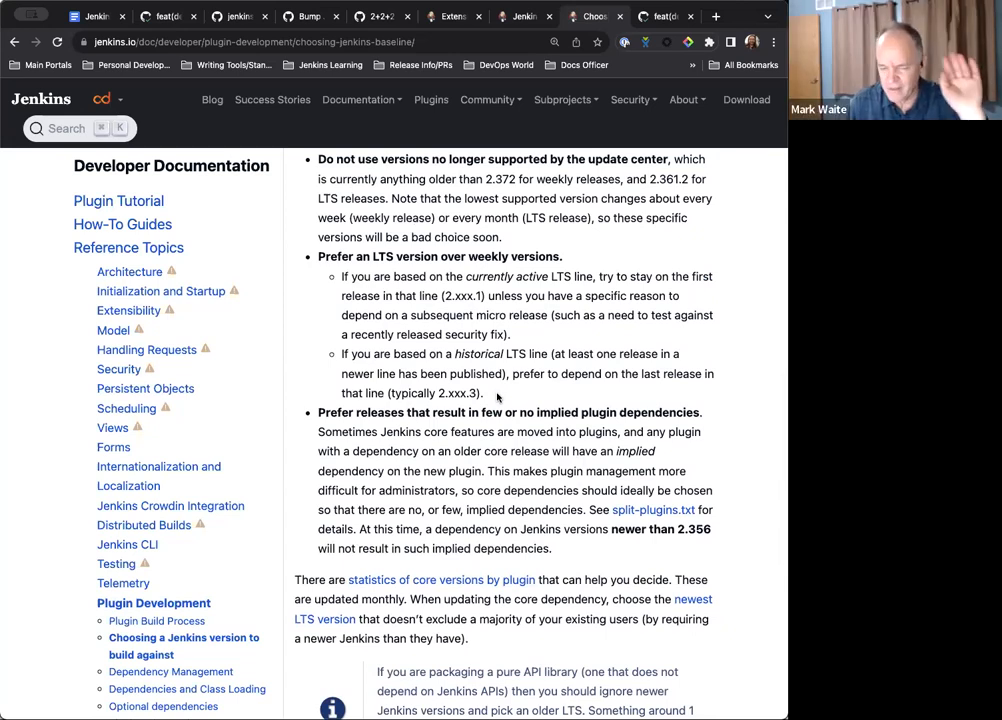
{"action": "mouse_move", "coordinate": [460, 370]}
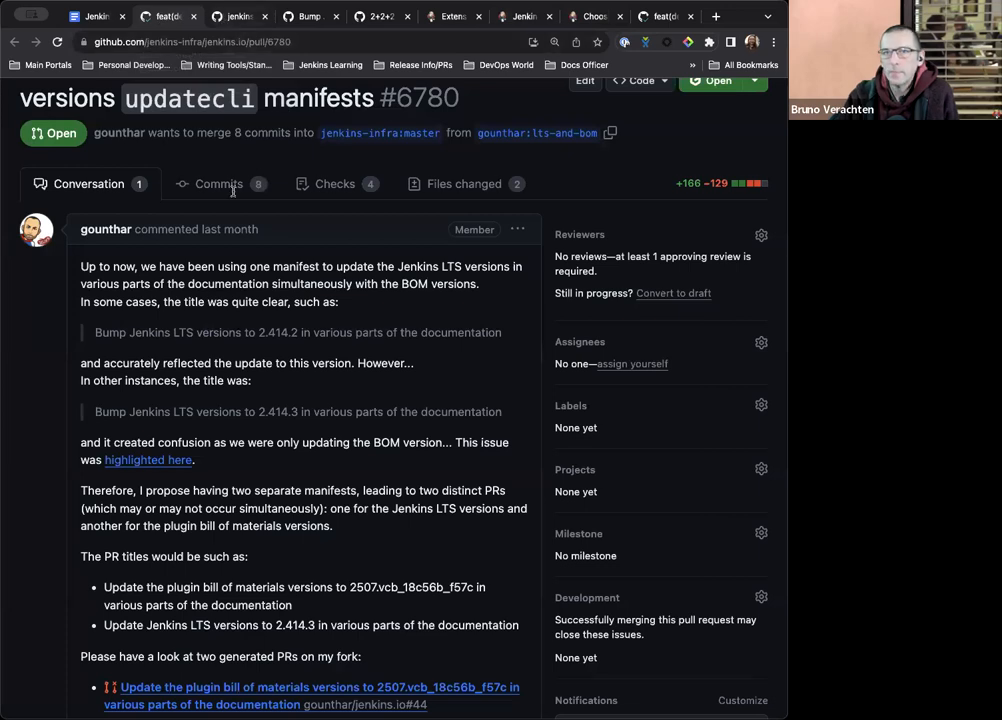
Step: Scroll PR #6780 and return to the Google Docs office hours notes
{"action": "scroll", "scroll_direction": "down", "scroll_amount": 3}
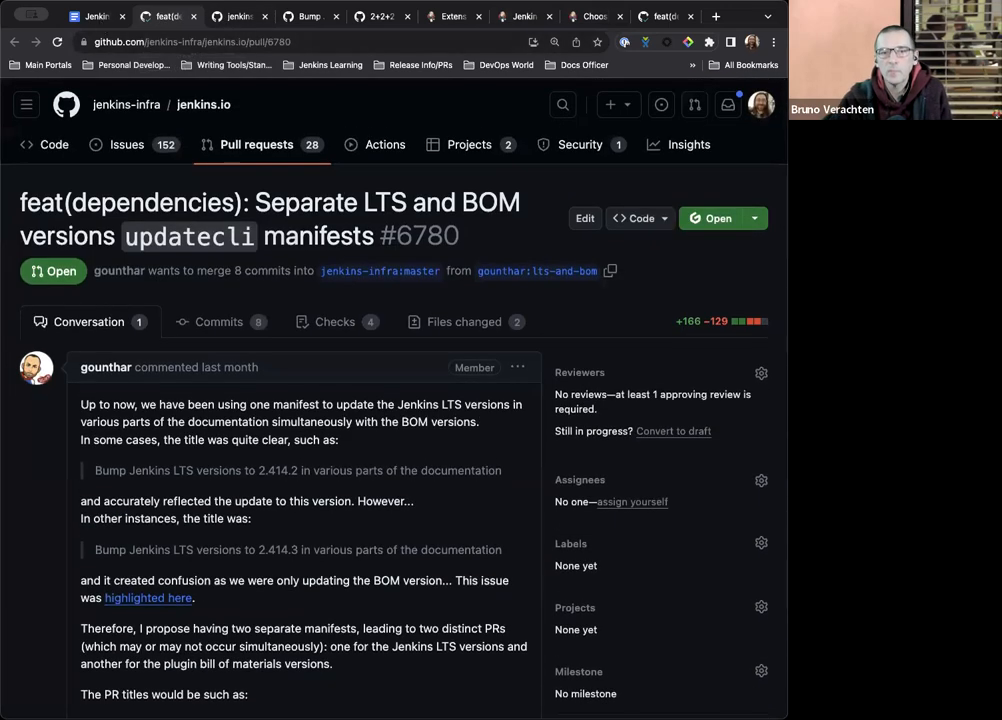
{"action": "left_click", "coordinate": [96, 16]}
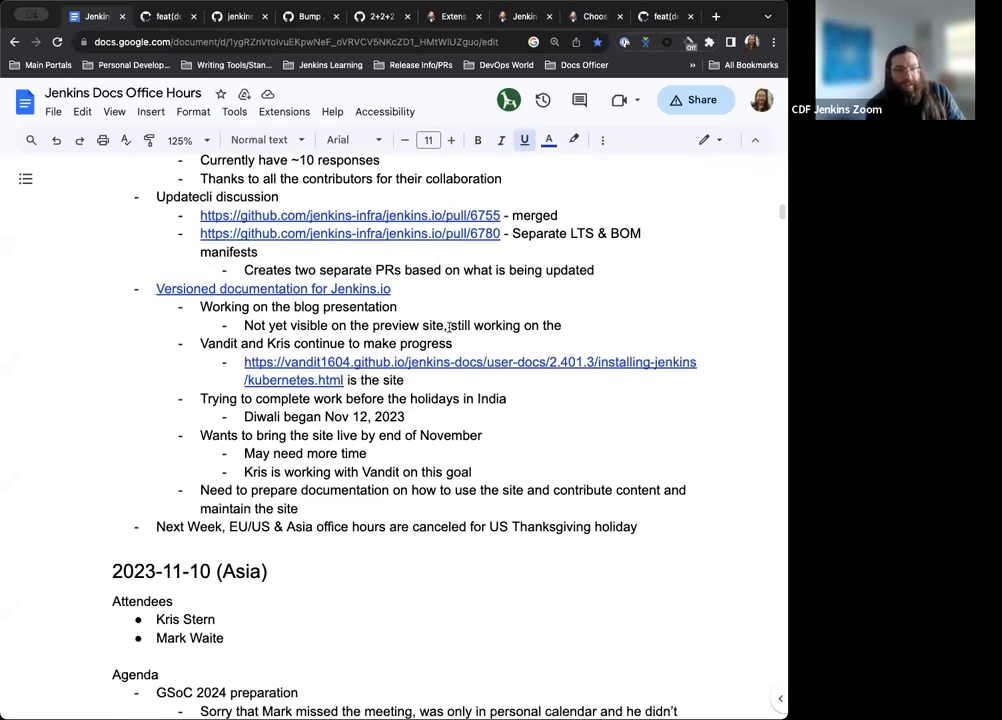
Step: Scroll the office hours notes down to the versioned documentation prototype item
{"action": "scroll", "scroll_direction": "down", "scroll_amount": 3}
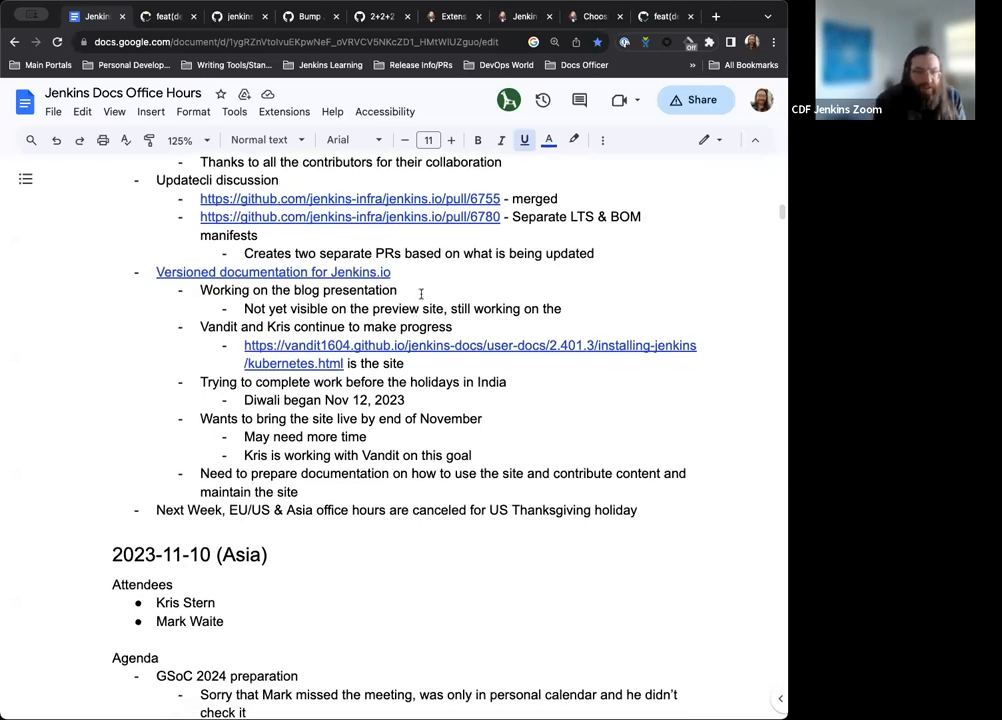
{"action": "scroll", "scroll_direction": "down", "scroll_amount": 3}
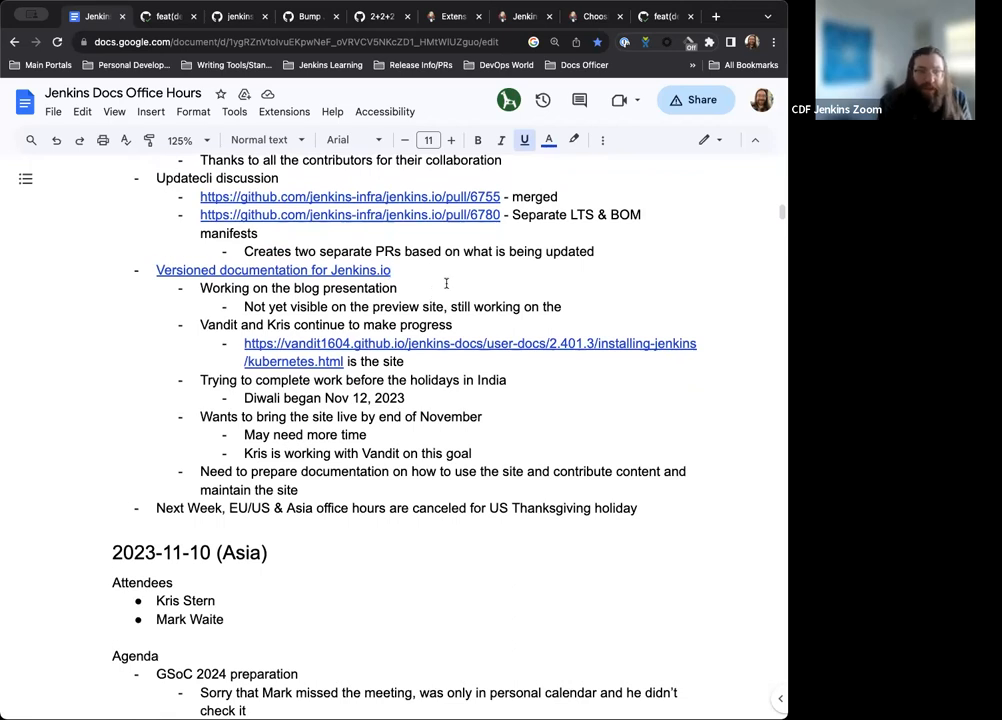
{"action": "scroll", "scroll_direction": "down", "scroll_amount": 3}
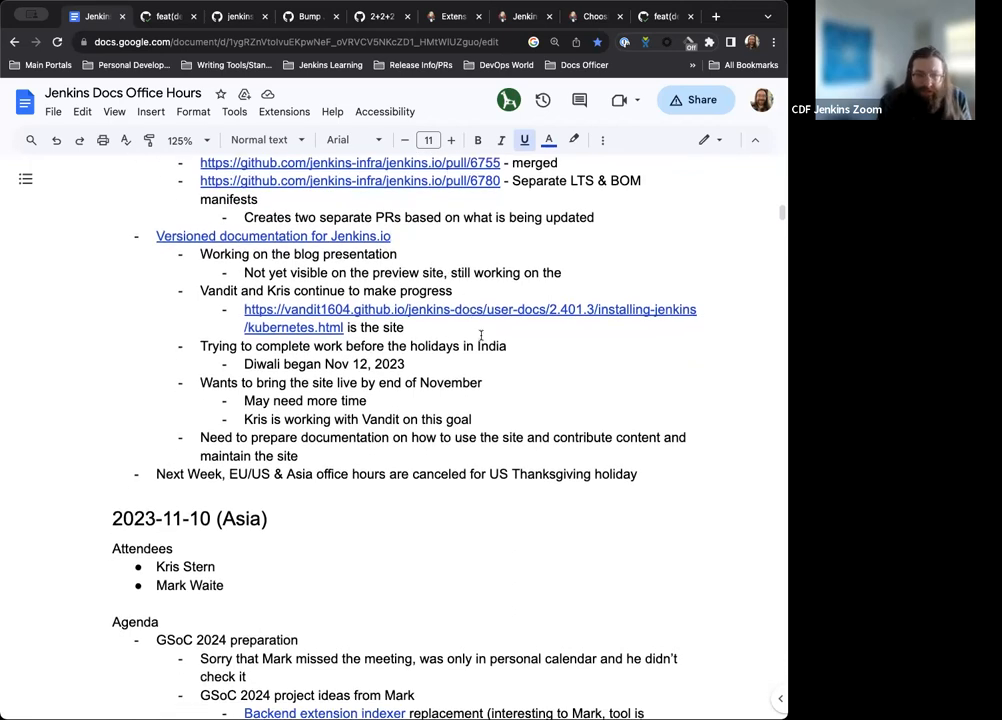
{"action": "scroll", "scroll_direction": "down", "scroll_amount": 3}
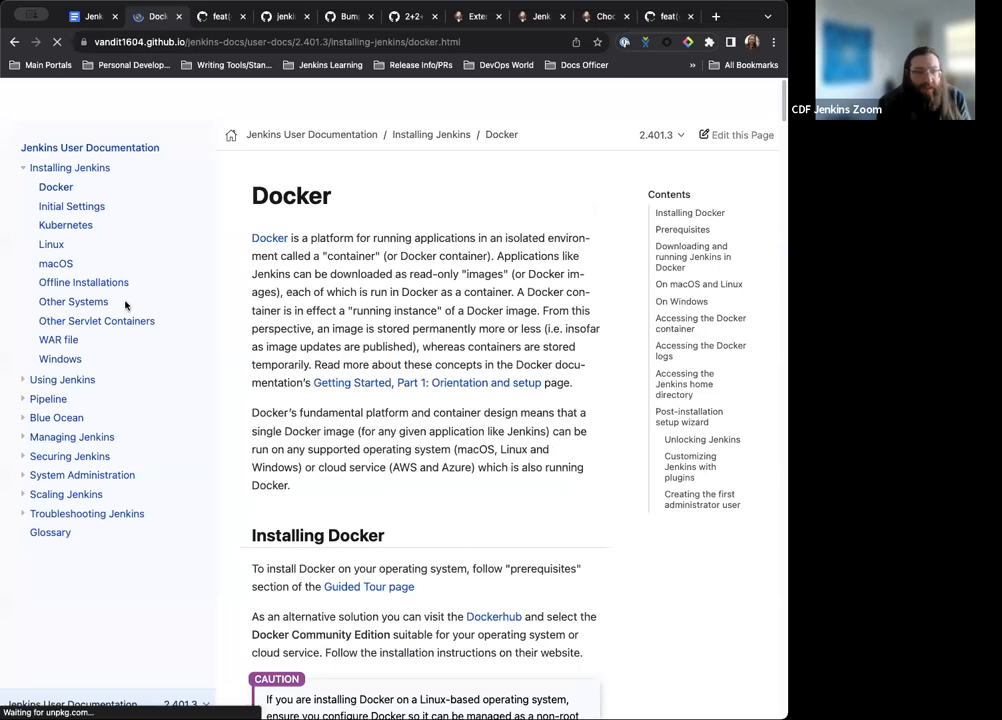
Step: Scroll the prototype's 2.401.3 Docker page to the macOS and Linux steps, then return to the notes
{"action": "scroll", "scroll_direction": "down", "scroll_amount": 3}
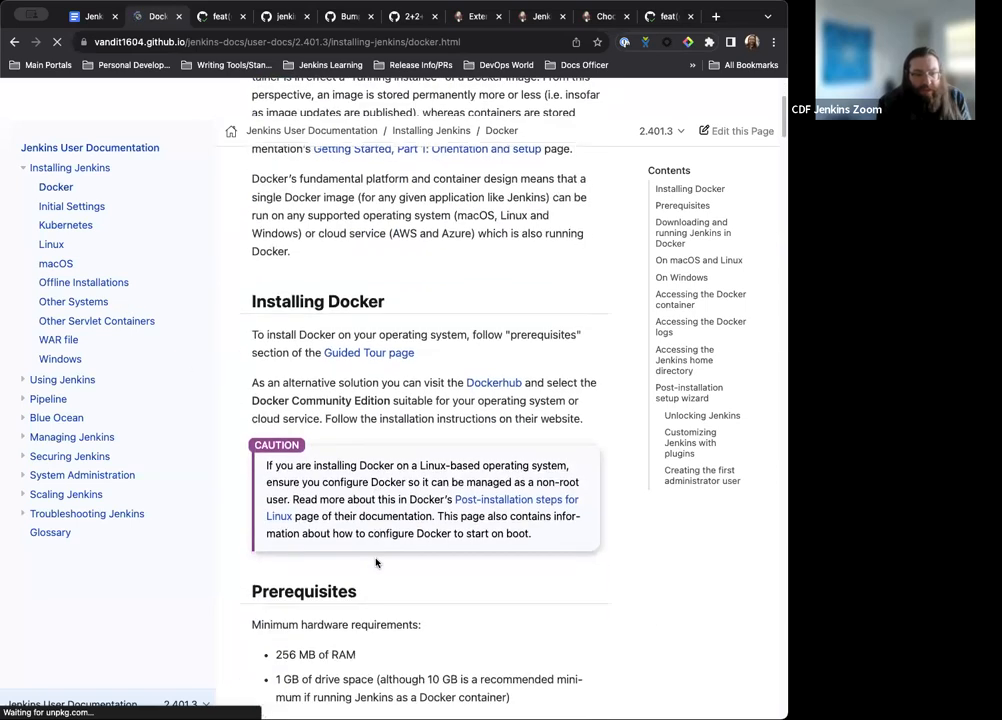
{"action": "scroll", "scroll_direction": "down", "scroll_amount": 3}
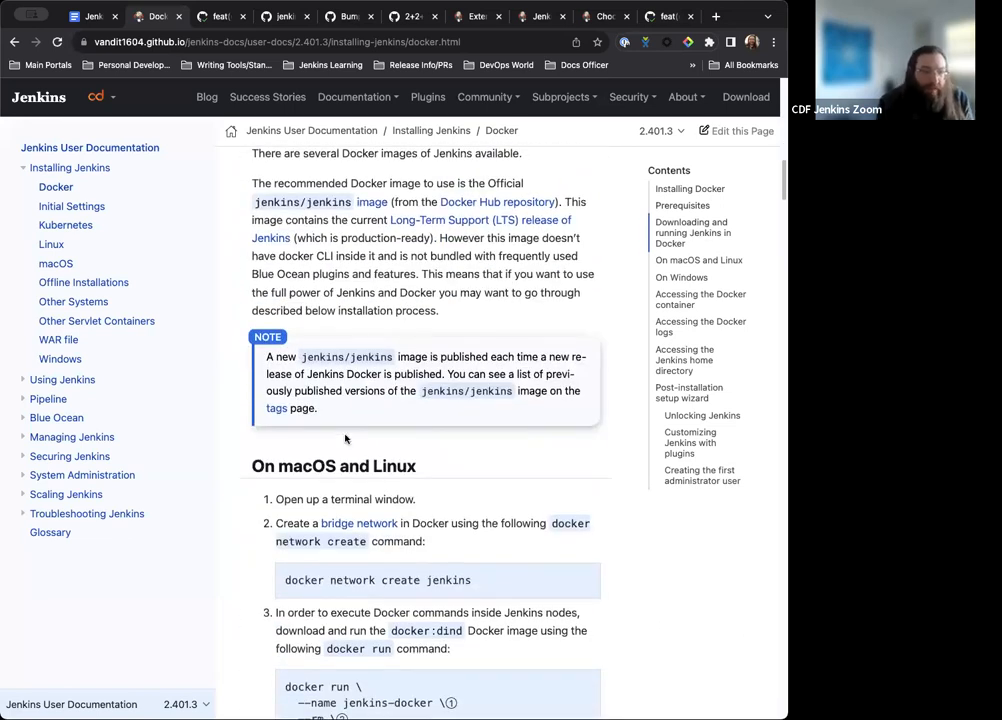
{"action": "left_click", "coordinate": [155, 16]}
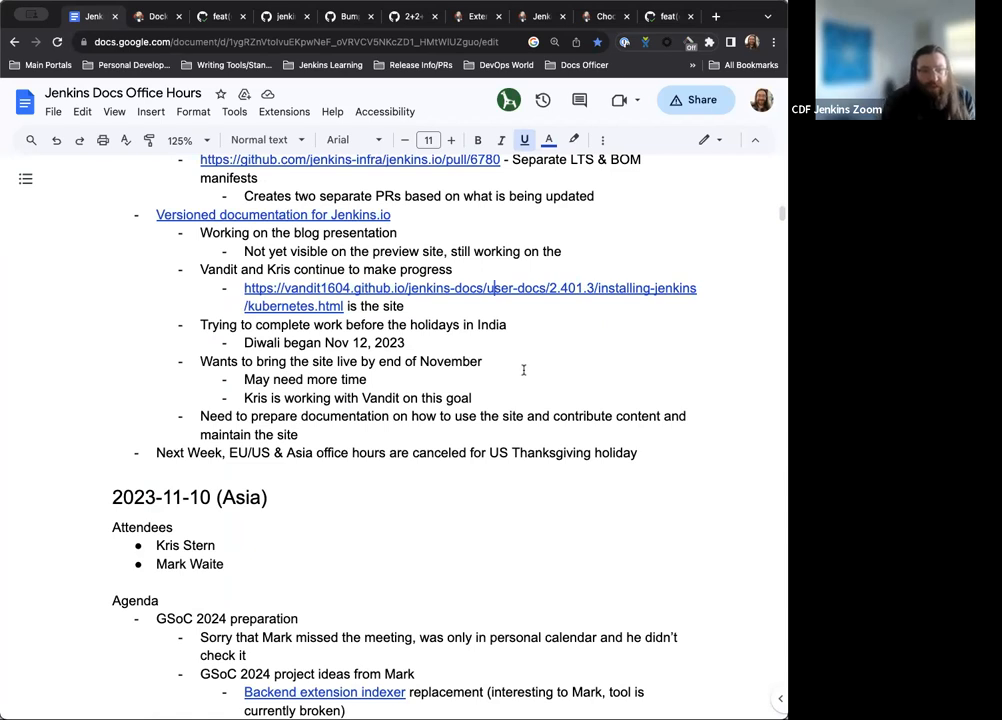
{"action": "scroll", "scroll_direction": "down", "scroll_amount": 3}
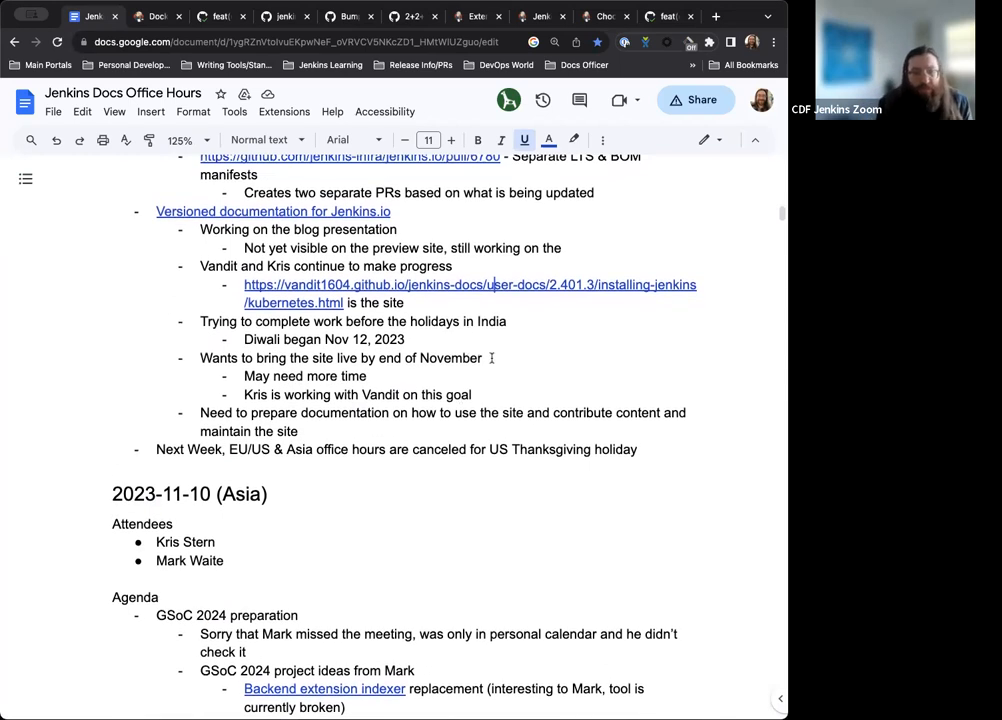
{"action": "scroll", "scroll_direction": "down", "scroll_amount": 3}
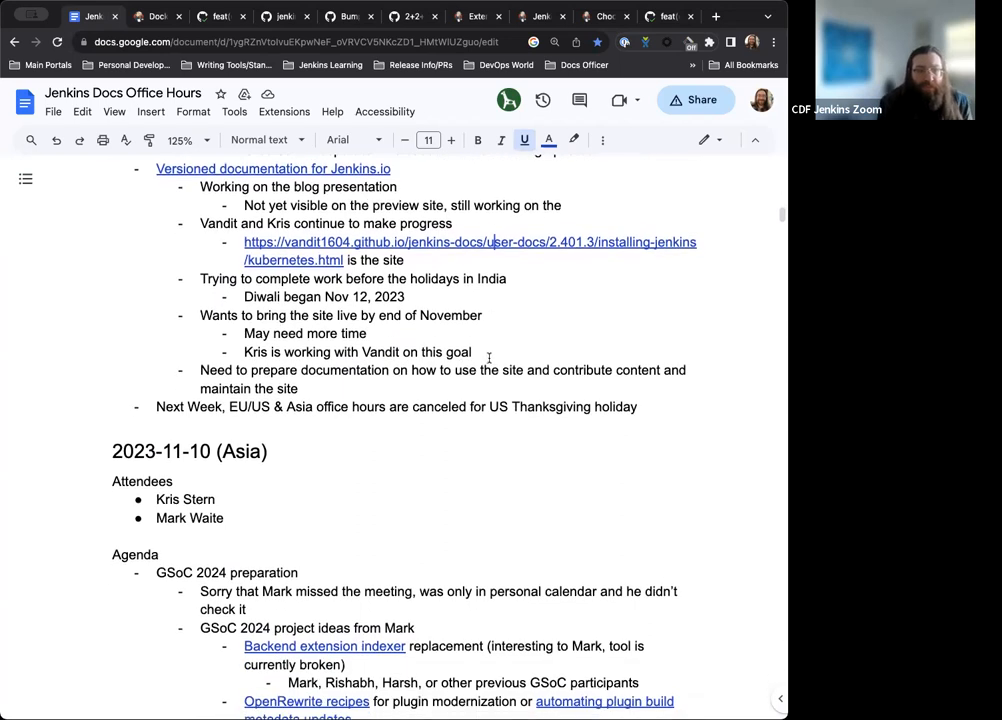
{"action": "scroll", "scroll_direction": "down", "scroll_amount": 3}
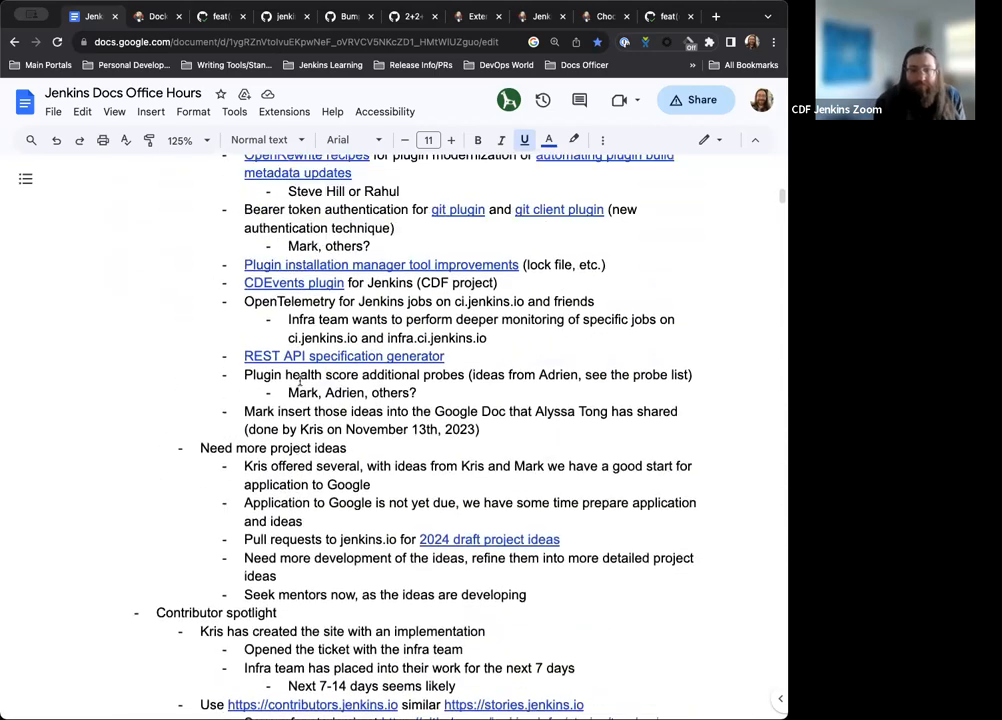
{"action": "scroll", "scroll_direction": "down", "scroll_amount": 3}
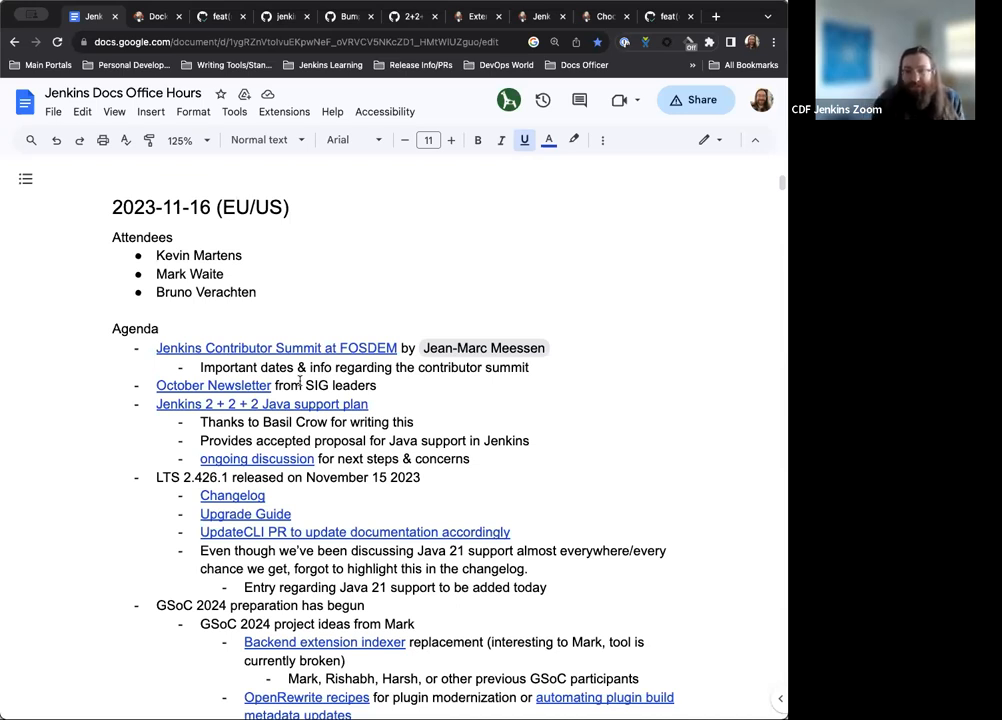
{"action": "mouse_move", "coordinate": [751, 237]}
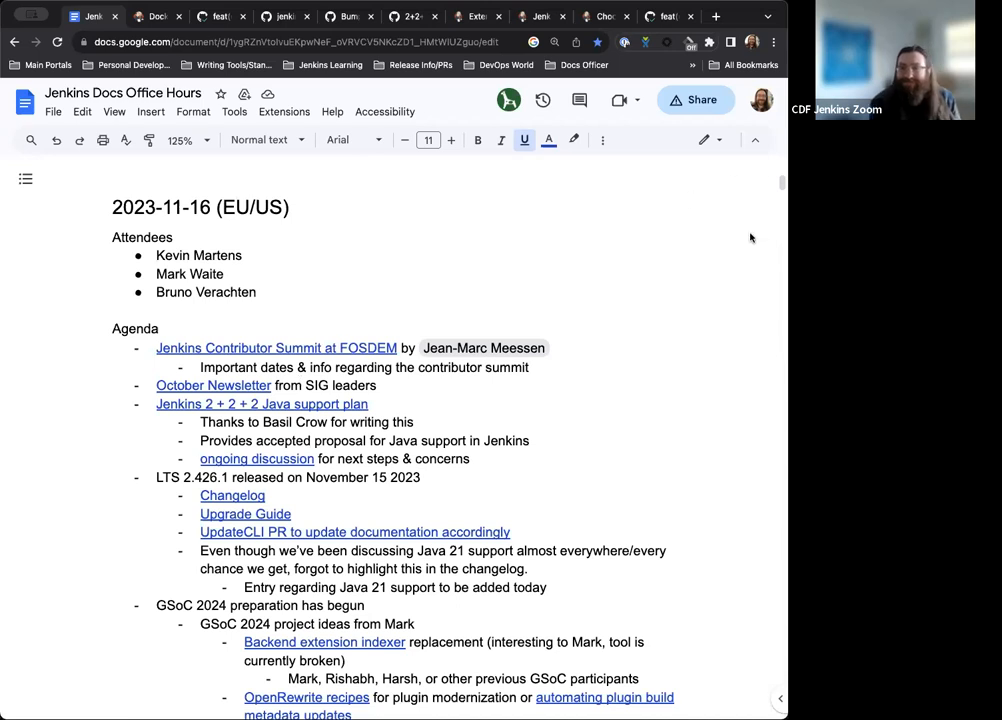